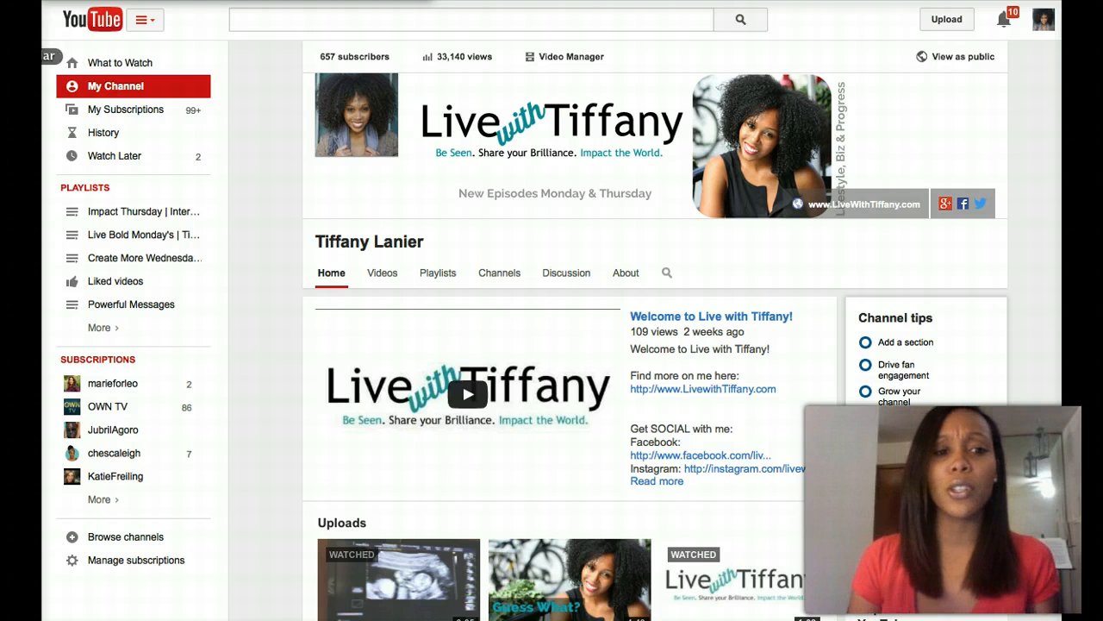
mouse_move(362, 85)
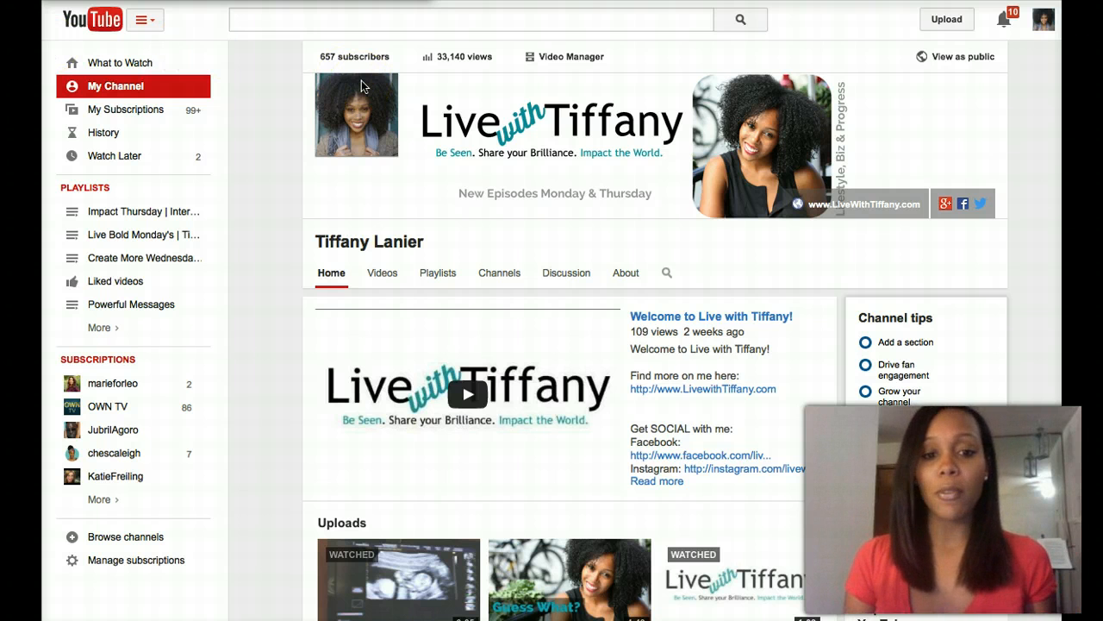
mouse_move(859, 90)
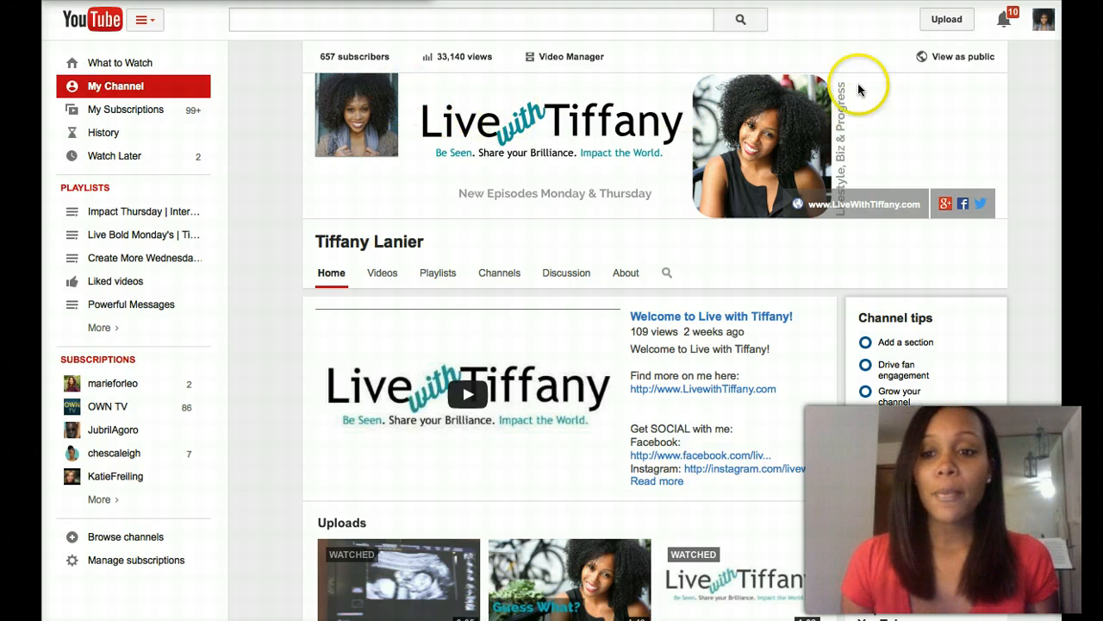
mouse_move(703, 164)
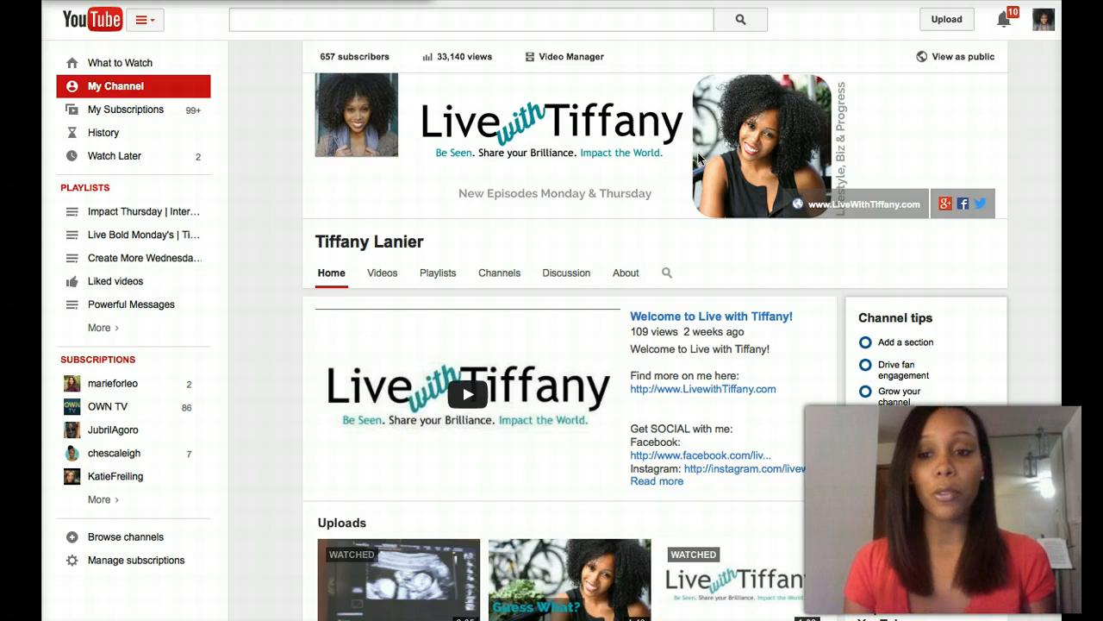
mouse_move(1000, 169)
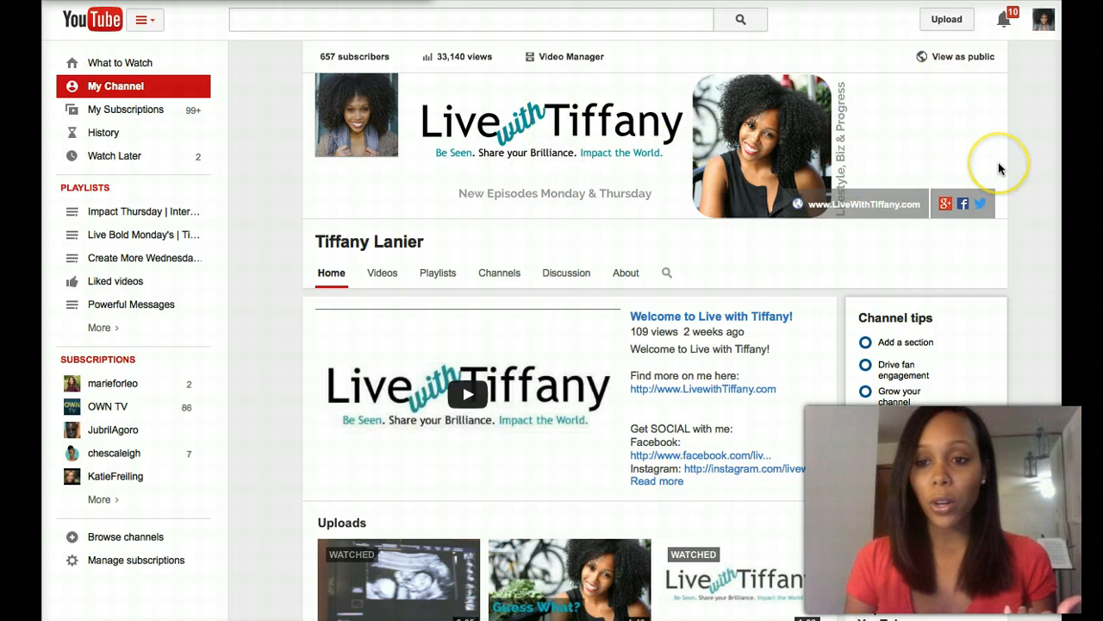
mouse_move(668, 172)
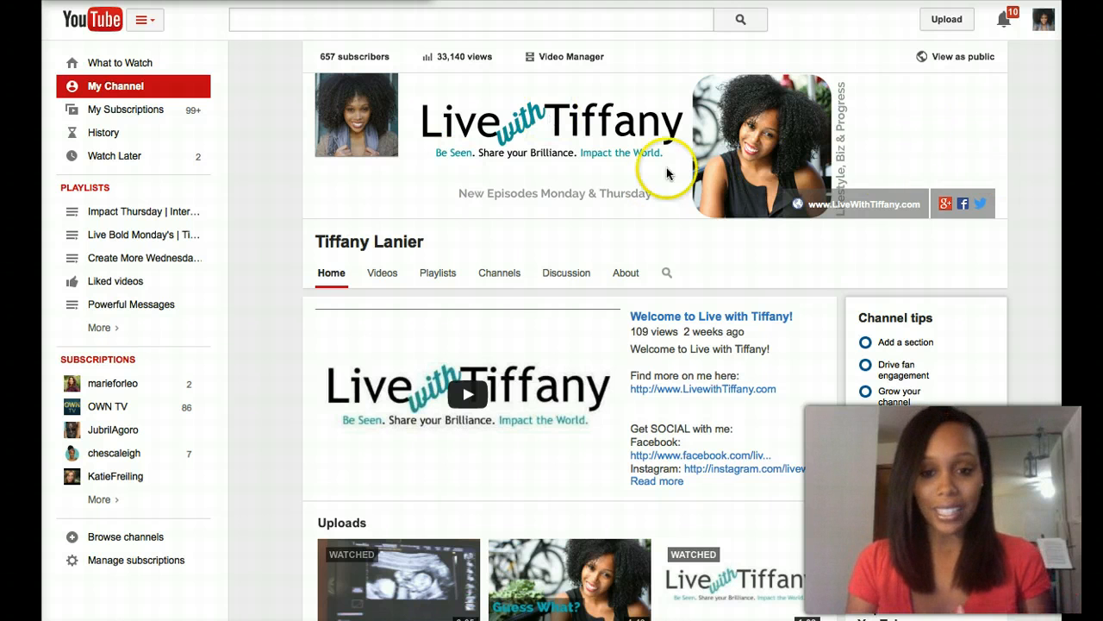
mouse_move(969, 101)
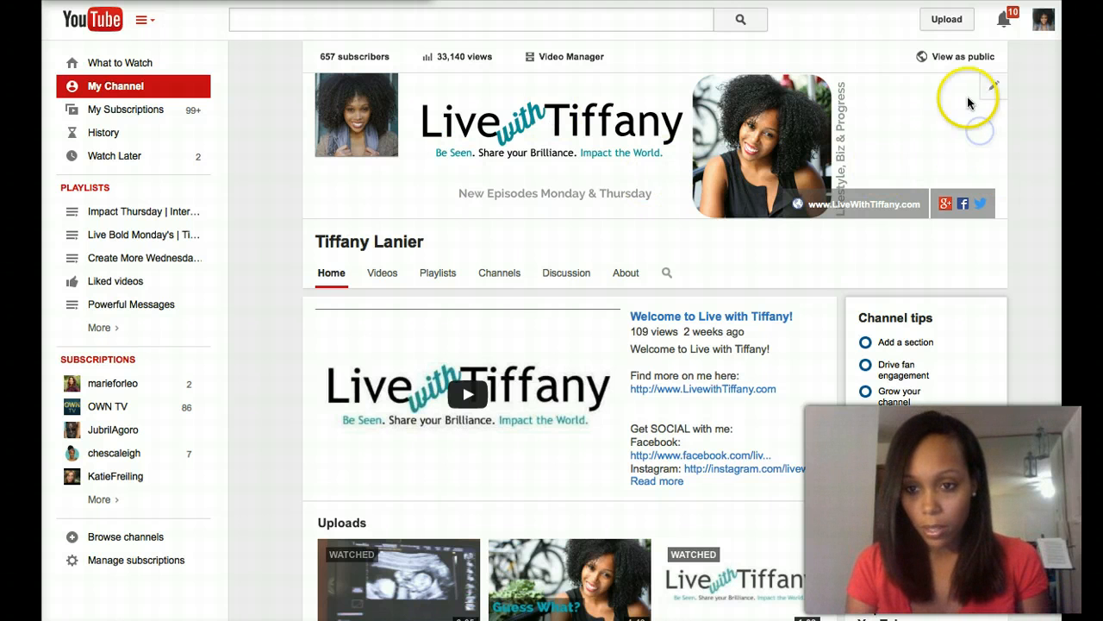
mouse_move(991, 93)
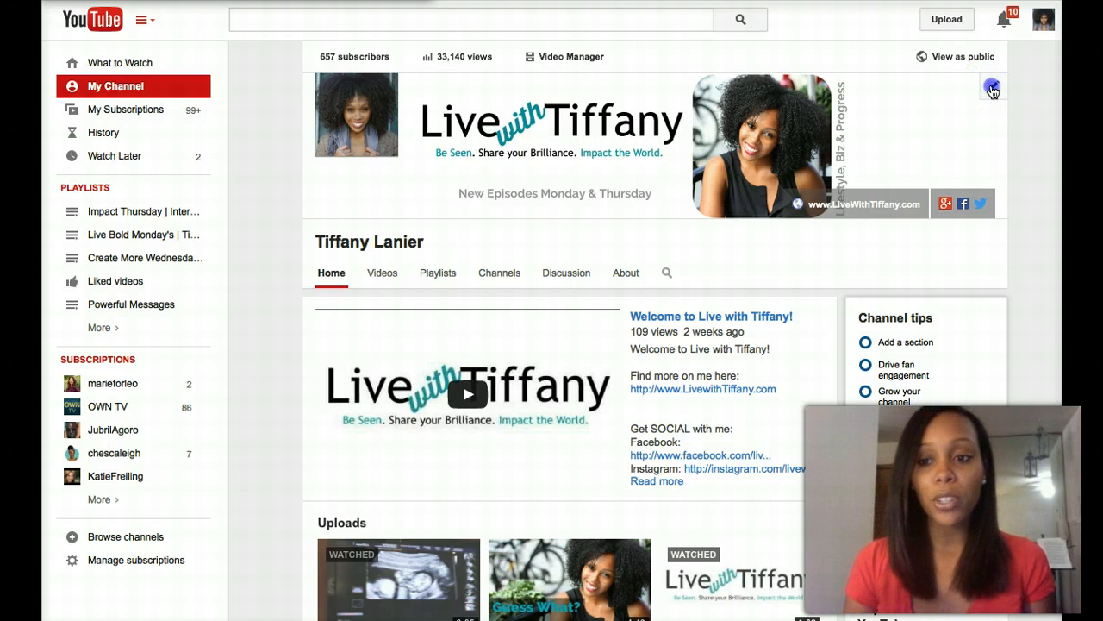
- Bring up YouTube's channel art upload window from the banner's edit options
click(991, 86)
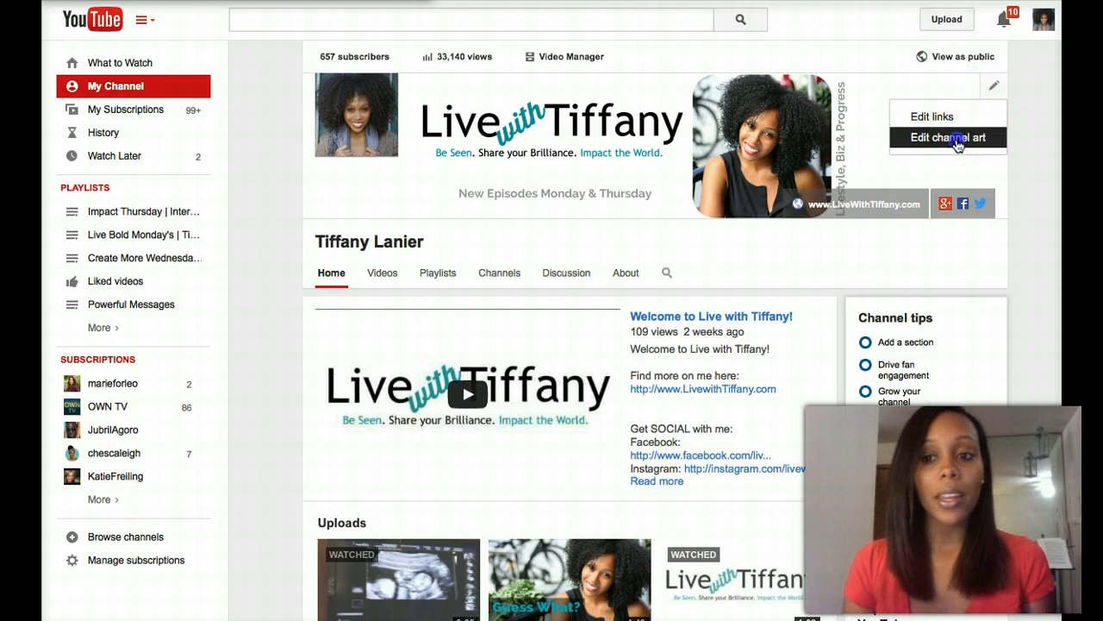
click(948, 138)
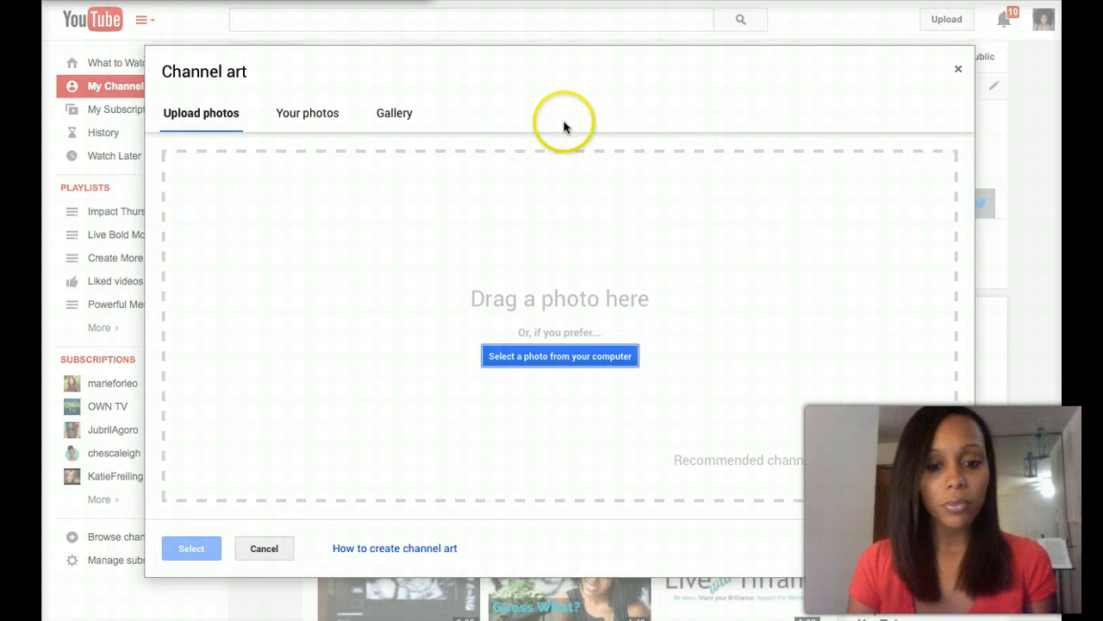
mouse_move(412, 552)
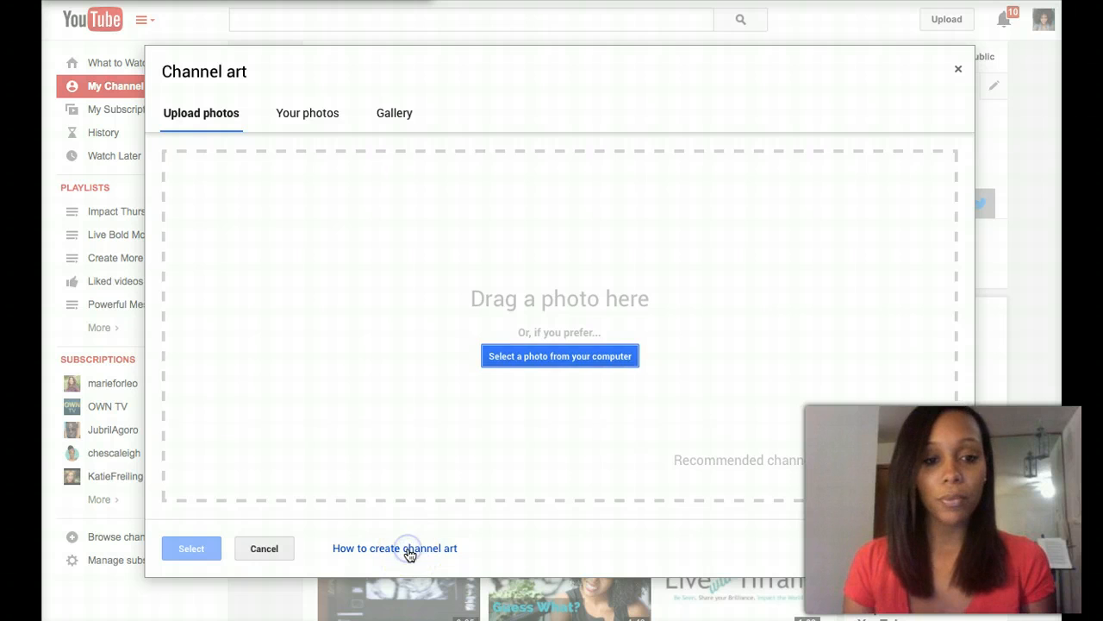
- View the Channel Art help guide and highlight the recommended 2560 x 1440 px size
click(395, 548)
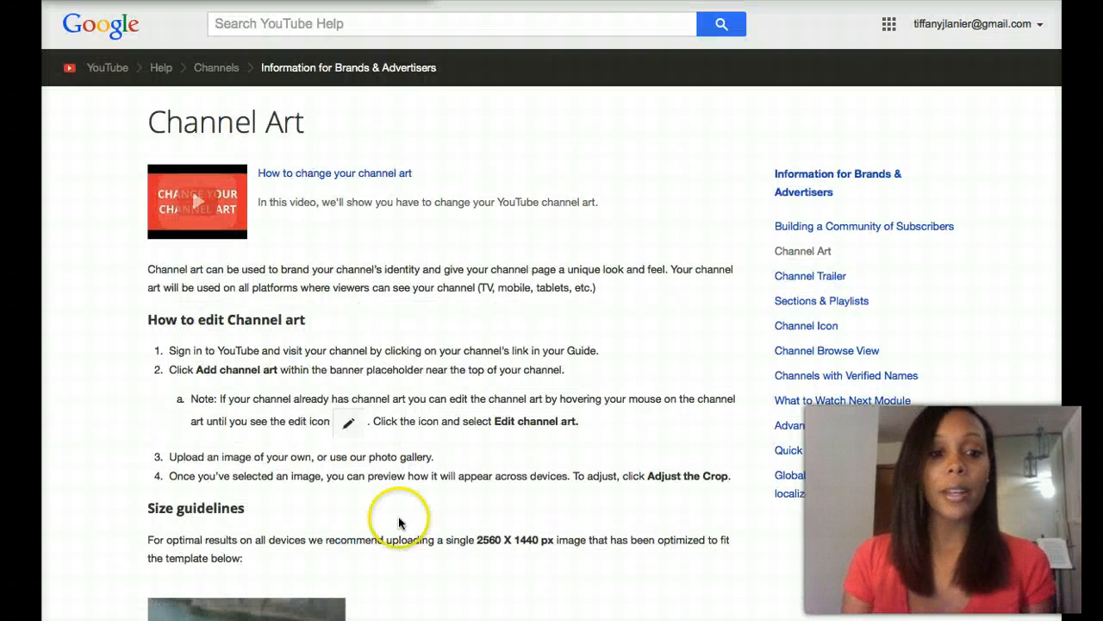
scroll(down, 3)
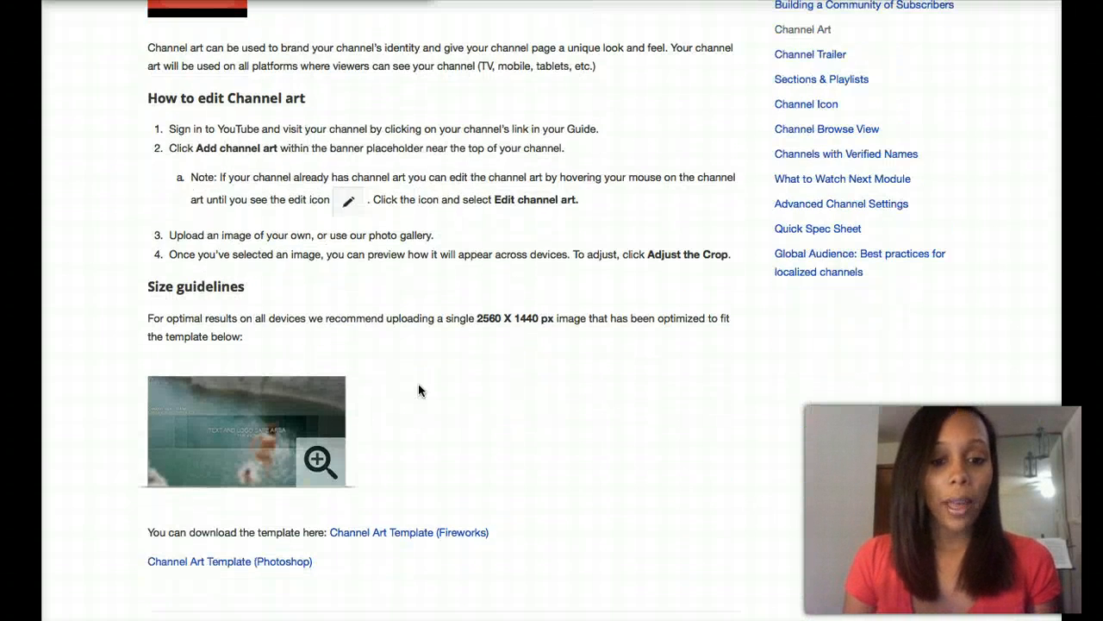
scroll(down, 3)
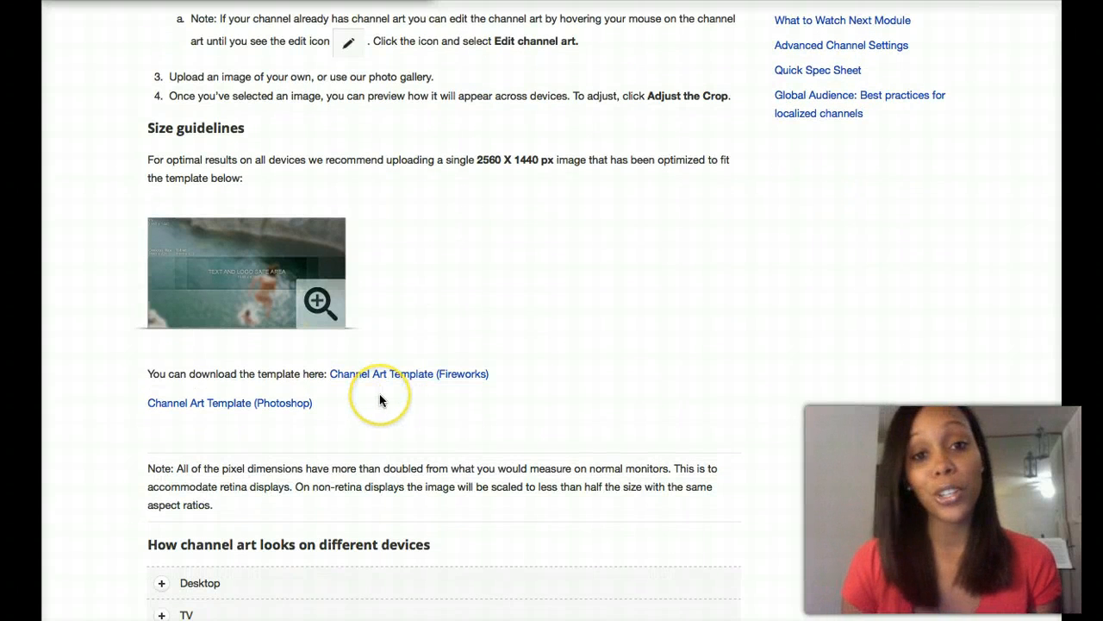
mouse_move(500, 164)
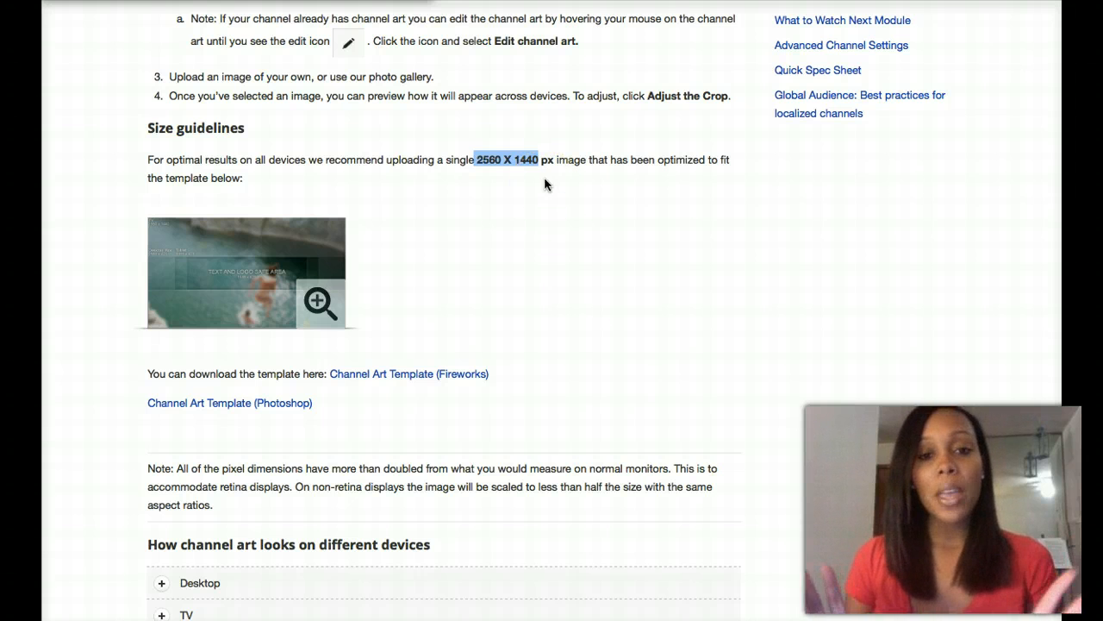
mouse_move(314, 259)
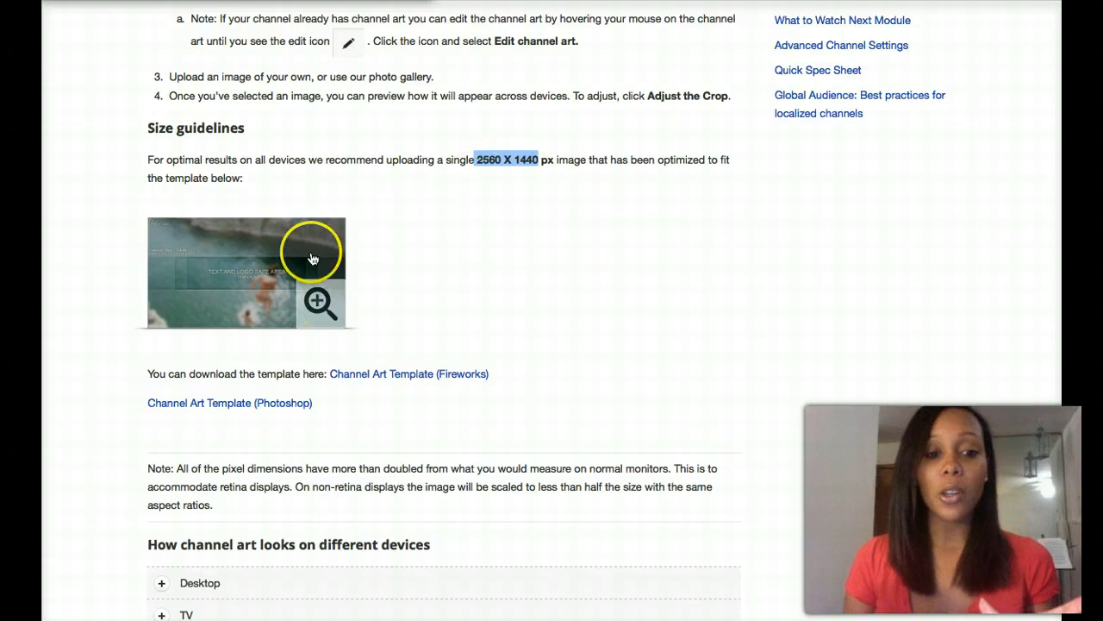
mouse_move(255, 277)
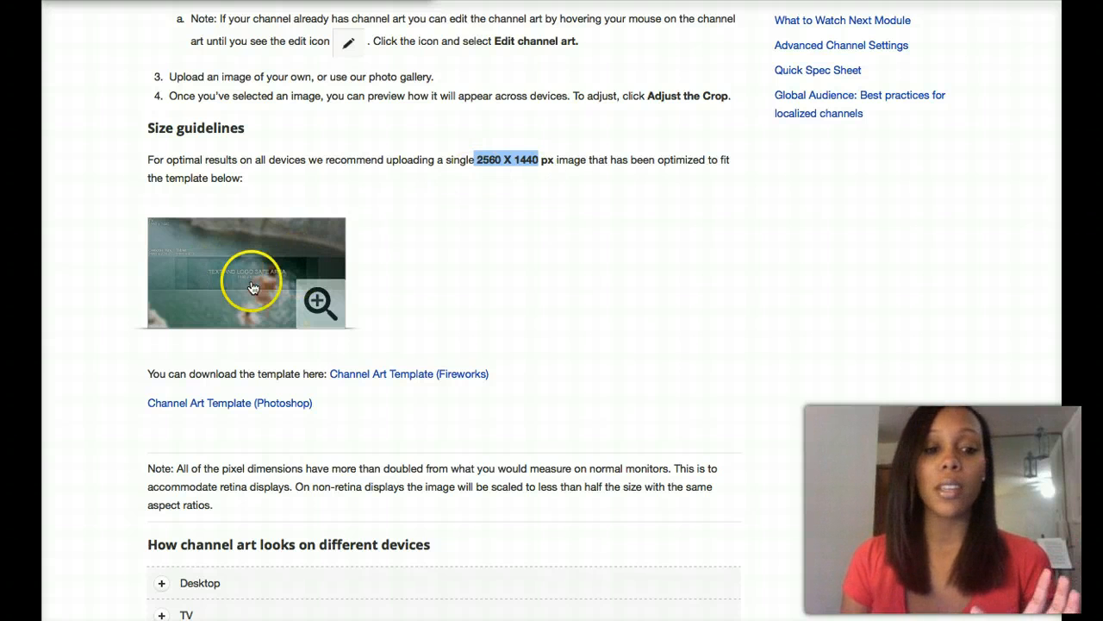
mouse_move(417, 372)
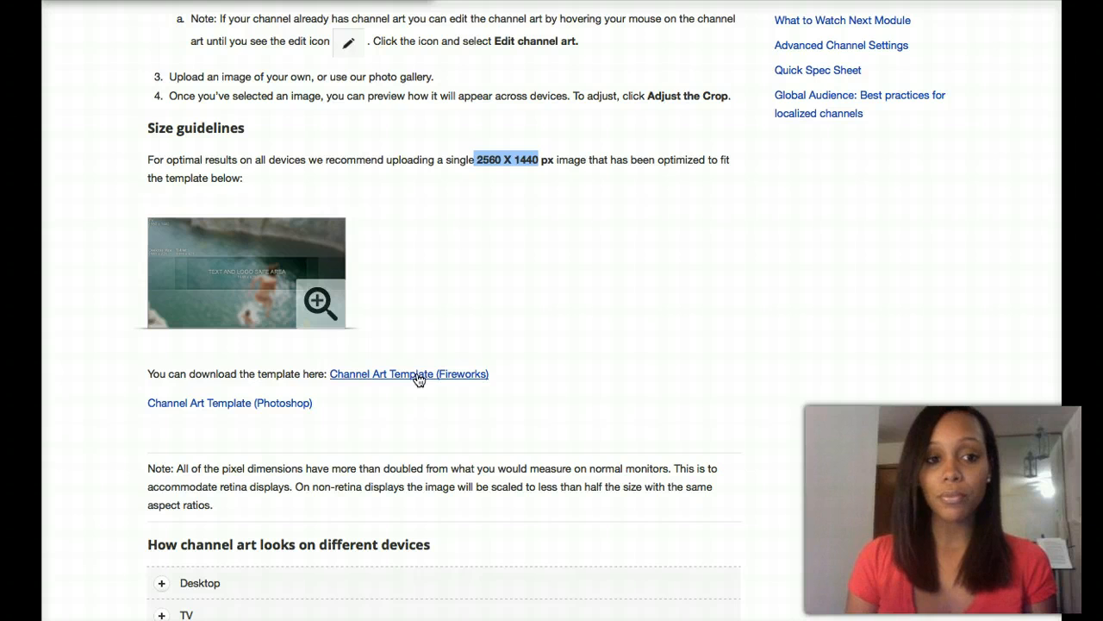
click(320, 302)
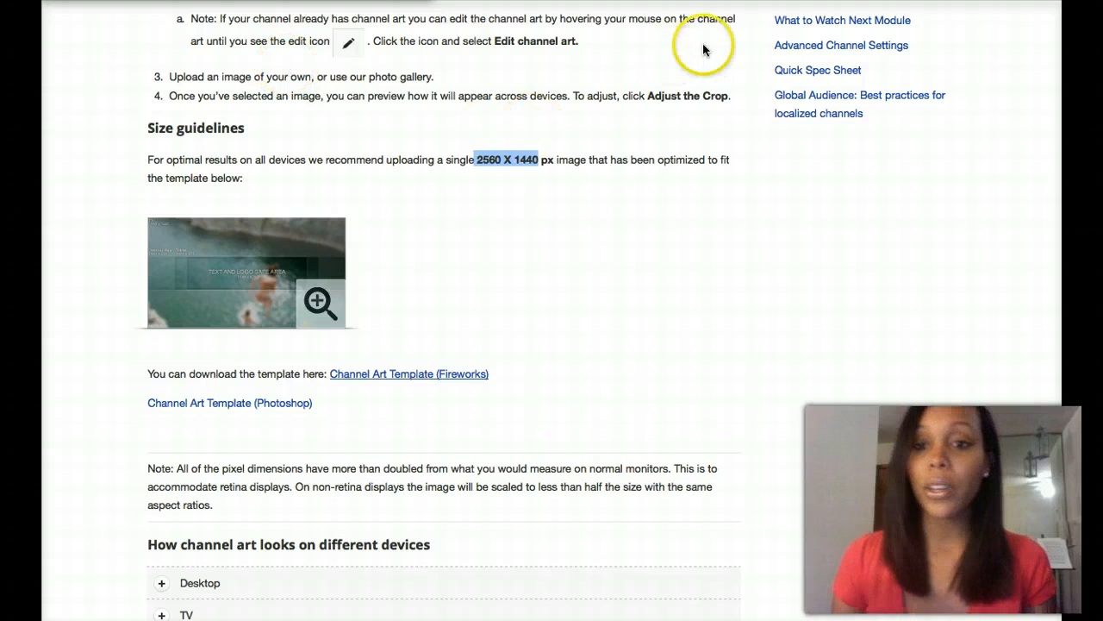
mouse_move(704, 49)
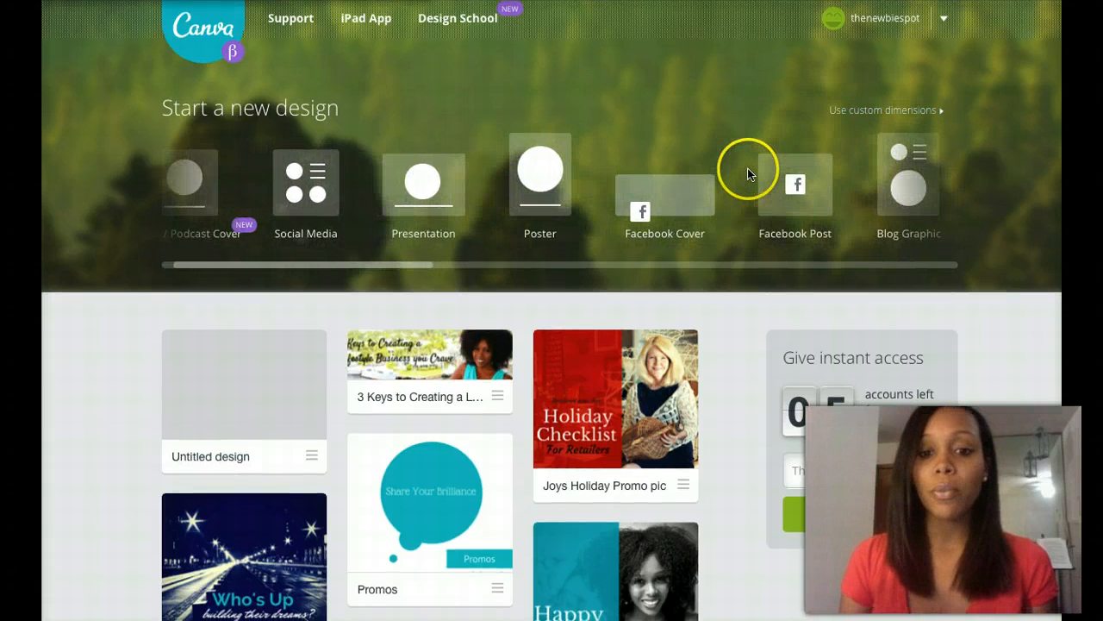
- Scroll the Start a new design carousel through Canva's preset design types
scroll(right, 3)
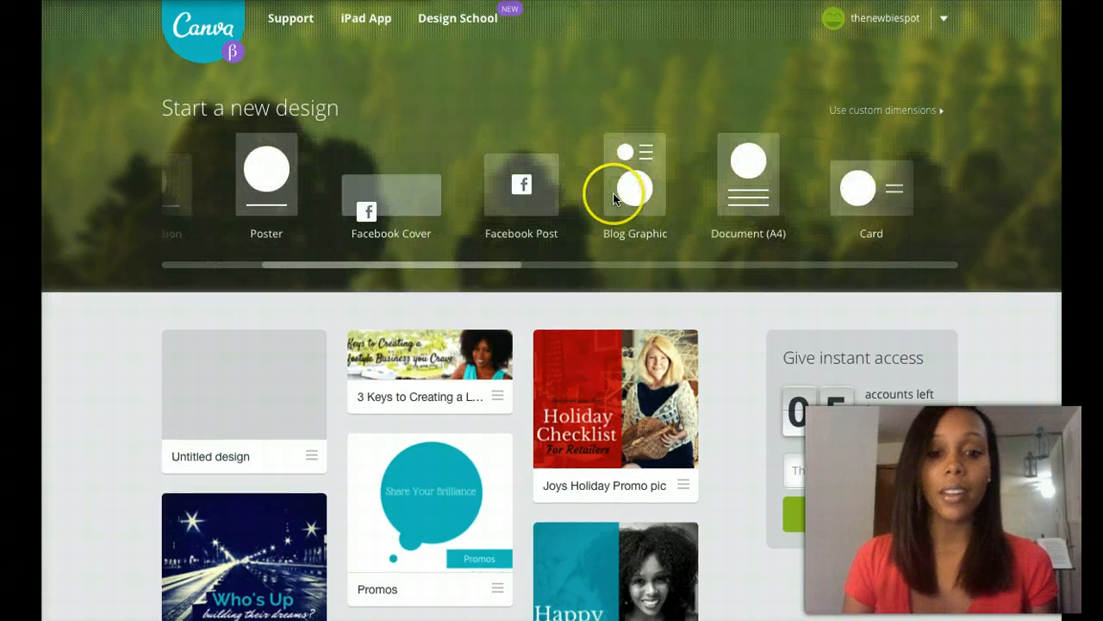
scroll(right, 3)
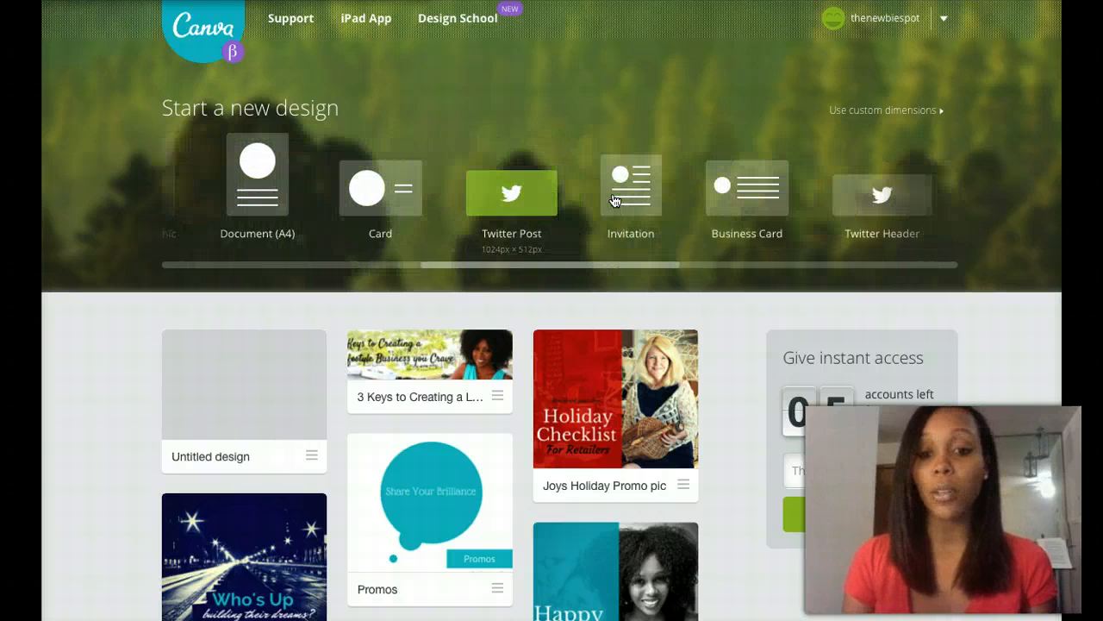
scroll(right, 3)
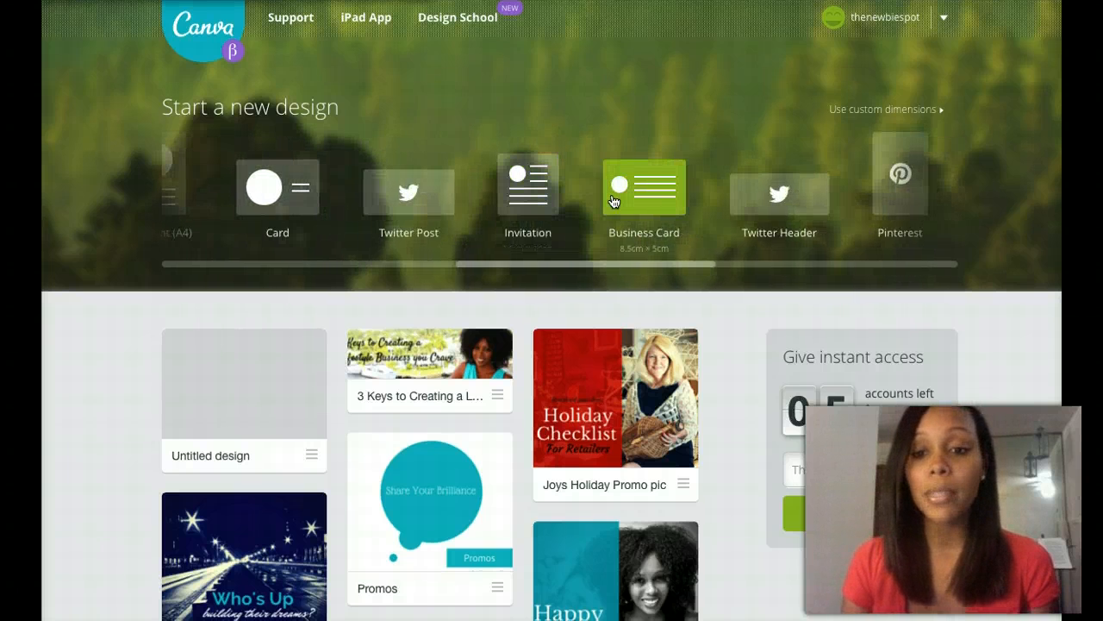
mouse_move(779, 193)
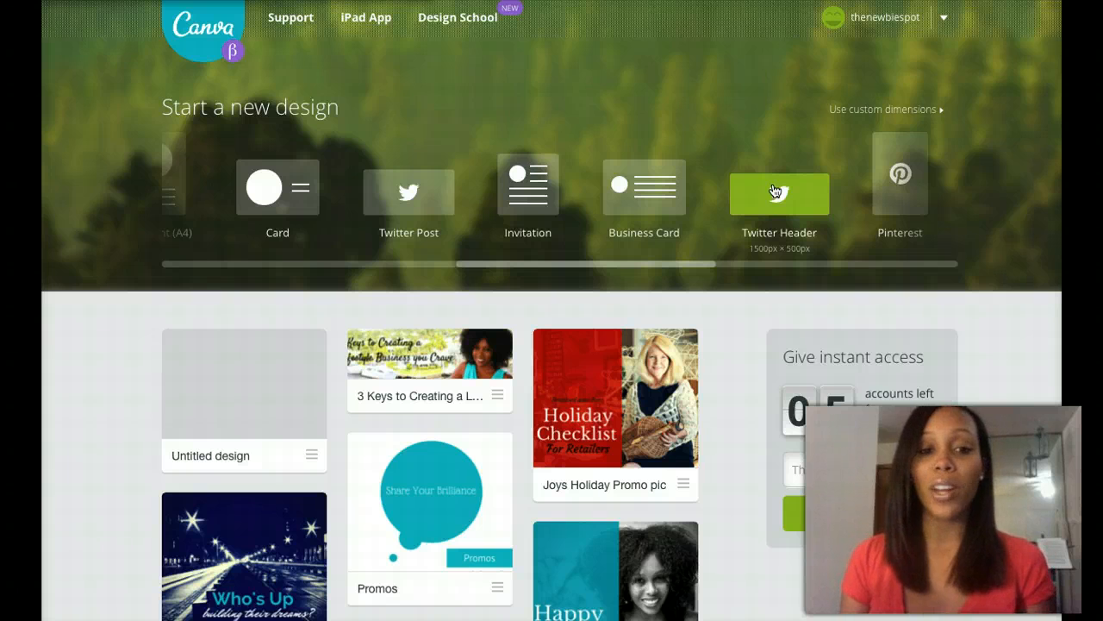
mouse_move(897, 110)
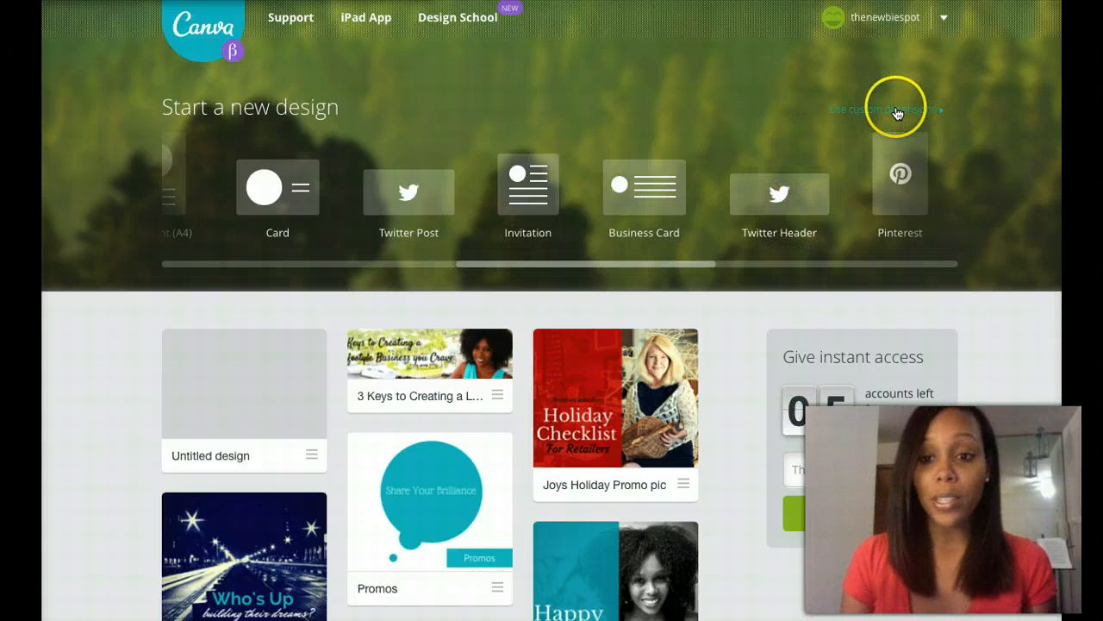
- Create a custom-dimension design 2560 px wide by 1440 px high
click(875, 110)
text(256)
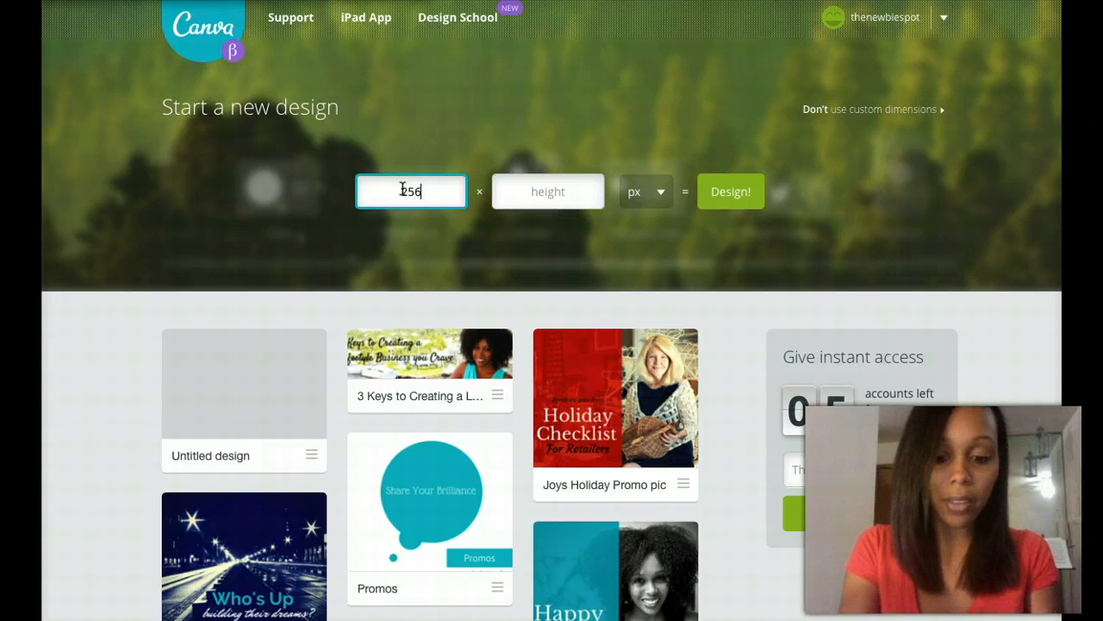
click(548, 191)
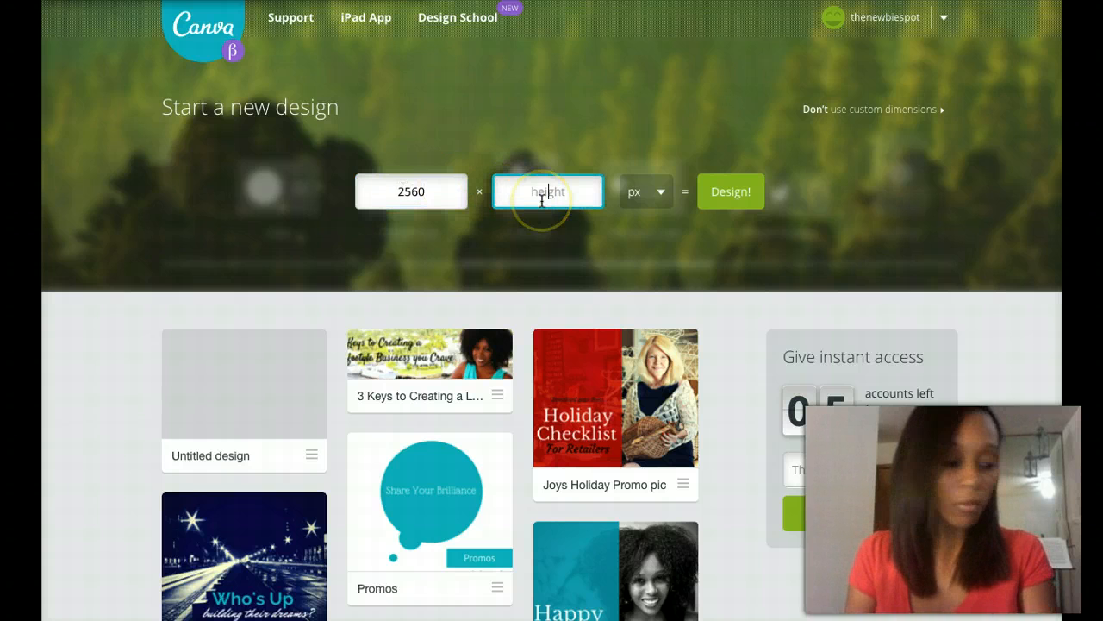
text(1440)
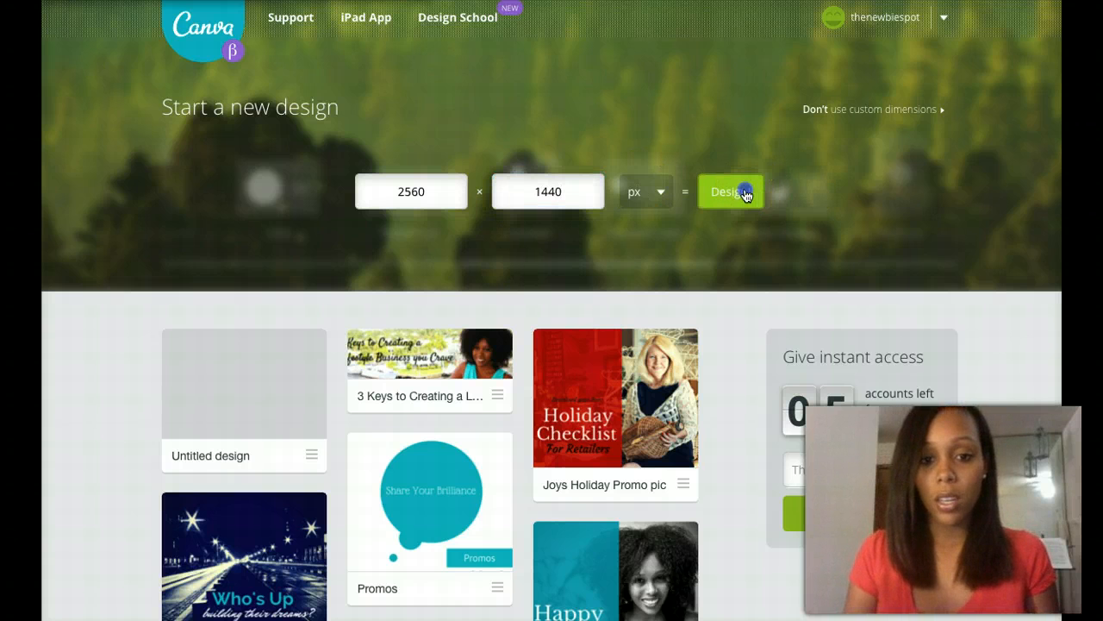
click(731, 191)
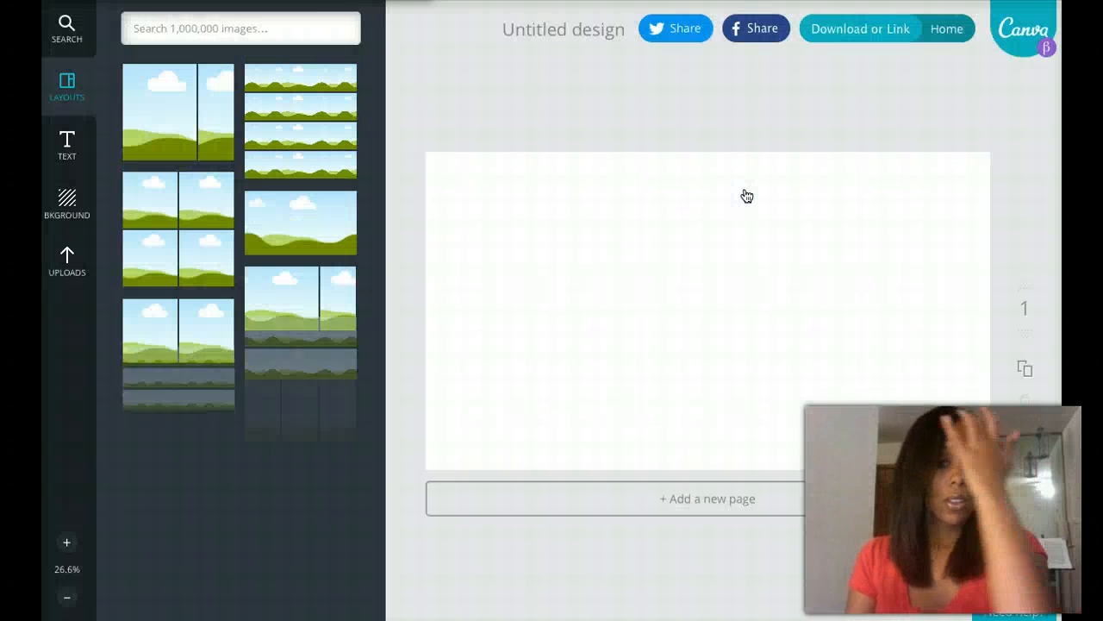
scroll(down, 3)
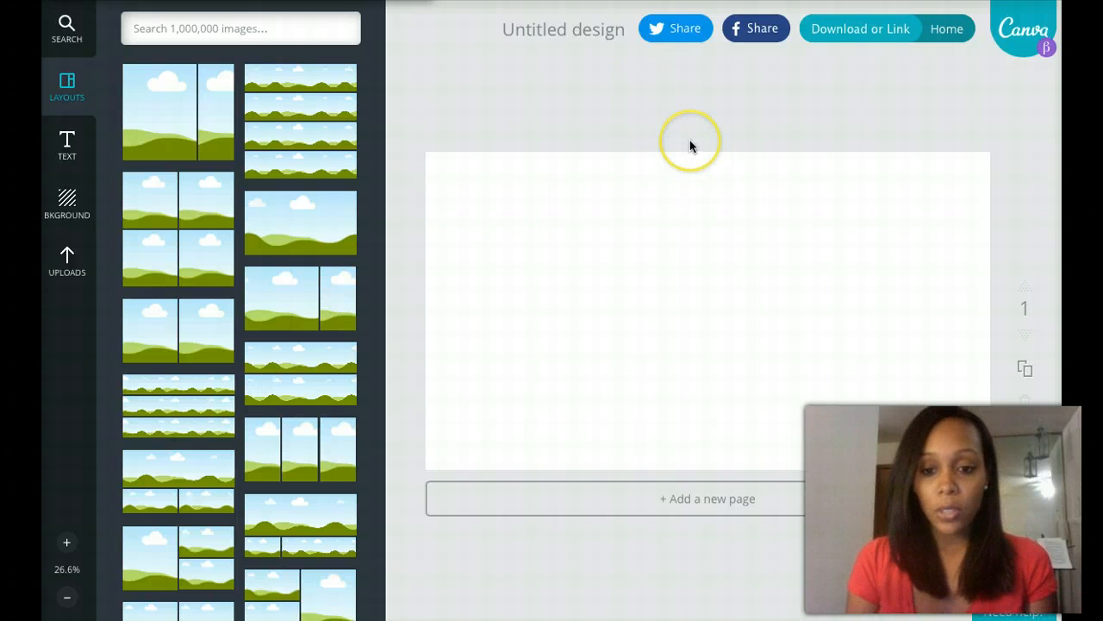
mouse_move(689, 145)
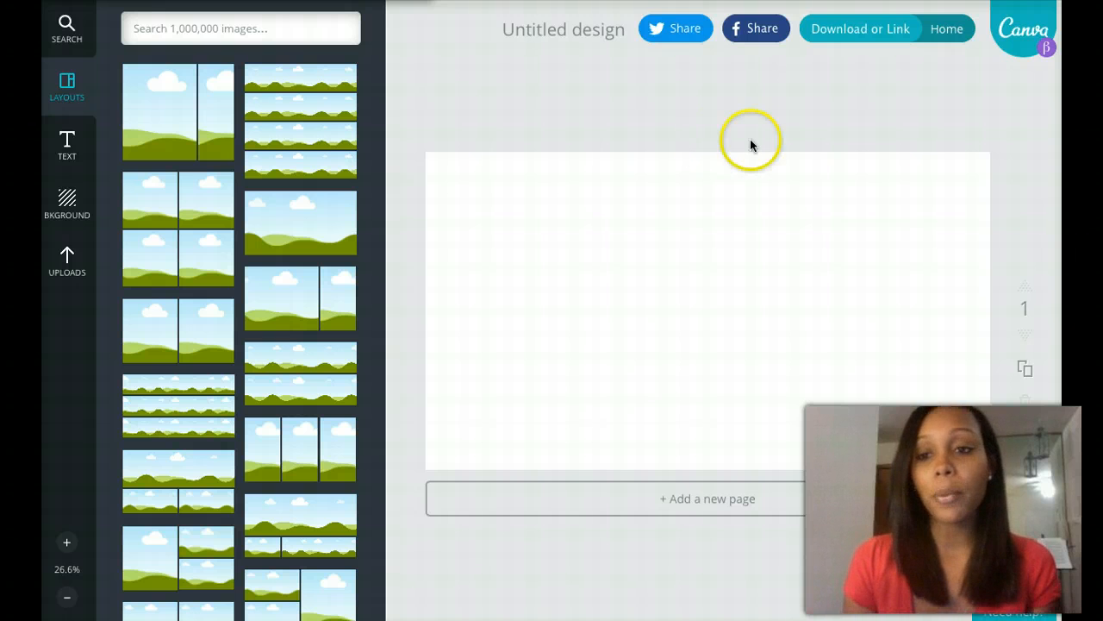
mouse_move(841, 136)
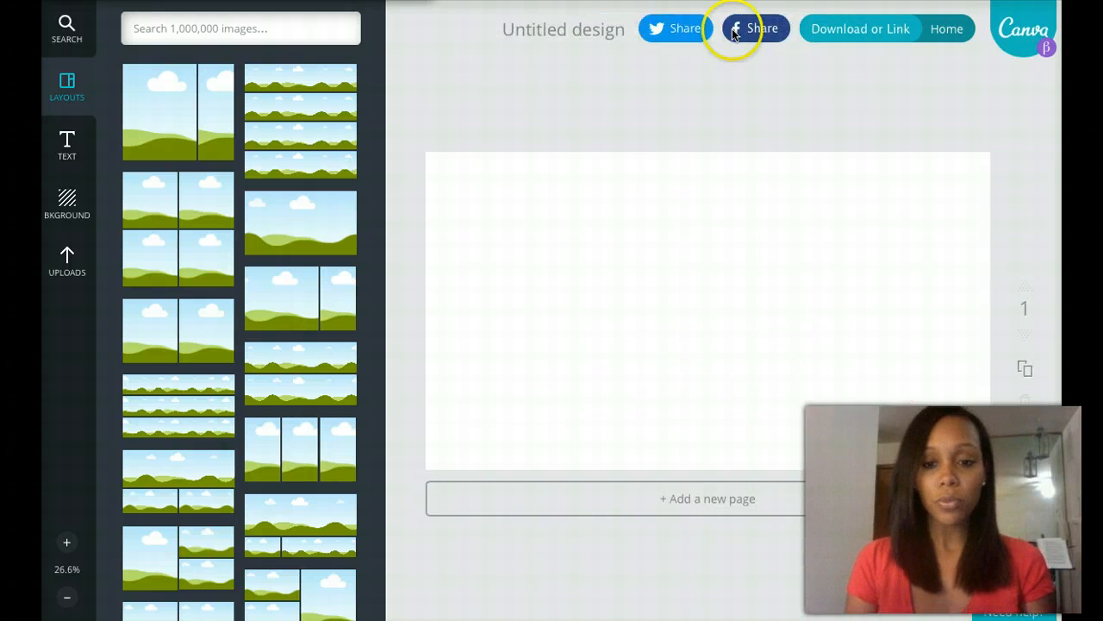
mouse_move(65, 272)
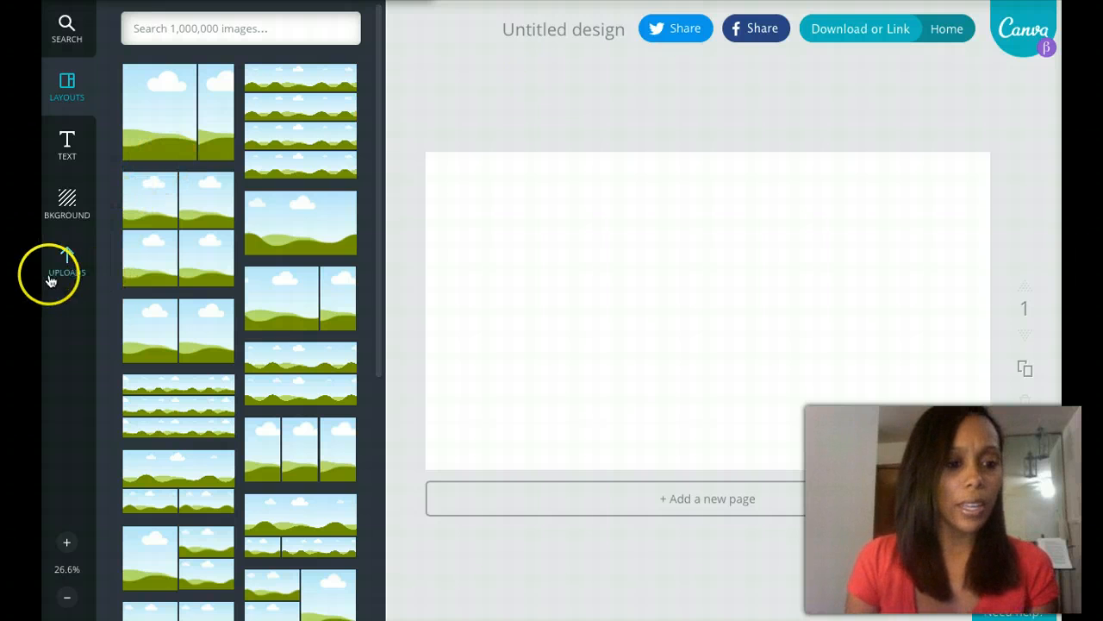
- Show the Uploads library and remove the template image, leaving the banner blank
click(66, 267)
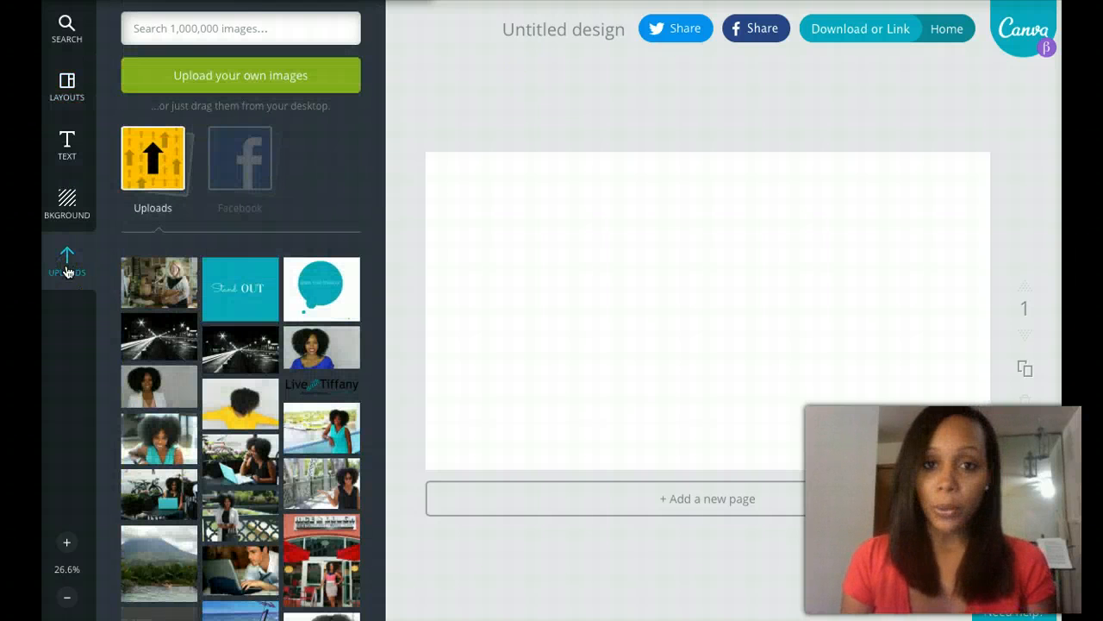
scroll(down, 3)
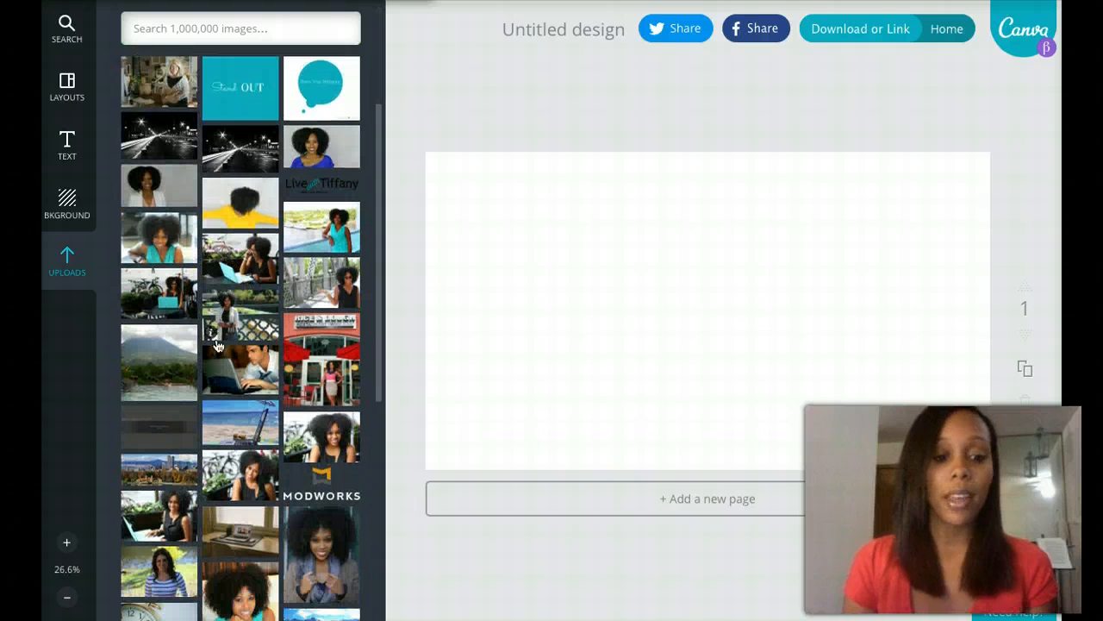
scroll(down, 3)
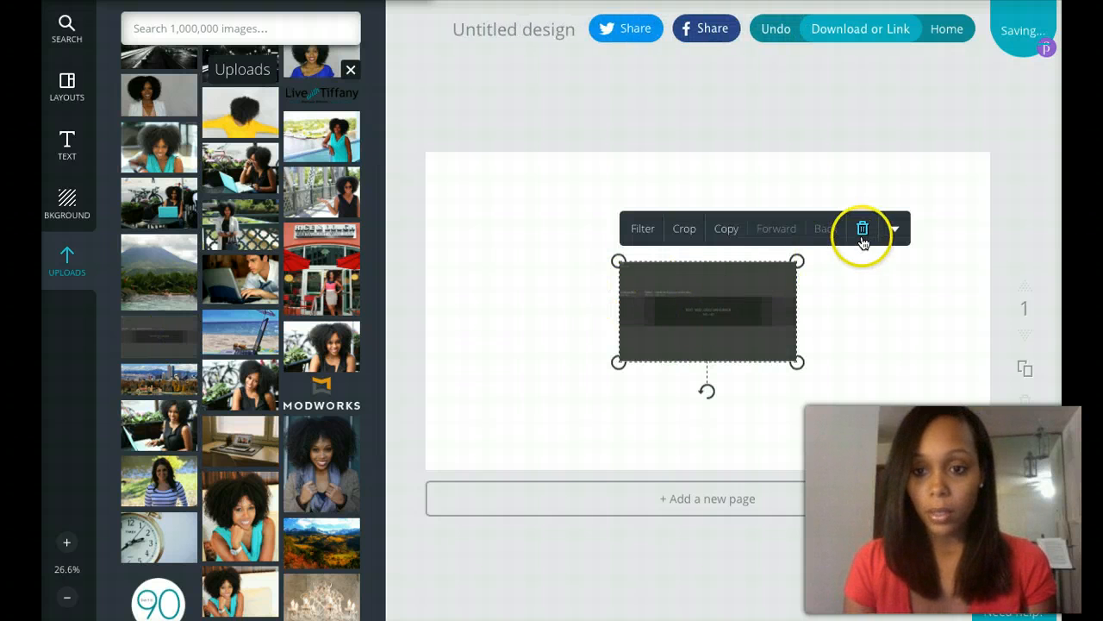
click(862, 228)
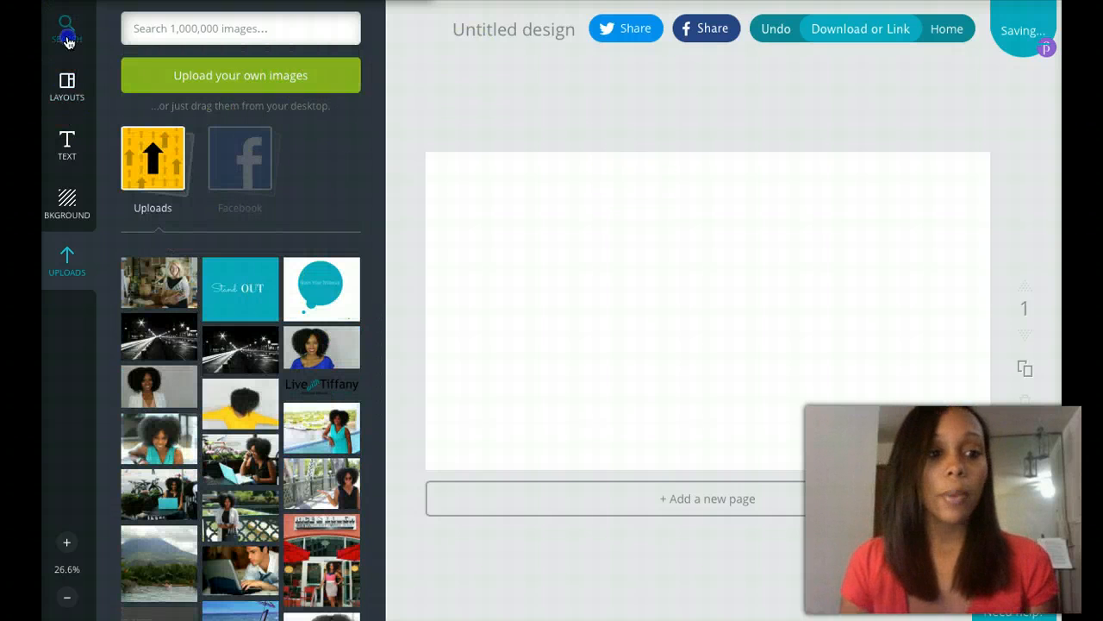
- Fill the canvas with a single-photo grid from the Grids category and return to Uploads
click(65, 25)
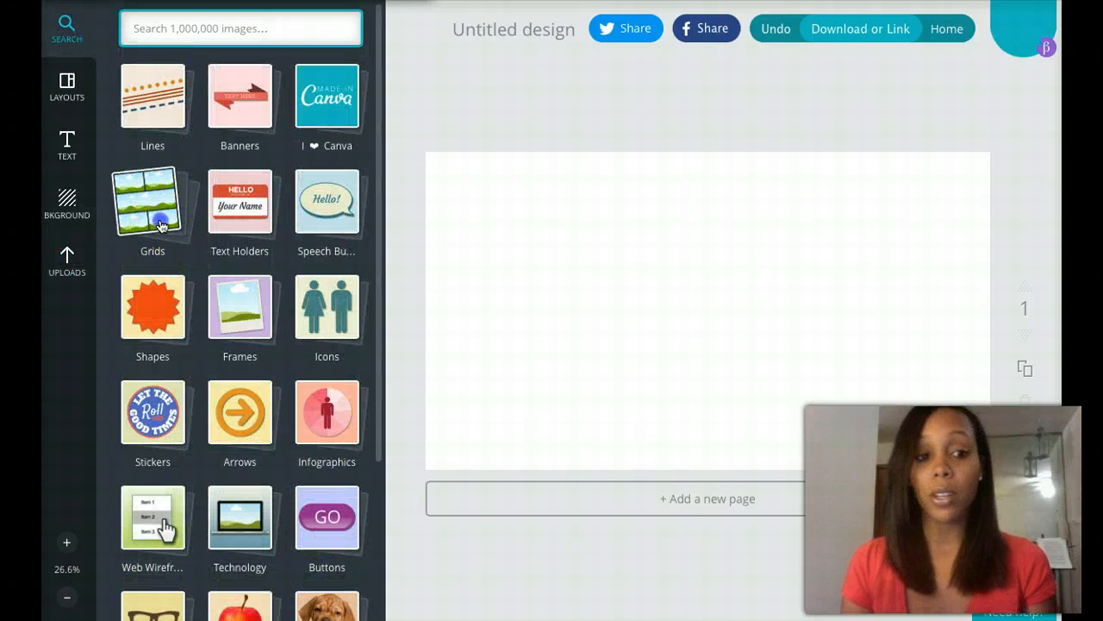
click(152, 203)
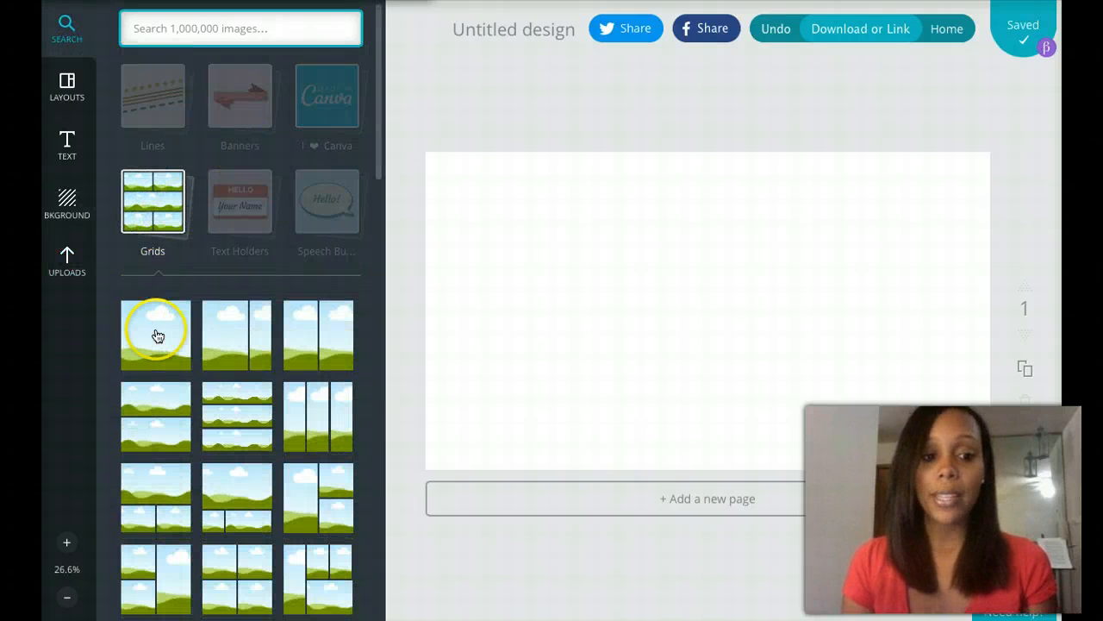
click(156, 334)
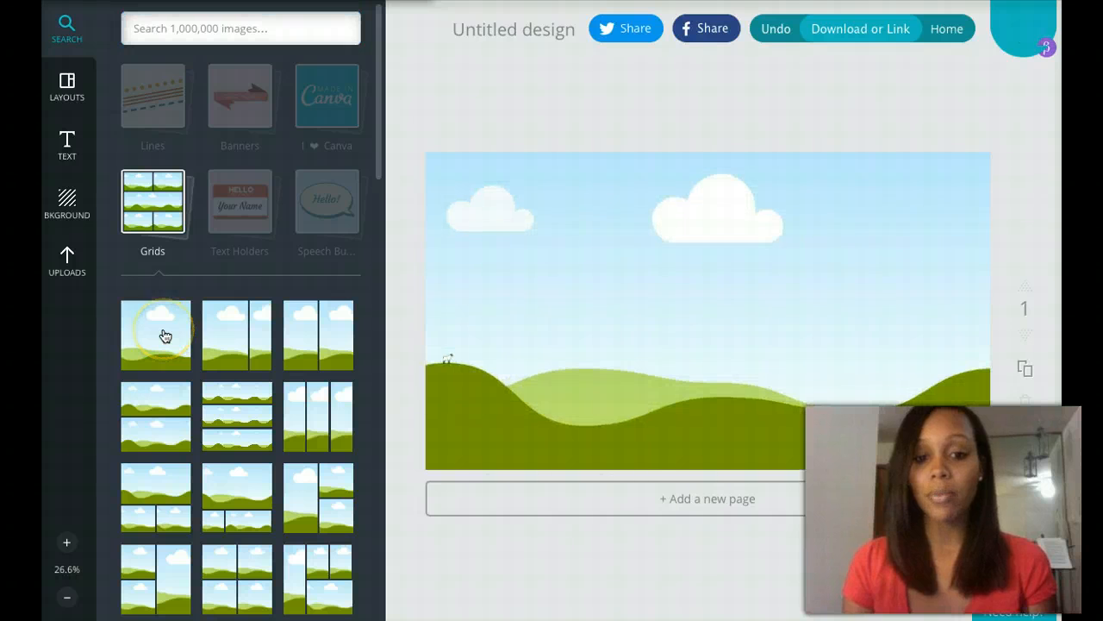
click(707, 302)
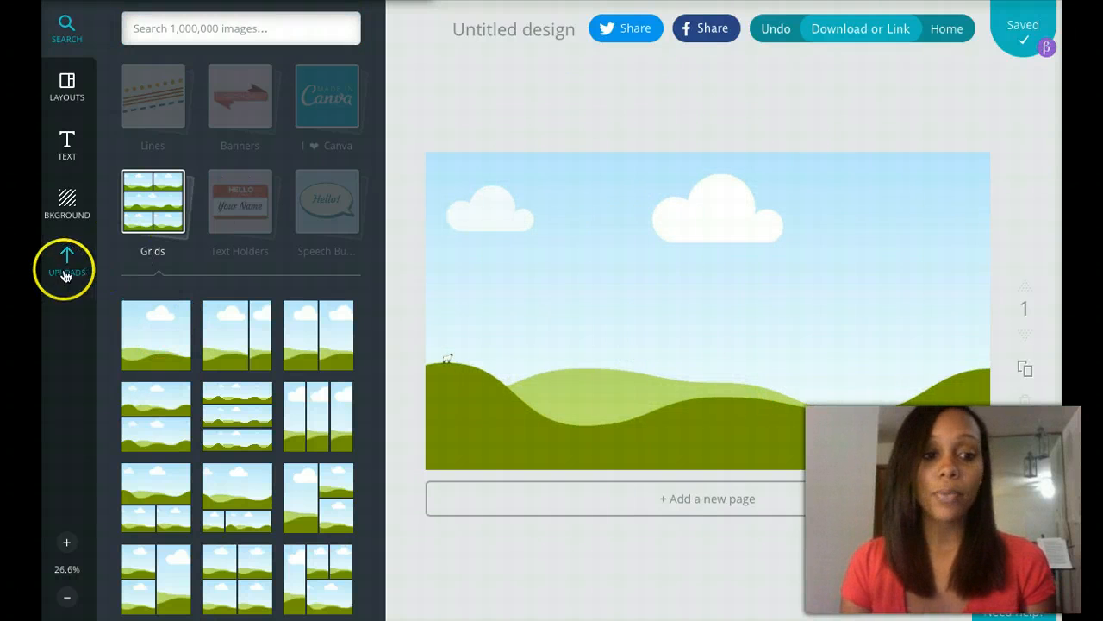
click(65, 268)
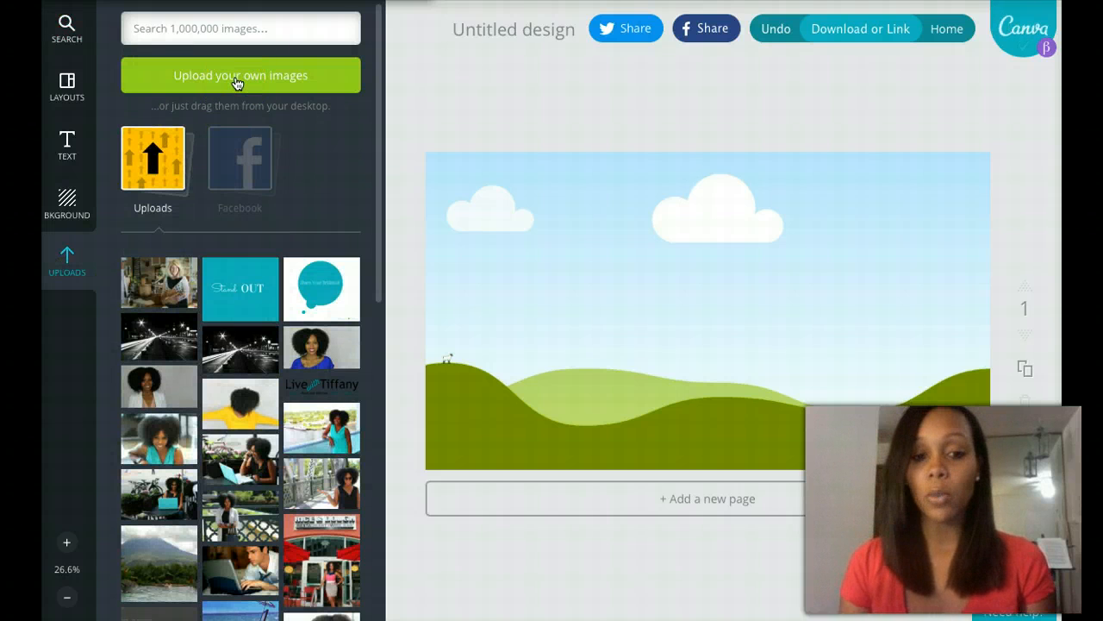
- Drop the uploaded channel art safe-area template into the grid so it fills the banner
scroll(down, 3)
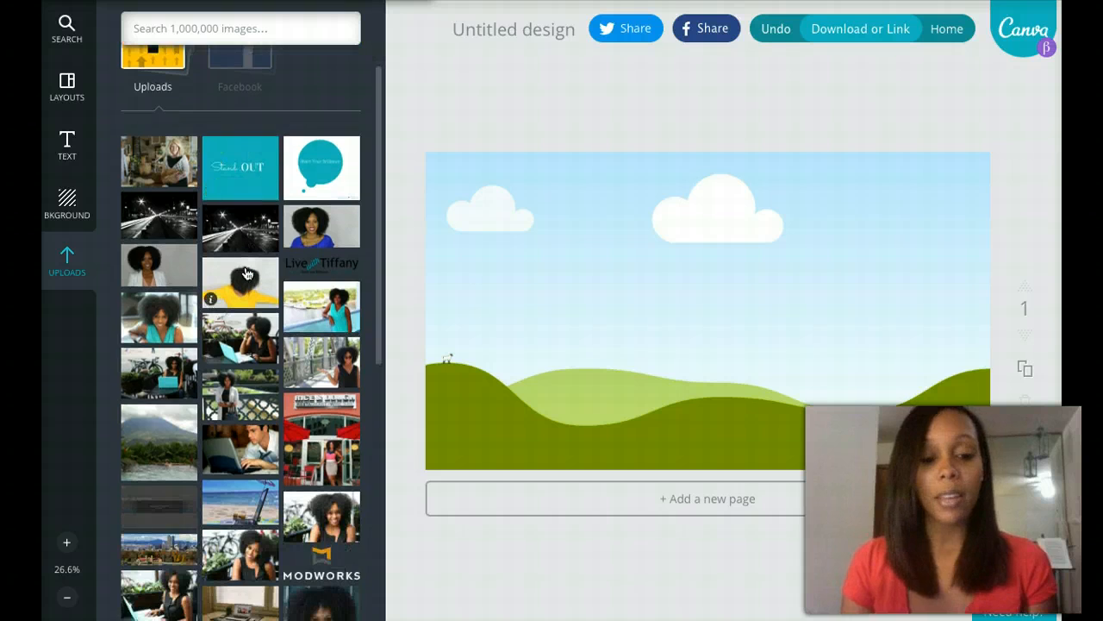
scroll(down, 3)
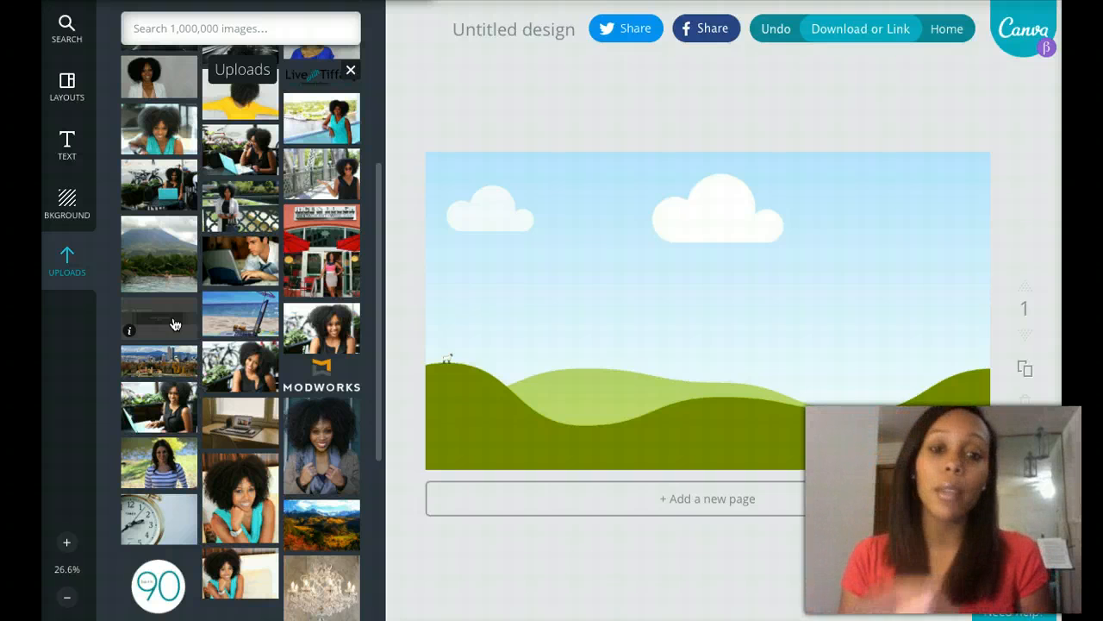
click(159, 317)
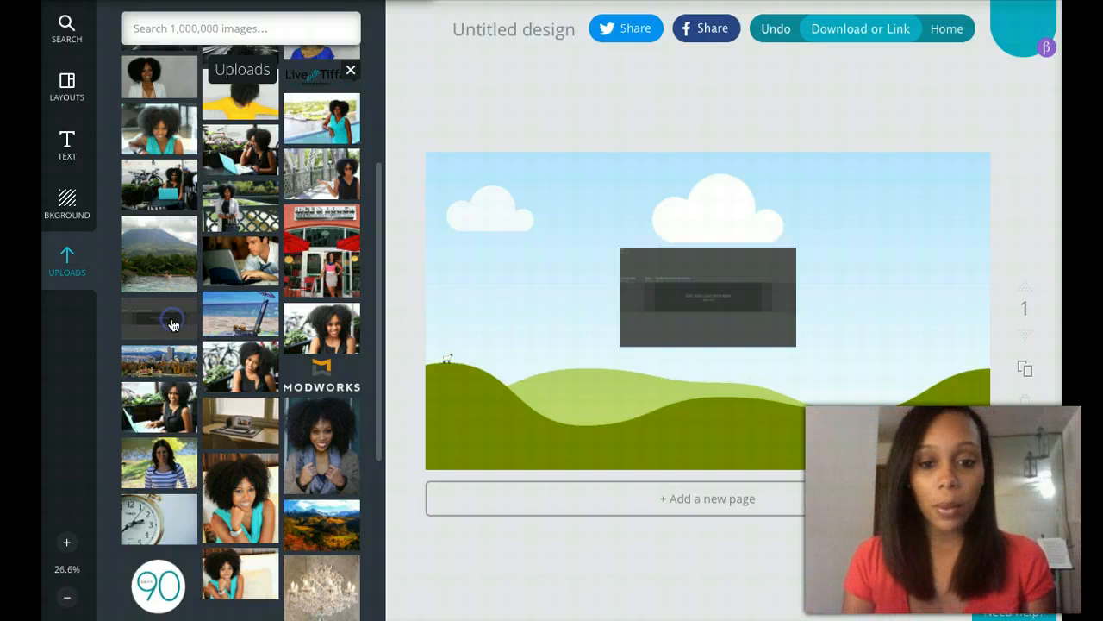
click(707, 296)
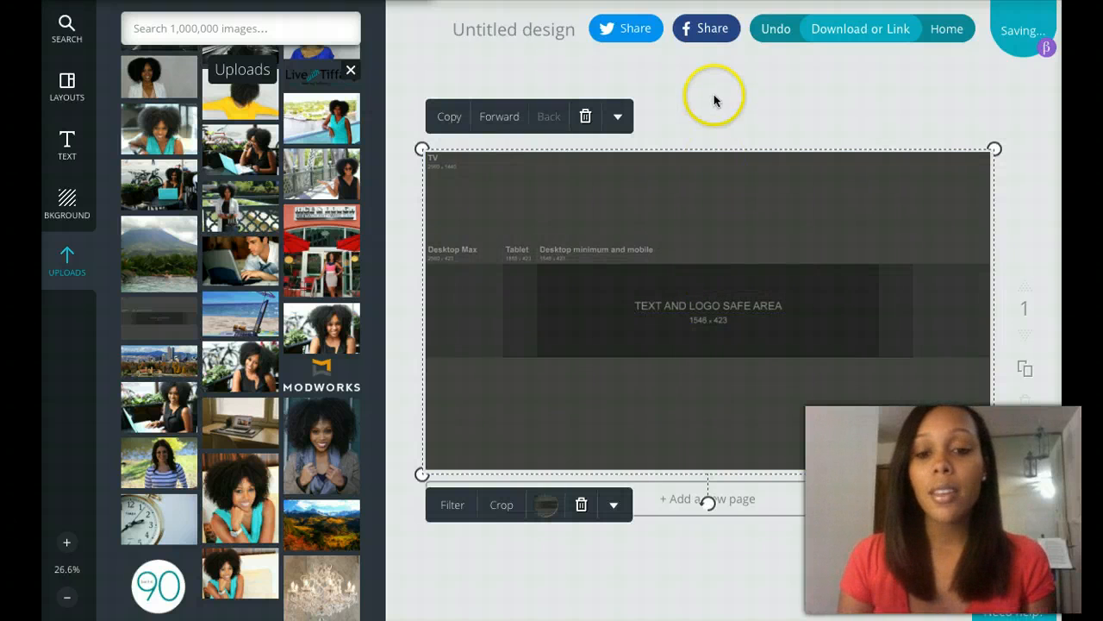
click(683, 90)
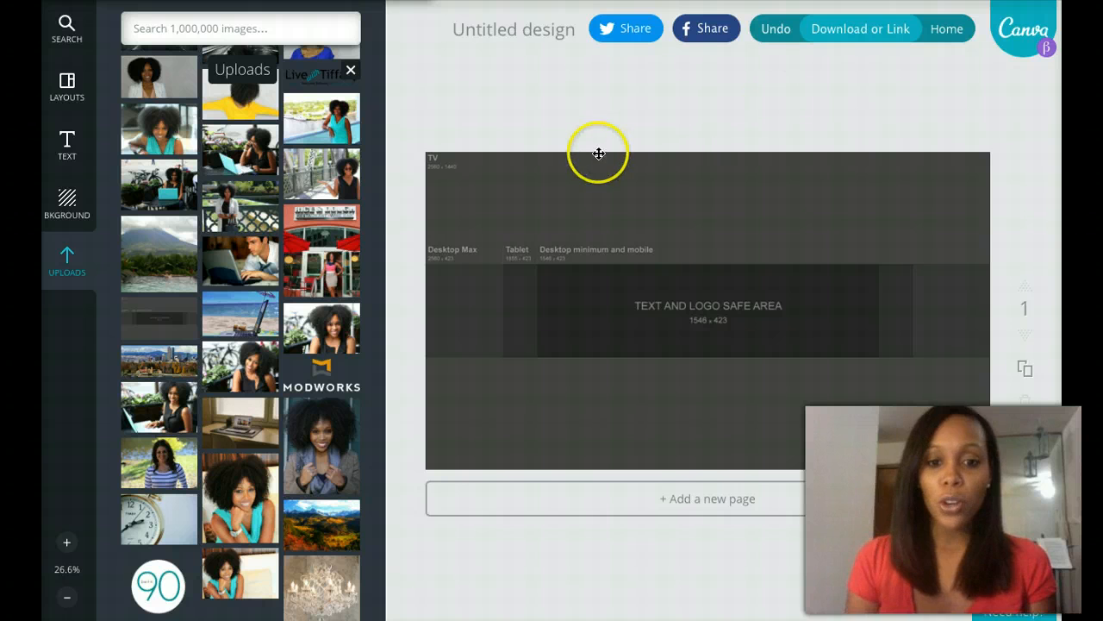
mouse_move(917, 214)
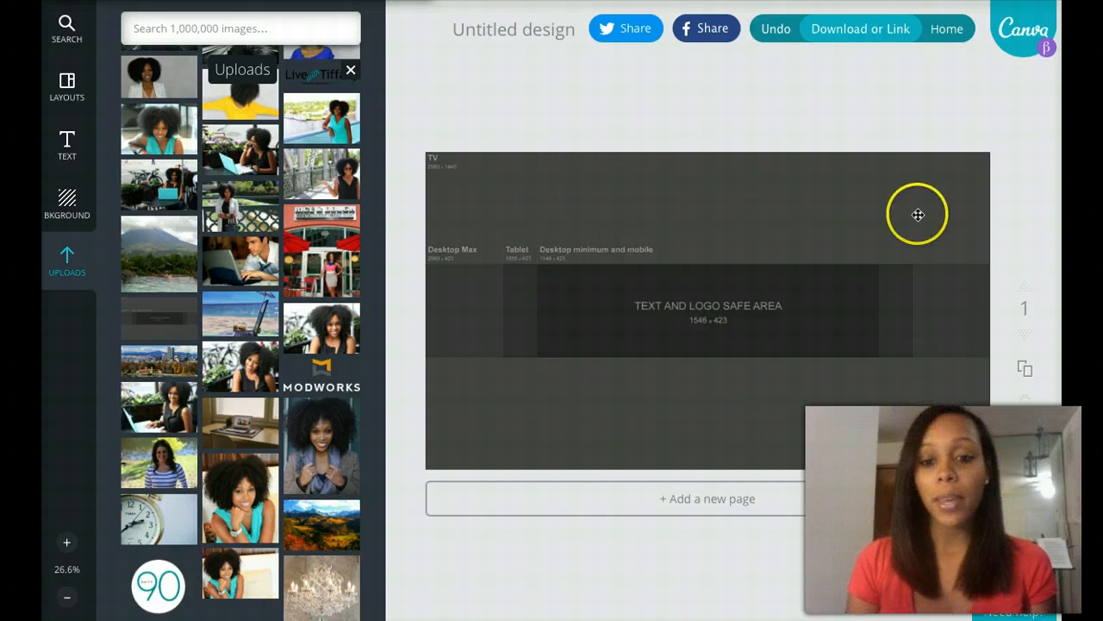
mouse_move(578, 106)
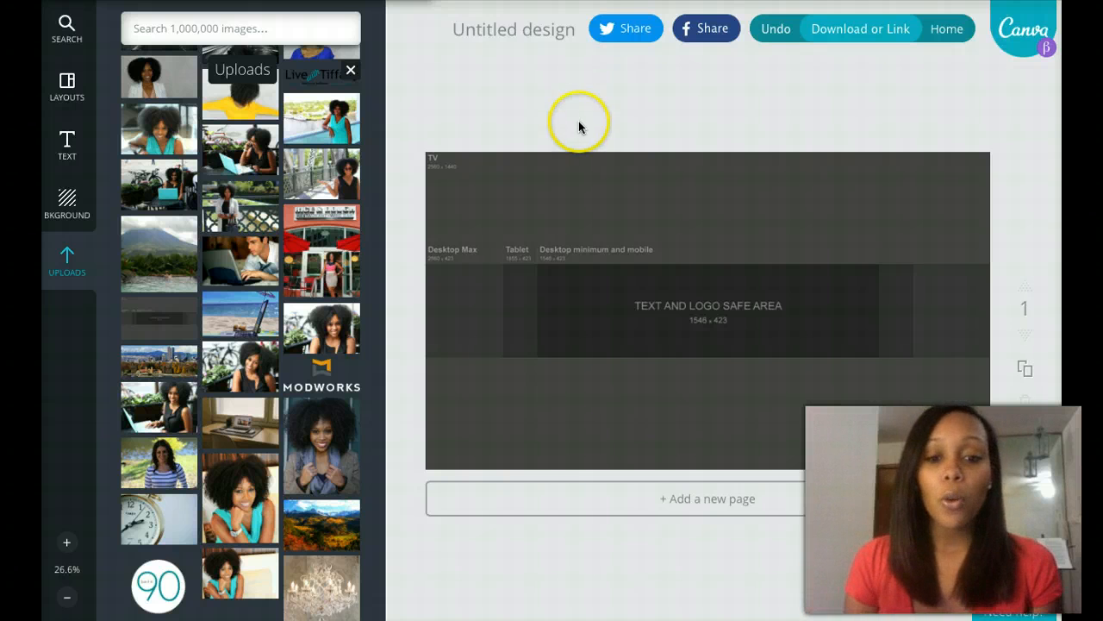
mouse_move(614, 134)
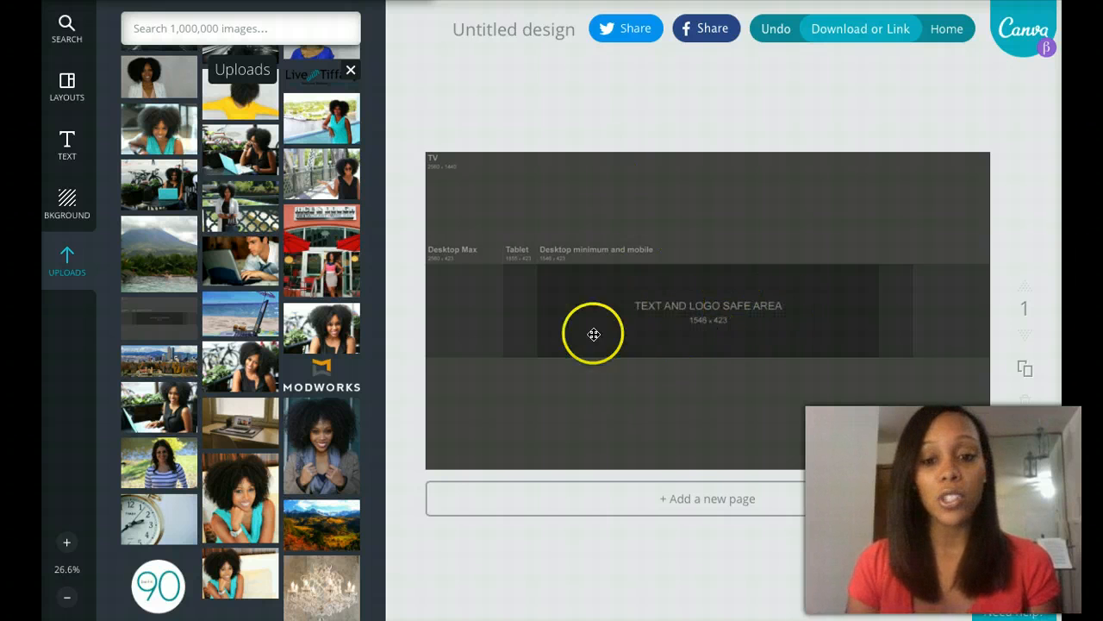
mouse_move(659, 279)
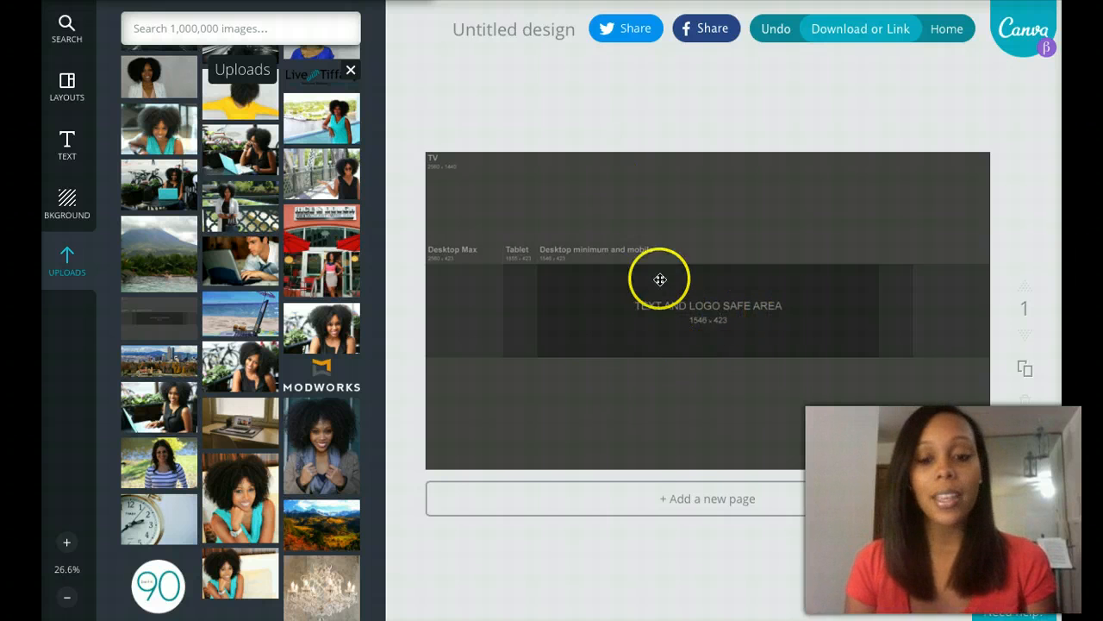
mouse_move(804, 300)
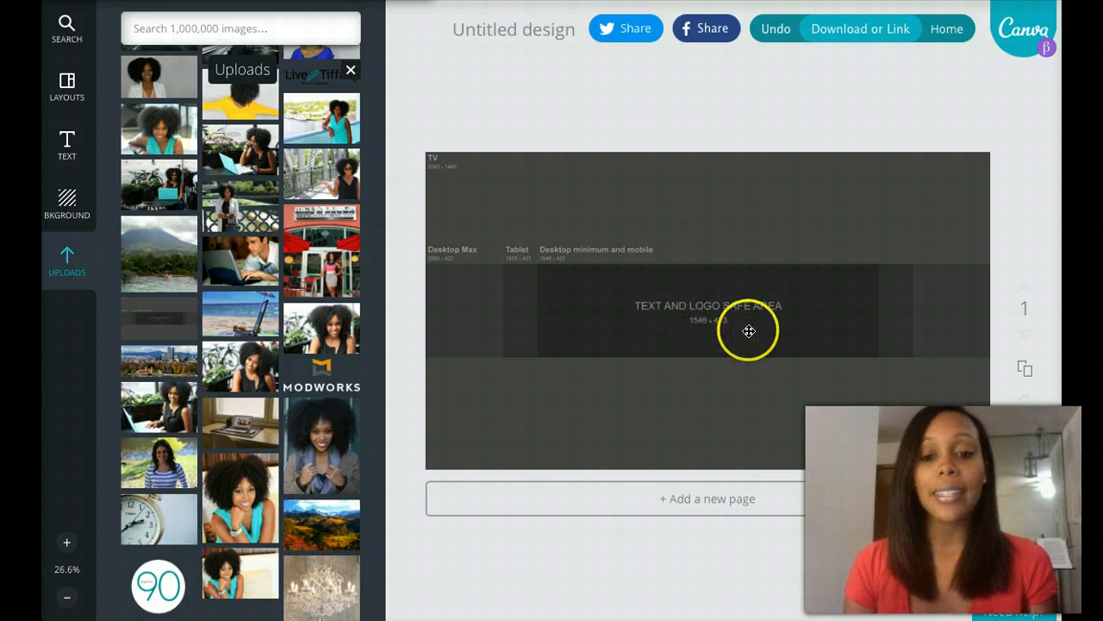
mouse_move(738, 321)
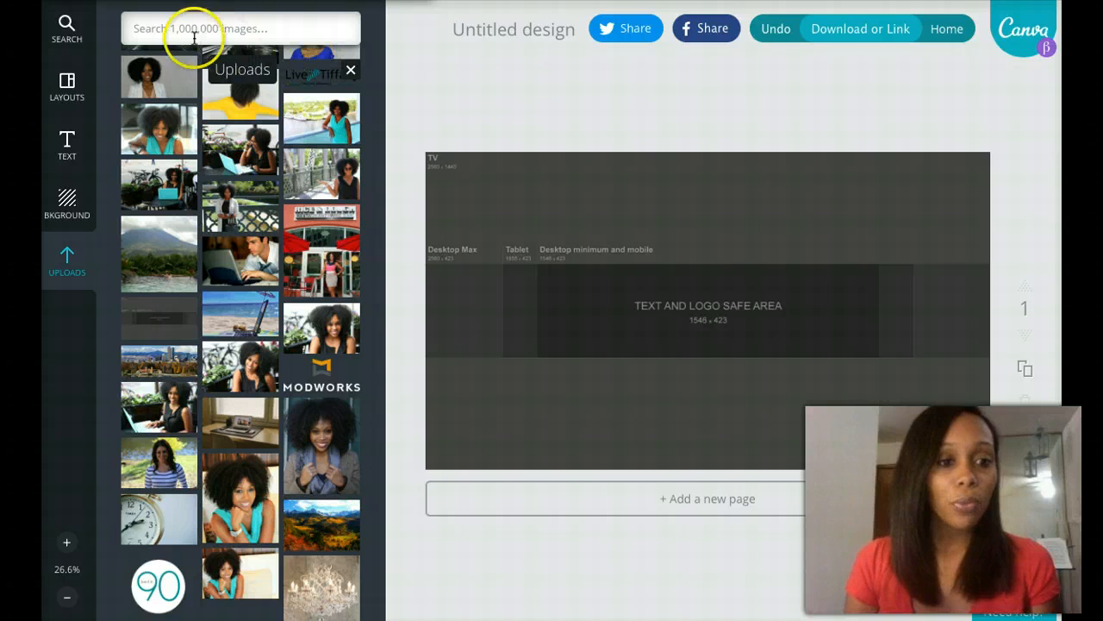
mouse_move(319, 41)
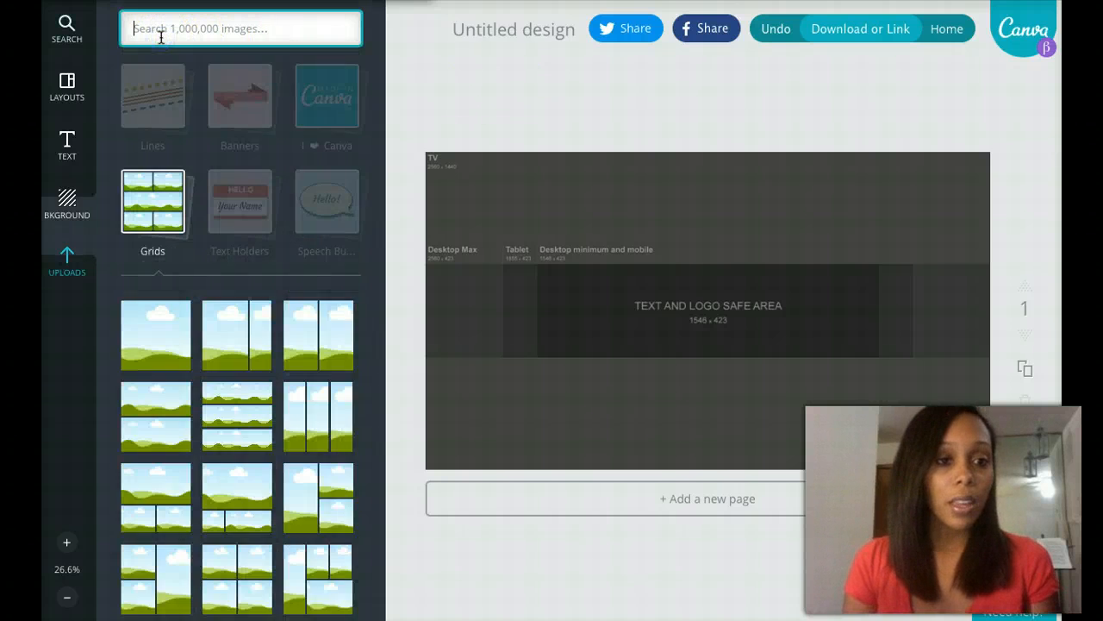
text(s)
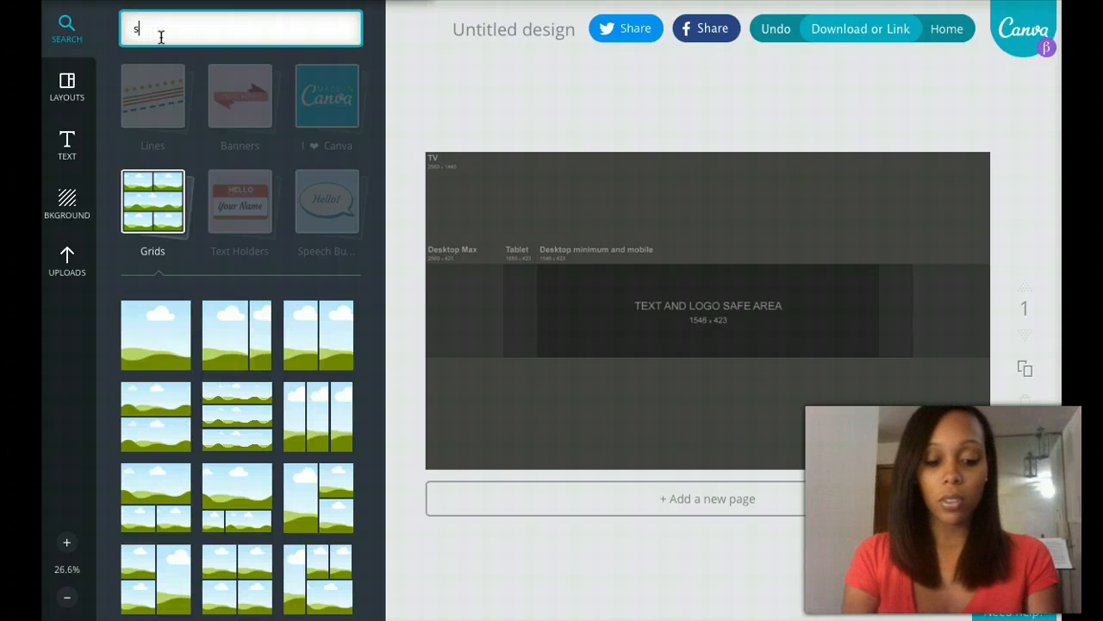
text(qaure)
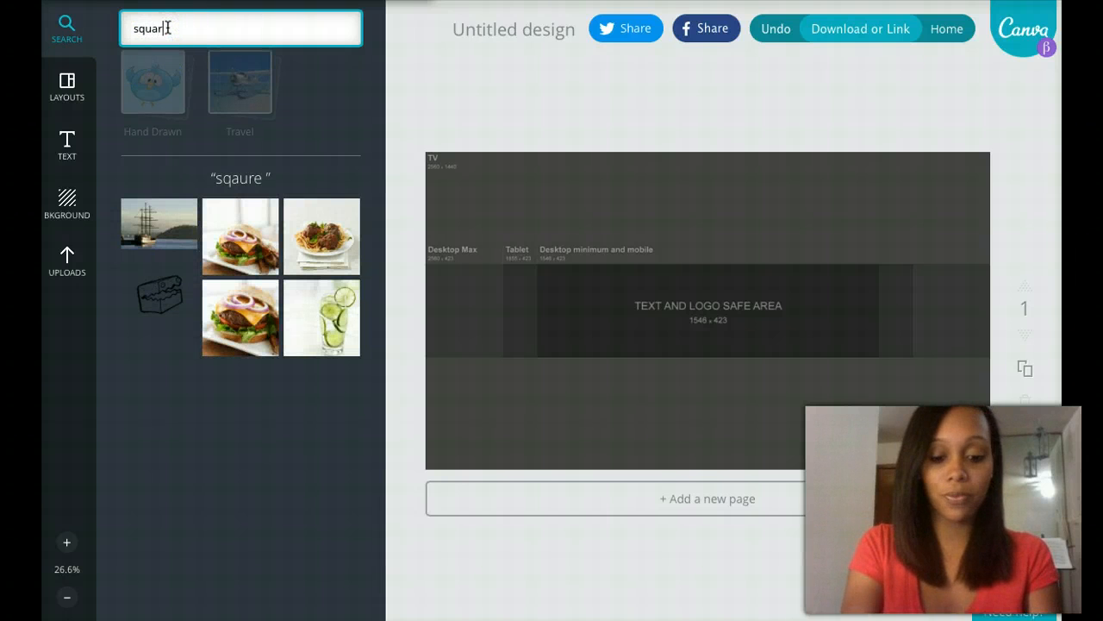
text(e)
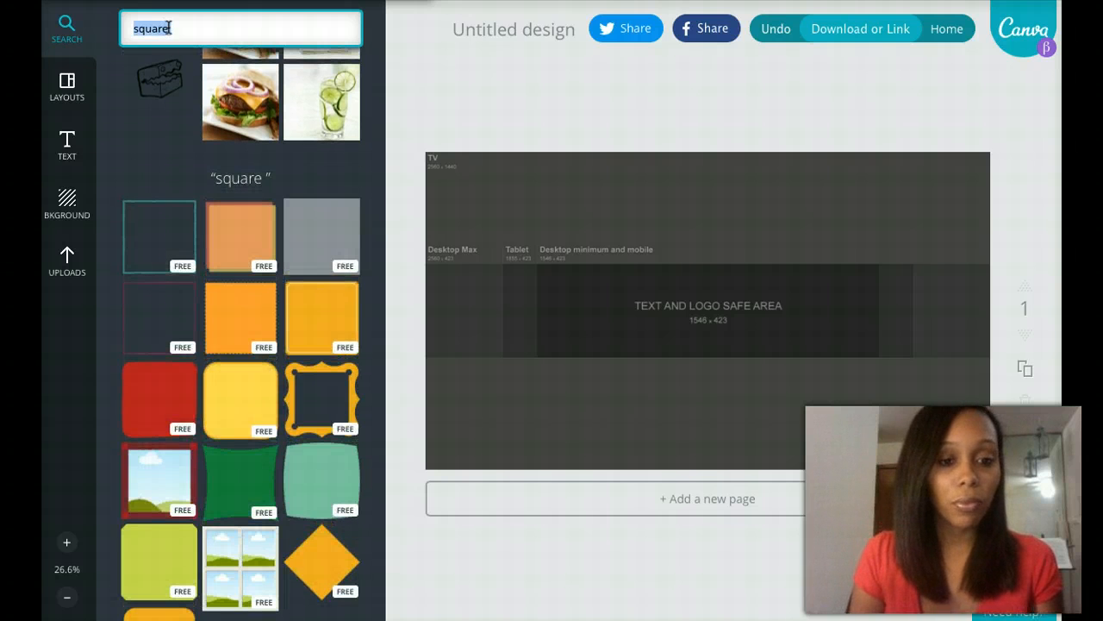
scroll(down, 3)
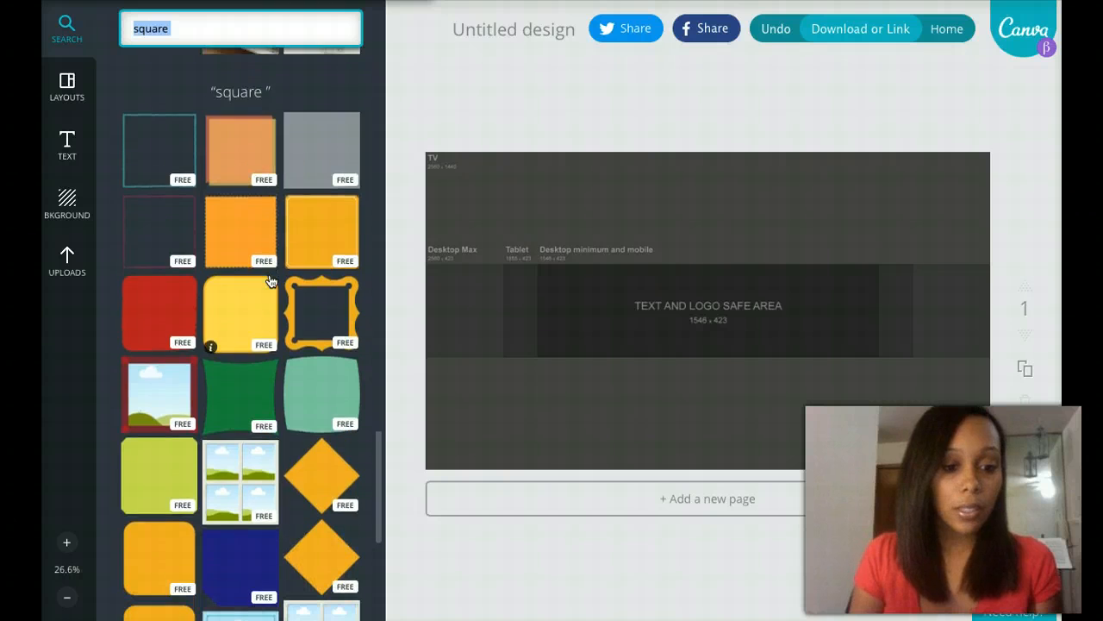
scroll(down, 3)
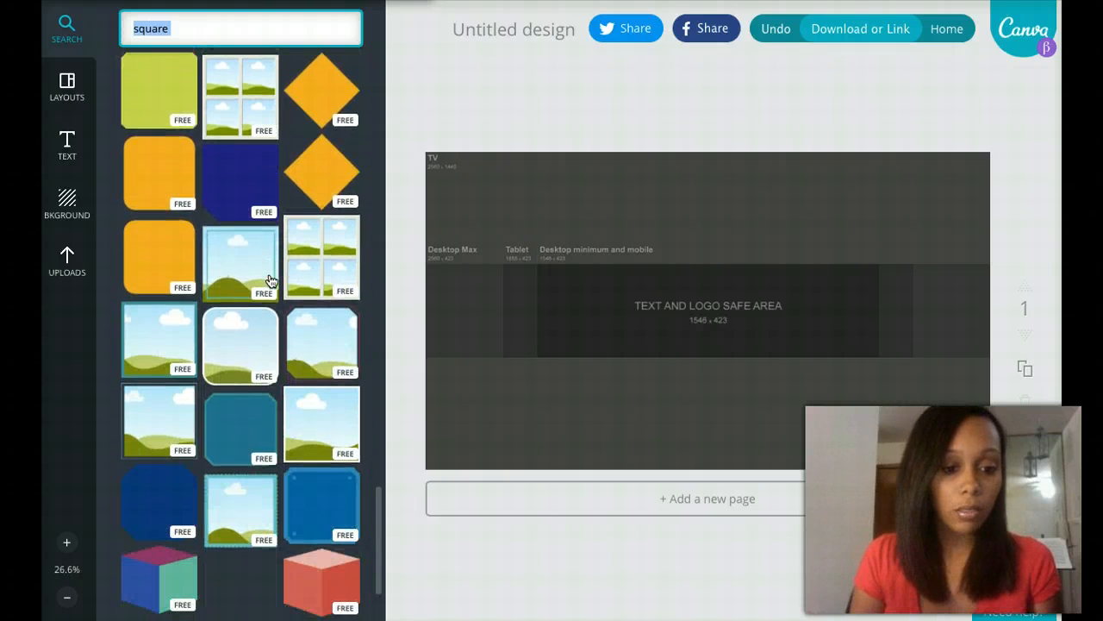
scroll(up, 3)
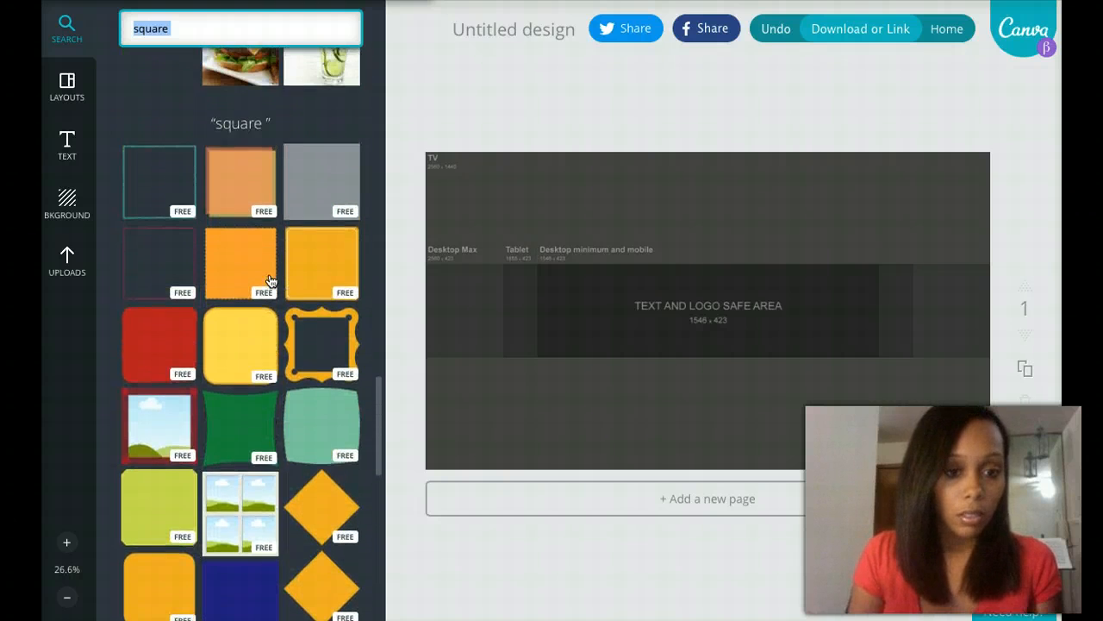
scroll(up, 3)
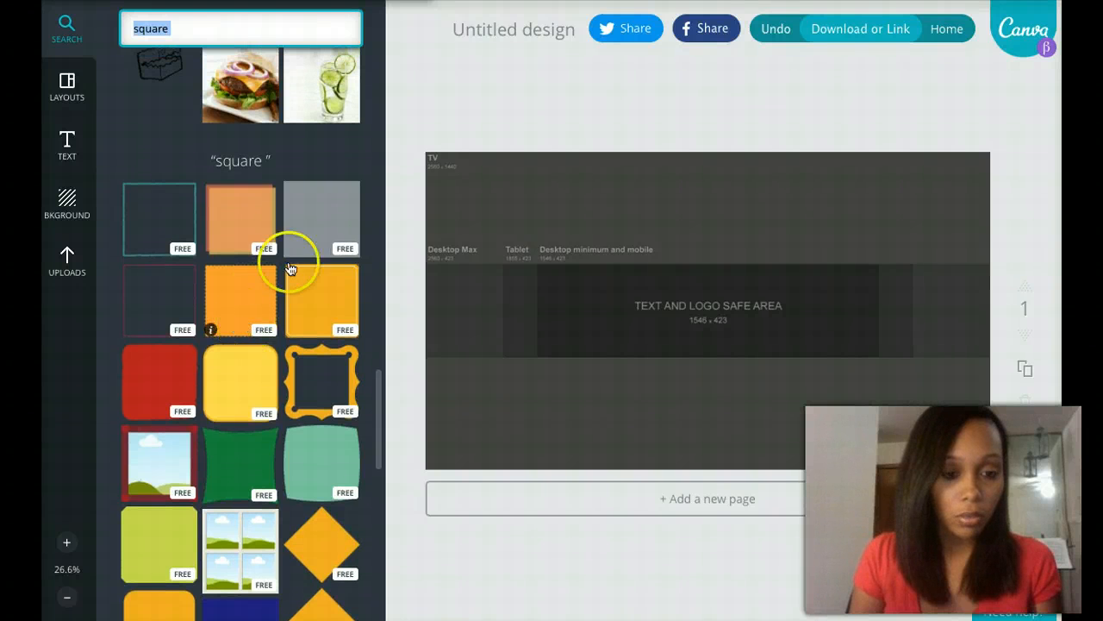
mouse_move(296, 324)
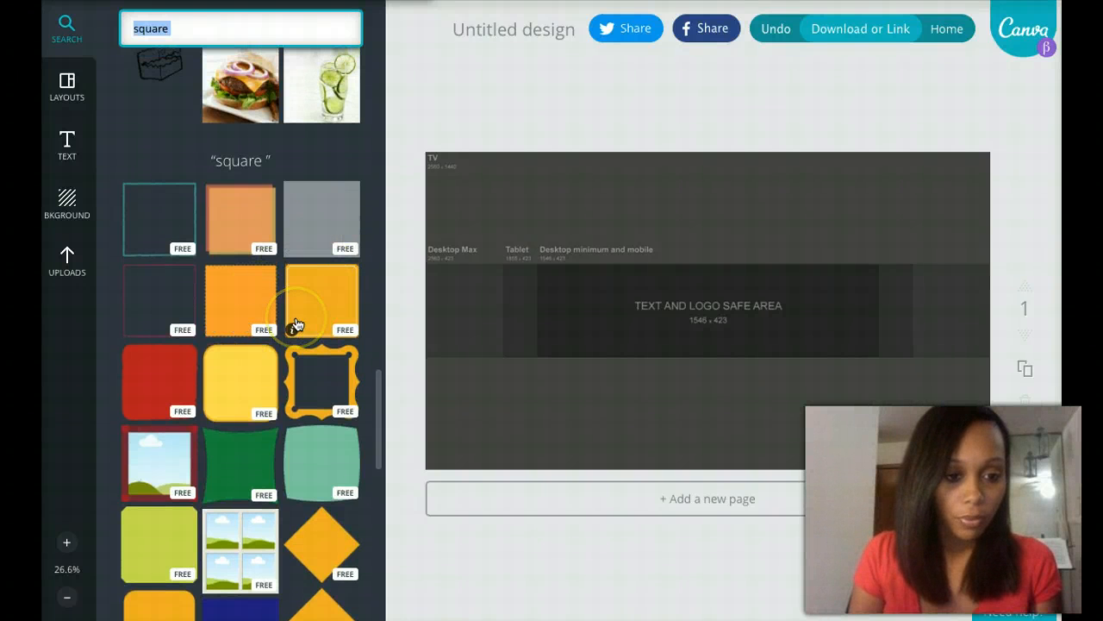
scroll(down, 3)
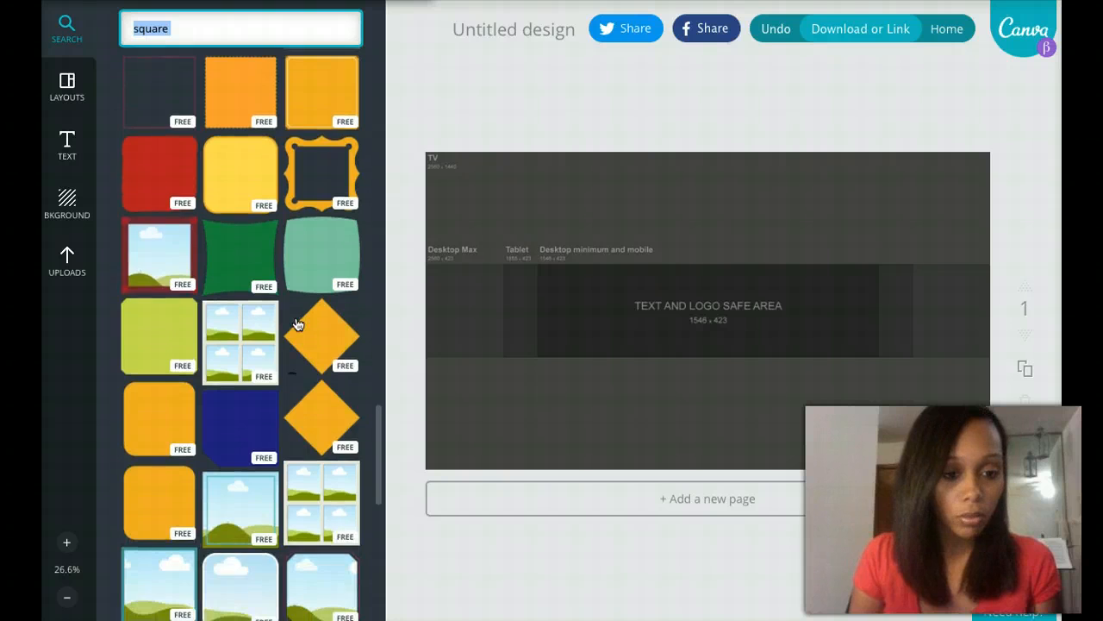
scroll(down, 3)
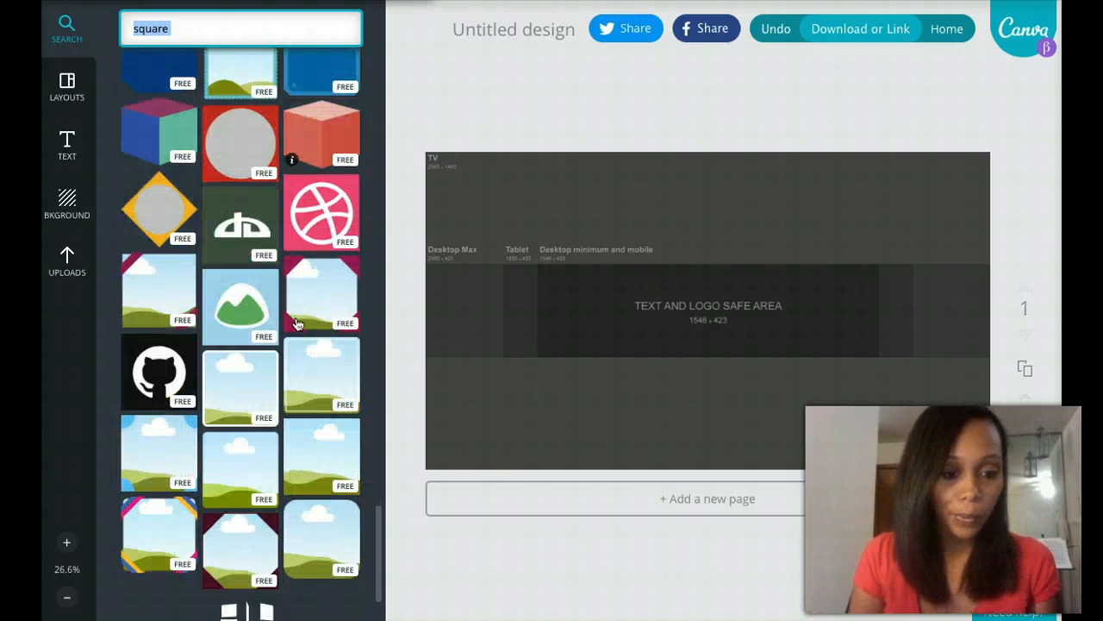
scroll(up, 3)
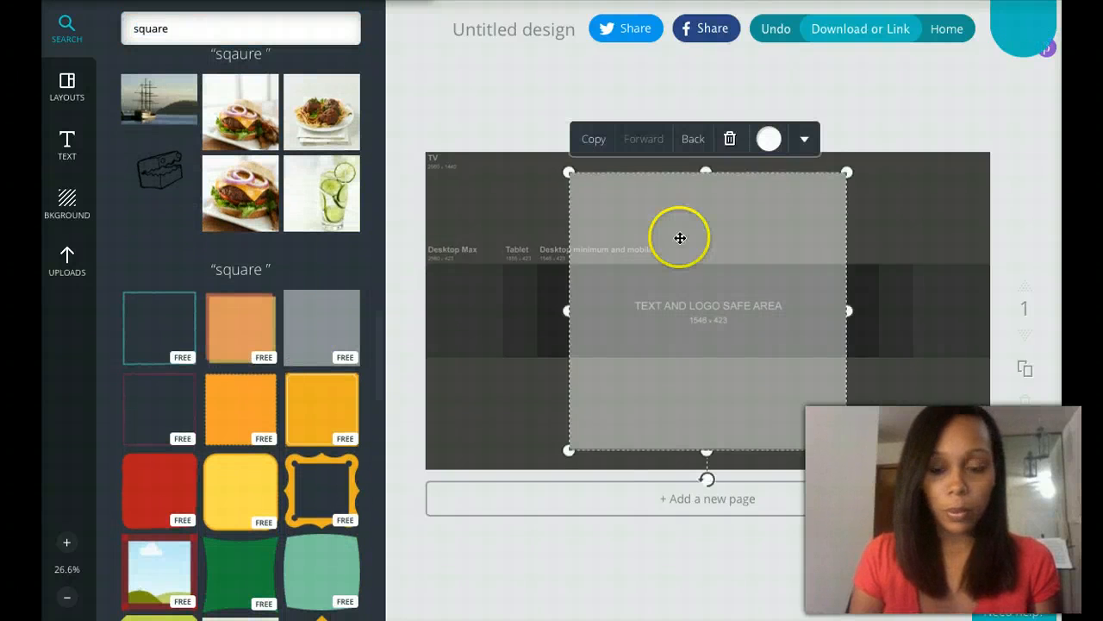
click(803, 138)
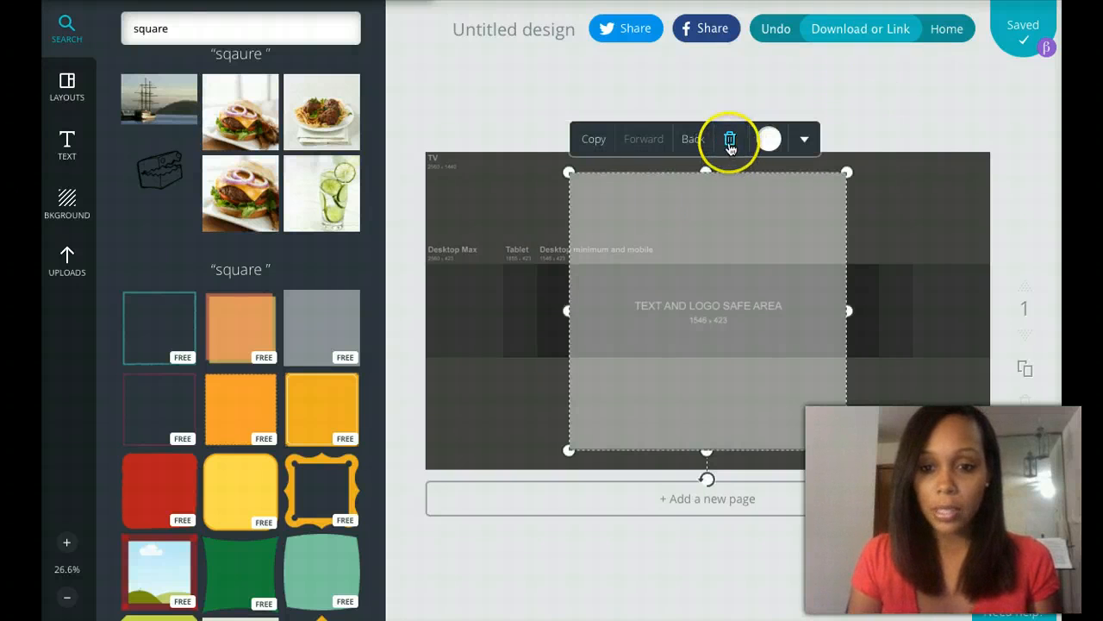
click(729, 138)
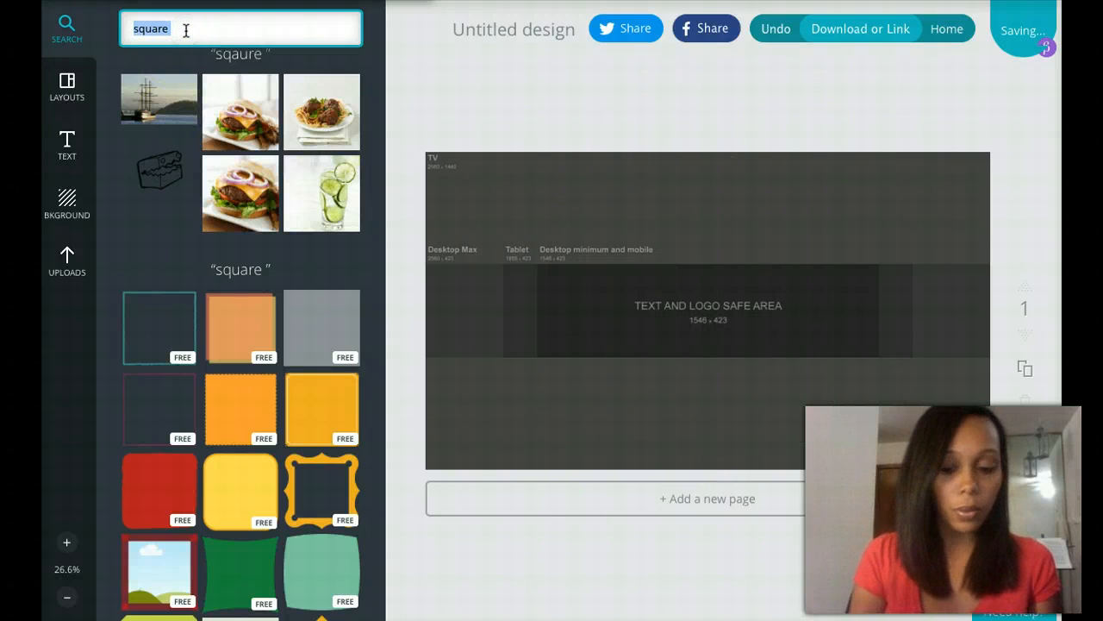
- Browse the elements panel into the Shapes category and look through its thumbnails
scroll(down, 3)
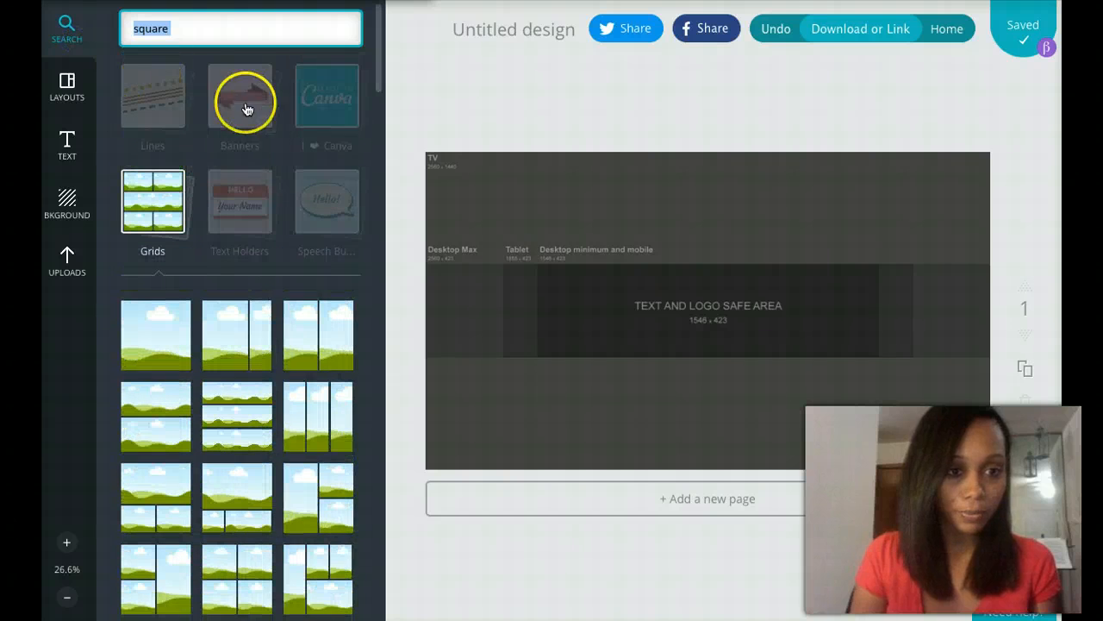
scroll(up, 3)
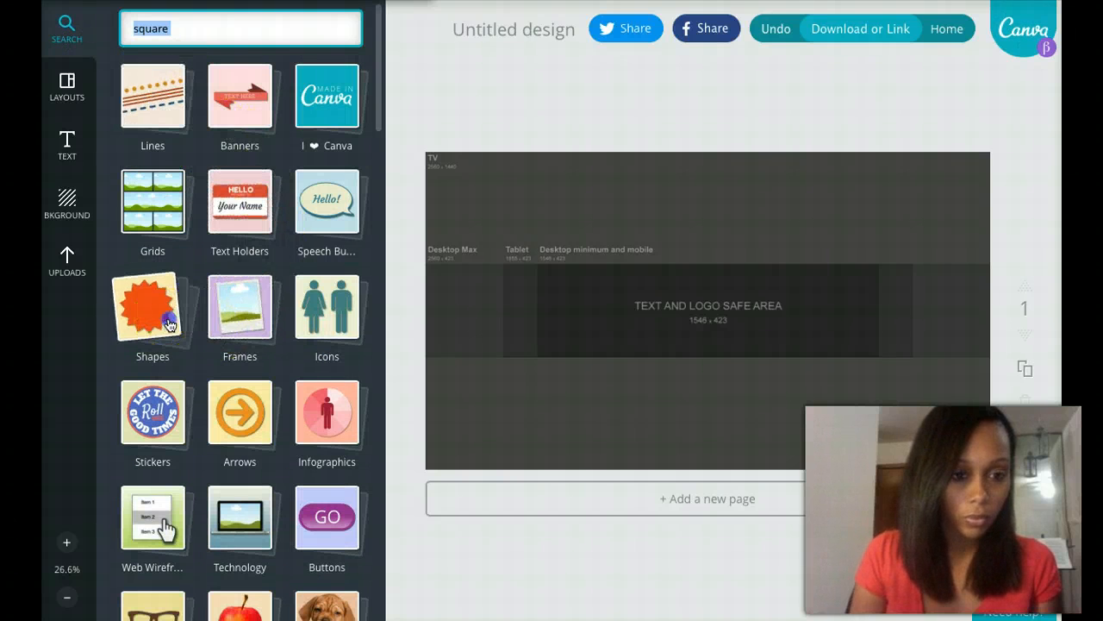
click(151, 307)
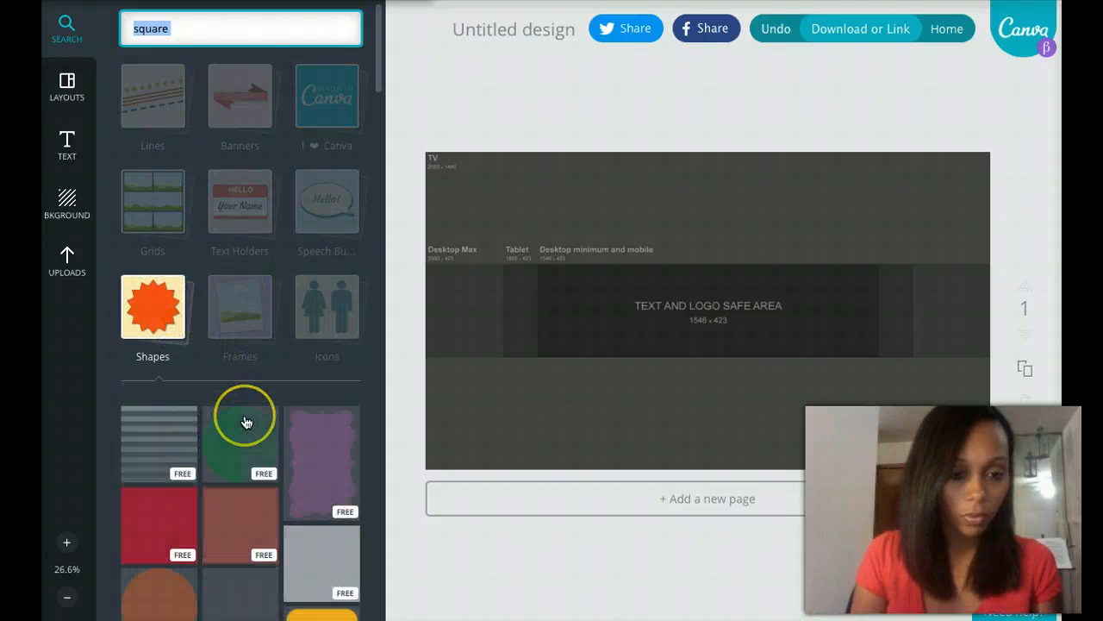
scroll(down, 3)
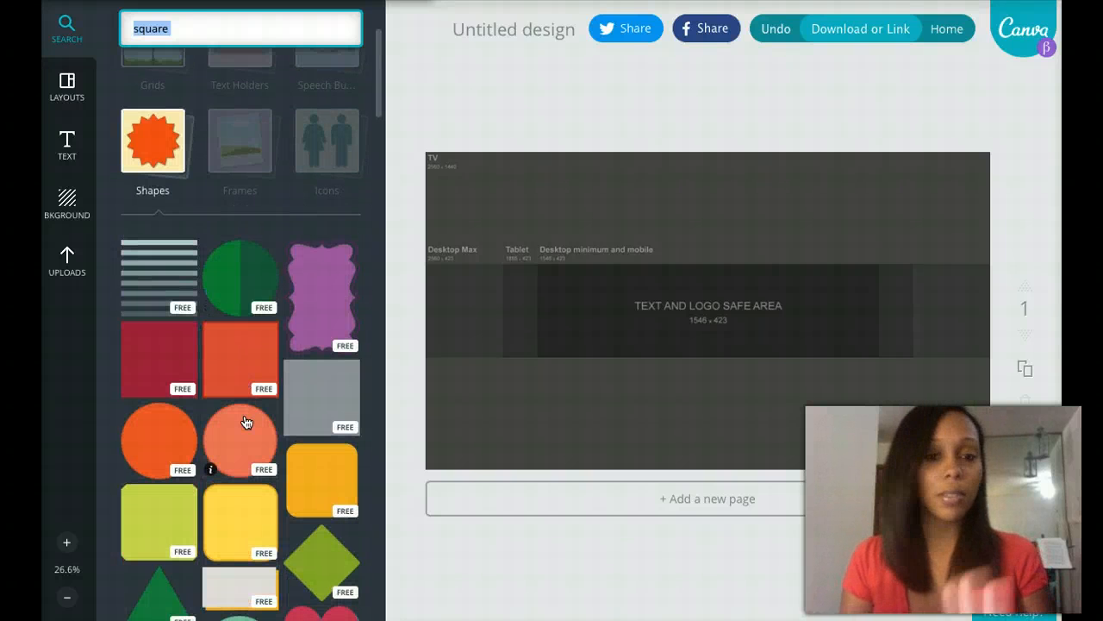
mouse_move(176, 296)
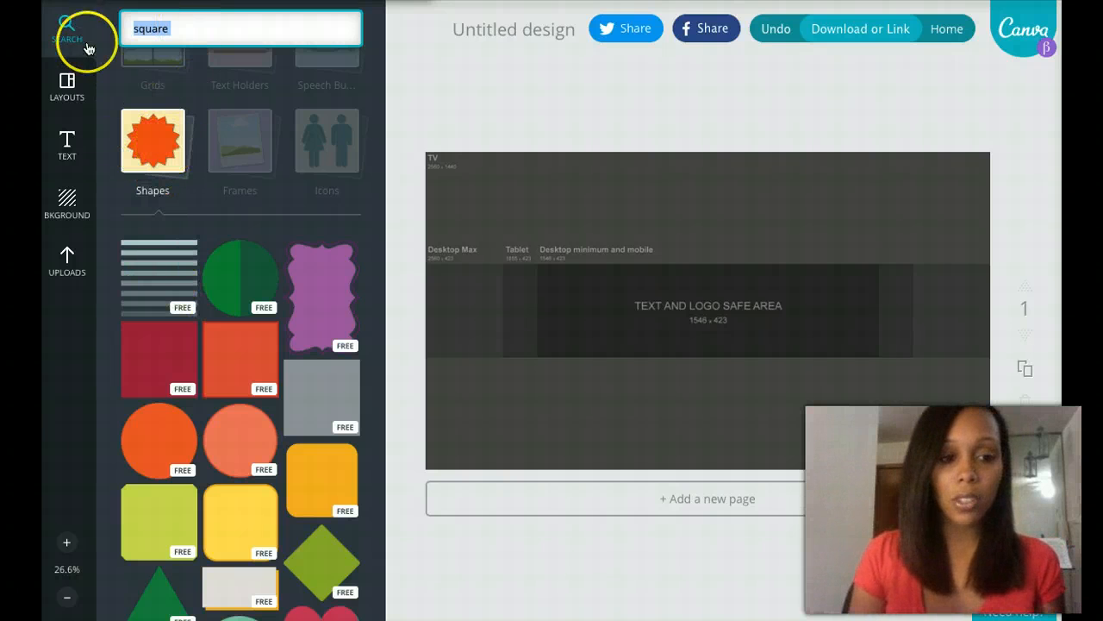
- Stretch a dark red square into a full-width bar along the banner's top edge
click(159, 356)
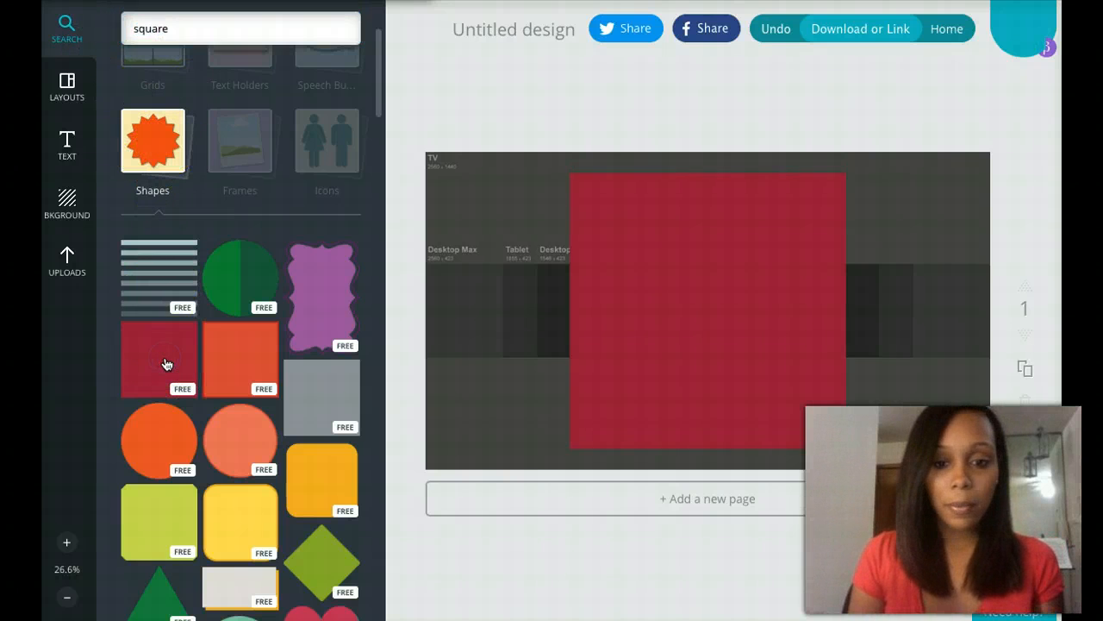
click(707, 310)
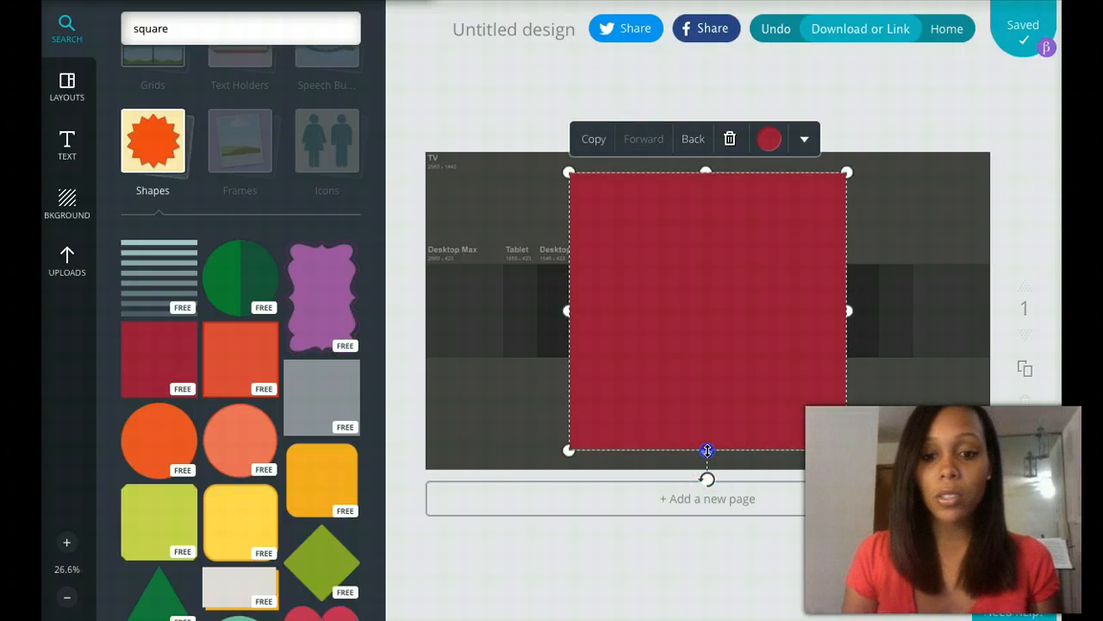
drag(707, 450, 686, 262)
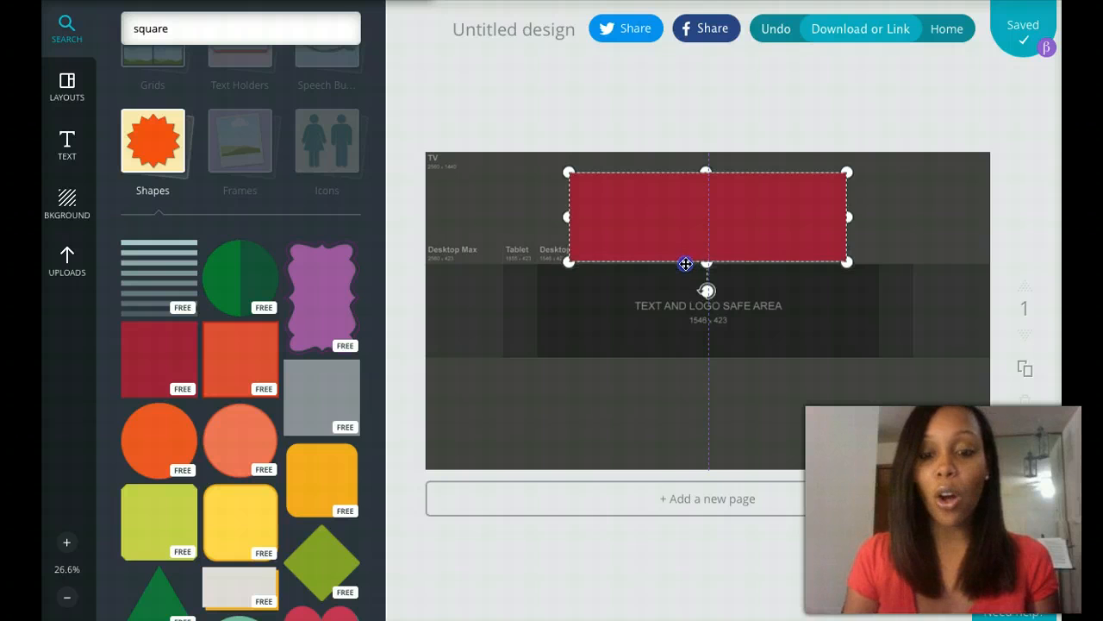
click(707, 216)
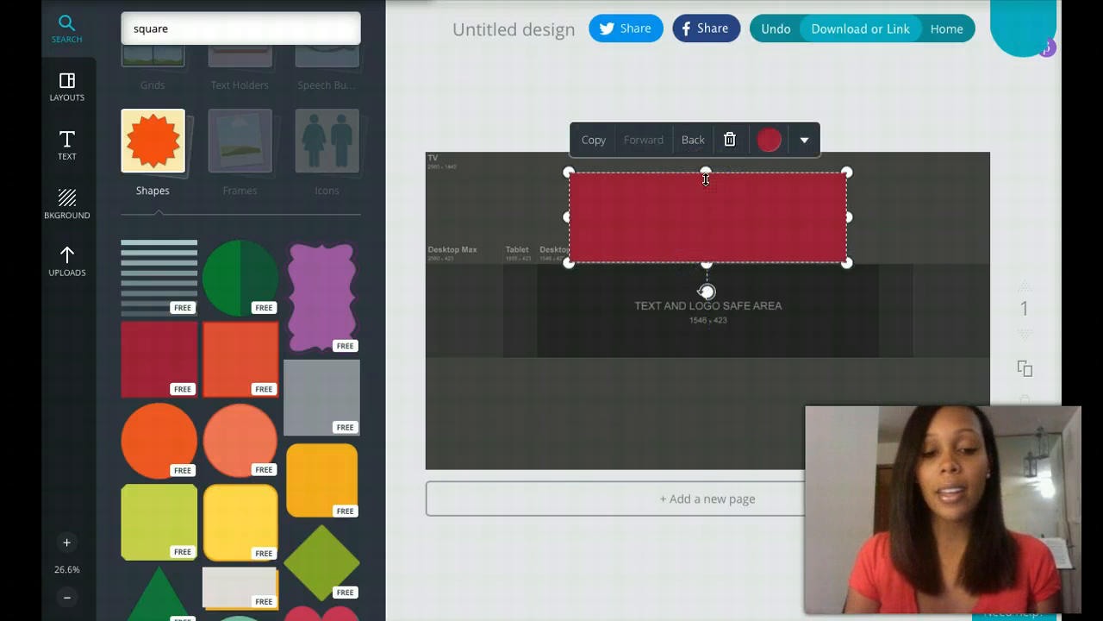
mouse_move(705, 174)
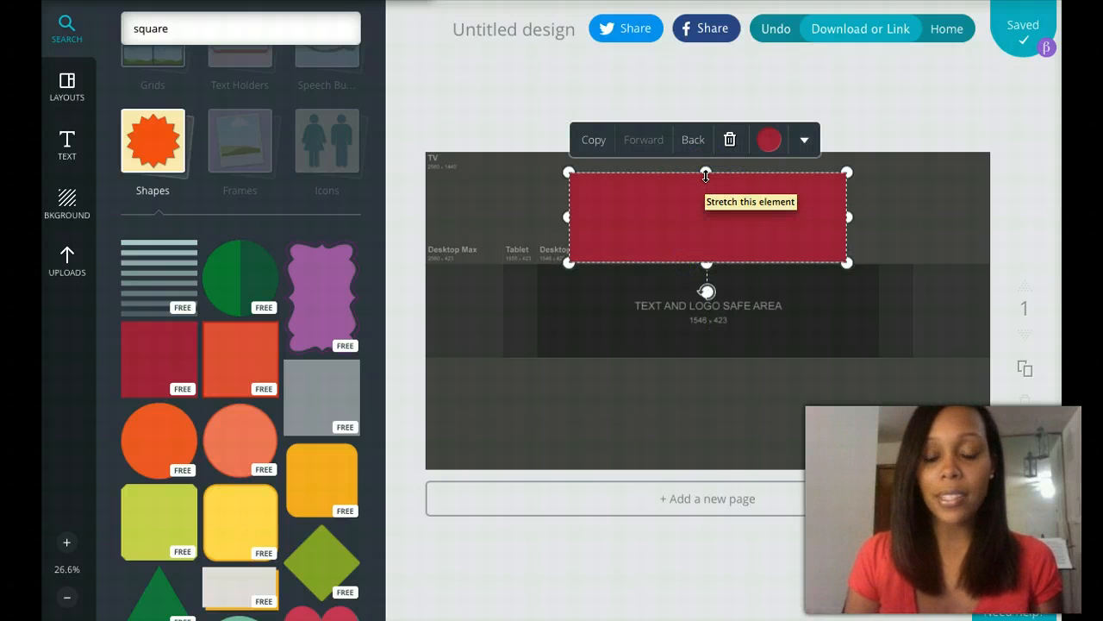
drag(705, 172, 705, 149)
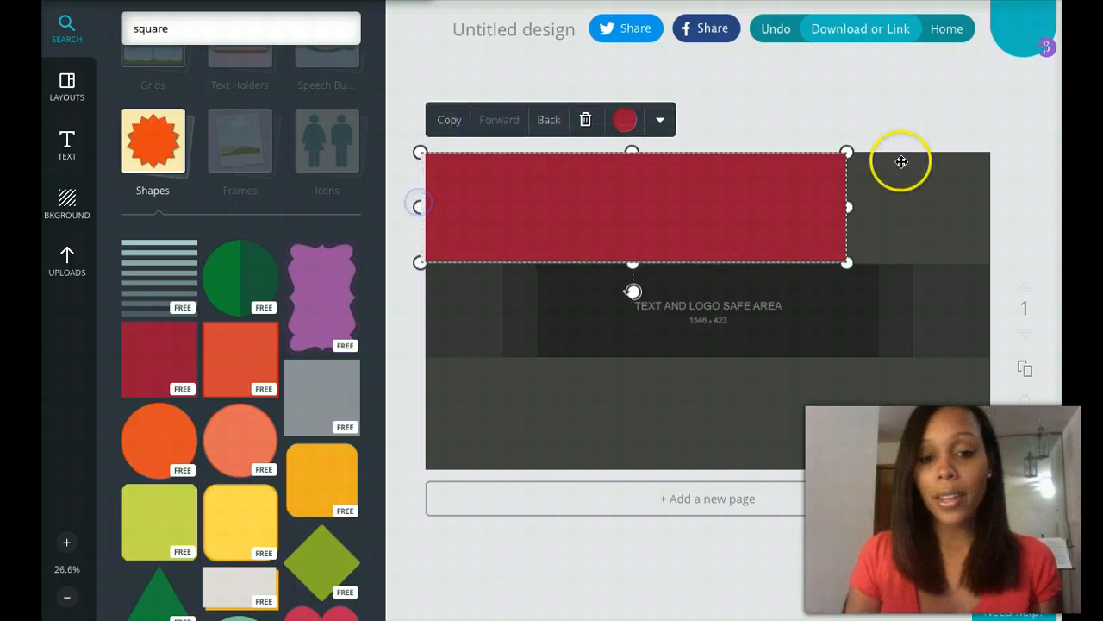
drag(848, 207, 986, 197)
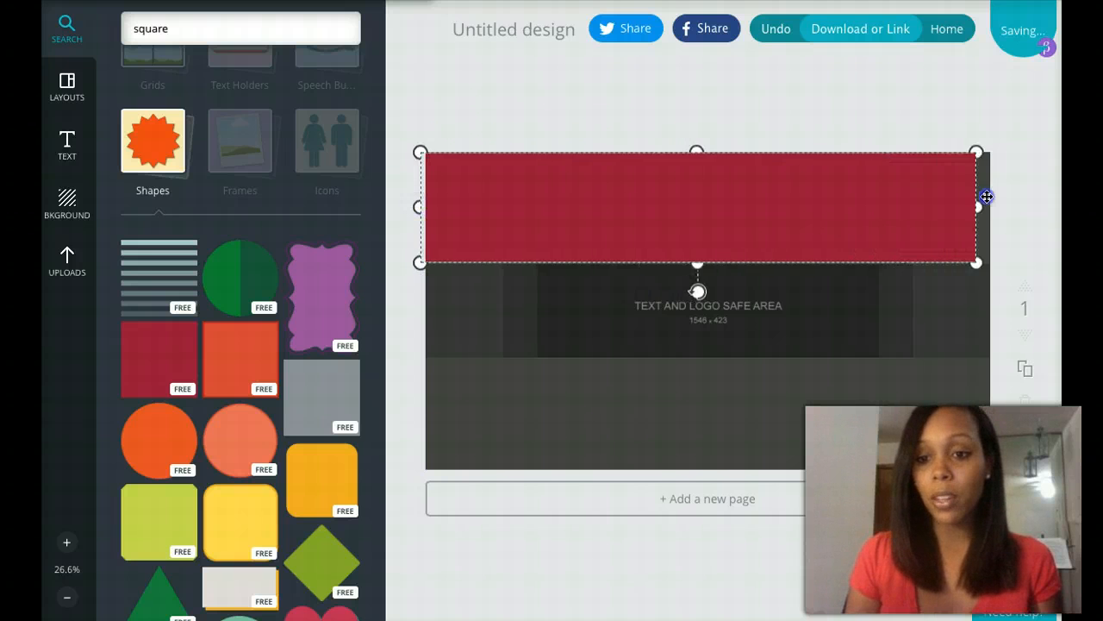
click(698, 206)
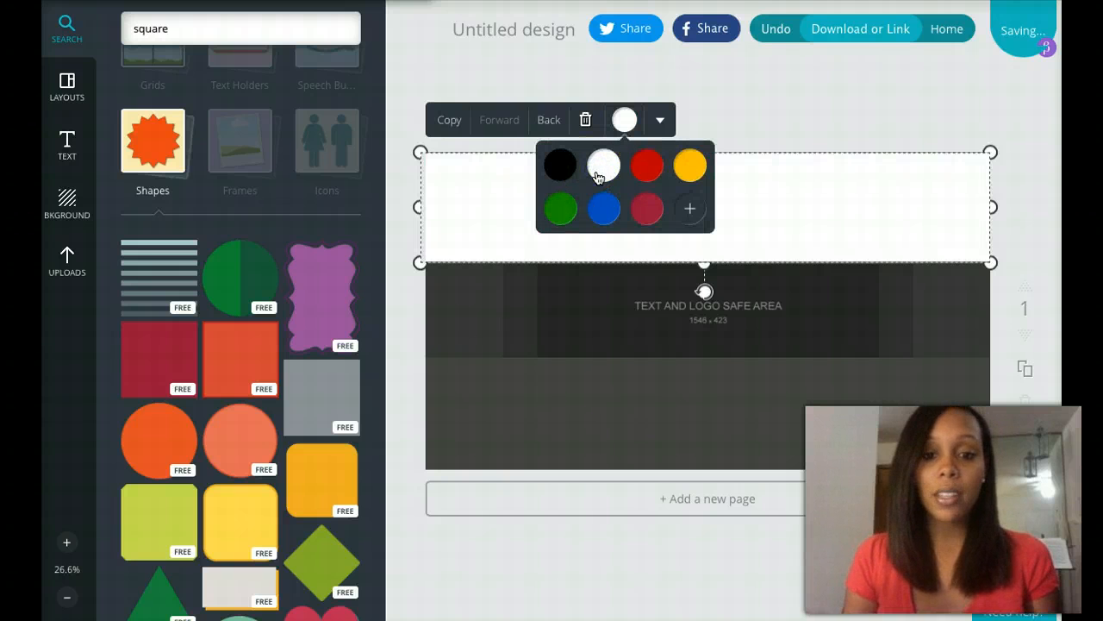
click(646, 207)
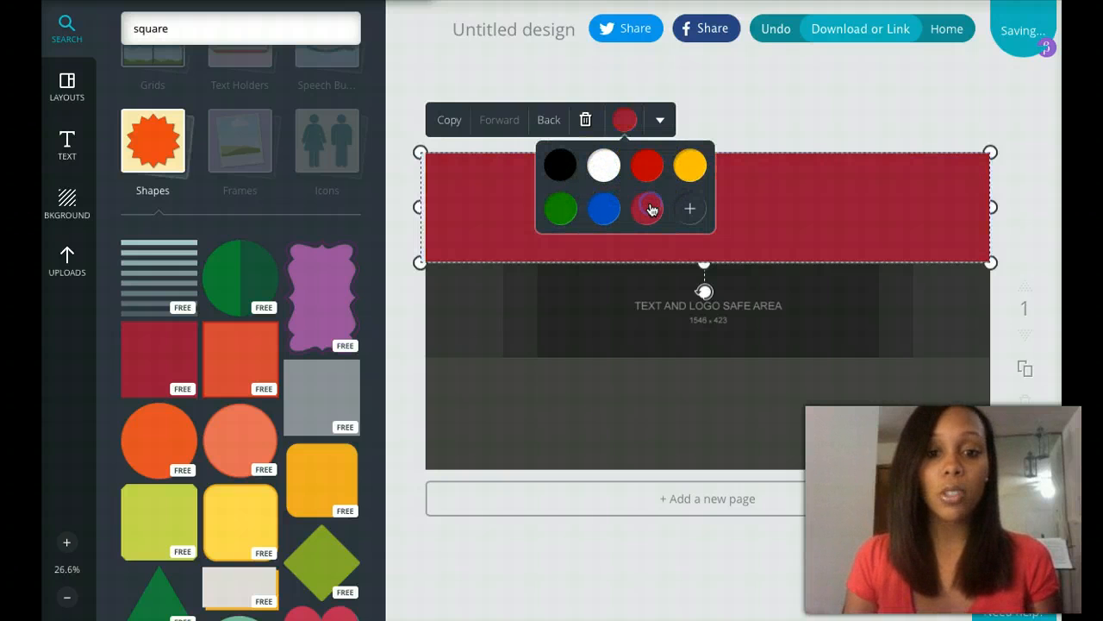
click(469, 248)
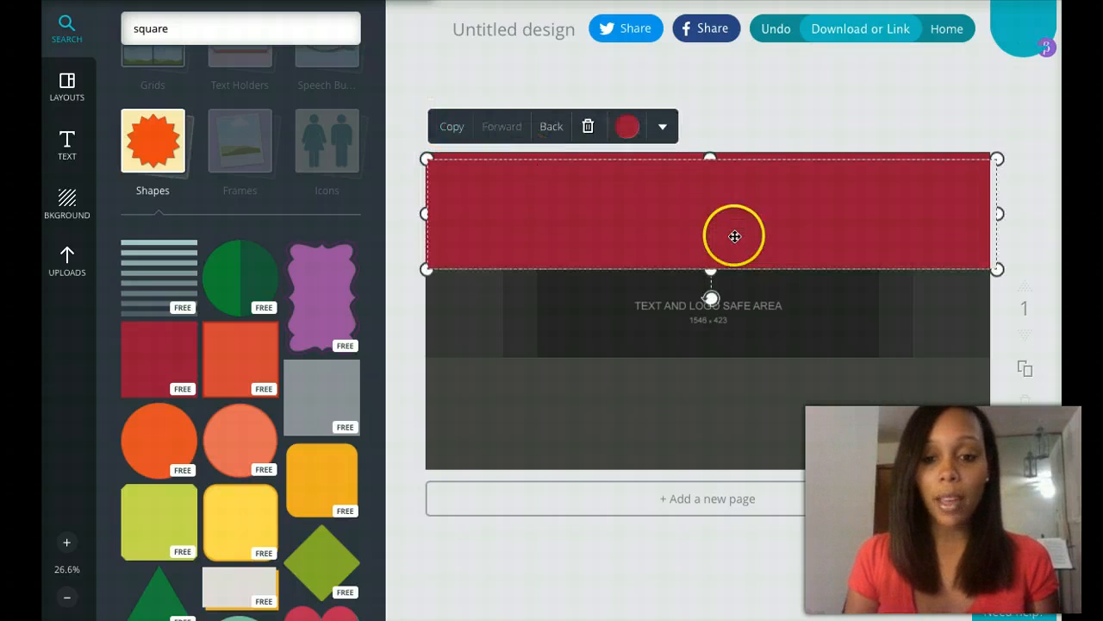
- Add red bars along the bottom edge and both sides of the safe area
drag(733, 235, 728, 429)
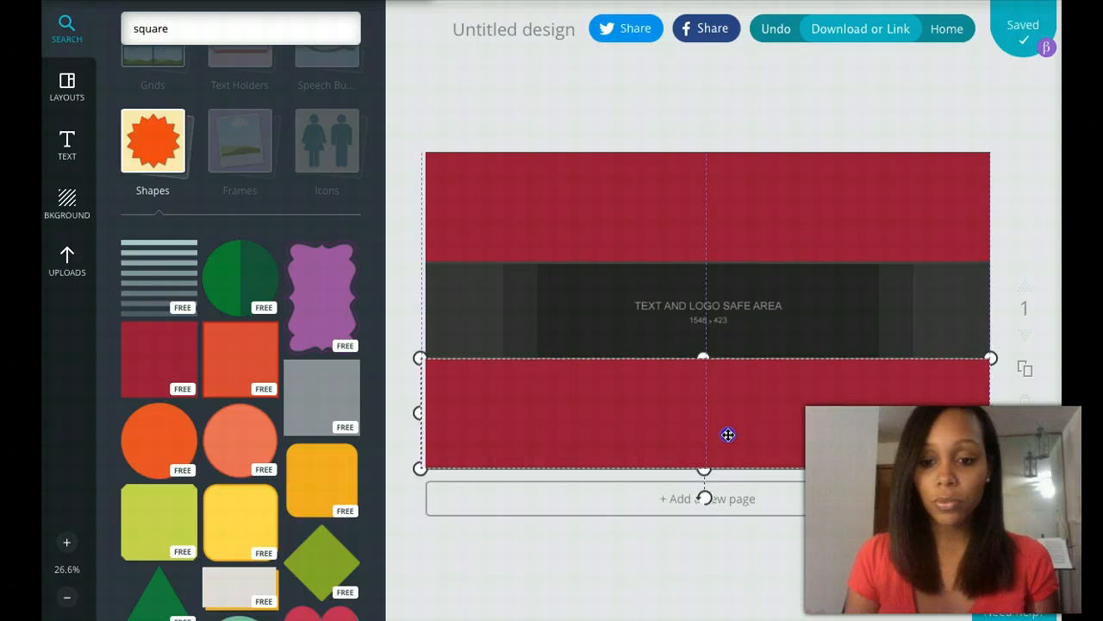
click(527, 107)
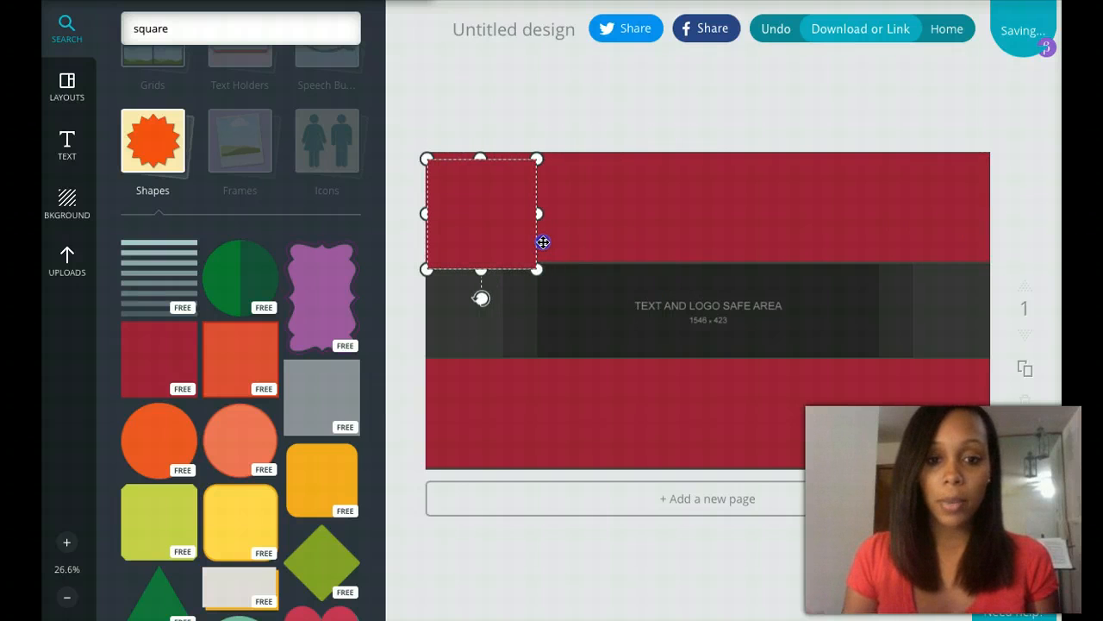
click(482, 214)
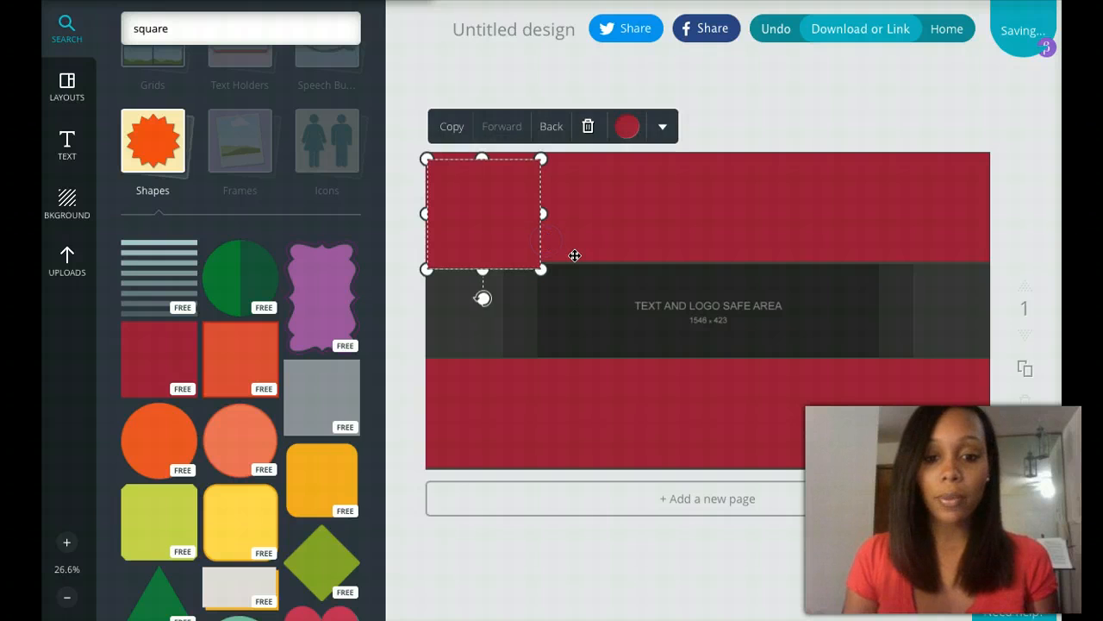
drag(482, 213, 483, 311)
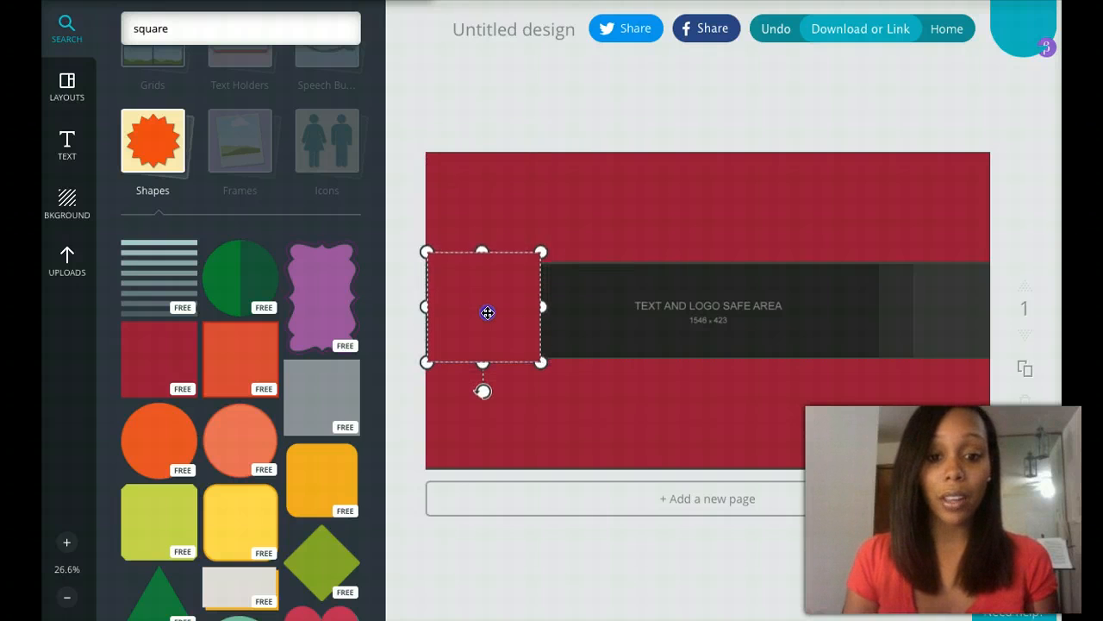
drag(487, 312, 483, 318)
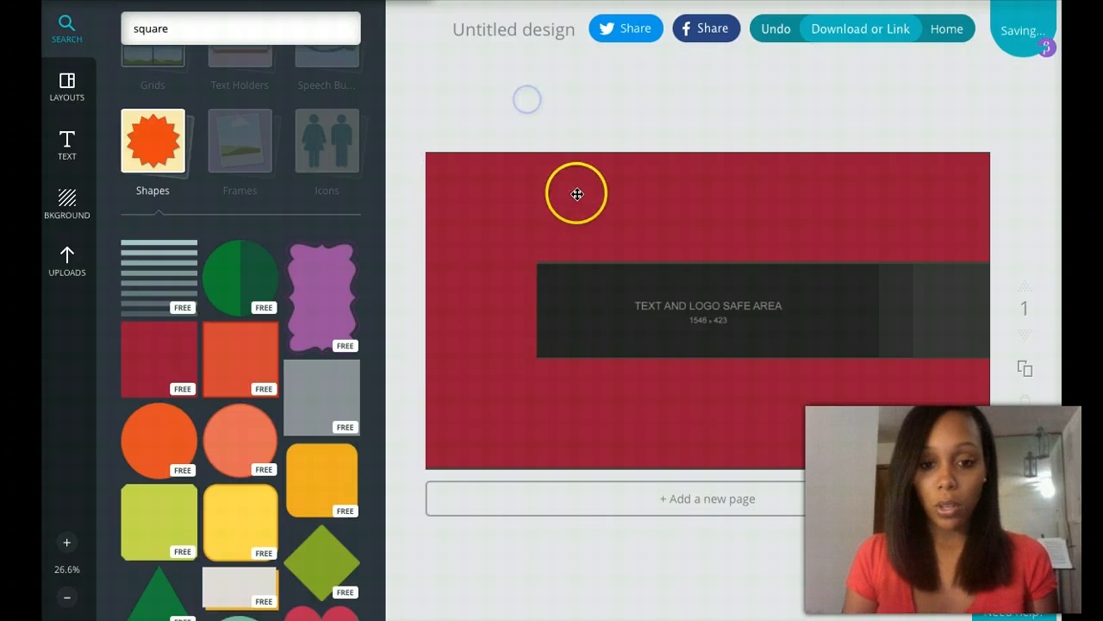
click(576, 193)
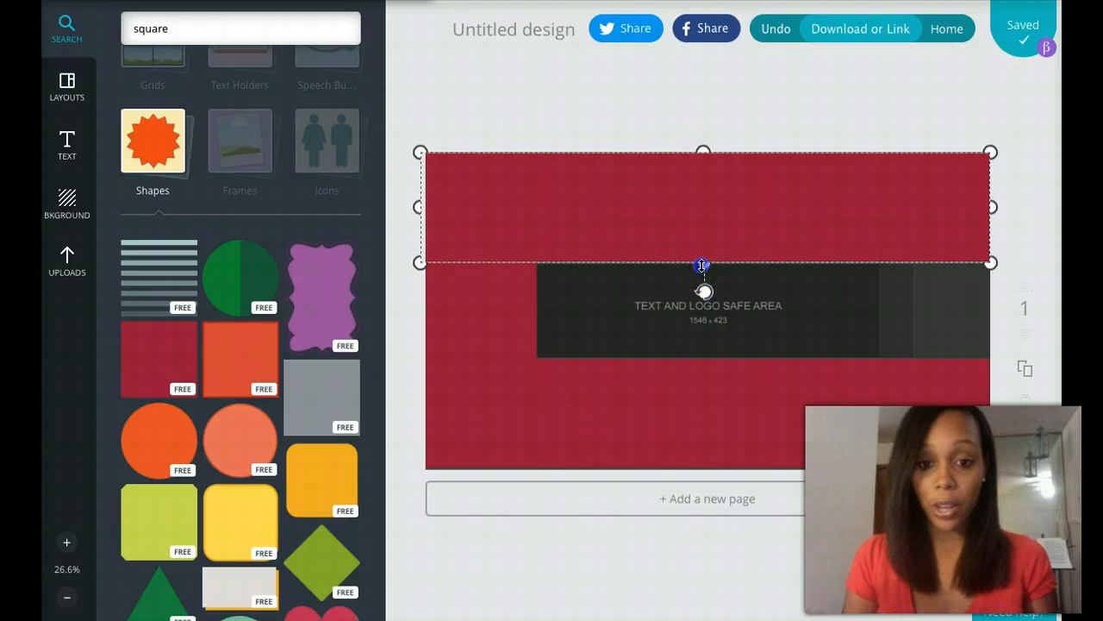
click(515, 192)
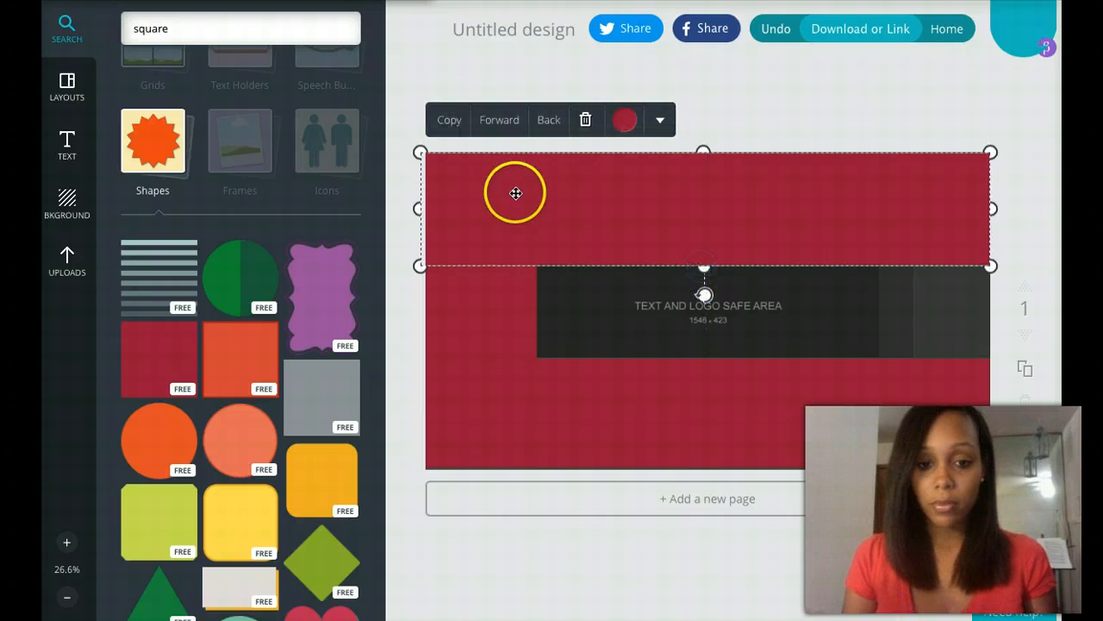
drag(515, 193, 472, 299)
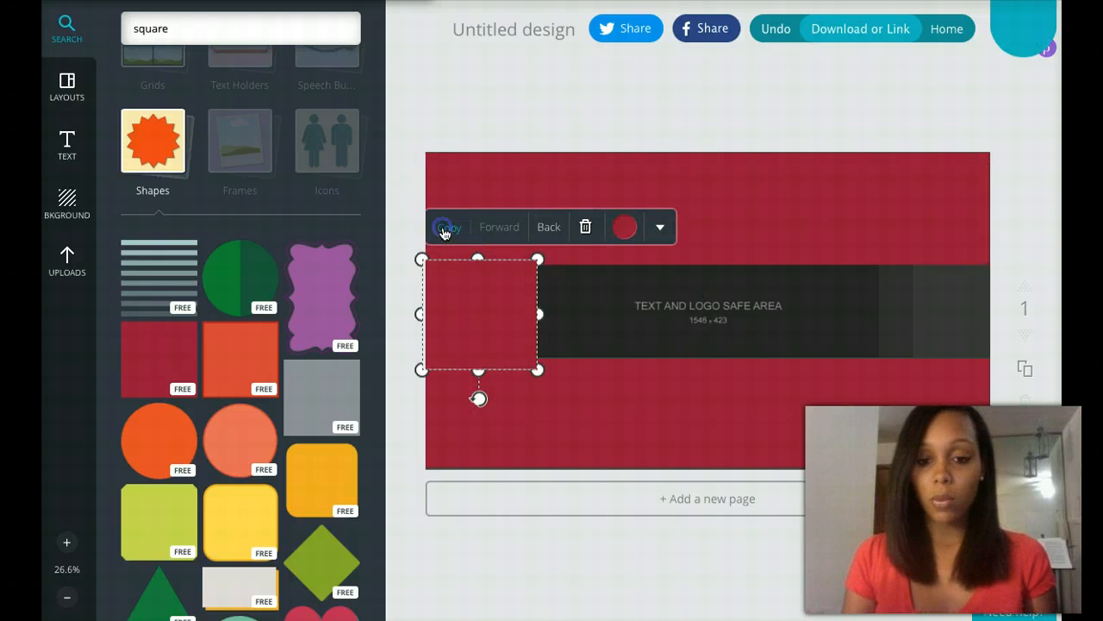
drag(479, 311, 948, 310)
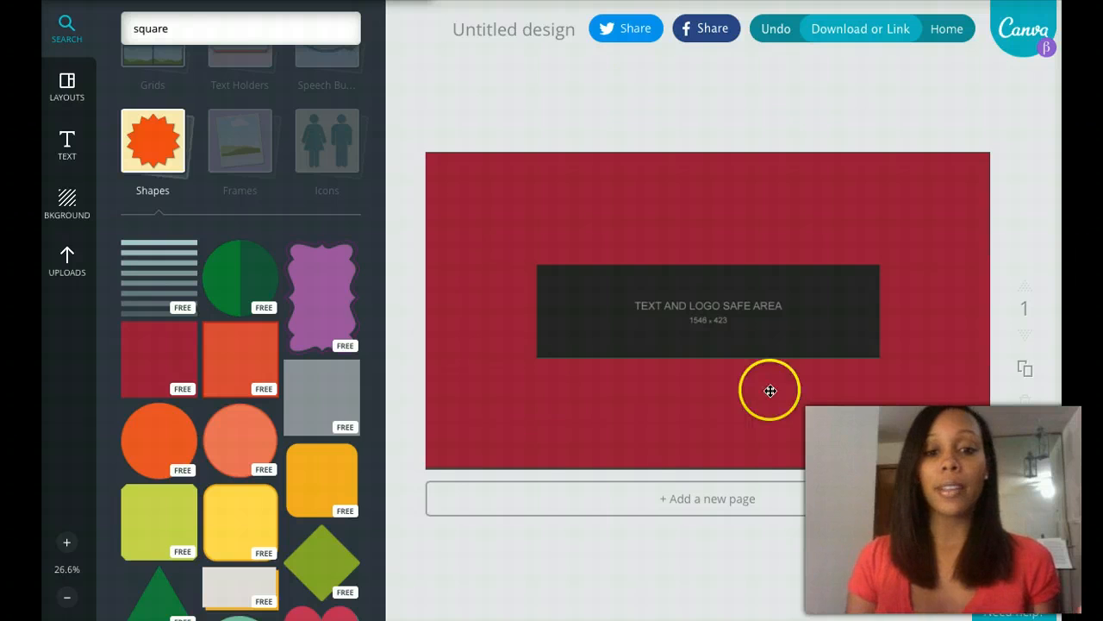
mouse_move(694, 328)
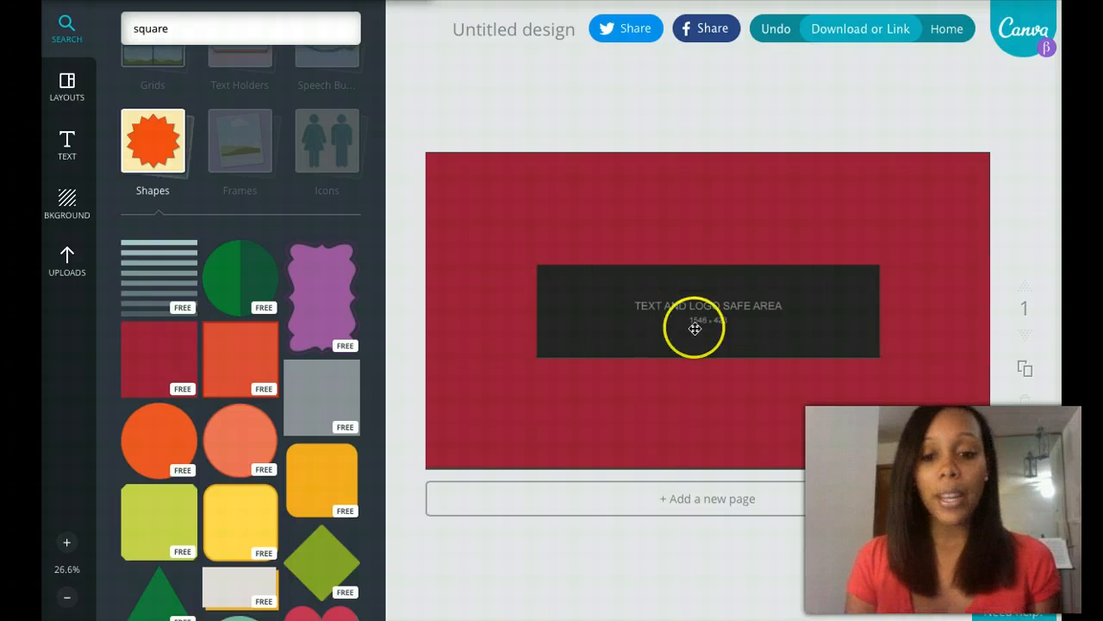
mouse_move(627, 98)
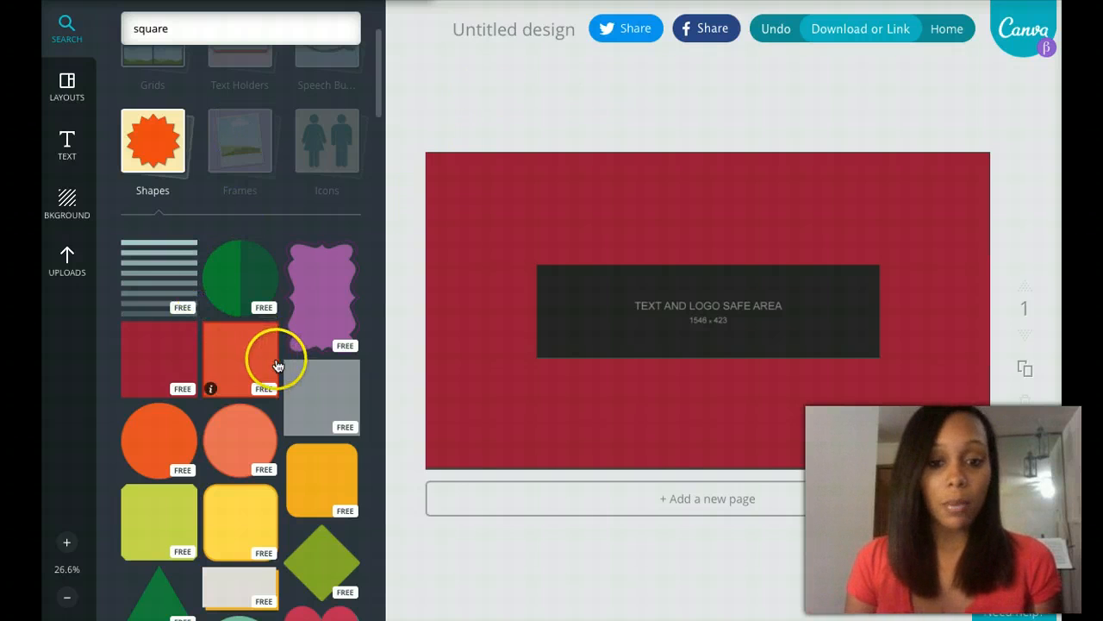
click(158, 356)
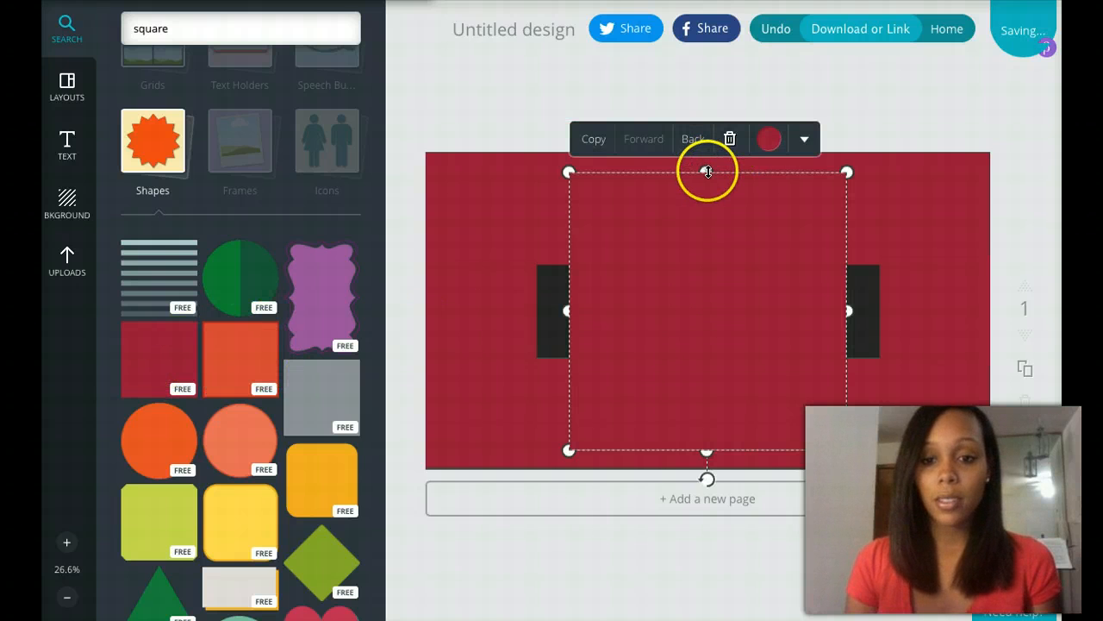
drag(707, 171, 707, 269)
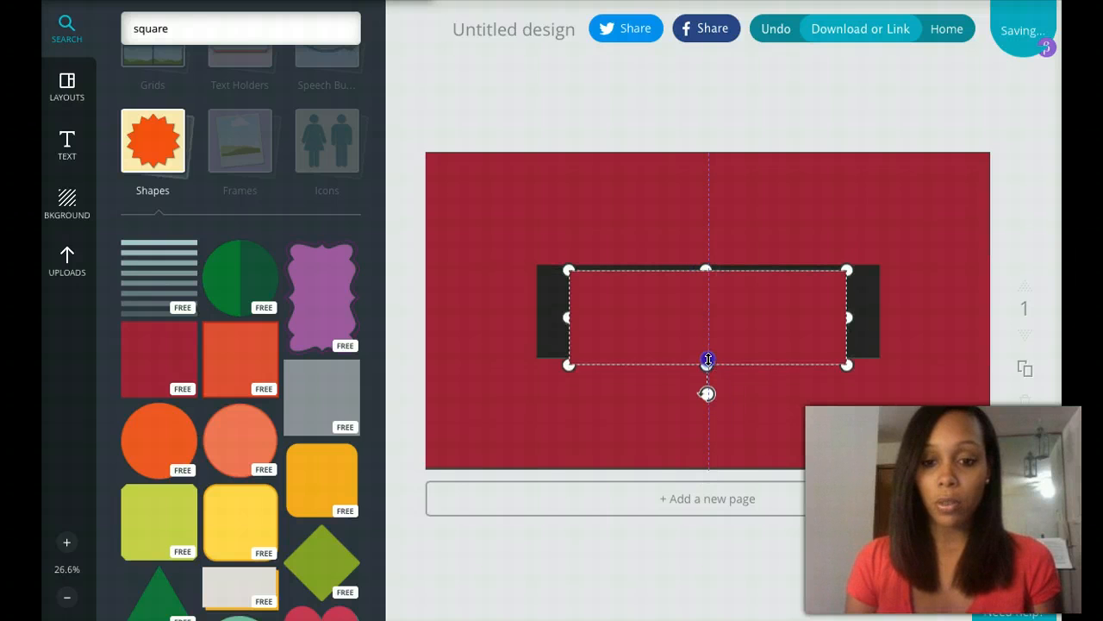
click(707, 310)
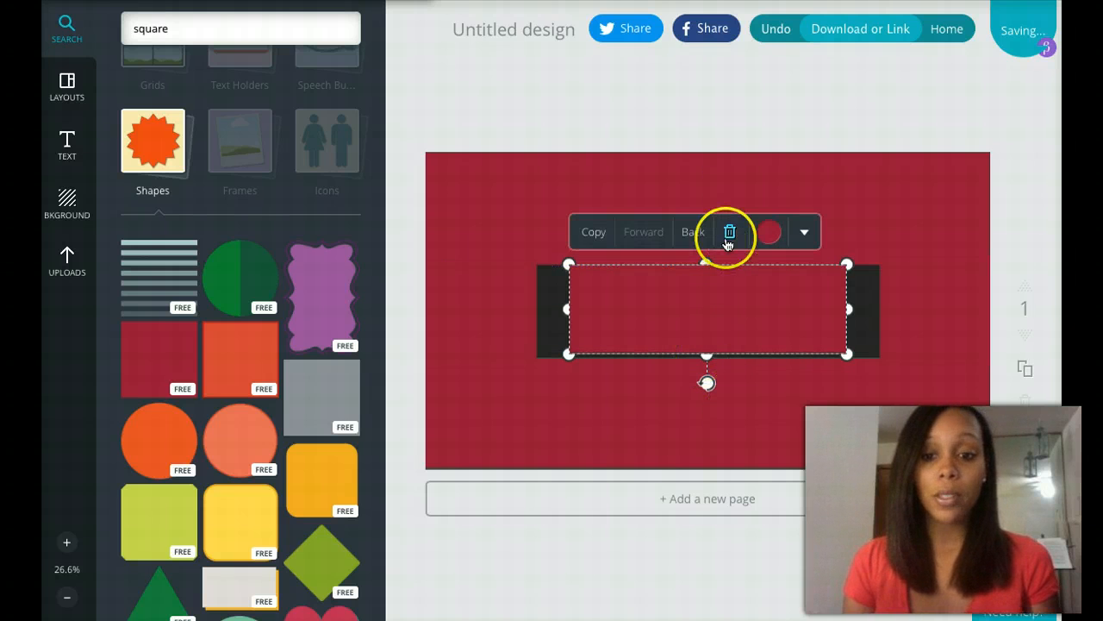
click(729, 232)
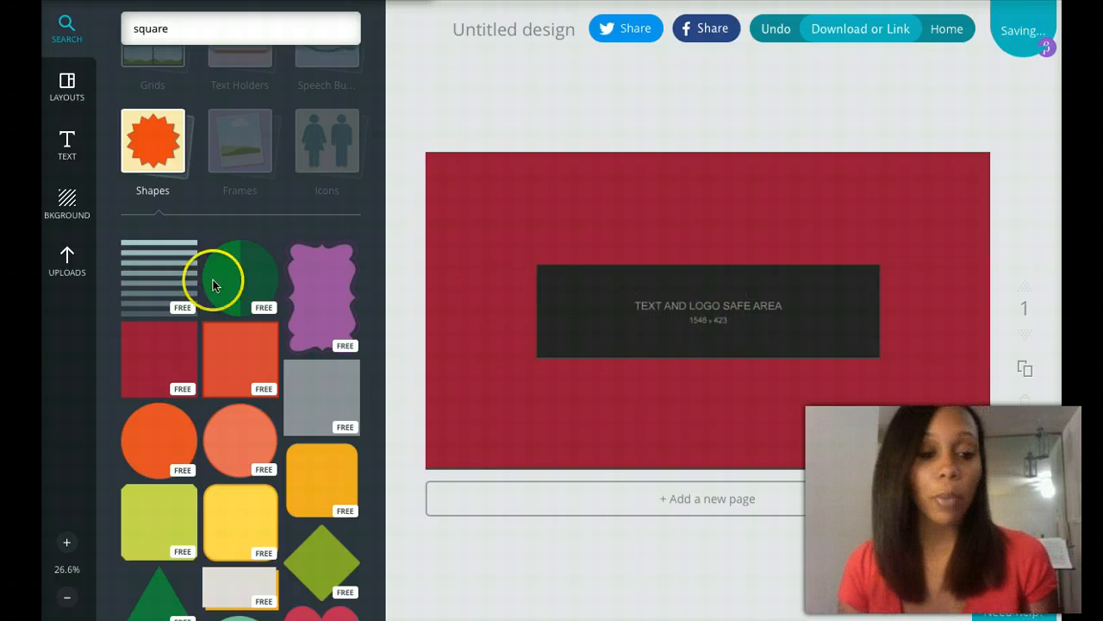
- Insert the Live with Tiffany logo from Uploads above the safe area
click(65, 259)
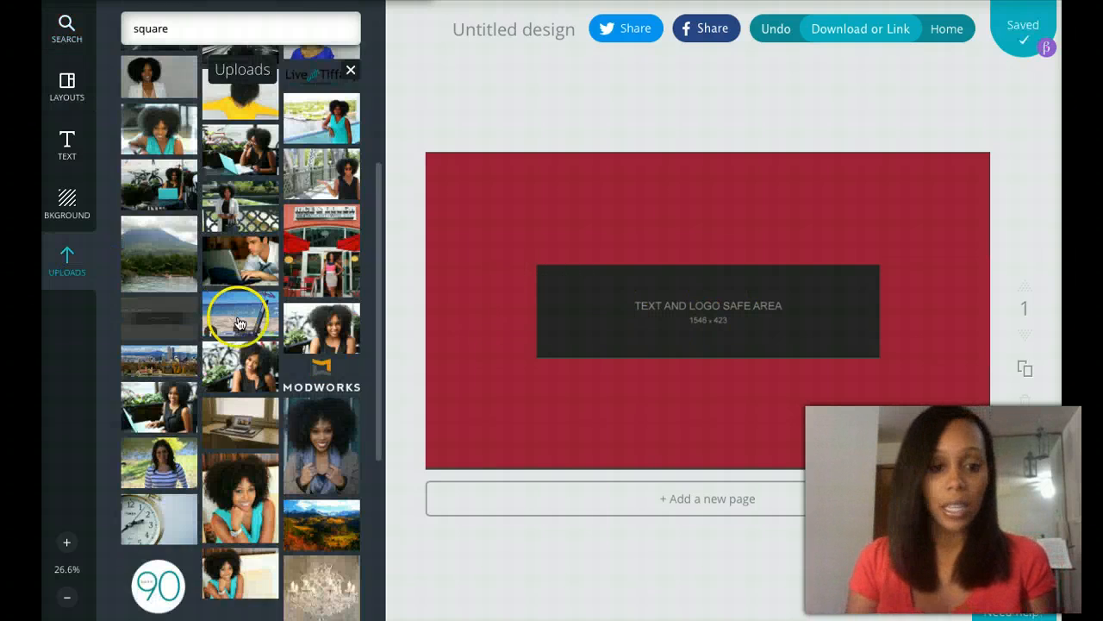
scroll(up, 3)
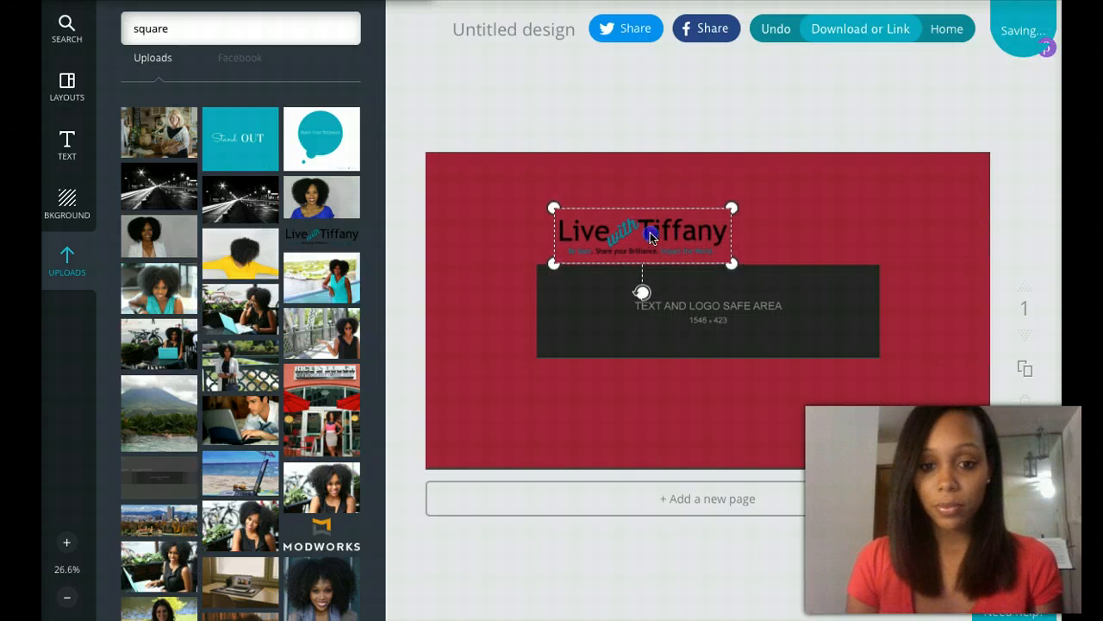
click(641, 233)
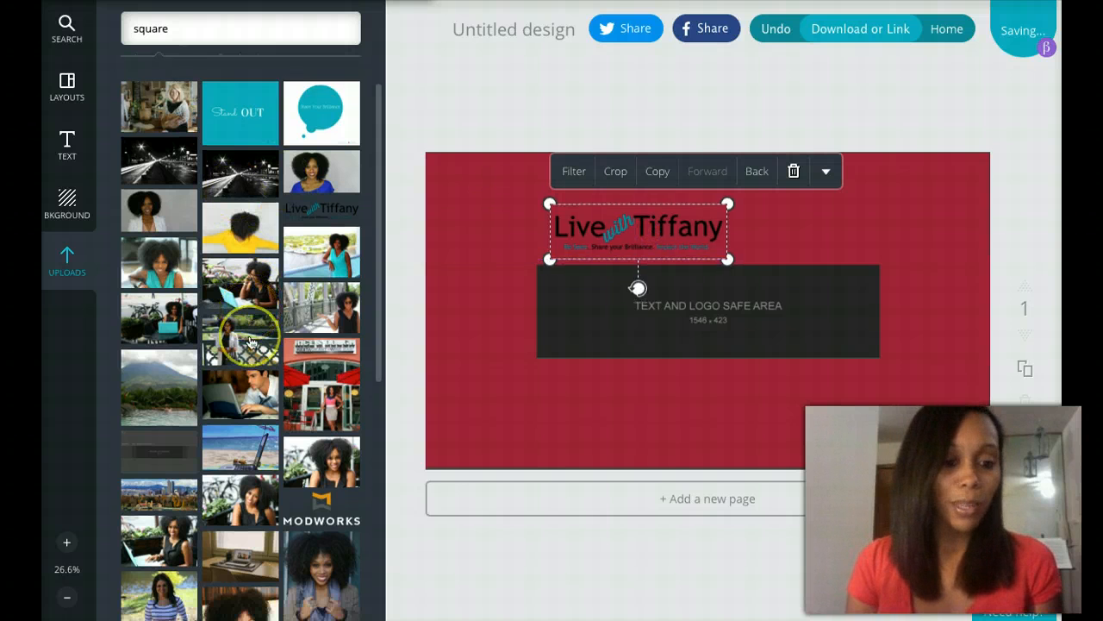
scroll(down, 3)
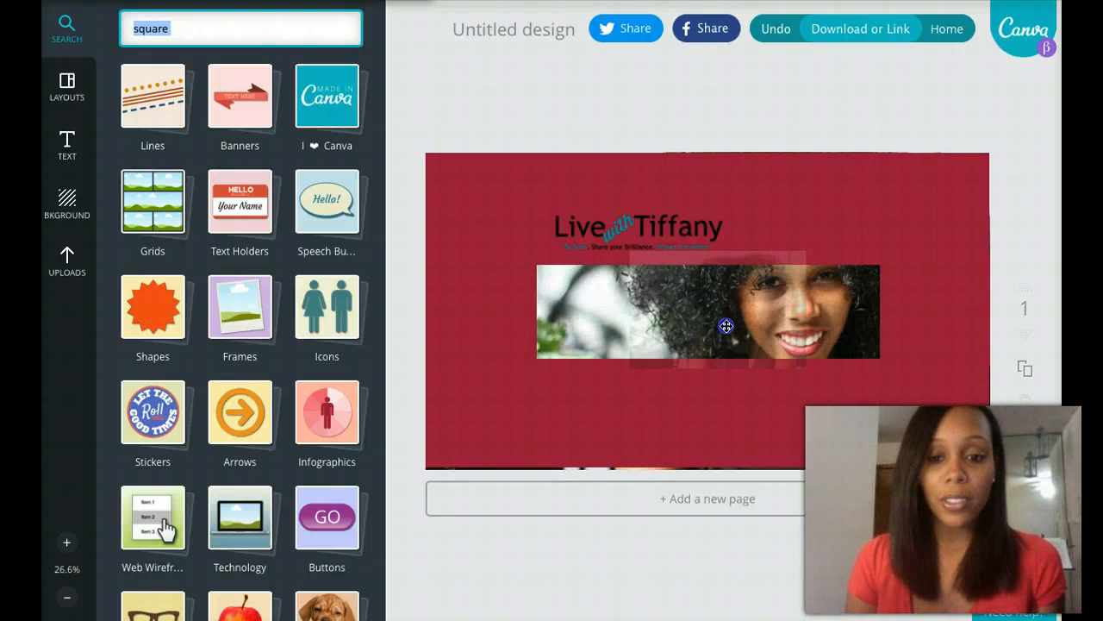
- Place the Tiffany portrait photo at the banner's top-right edge
drag(726, 326, 853, 210)
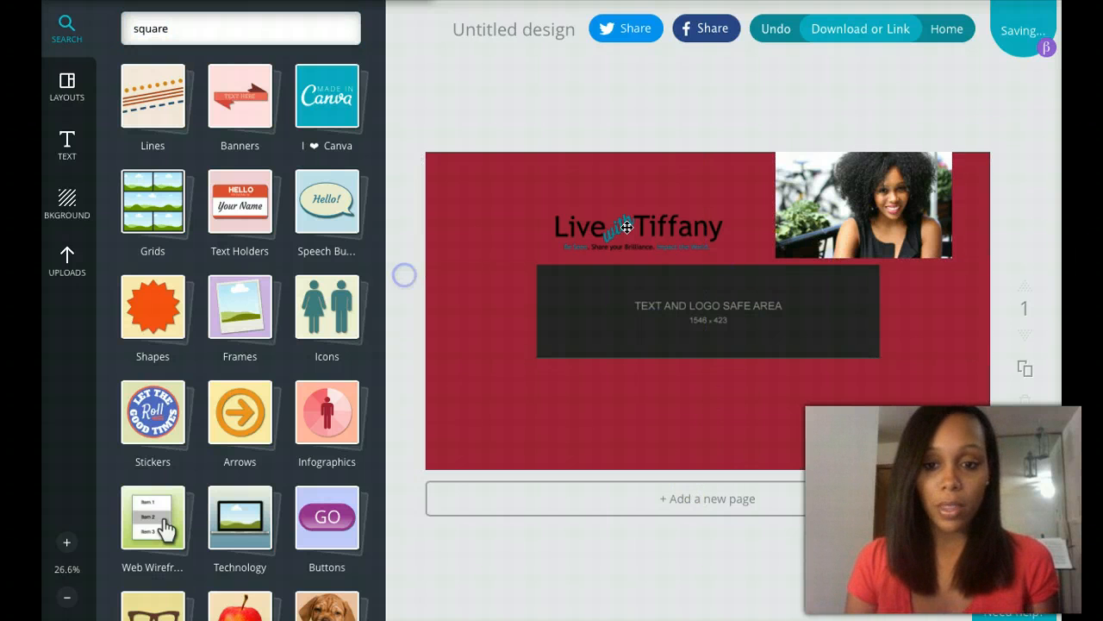
click(629, 227)
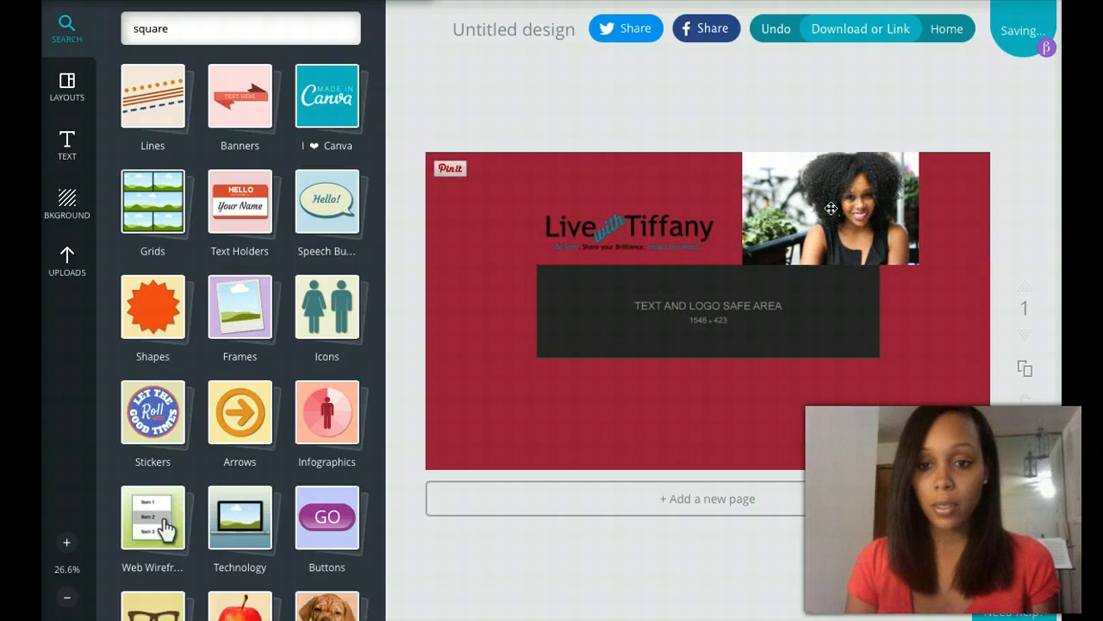
click(831, 207)
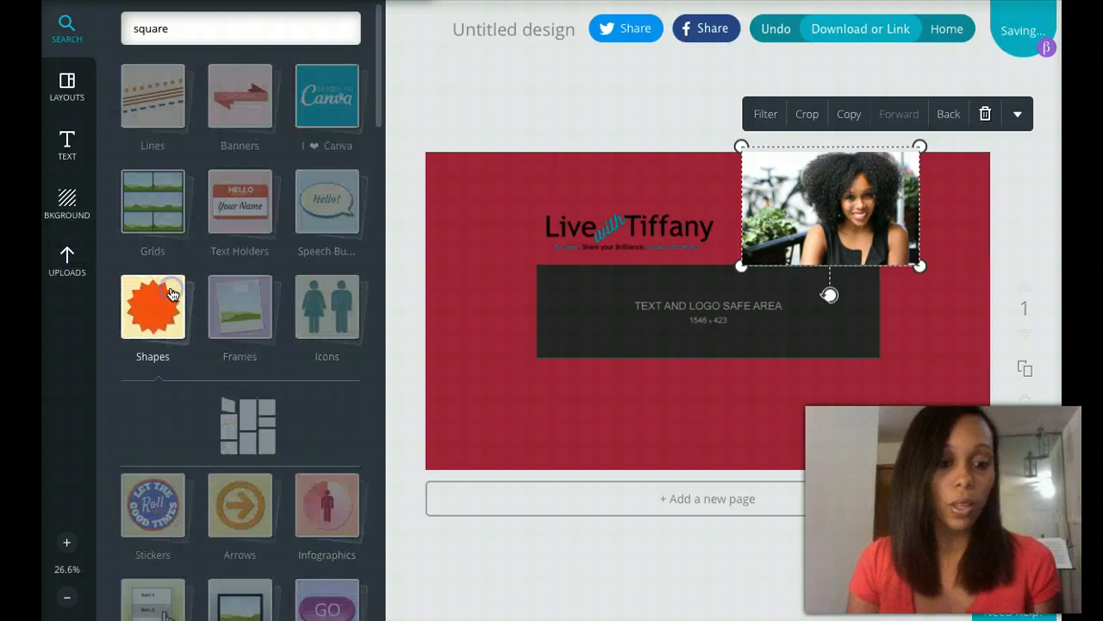
- Add a red square from Shapes and resize it to cover the banner's safe area
click(152, 307)
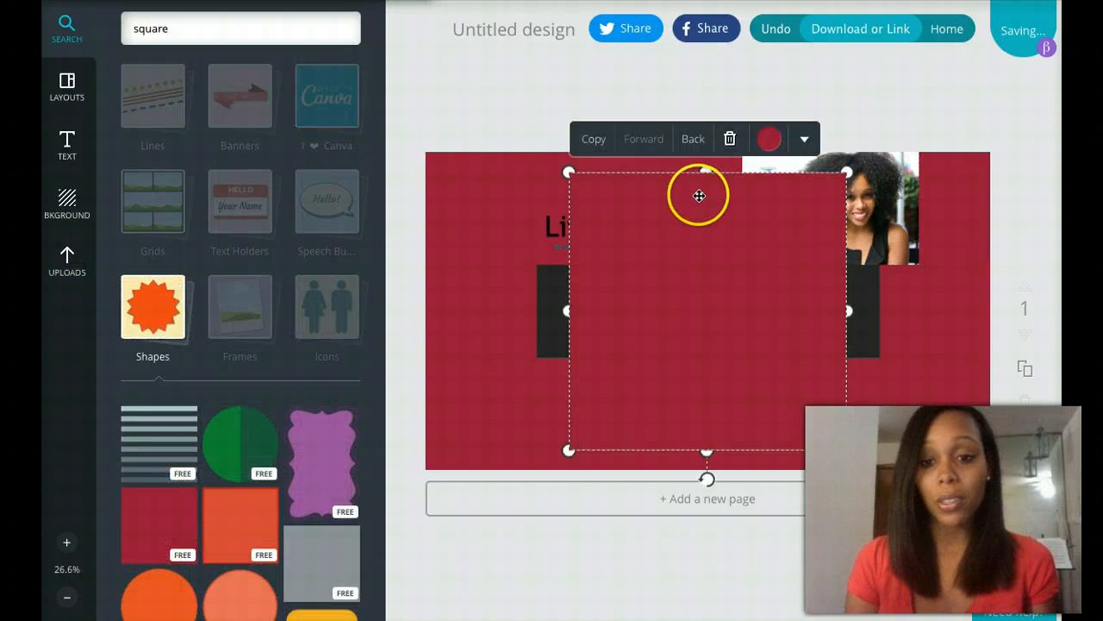
drag(698, 196, 707, 262)
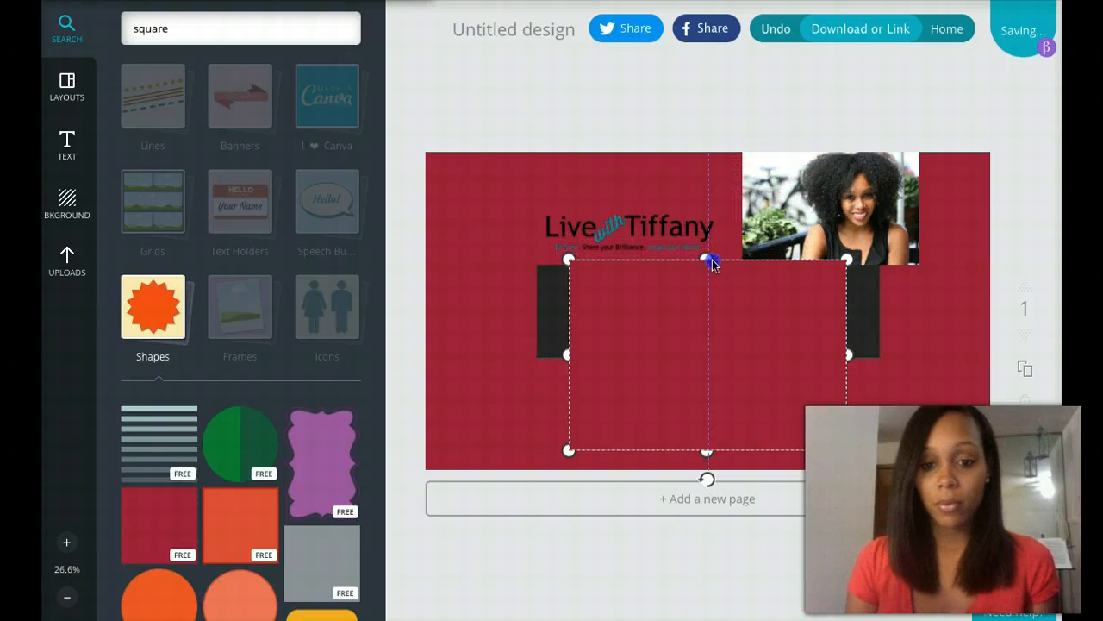
click(707, 408)
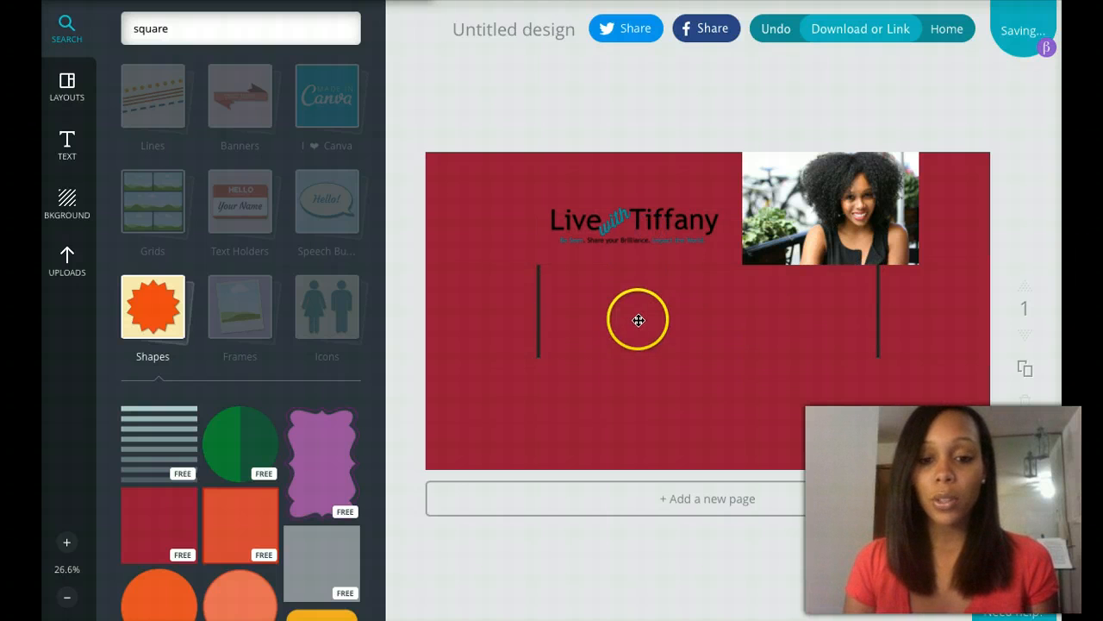
- Send the red square behind and centre the Live with Tiffany logo inside the safe area
click(638, 319)
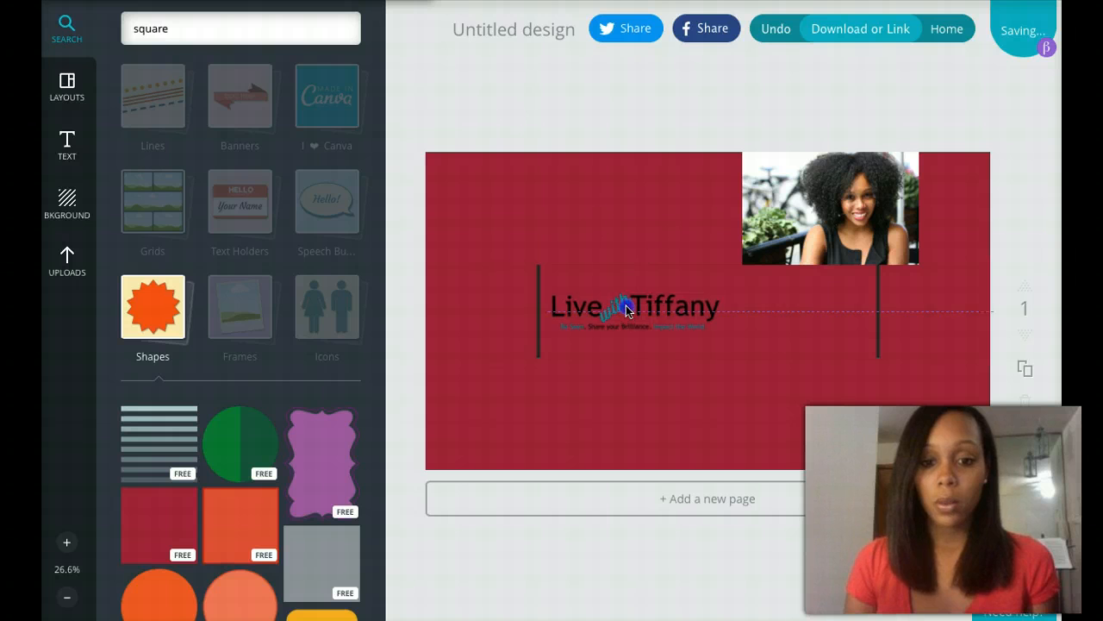
drag(629, 307, 629, 204)
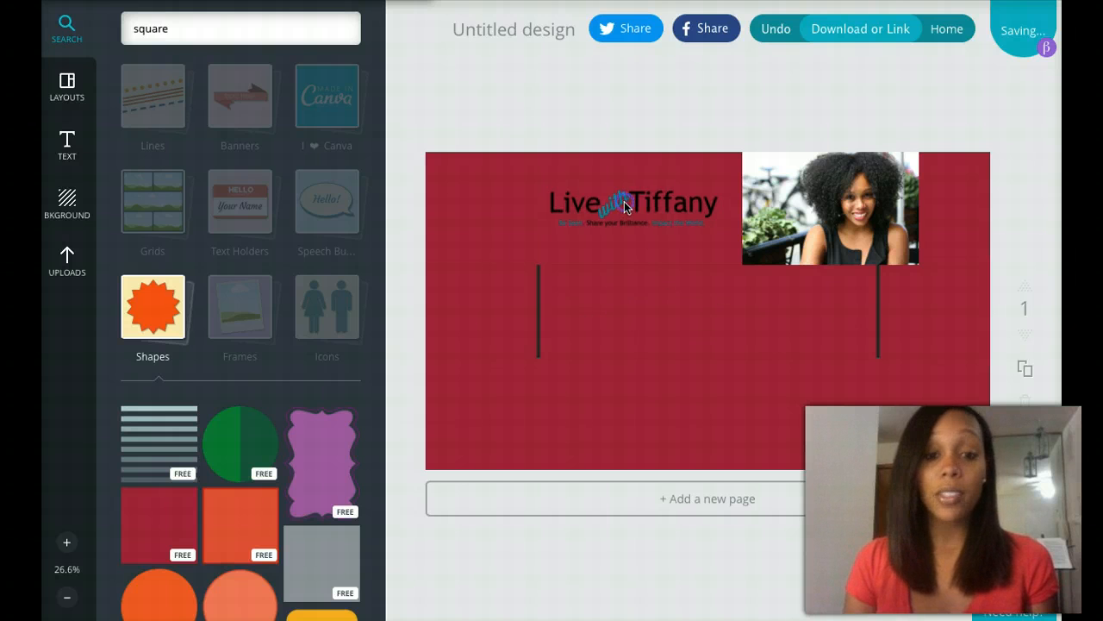
click(707, 310)
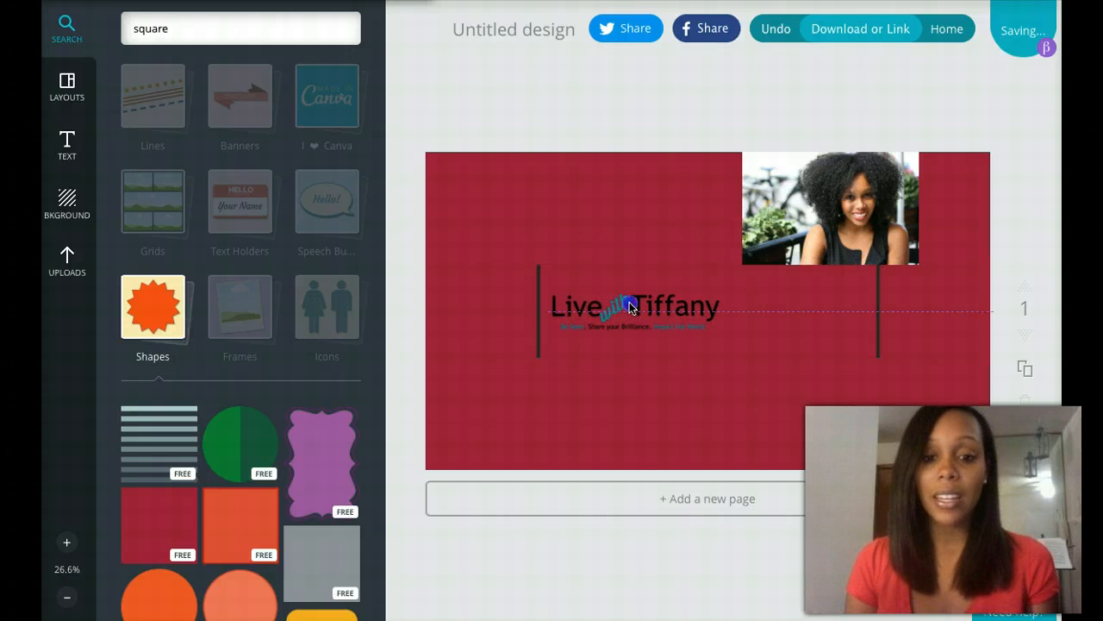
drag(629, 307, 619, 183)
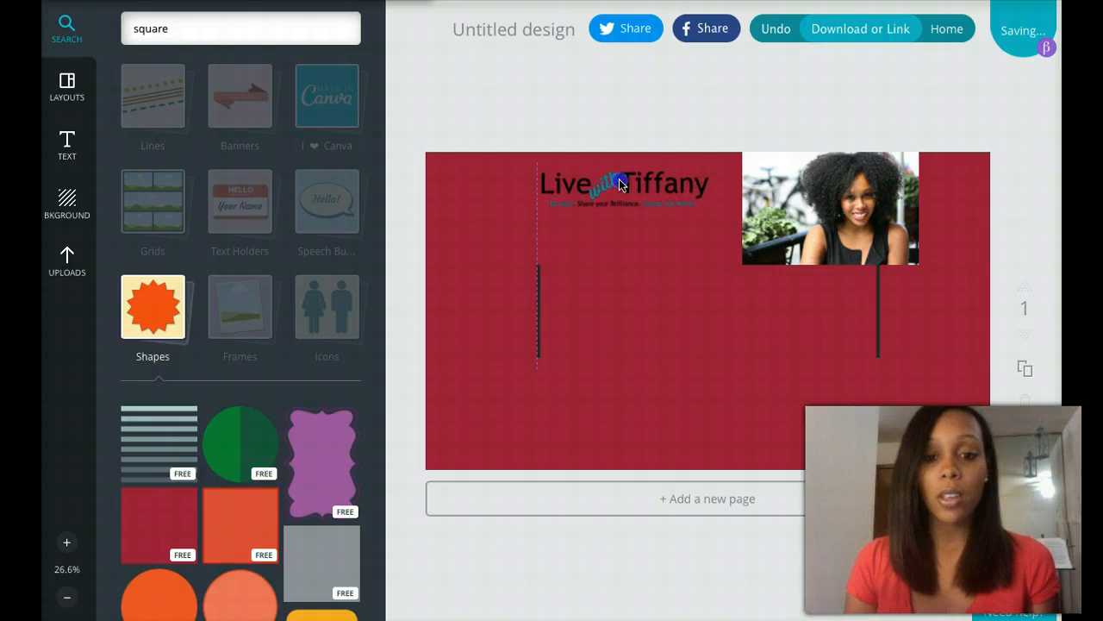
click(707, 319)
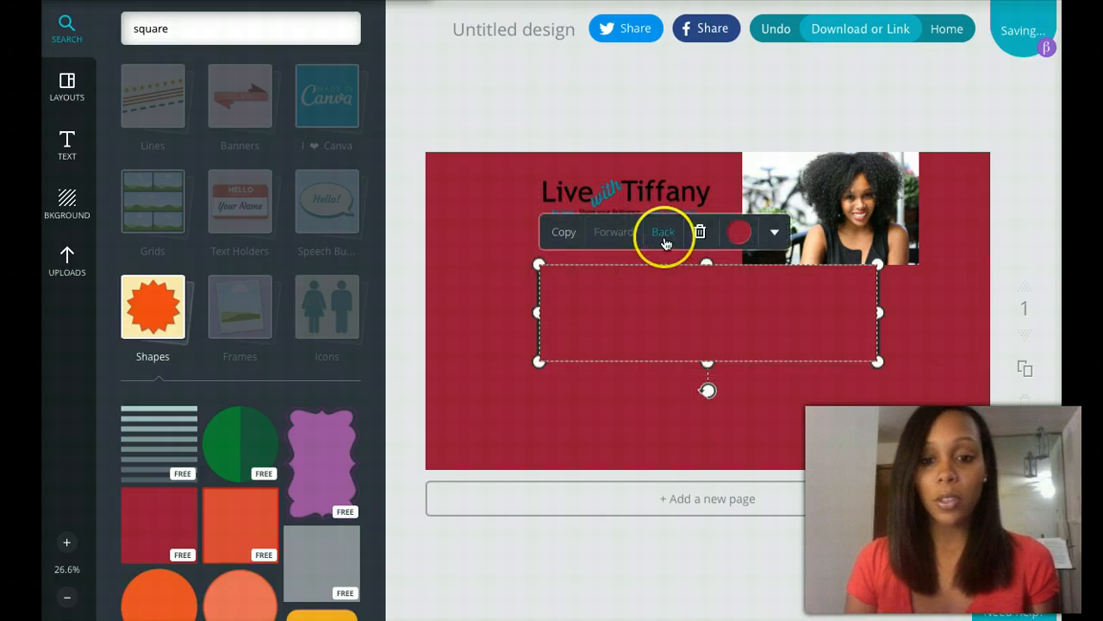
click(662, 231)
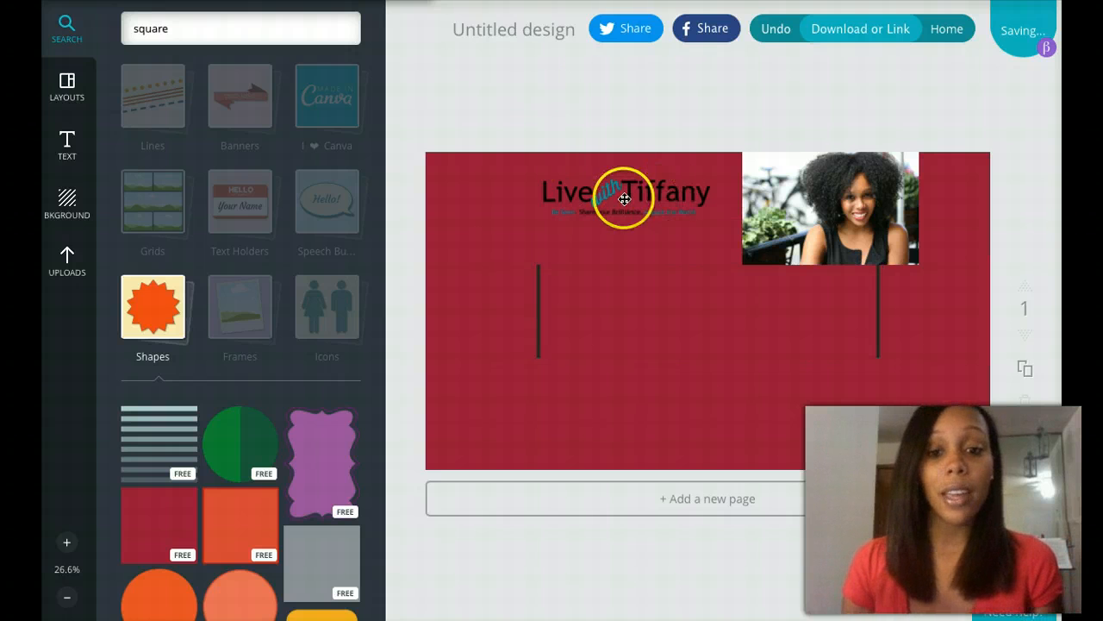
drag(624, 191, 641, 301)
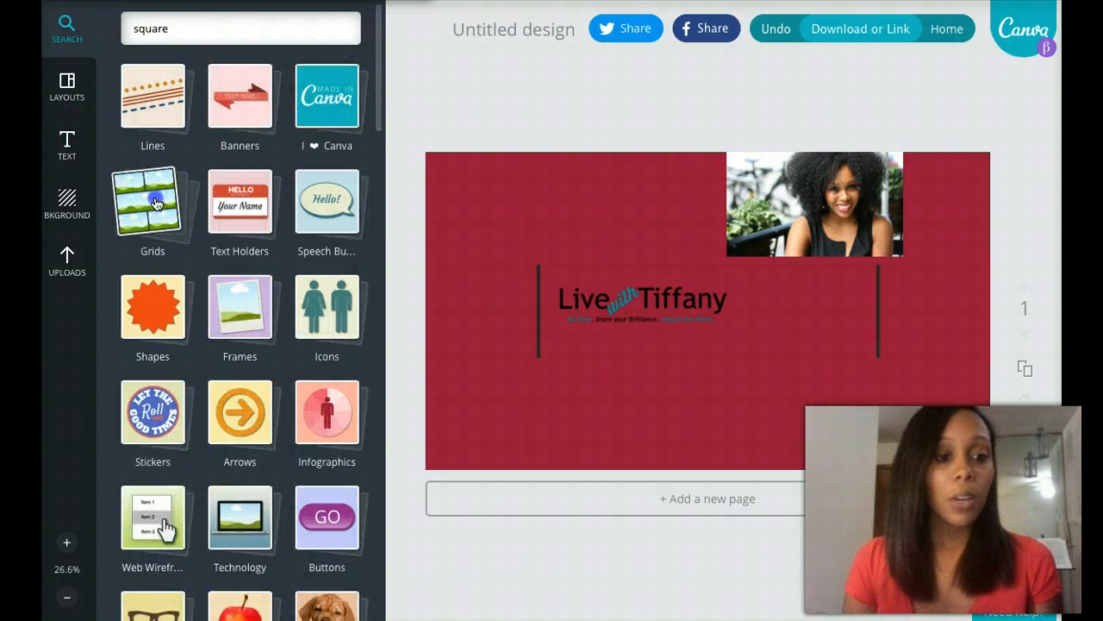
- Browse Grids and Shapes, then locate the circle frame in the Frames collection
click(152, 207)
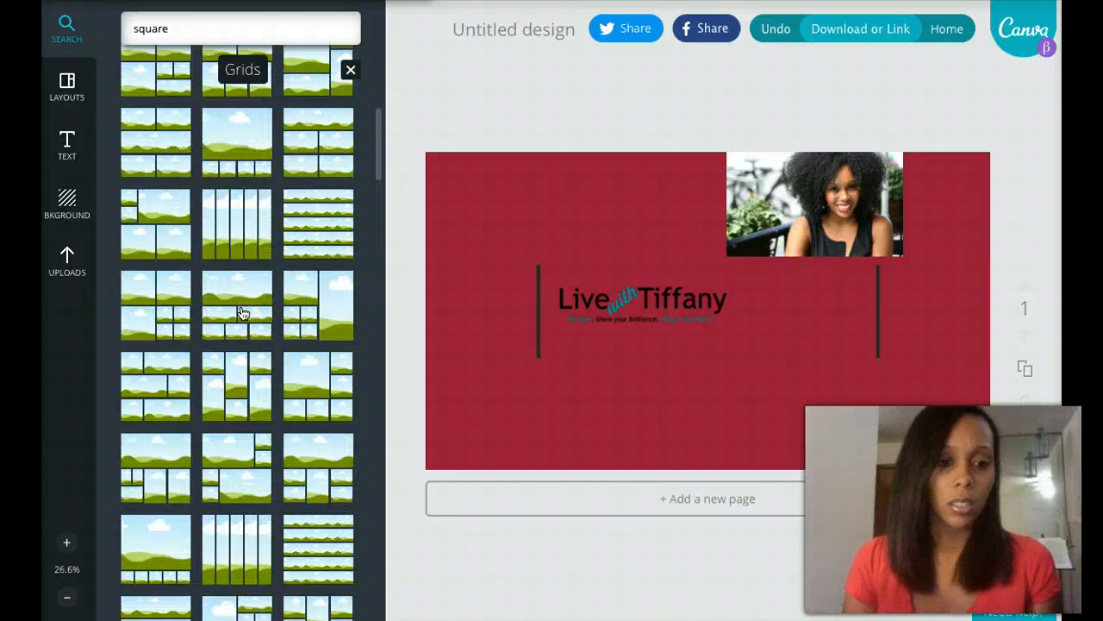
scroll(up, 3)
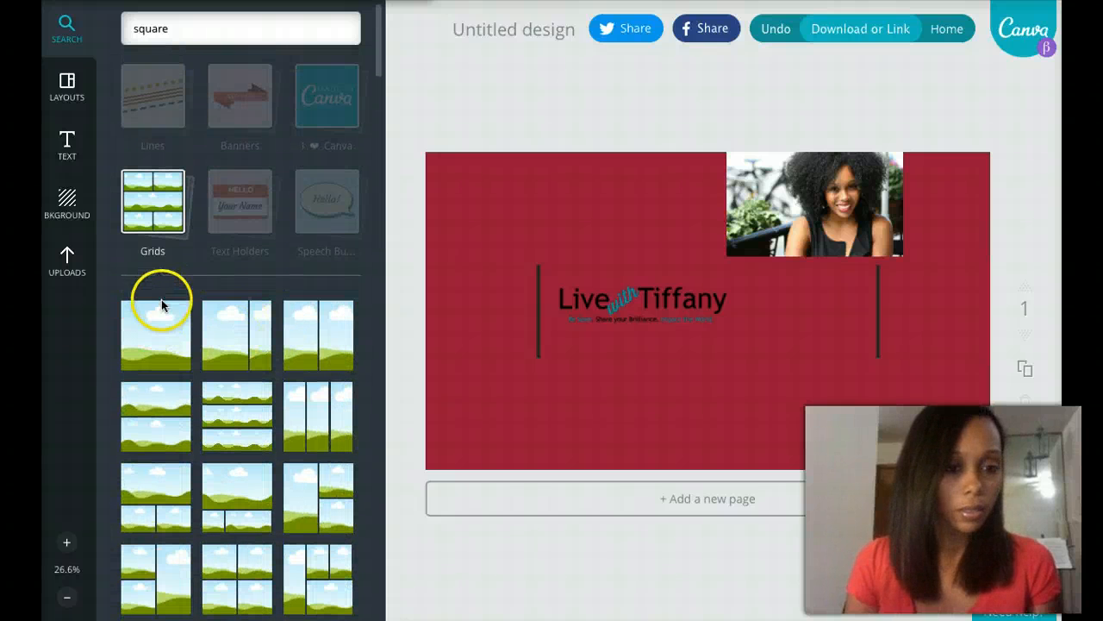
click(242, 27)
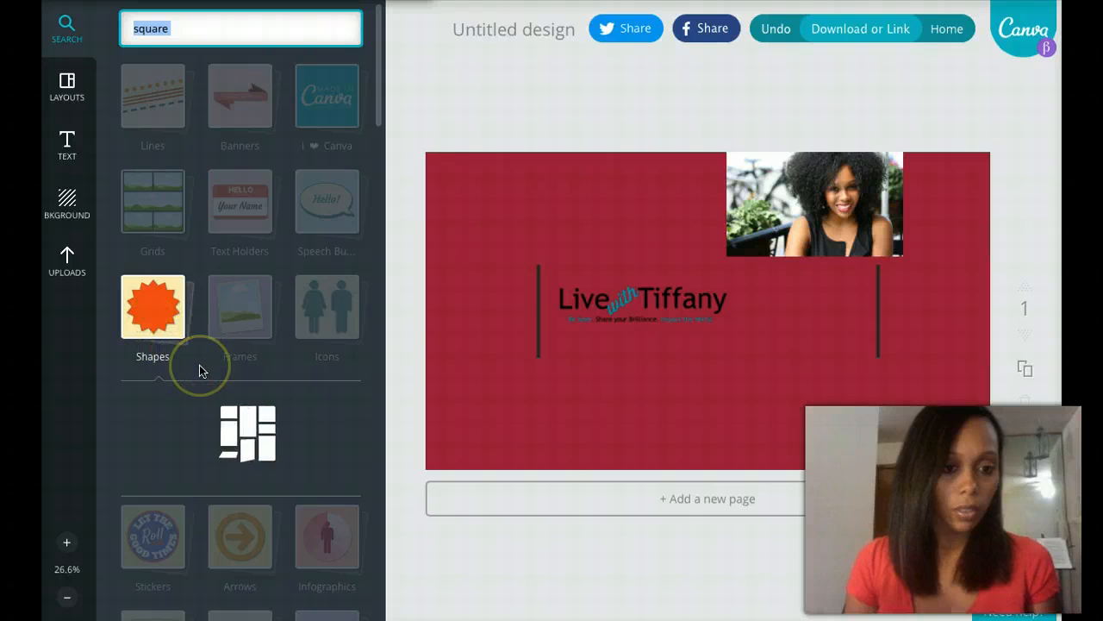
click(151, 307)
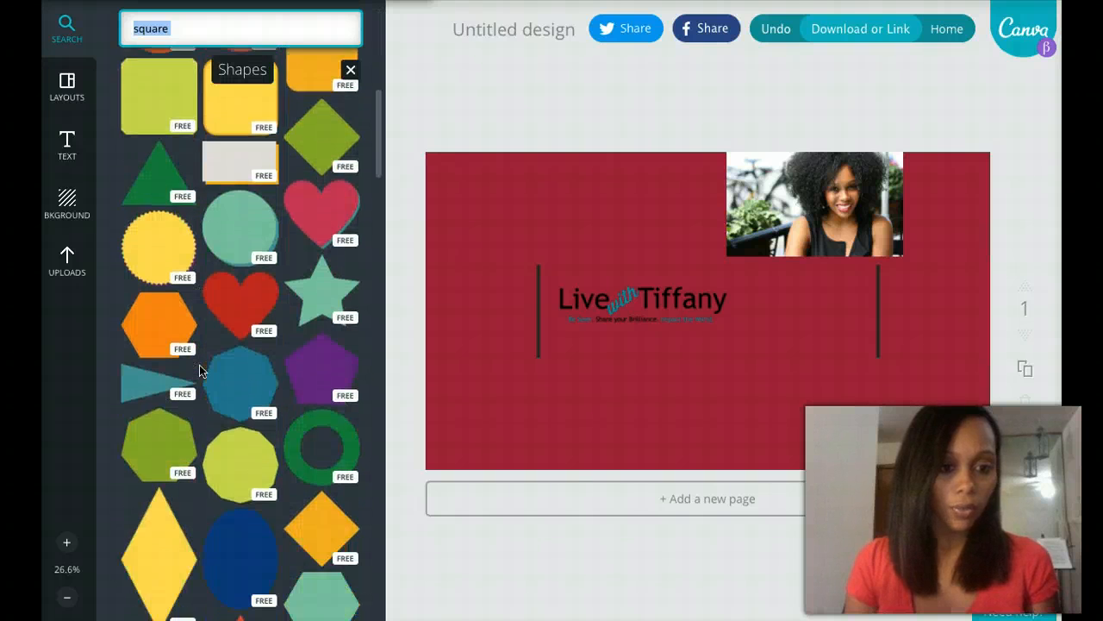
scroll(down, 3)
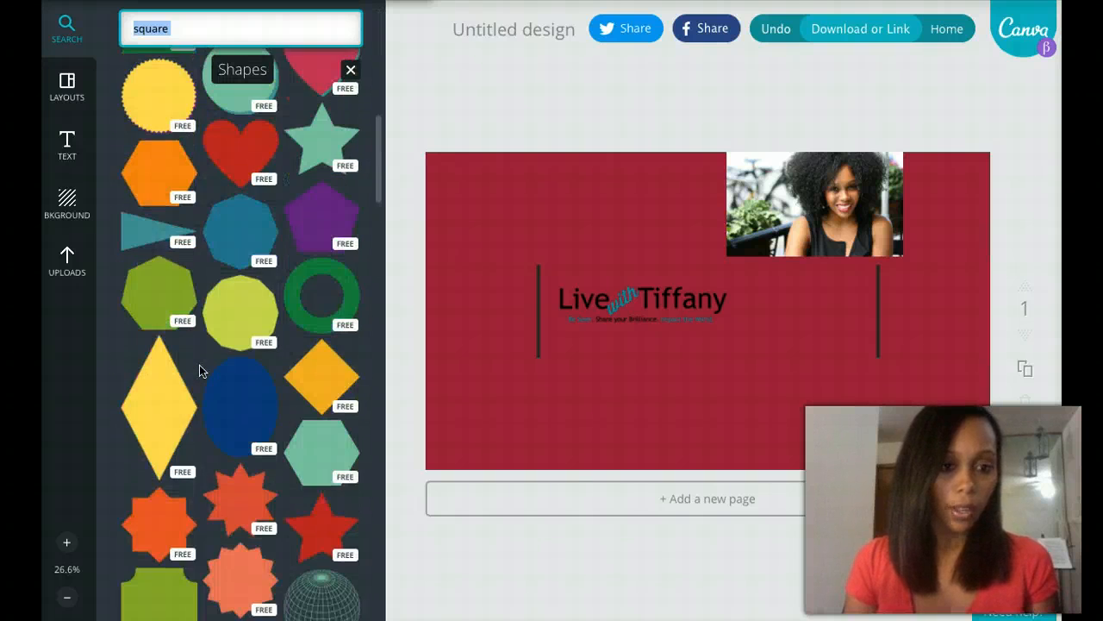
click(351, 69)
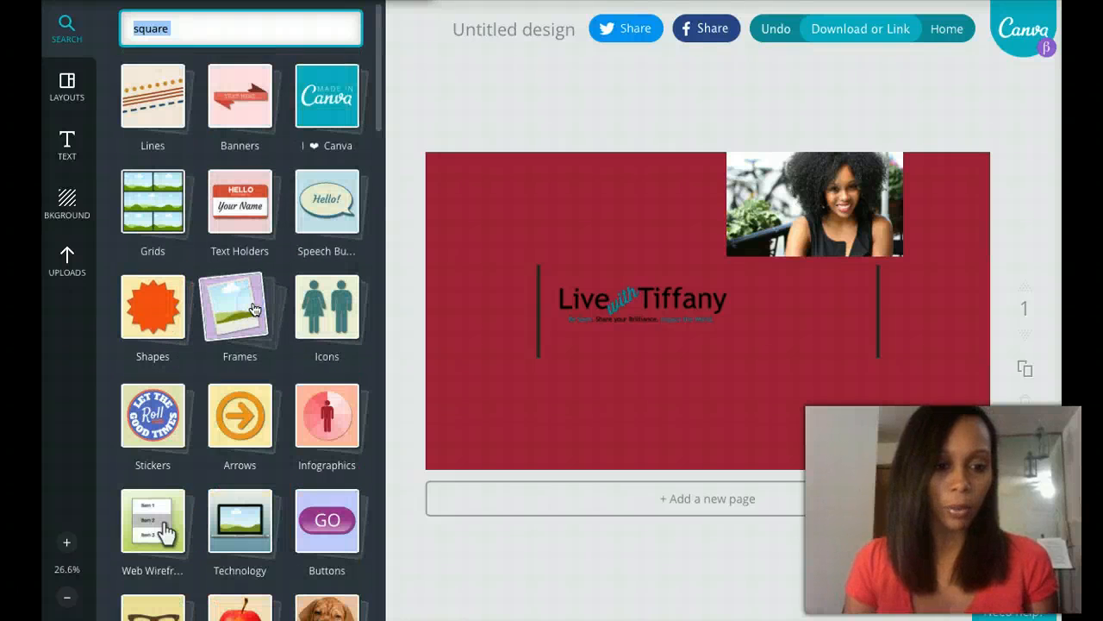
click(239, 310)
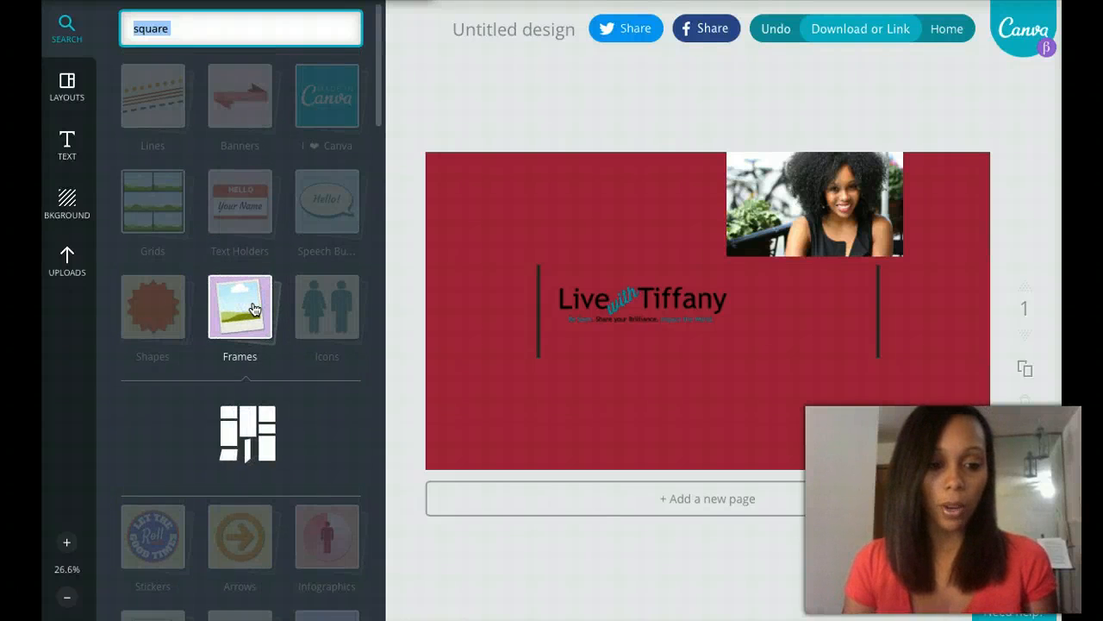
click(240, 310)
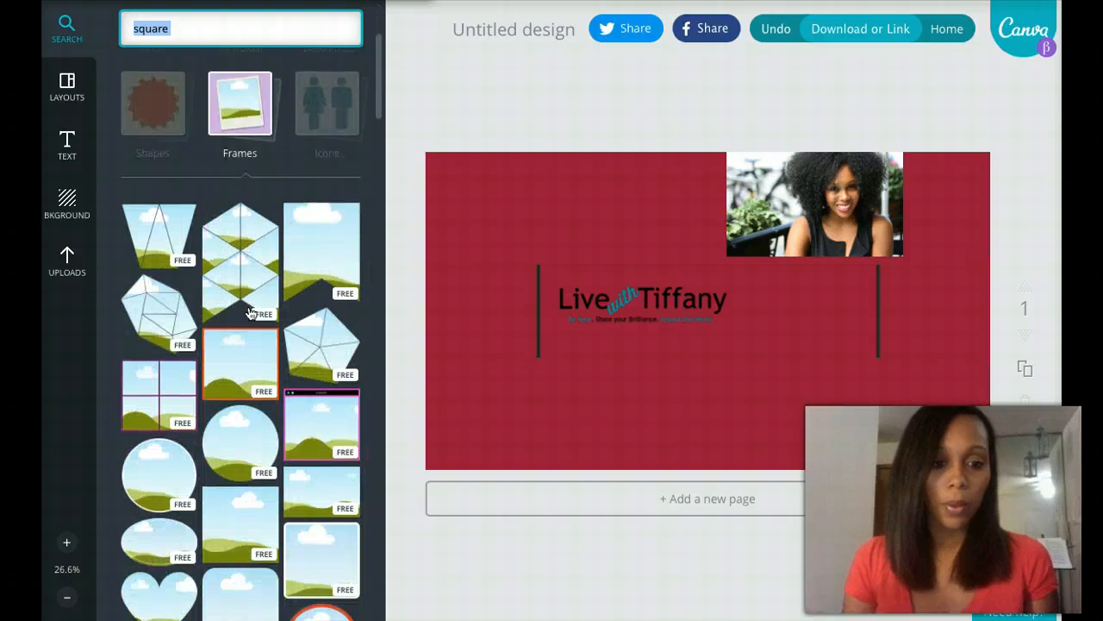
scroll(down, 3)
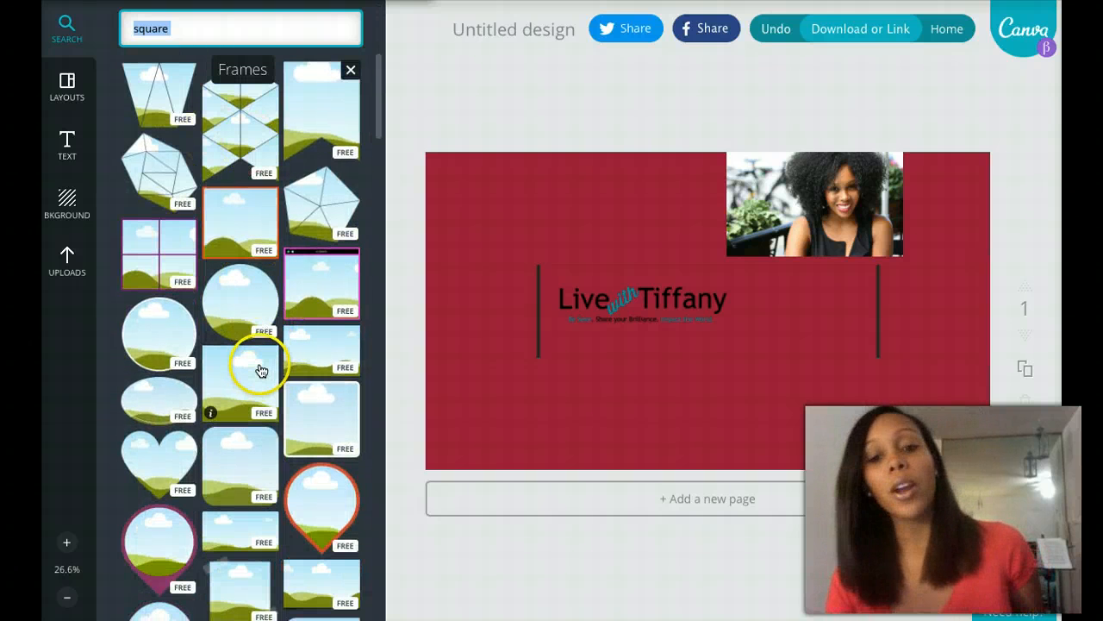
mouse_move(669, 310)
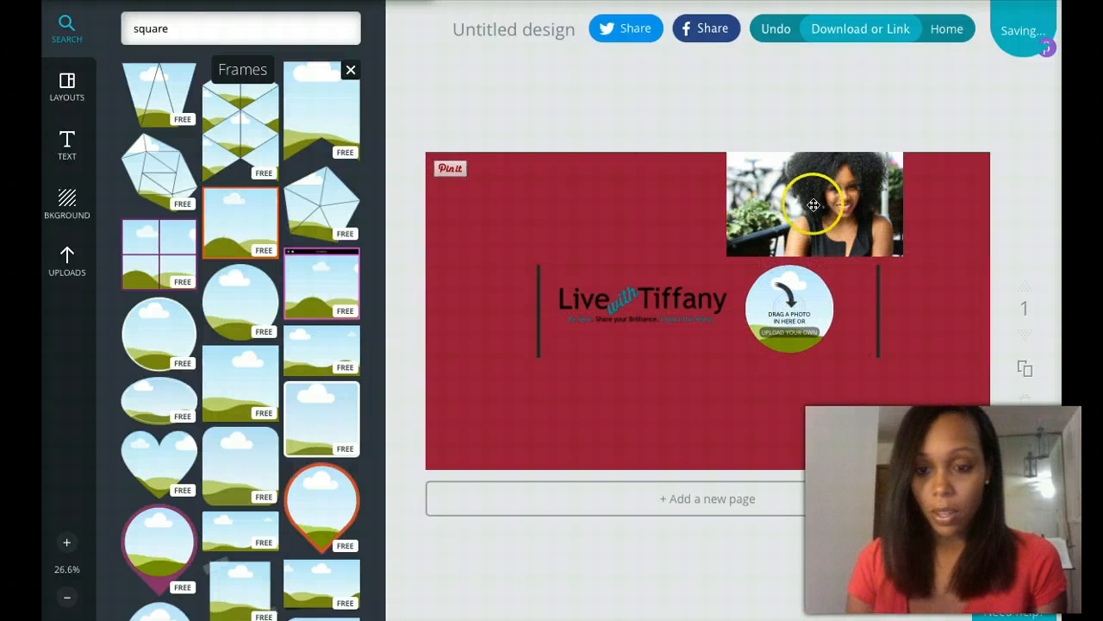
- Drop Tiffany's photo into the circle frame beside the logo and adjust its position
drag(814, 203, 790, 307)
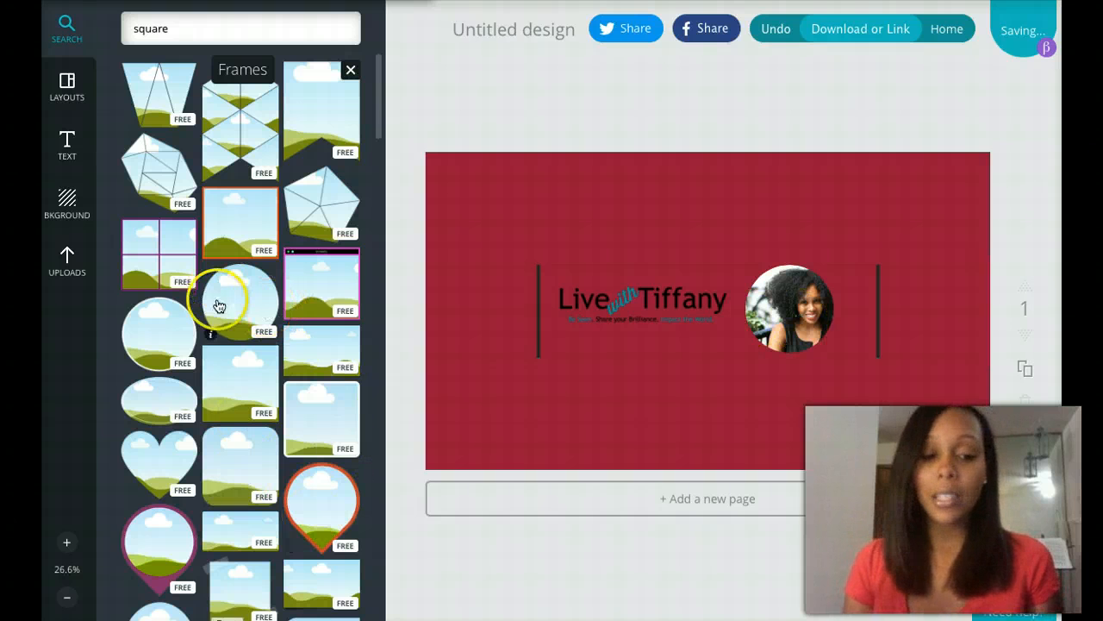
scroll(down, 3)
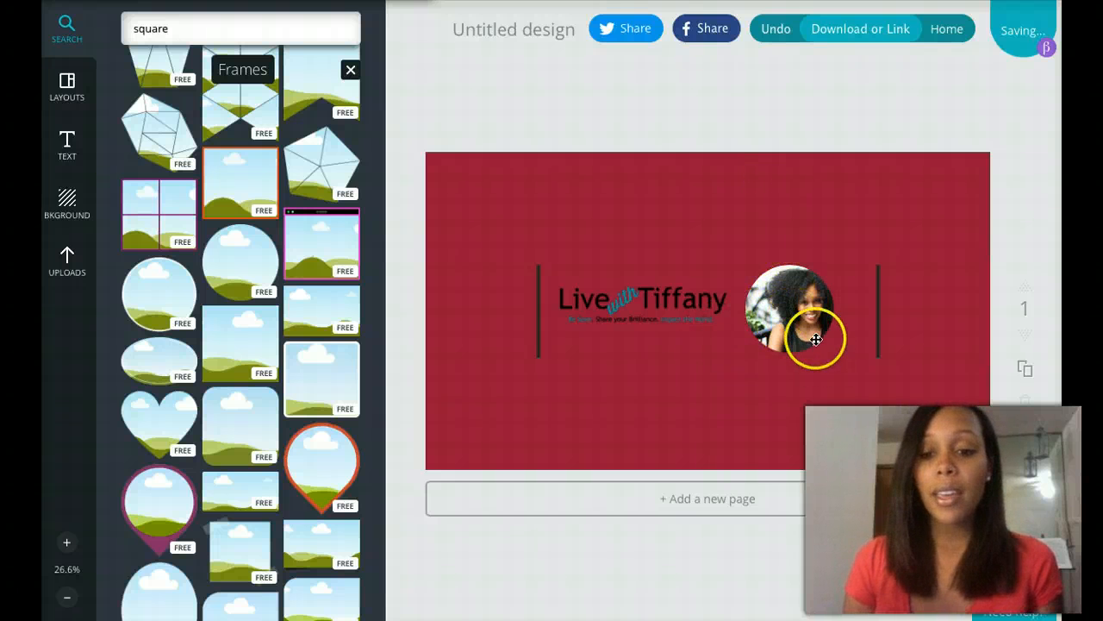
drag(817, 337, 790, 319)
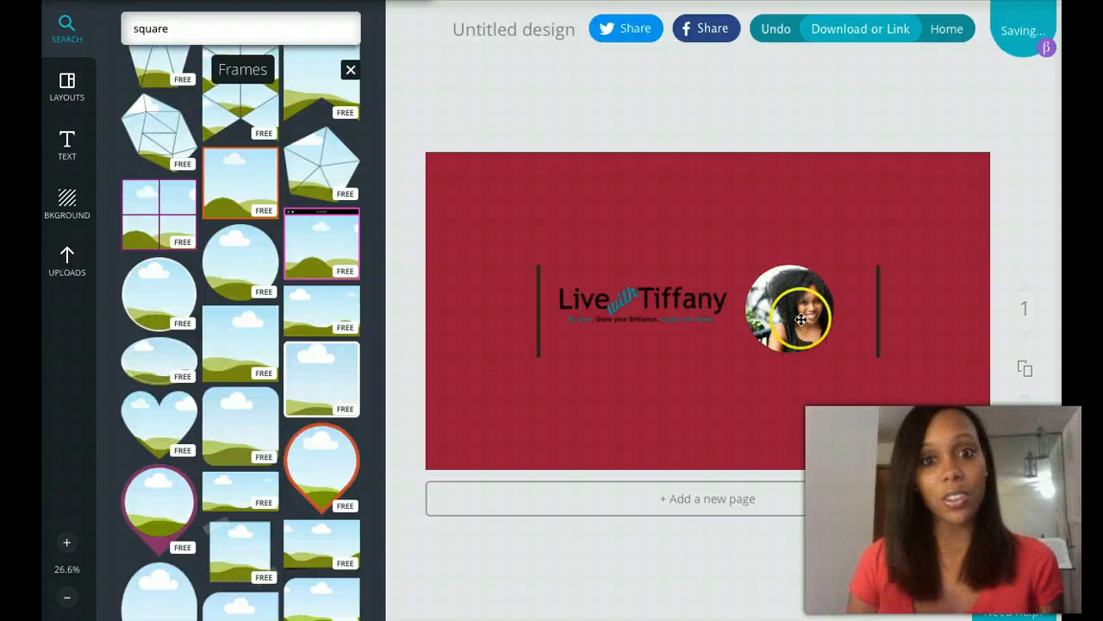
click(790, 310)
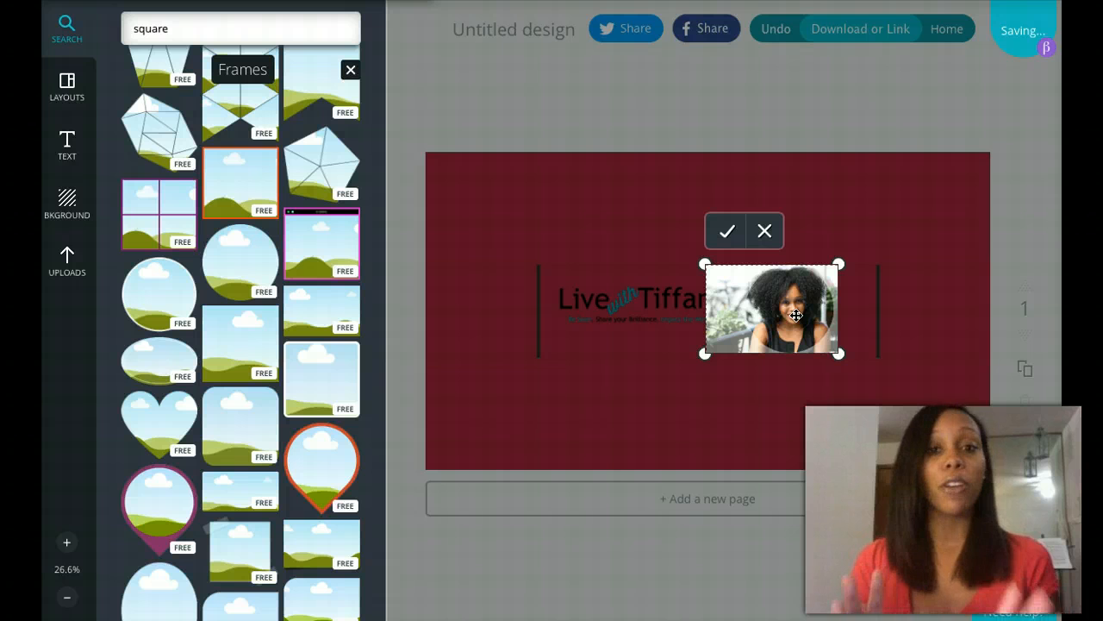
click(728, 231)
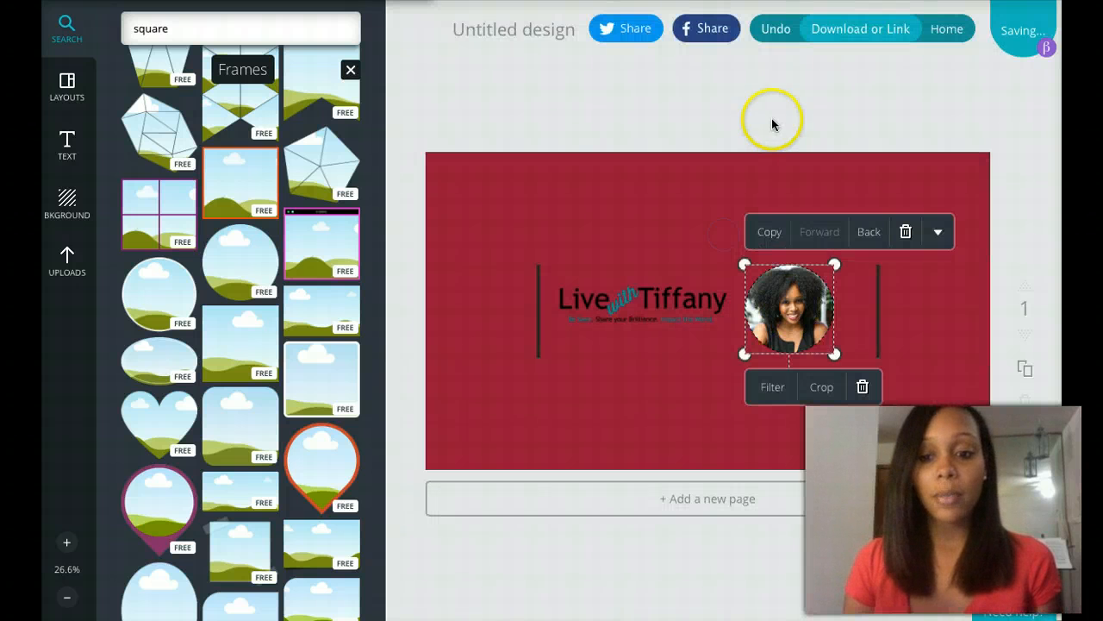
click(768, 96)
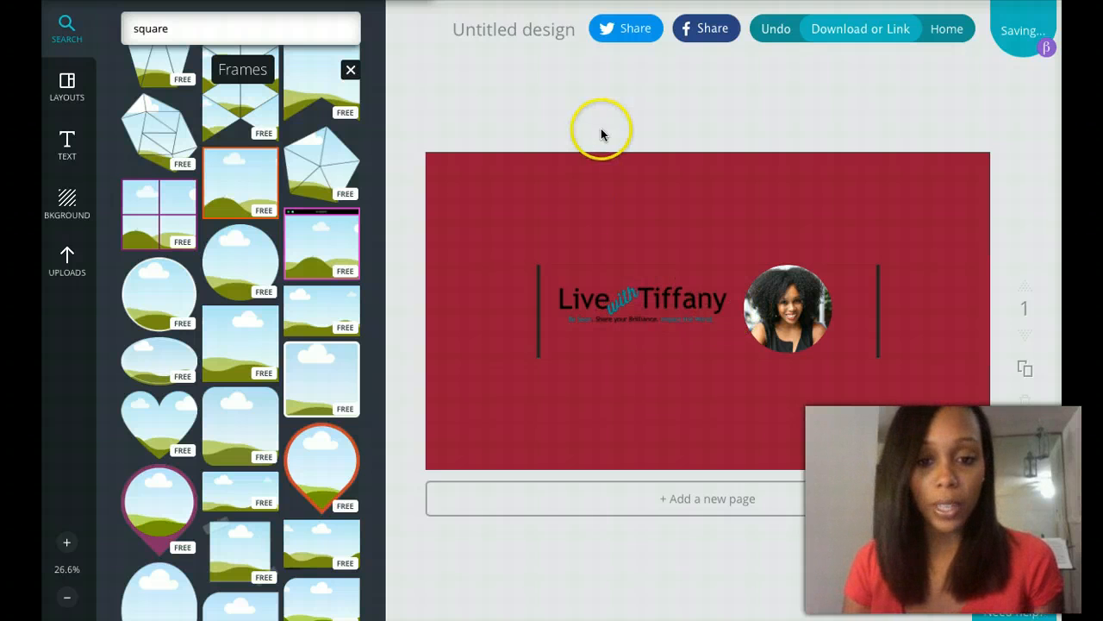
mouse_move(66, 86)
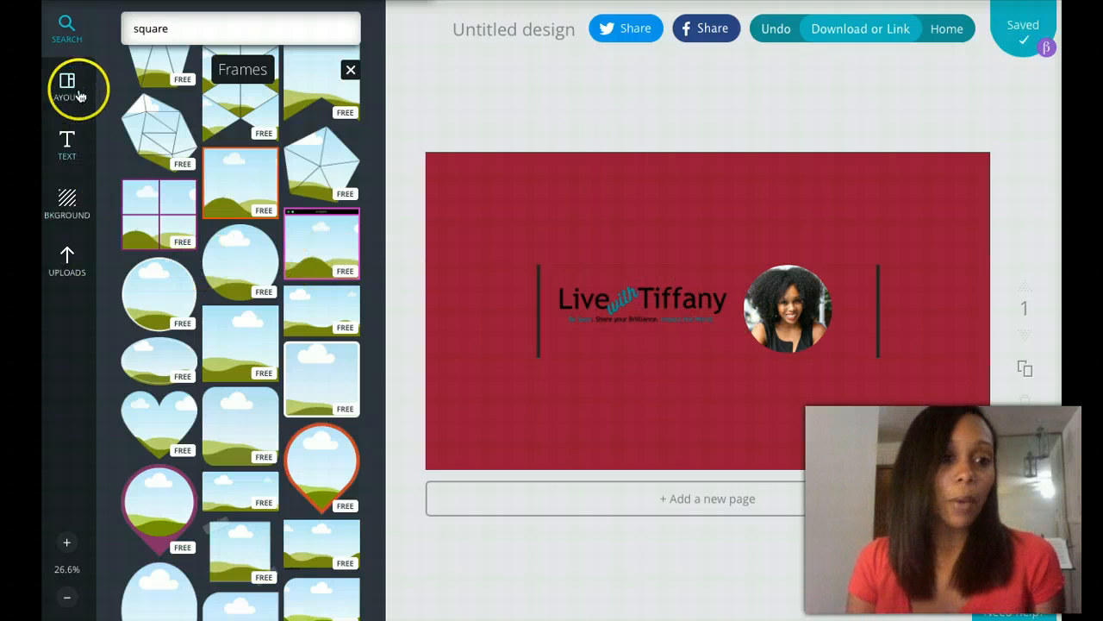
- Add a subtitle text box reading 'Episodes on Monday & Thursday' to the banner
click(350, 68)
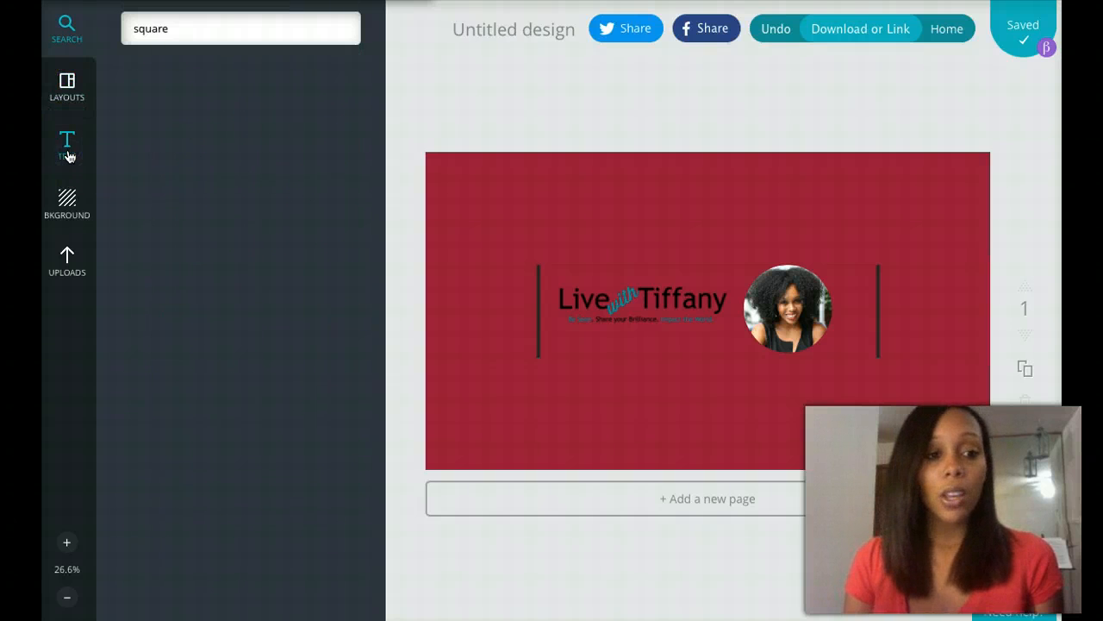
click(66, 145)
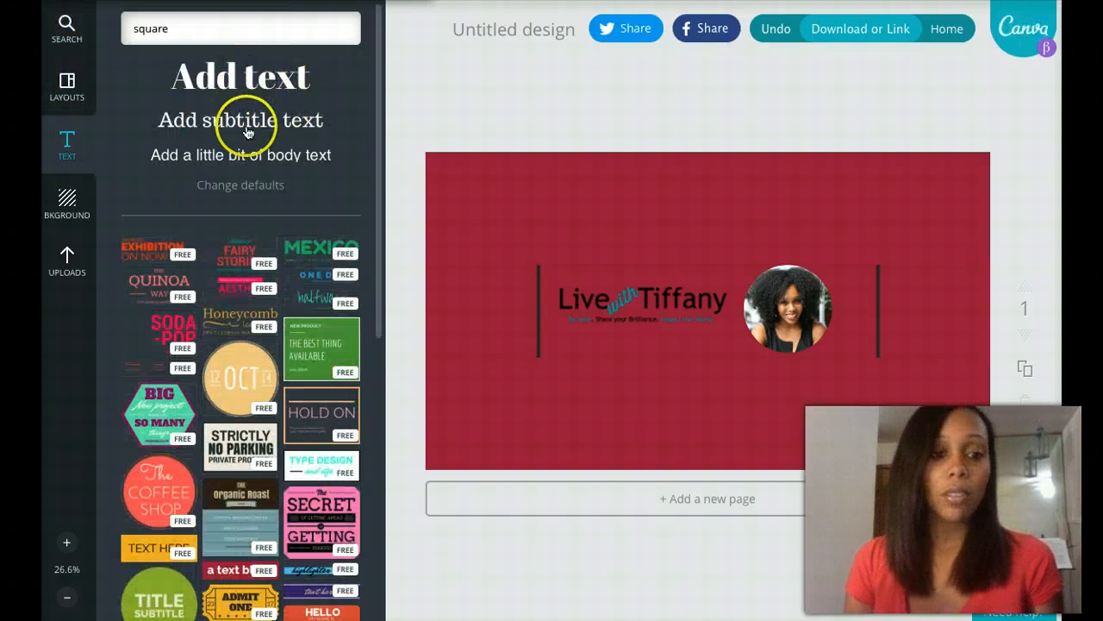
click(241, 120)
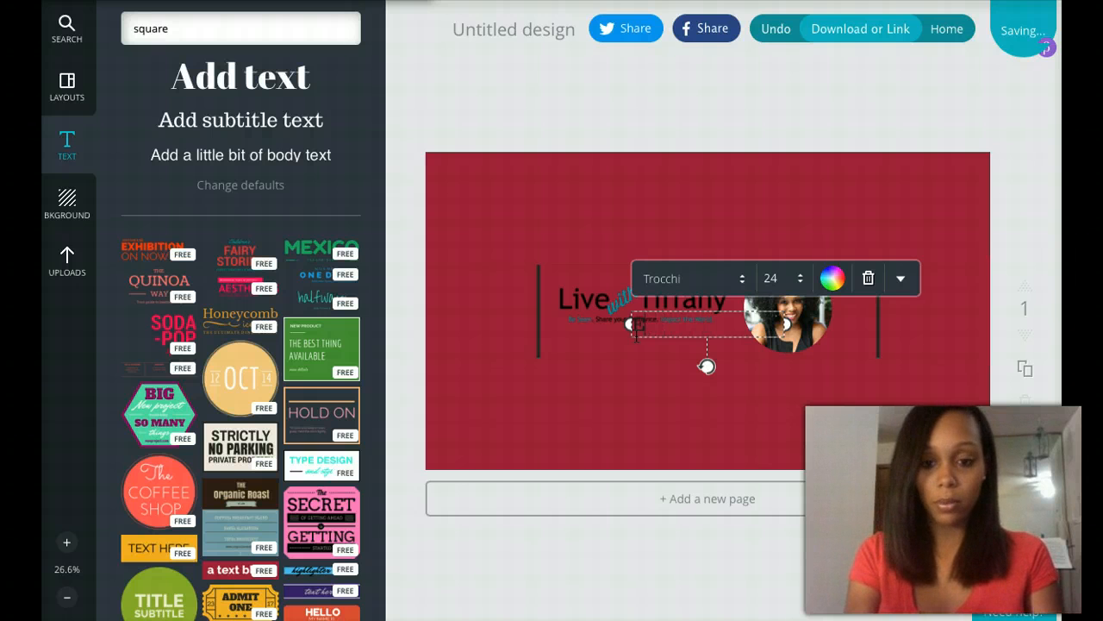
text(ep1so)
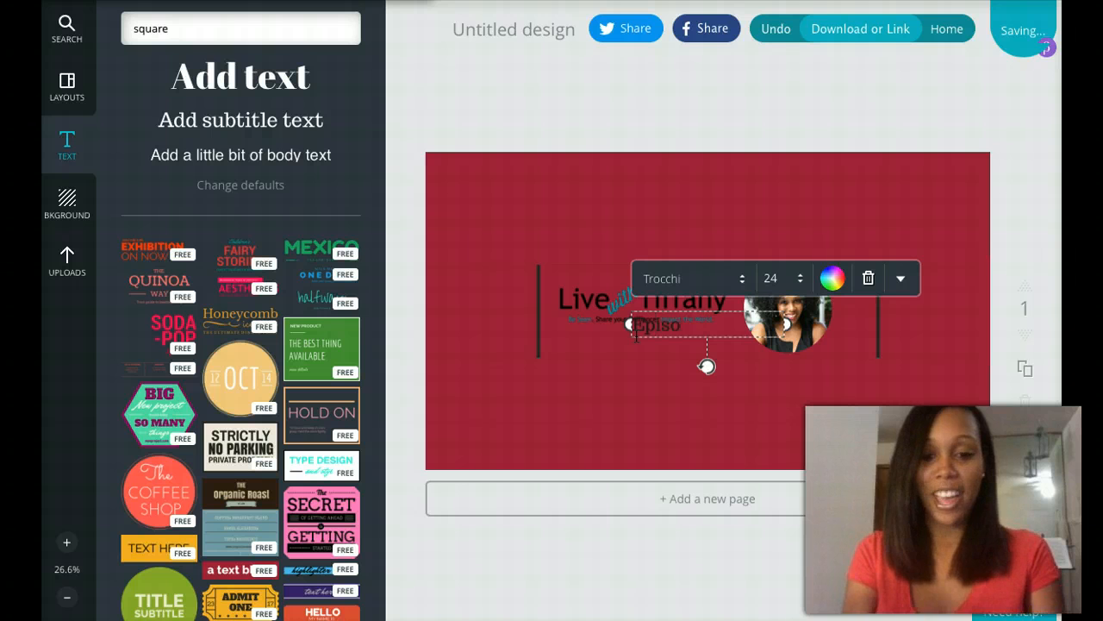
text(episodes on)
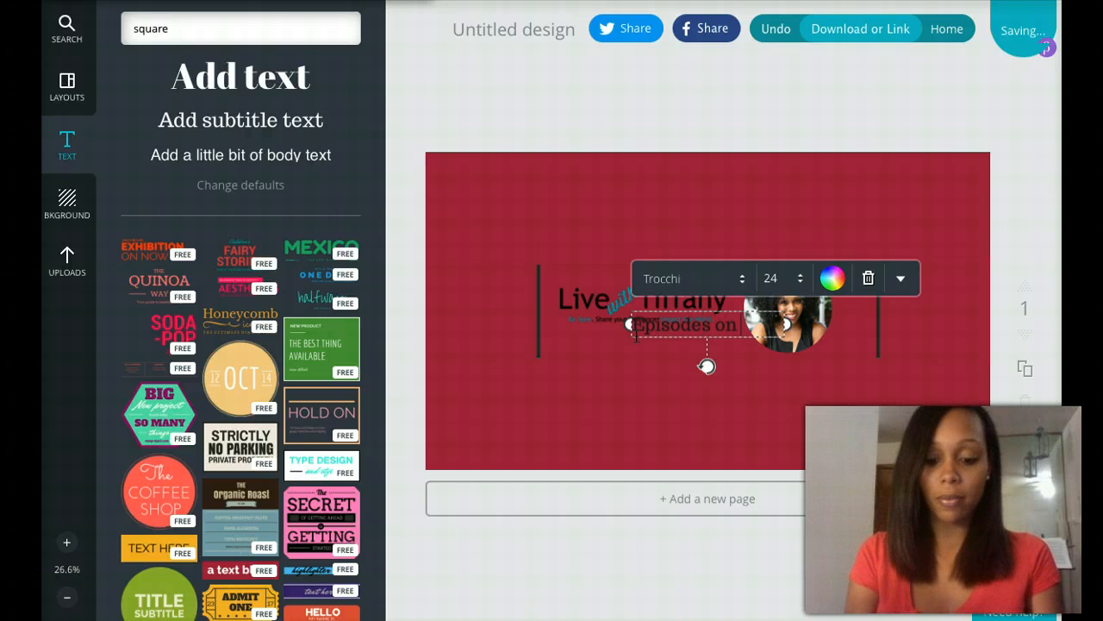
text(Monday & Thursday)
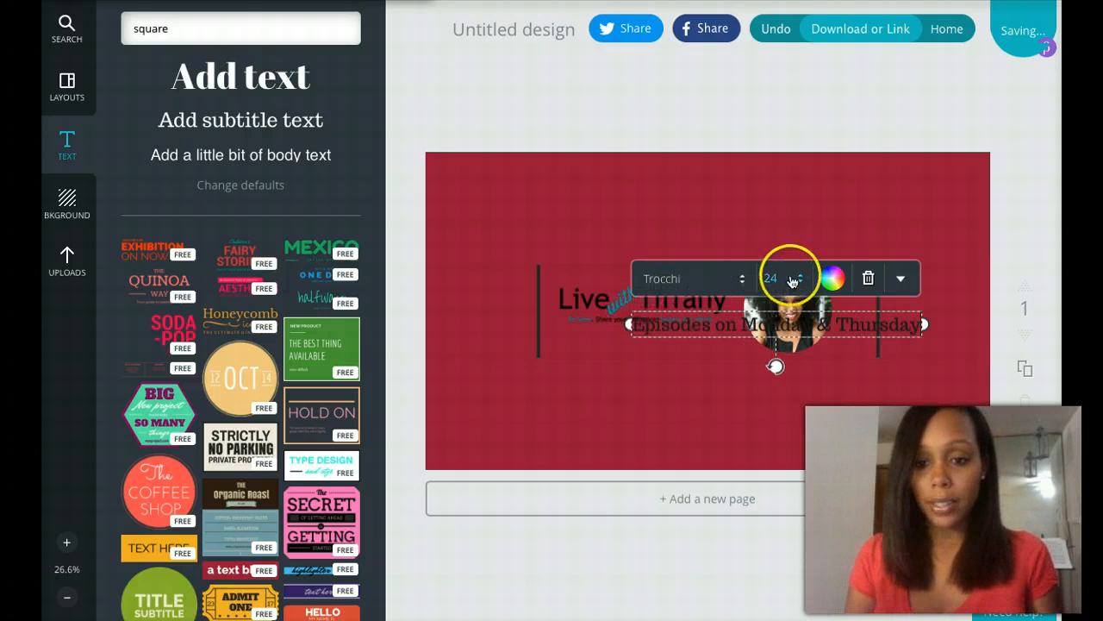
- Change the schedule text to a different font from the font list
click(798, 283)
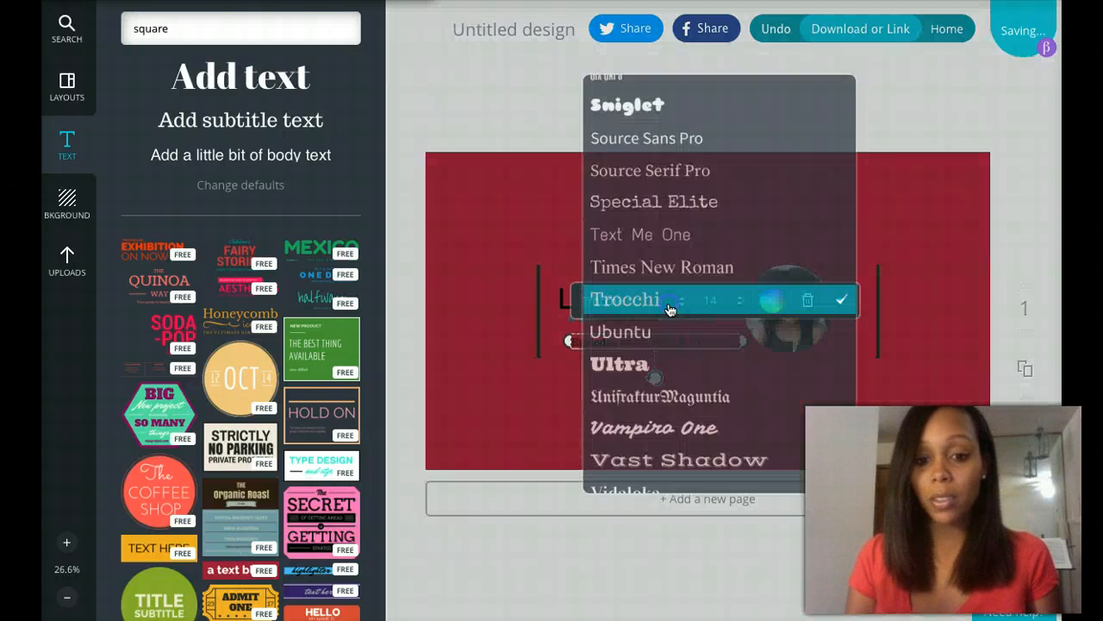
scroll(up, 3)
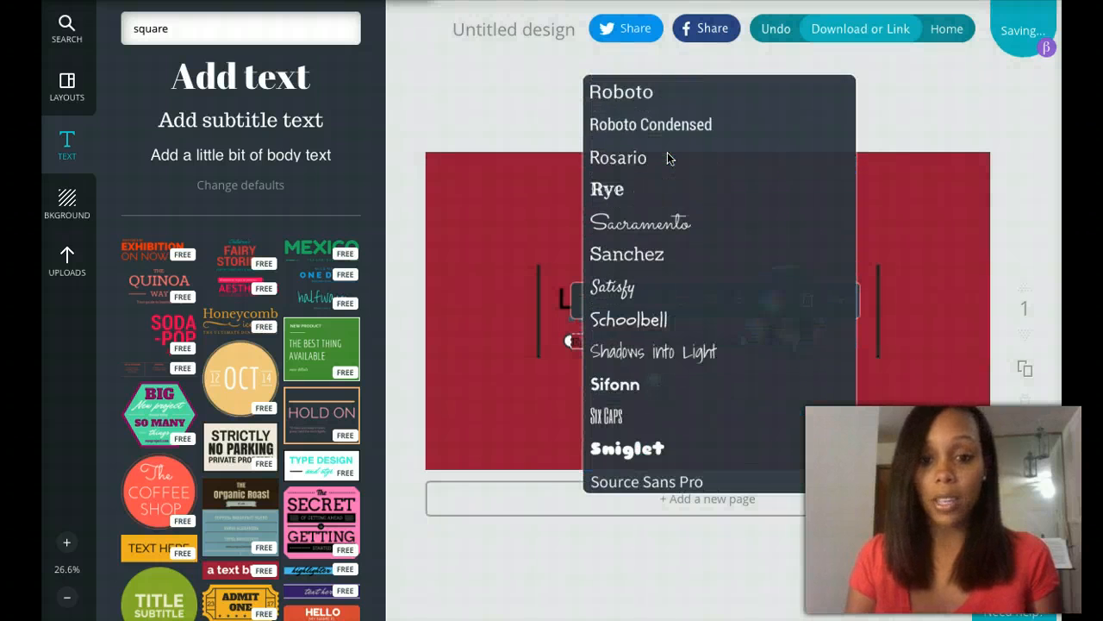
scroll(up, 3)
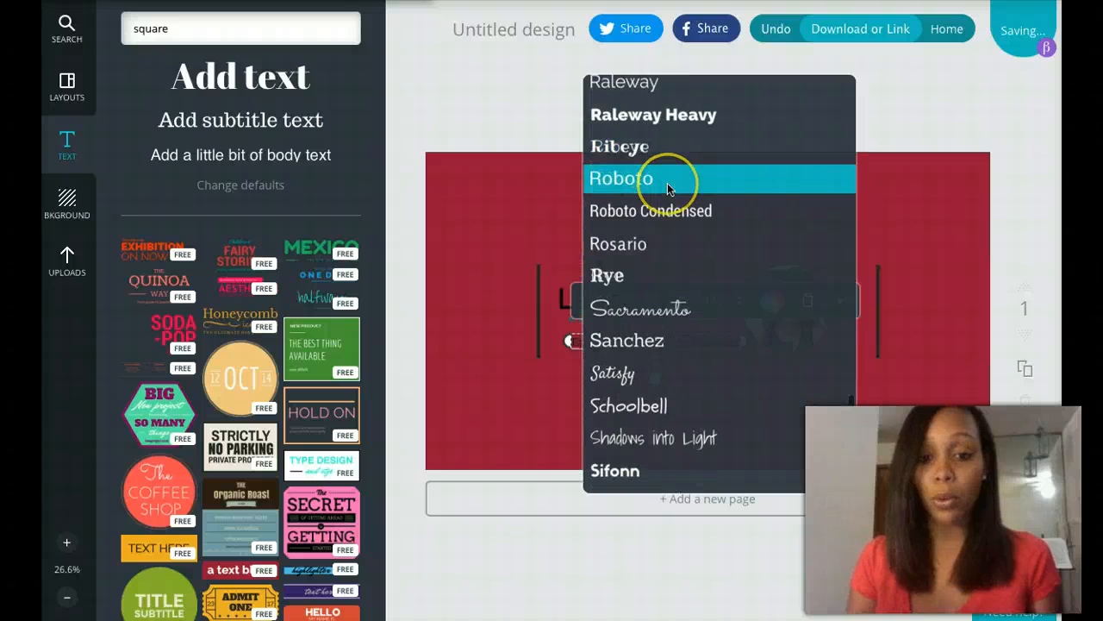
scroll(up, 3)
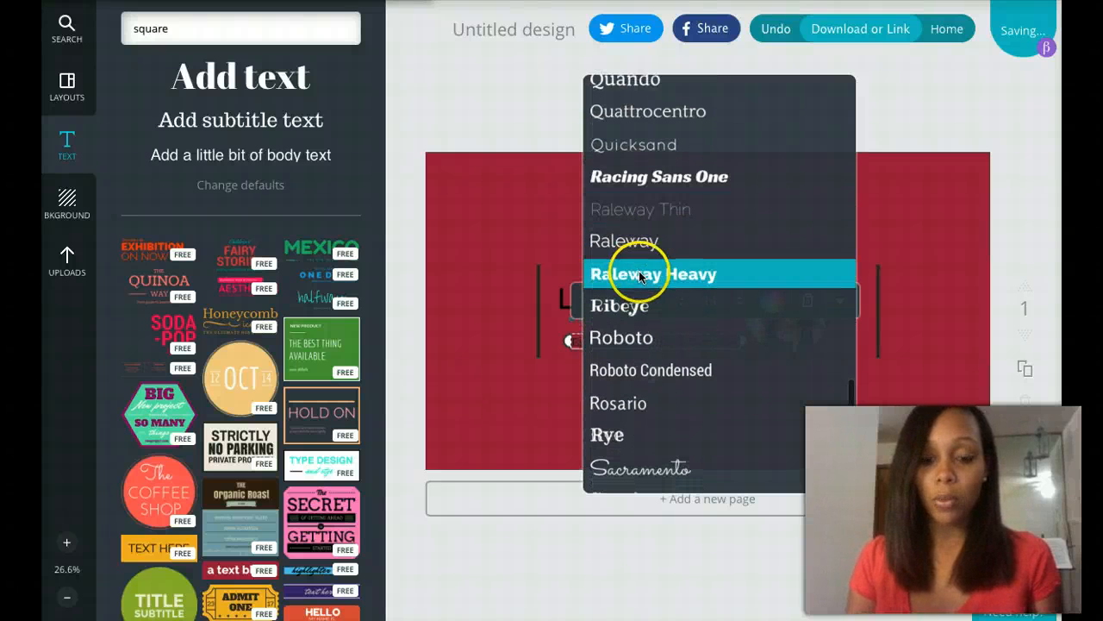
click(624, 242)
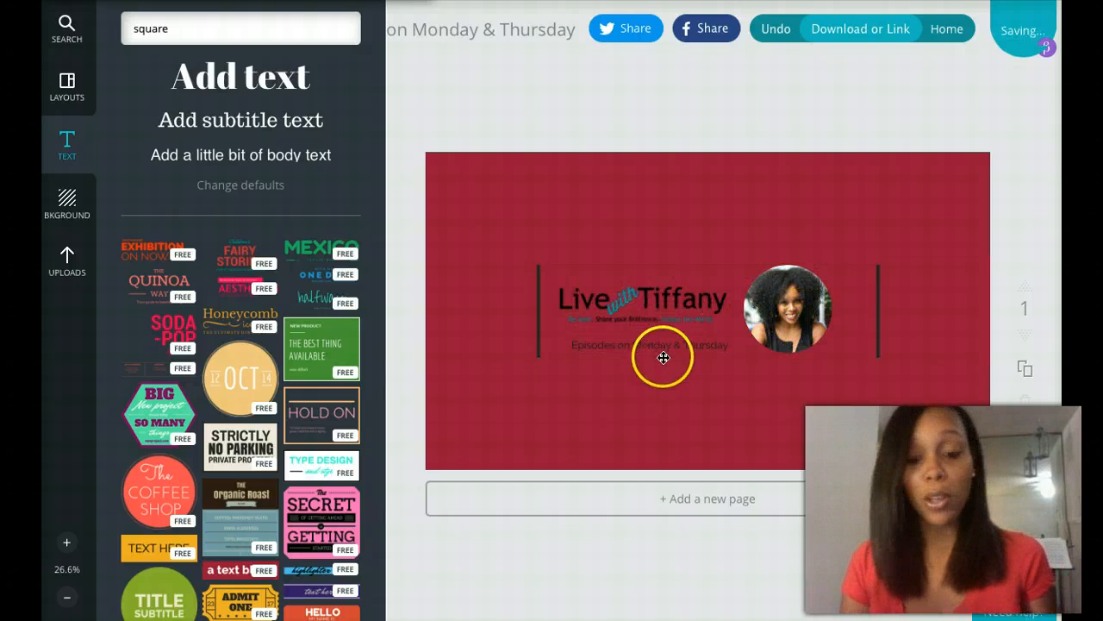
mouse_move(853, 283)
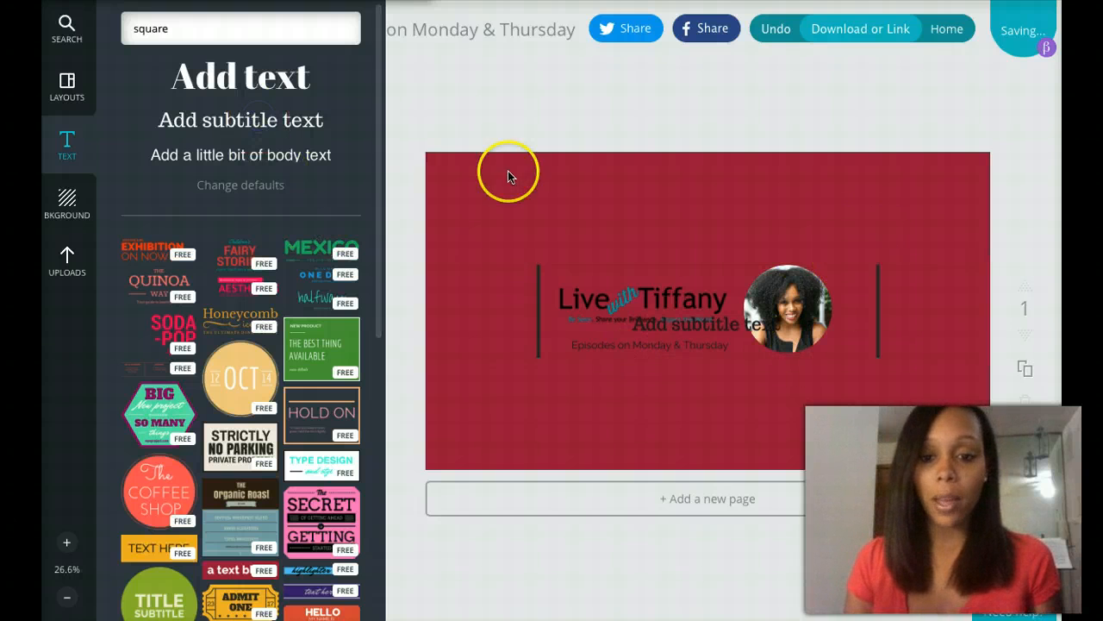
- Edit the new text line and give it a different font and size
click(704, 325)
text(Life)
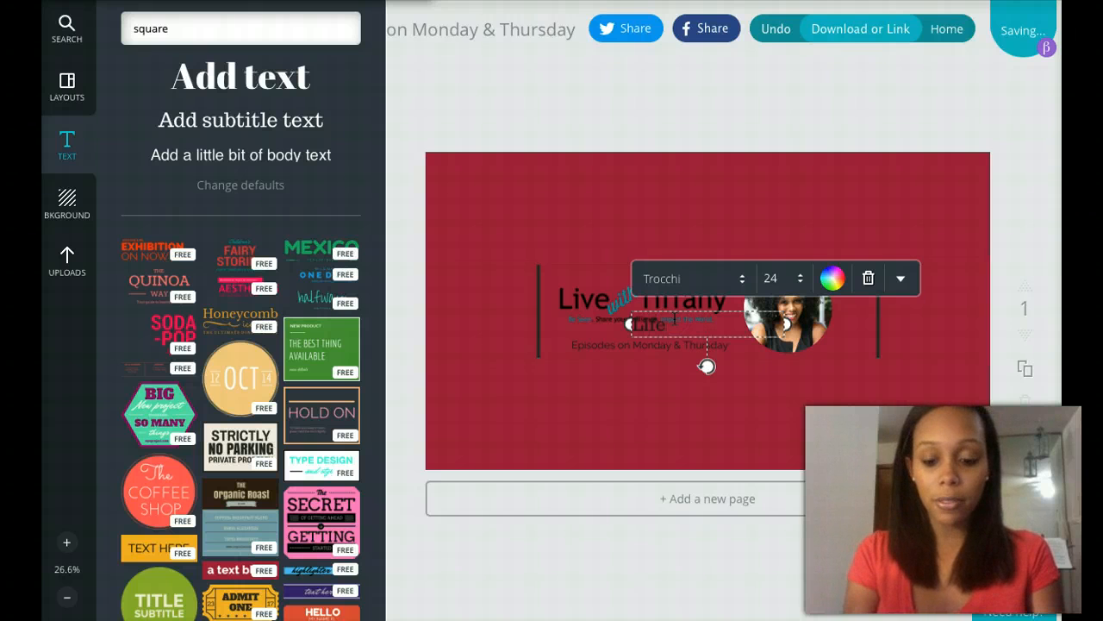
text(Biz, and Purpose)
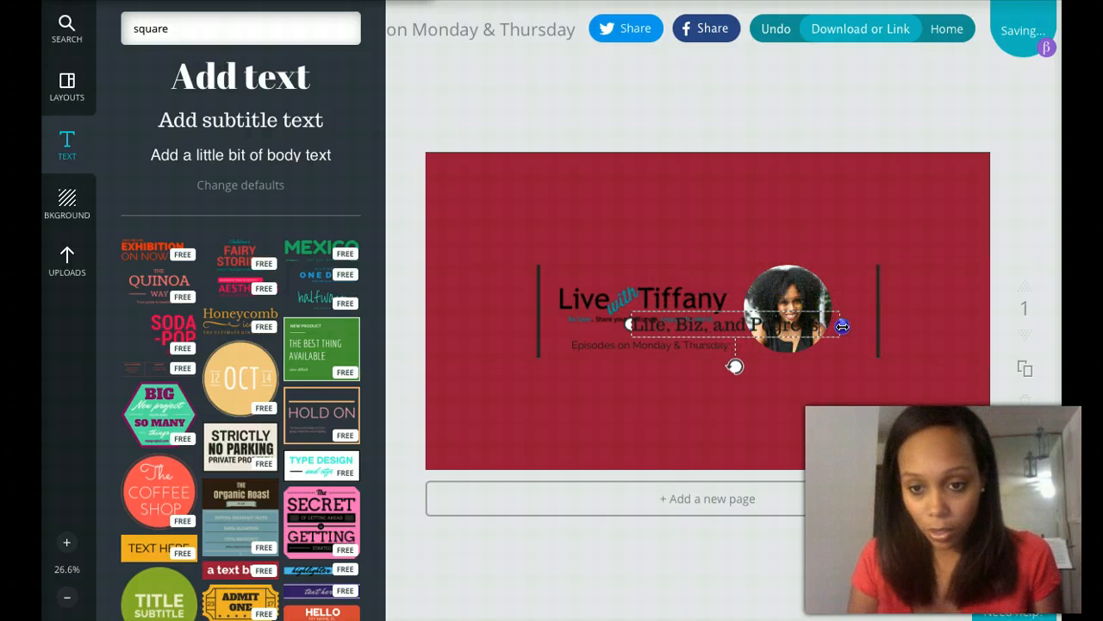
click(707, 310)
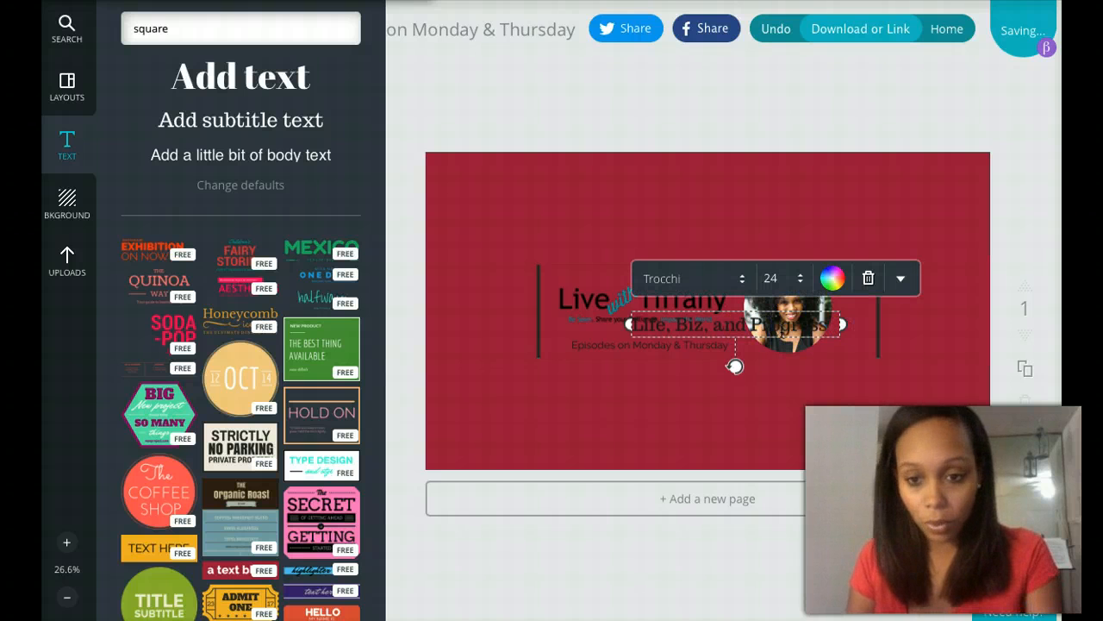
click(774, 277)
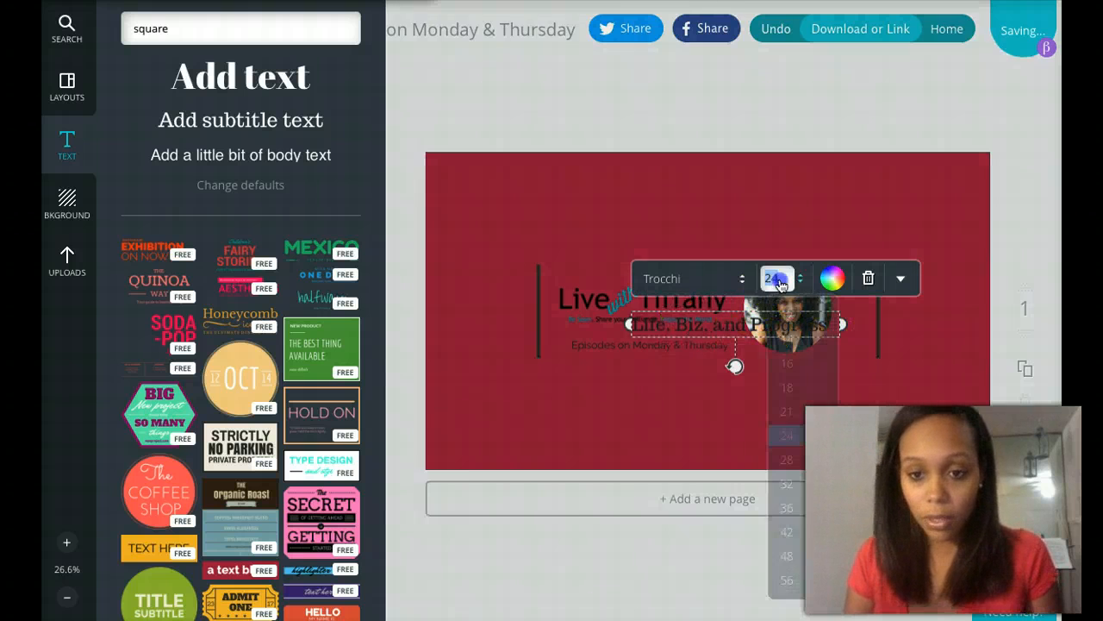
click(690, 278)
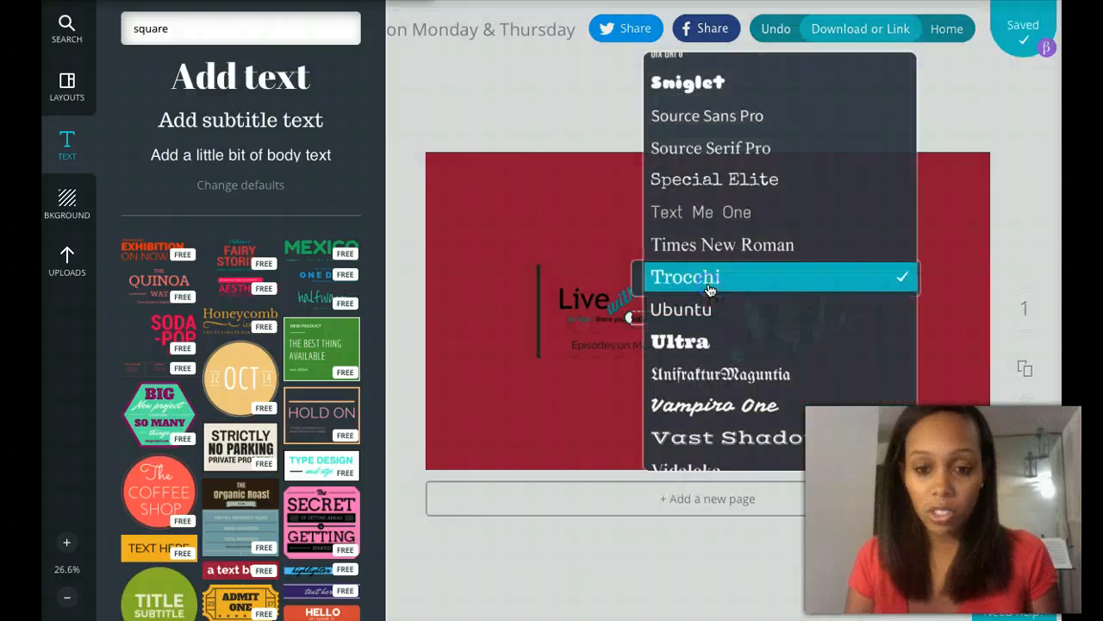
scroll(up, 3)
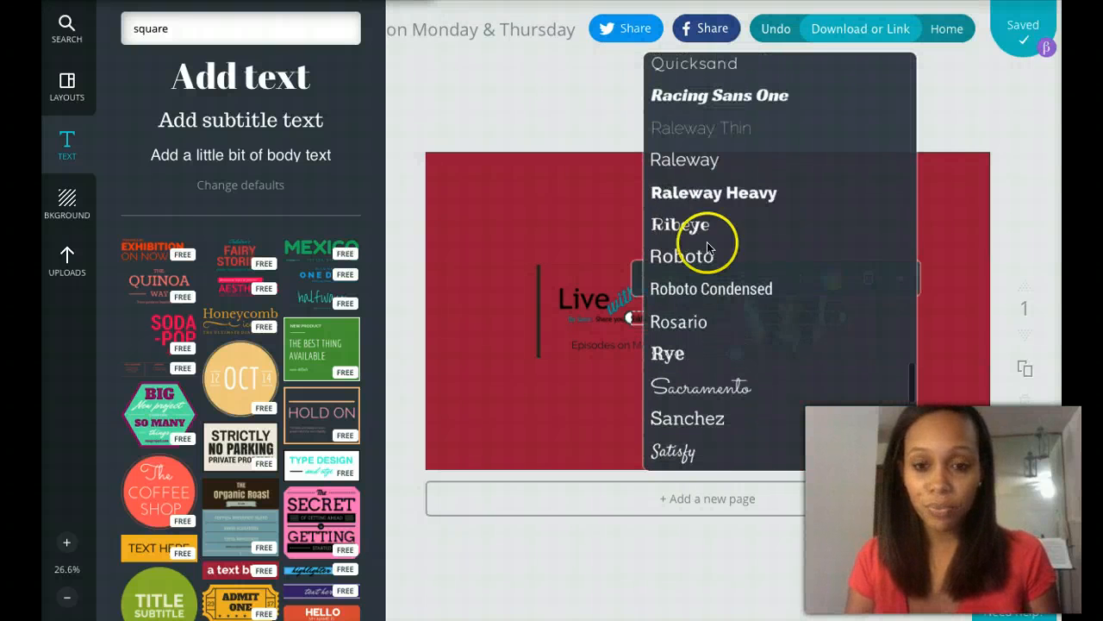
click(683, 158)
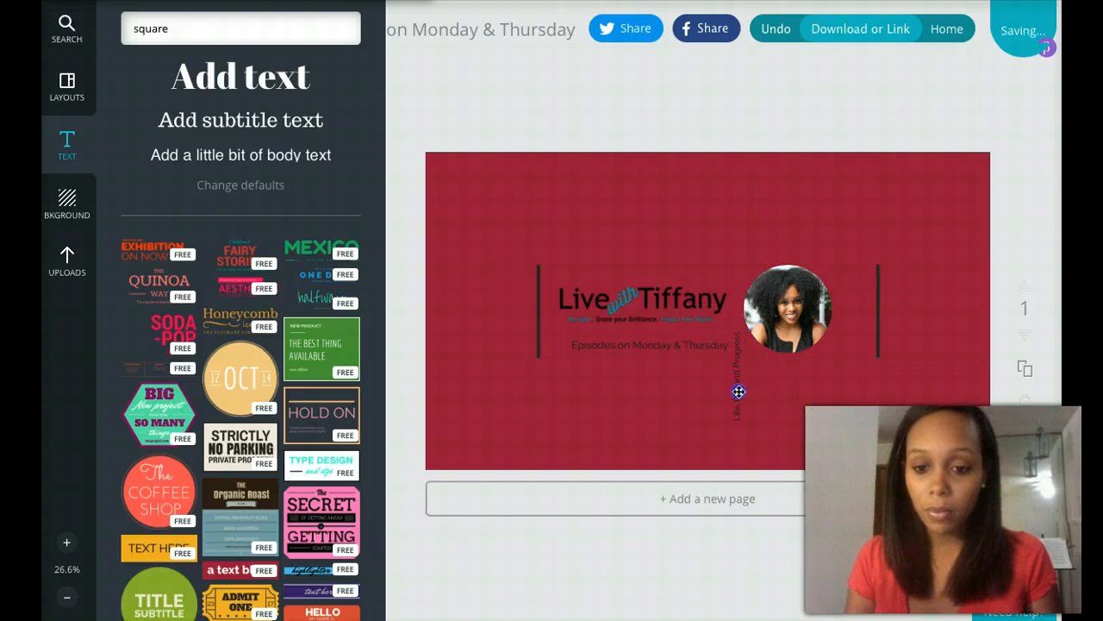
- Move the text line into the band beside the logo and bring up the earlier cover art for reference
drag(737, 391, 847, 324)
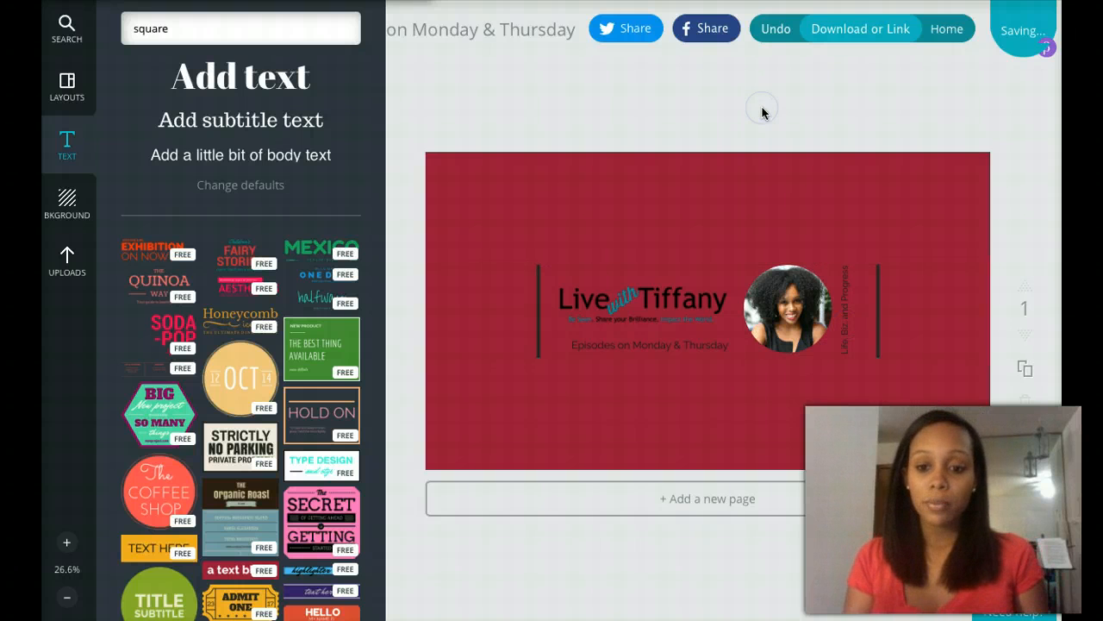
click(66, 86)
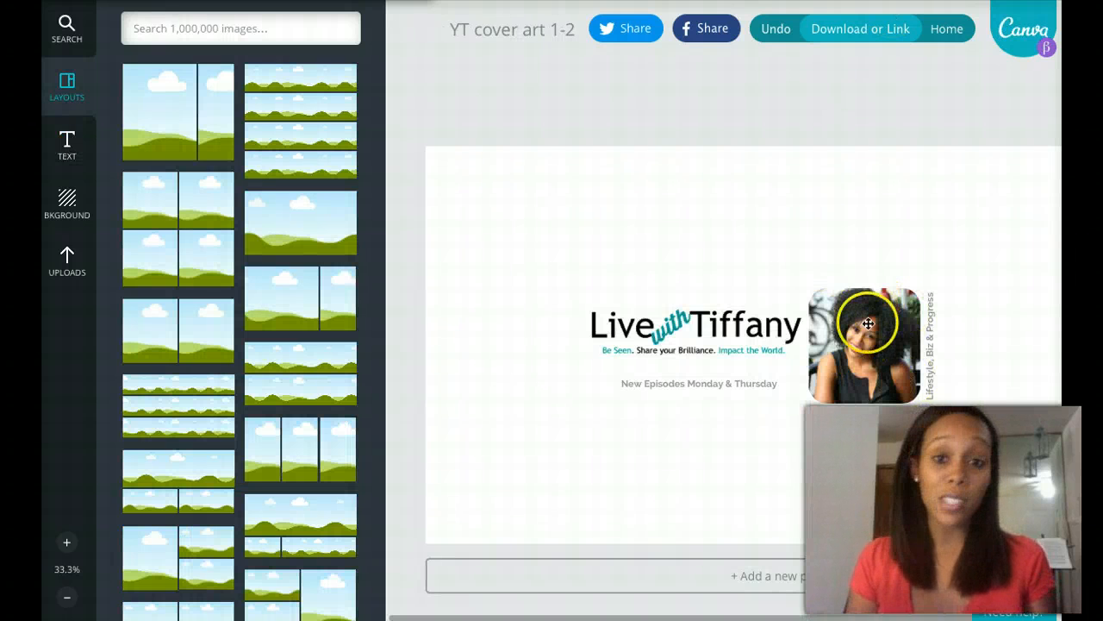
mouse_move(934, 338)
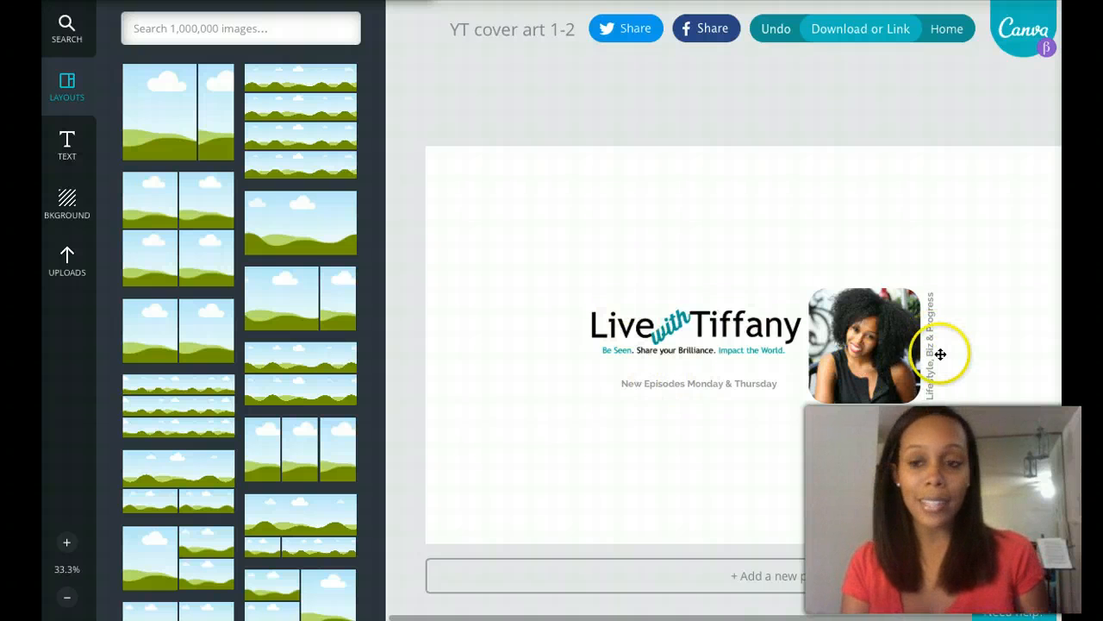
click(65, 144)
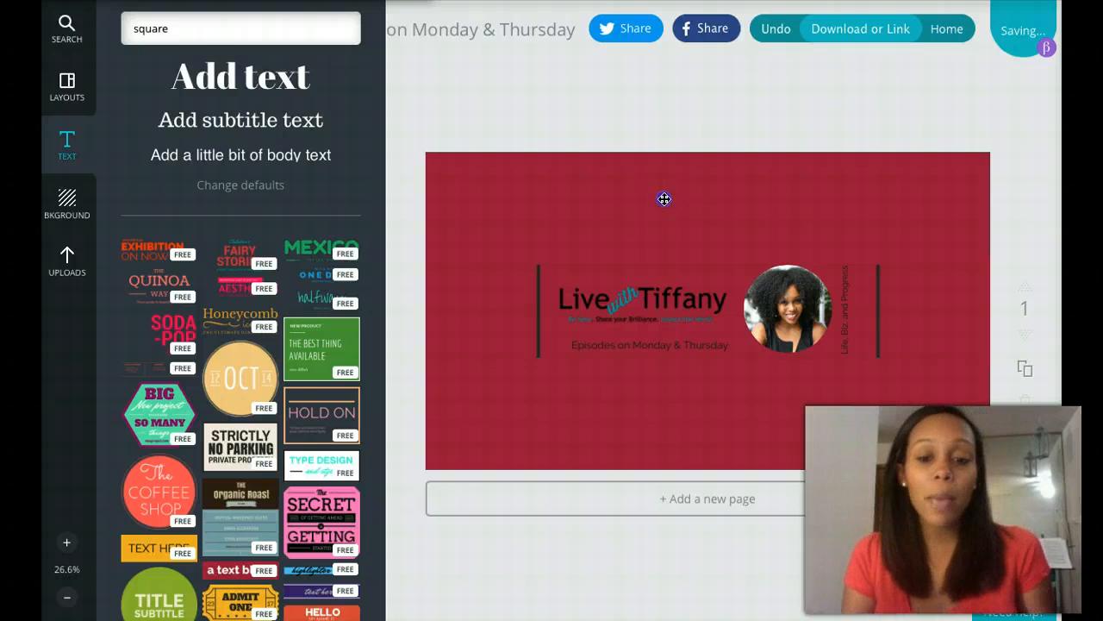
- Set the top and bottom background rectangles to white, leaving a red band behind the logo
click(624, 119)
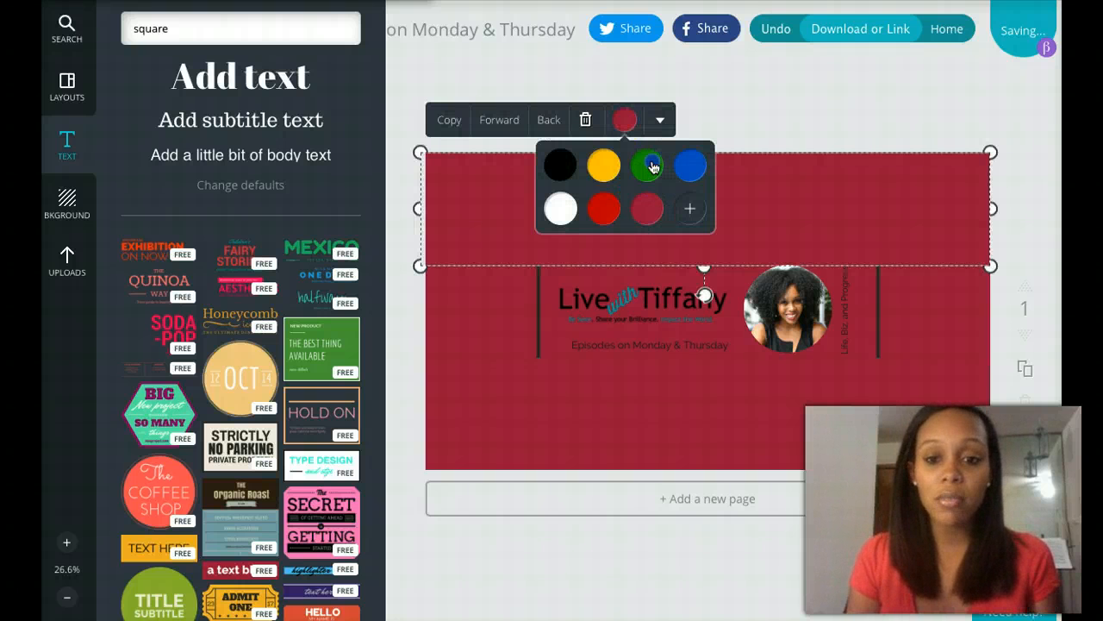
click(648, 165)
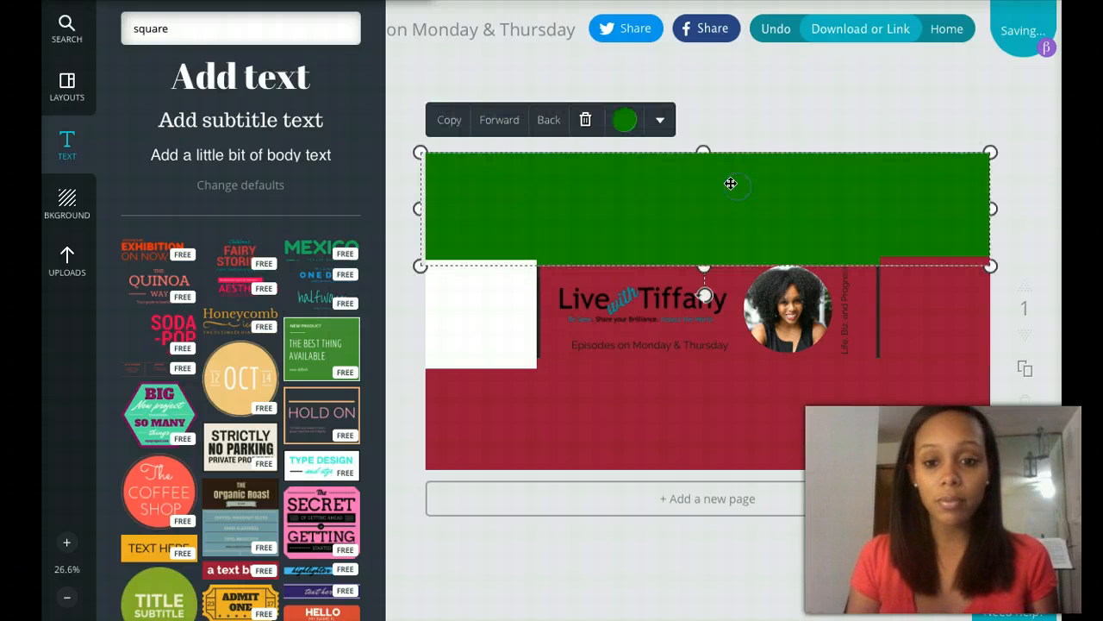
click(624, 119)
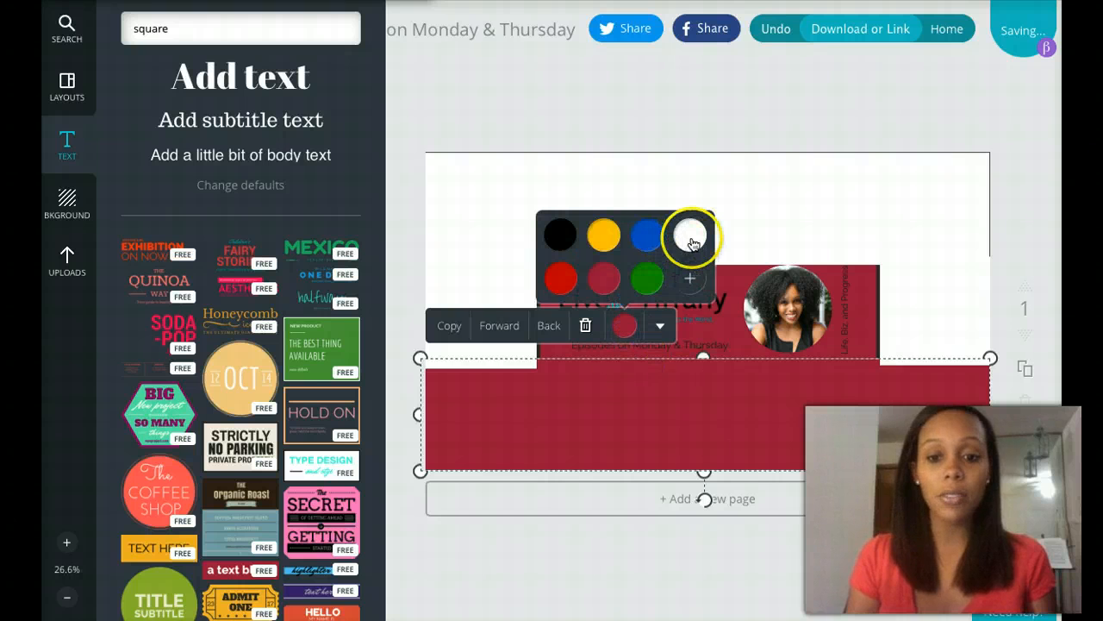
click(689, 238)
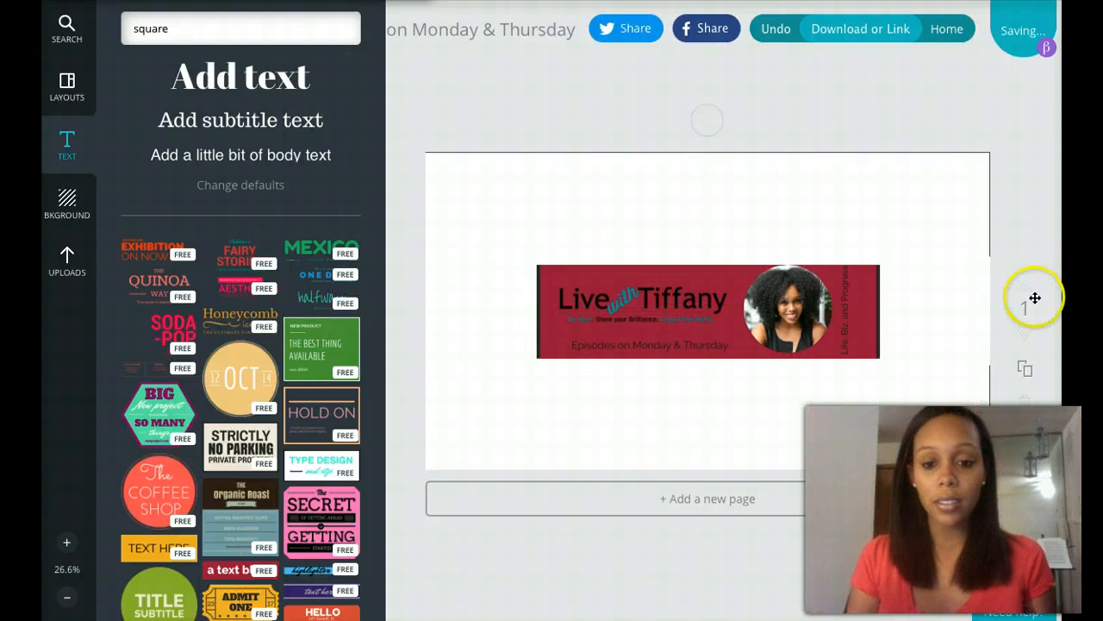
mouse_move(975, 183)
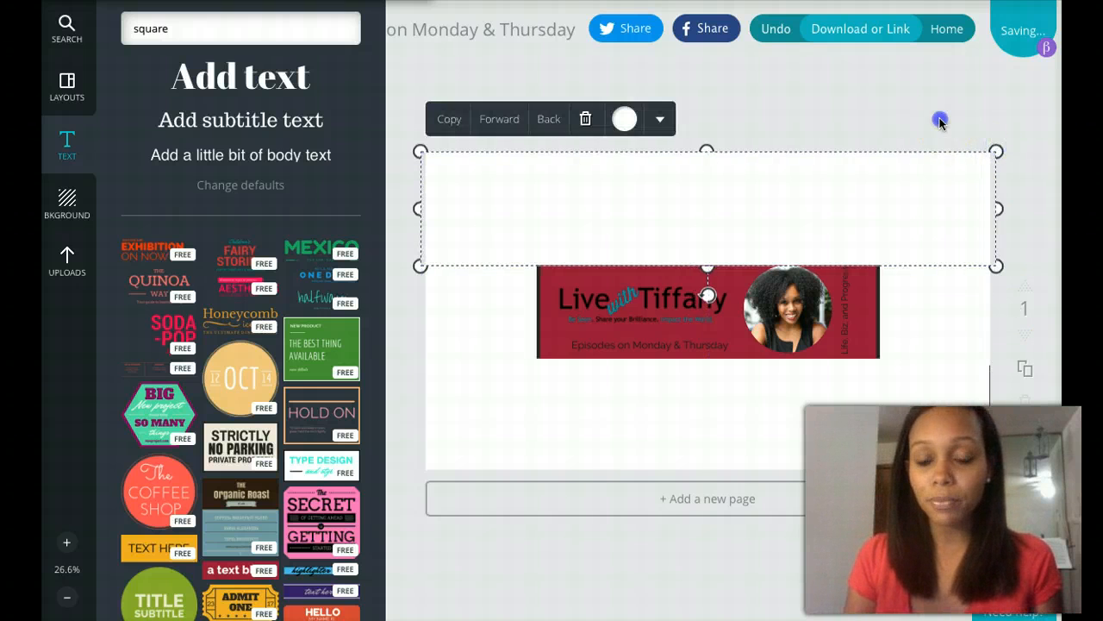
click(940, 119)
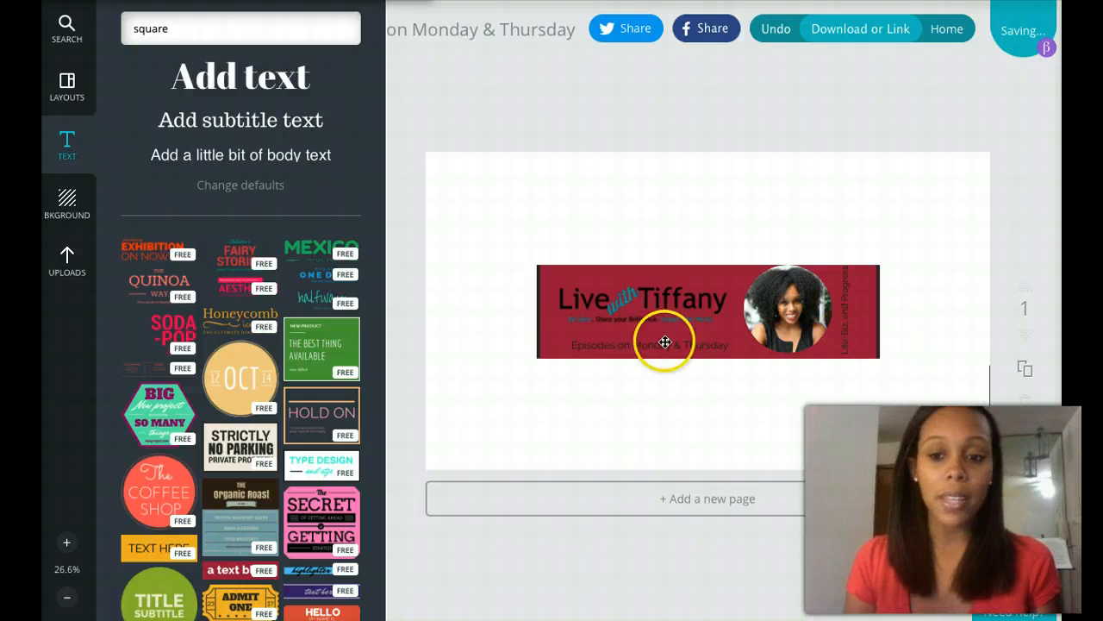
mouse_move(631, 326)
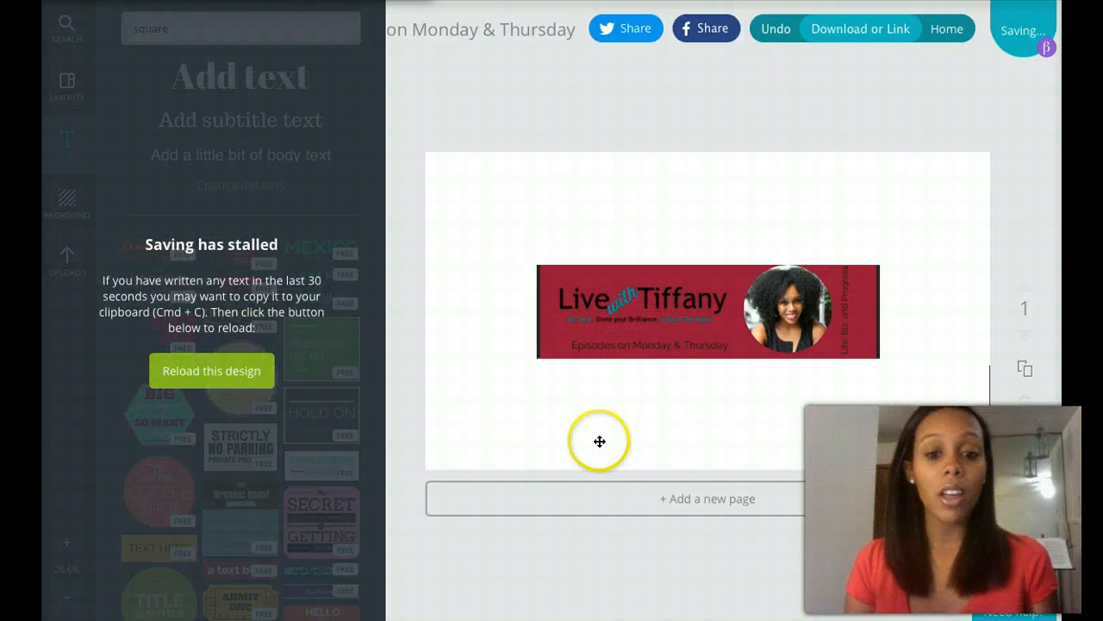
mouse_move(458, 117)
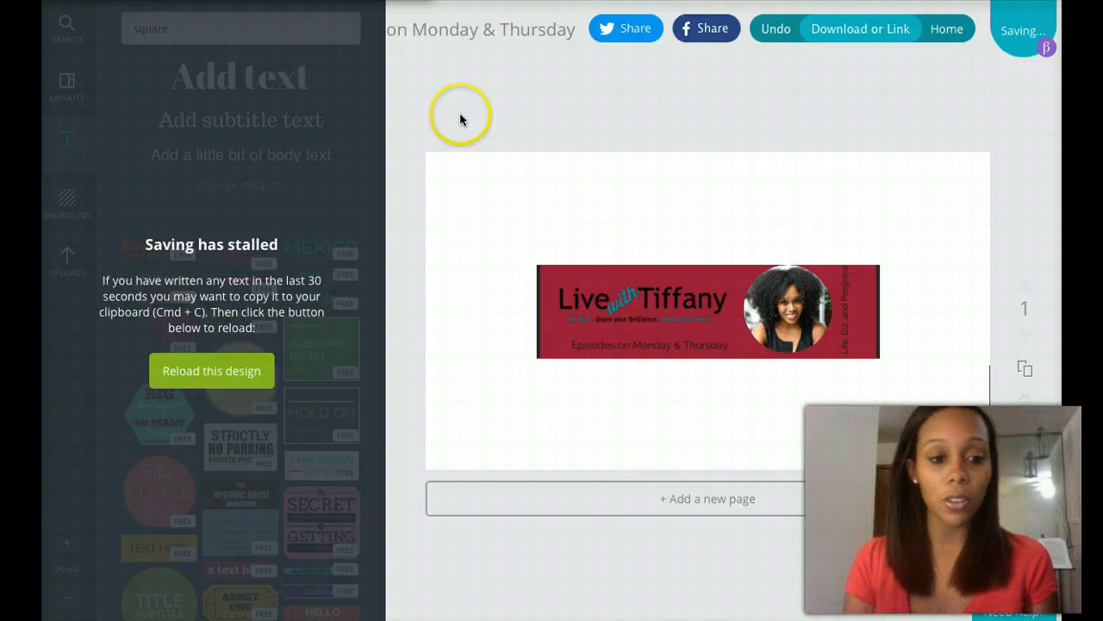
- Reload the stalled design and rotate the small slogan text vertical beside the round photo
click(706, 311)
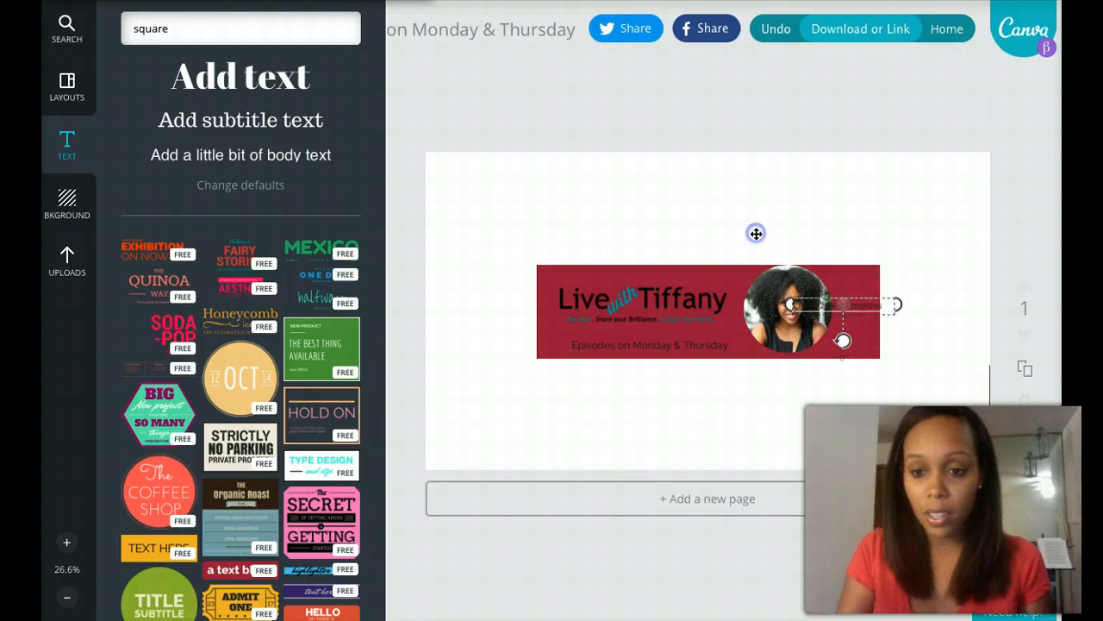
click(848, 307)
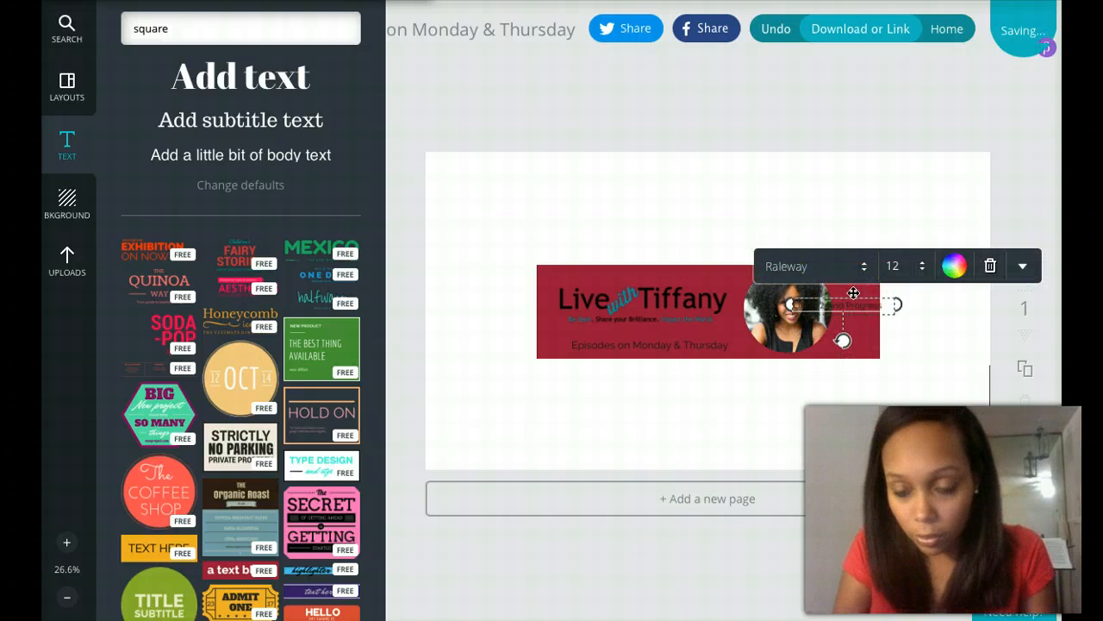
drag(854, 303, 842, 215)
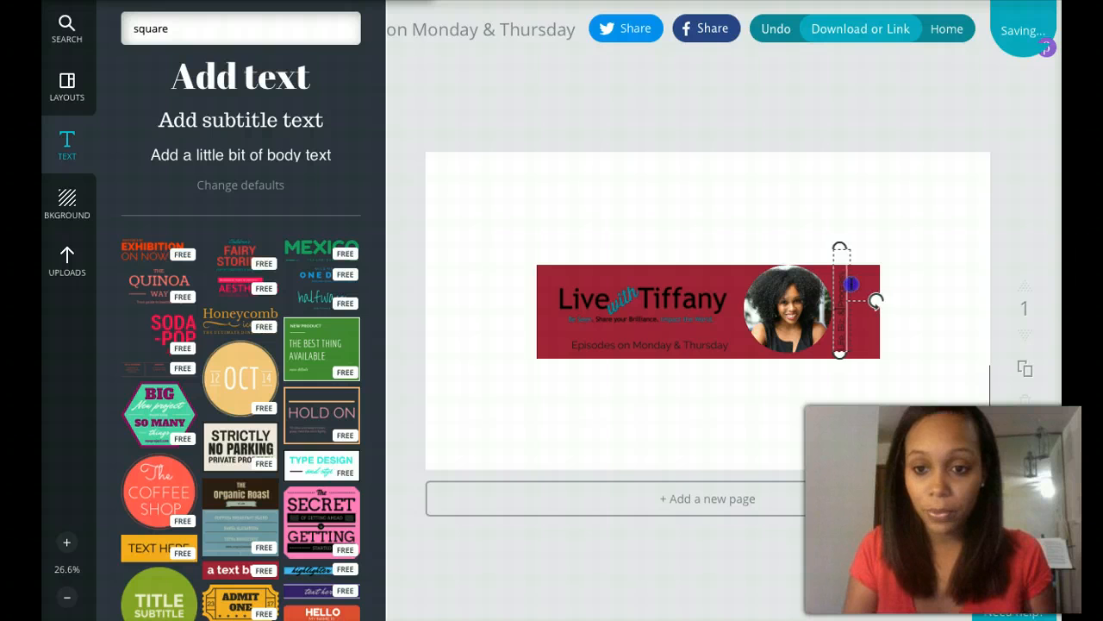
click(759, 96)
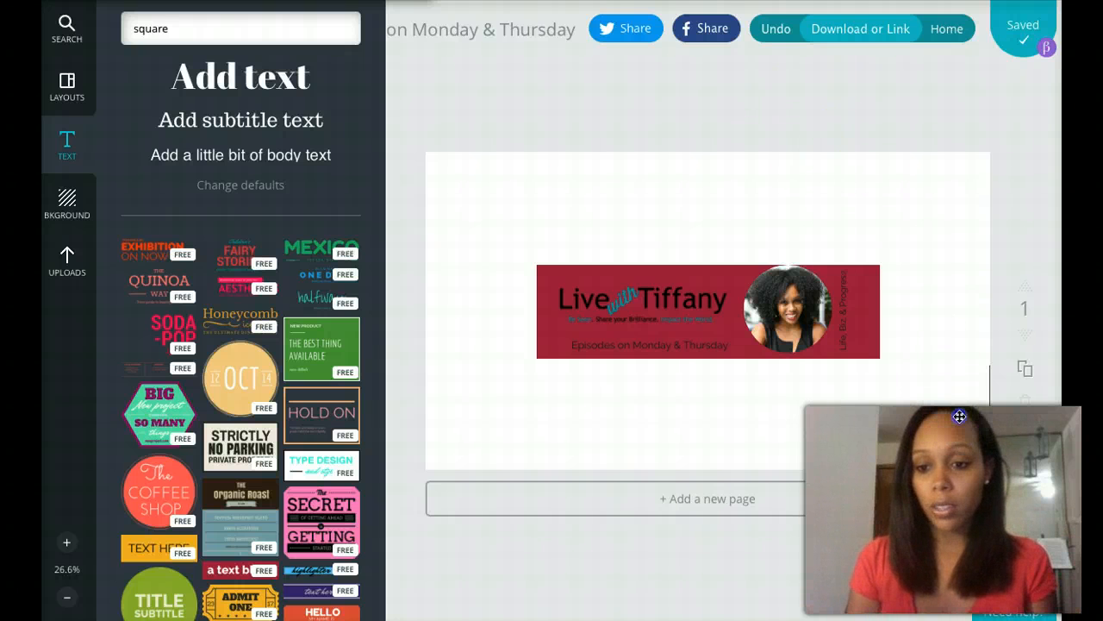
click(706, 414)
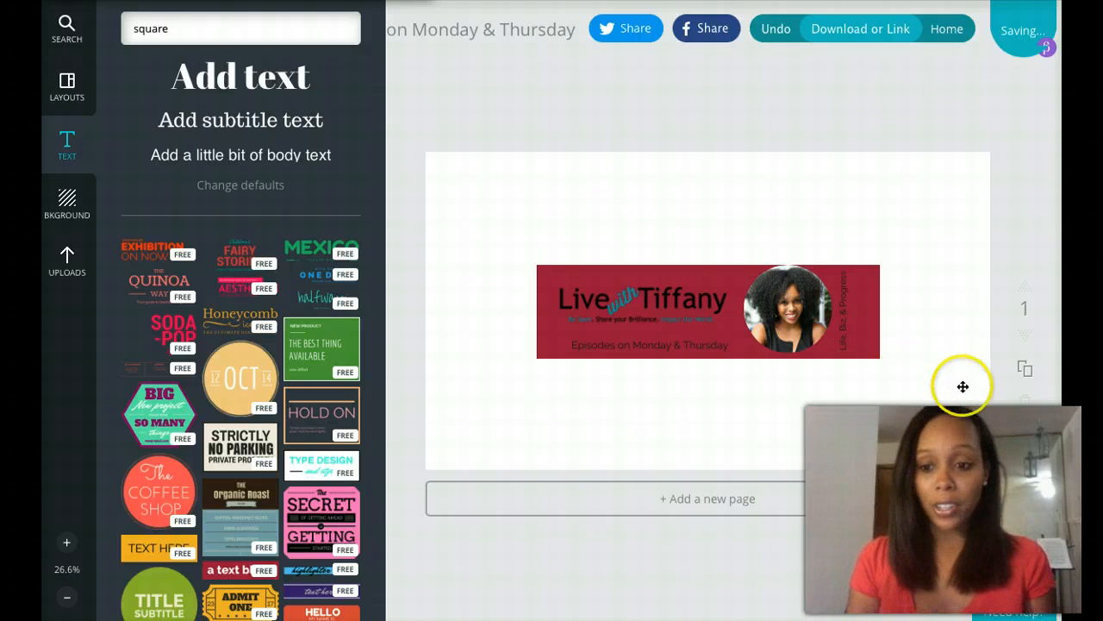
mouse_move(886, 216)
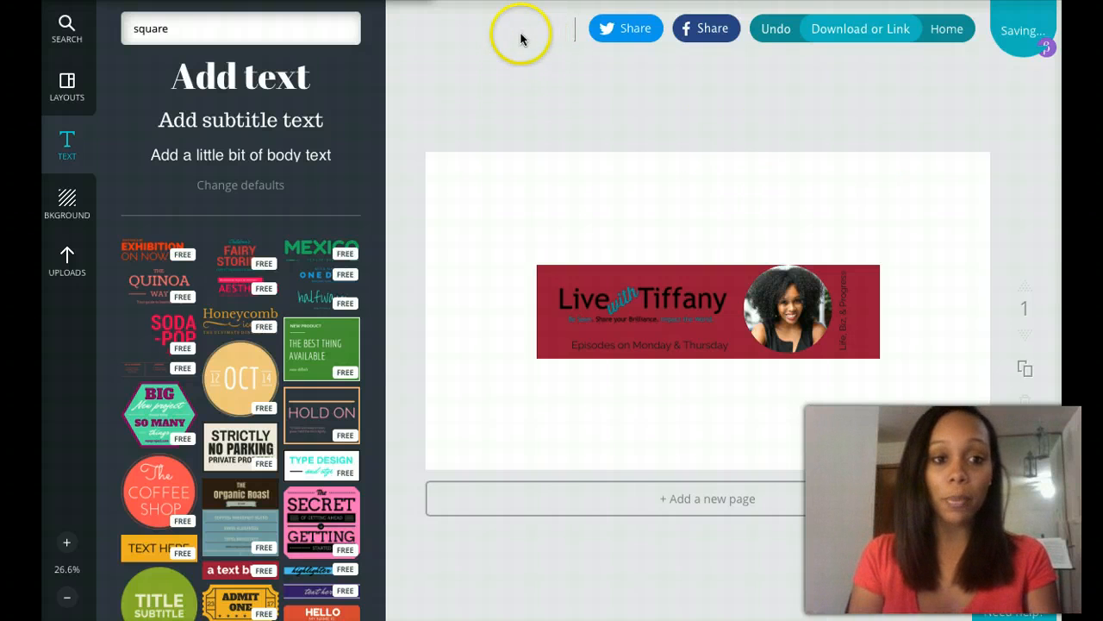
mouse_move(520, 38)
text(YT channel art)
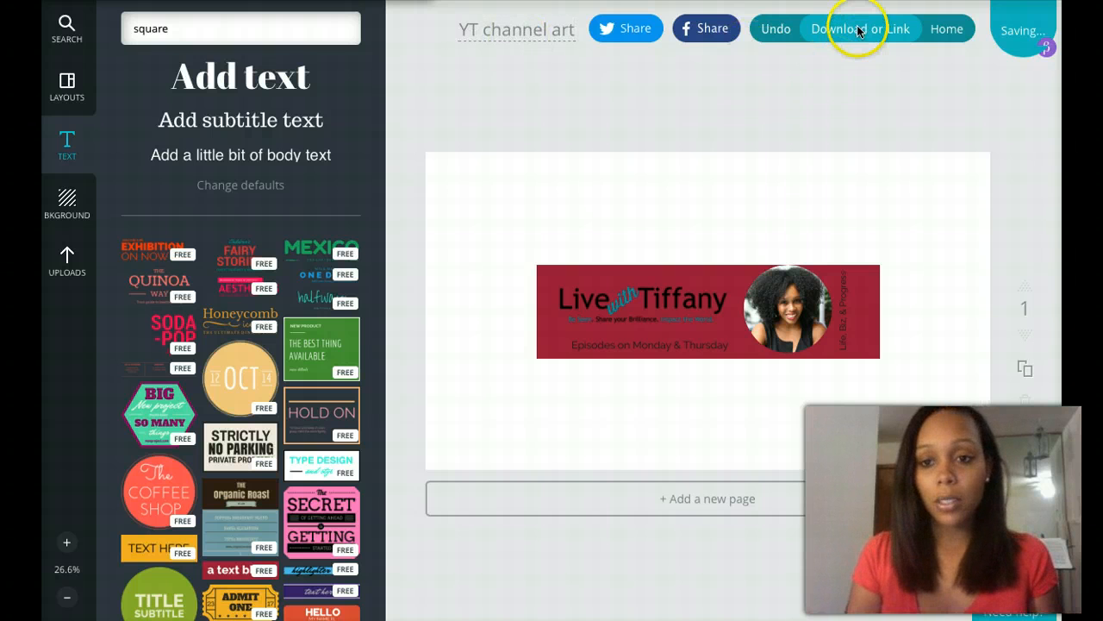
- Bring up the Download or Link choices for the finished banner
click(859, 27)
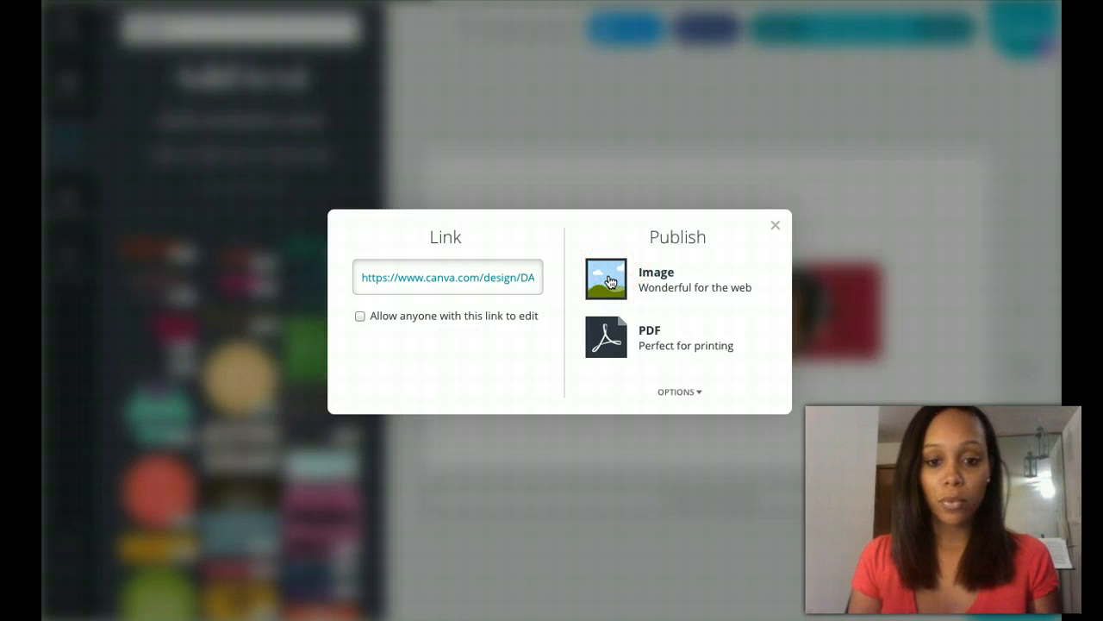
- Publish the banner as a web image and start the download manually
click(774, 224)
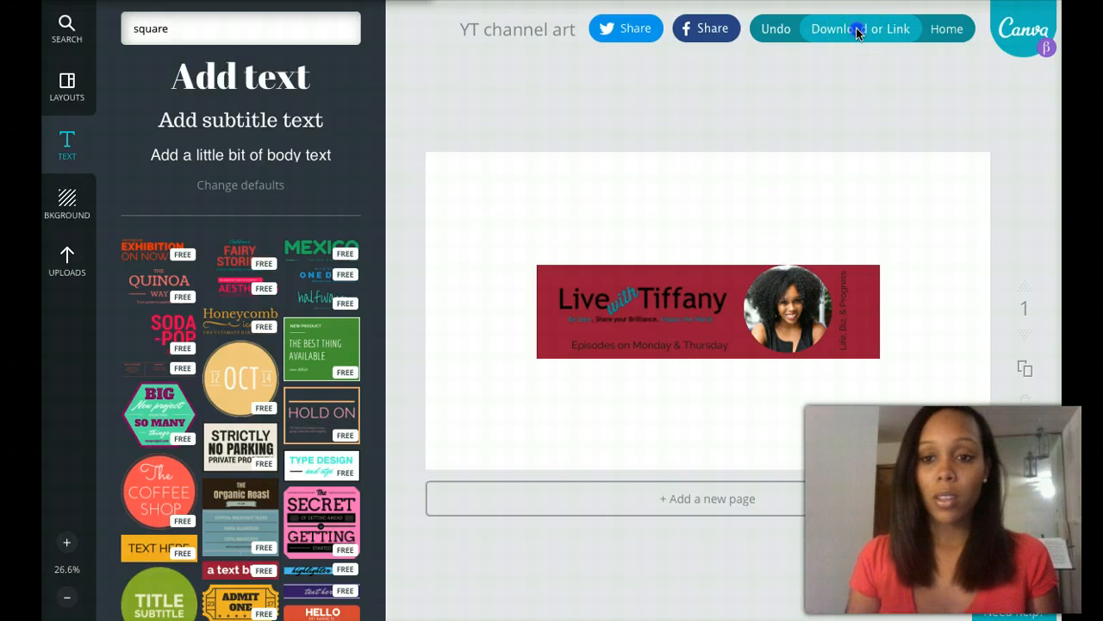
click(861, 27)
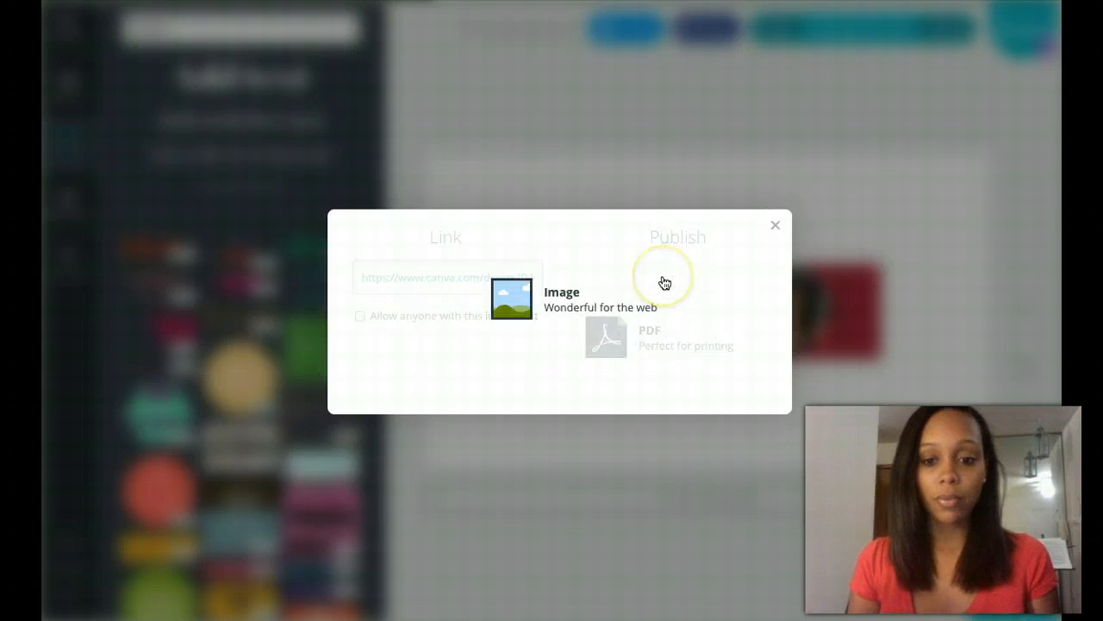
click(560, 300)
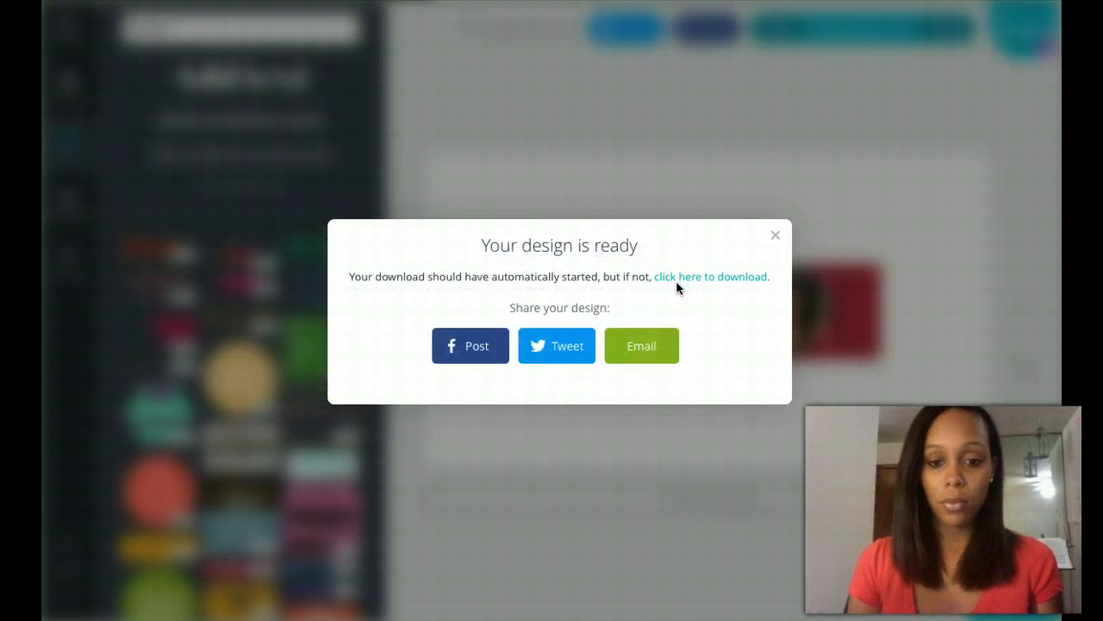
click(774, 234)
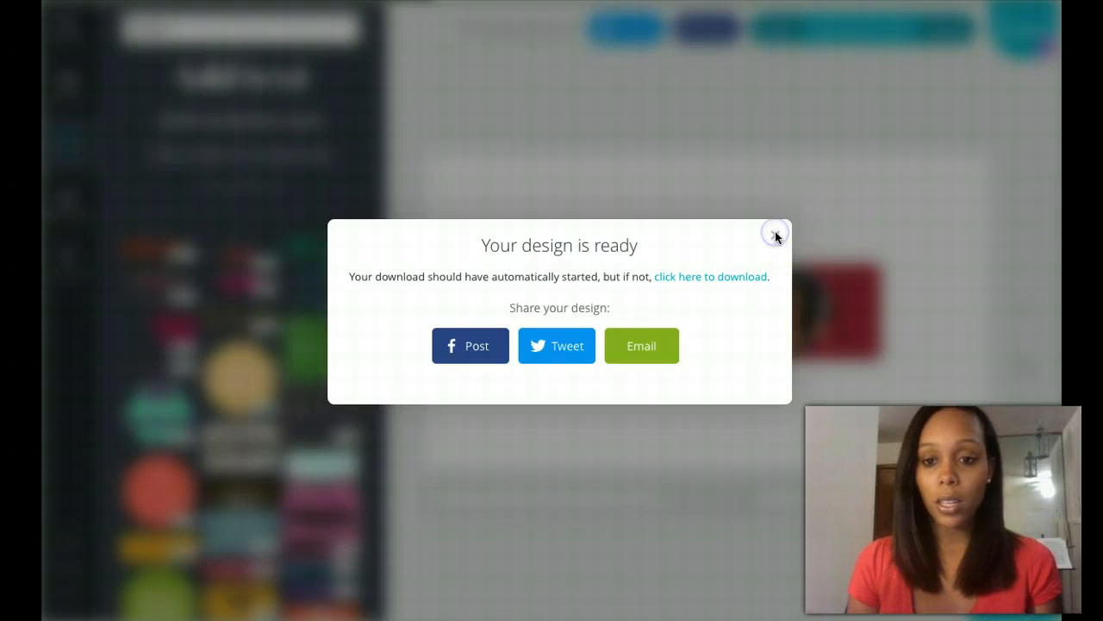
- On the YouTube channel page, choose Edit channel art from the banner's pencil menu
click(774, 234)
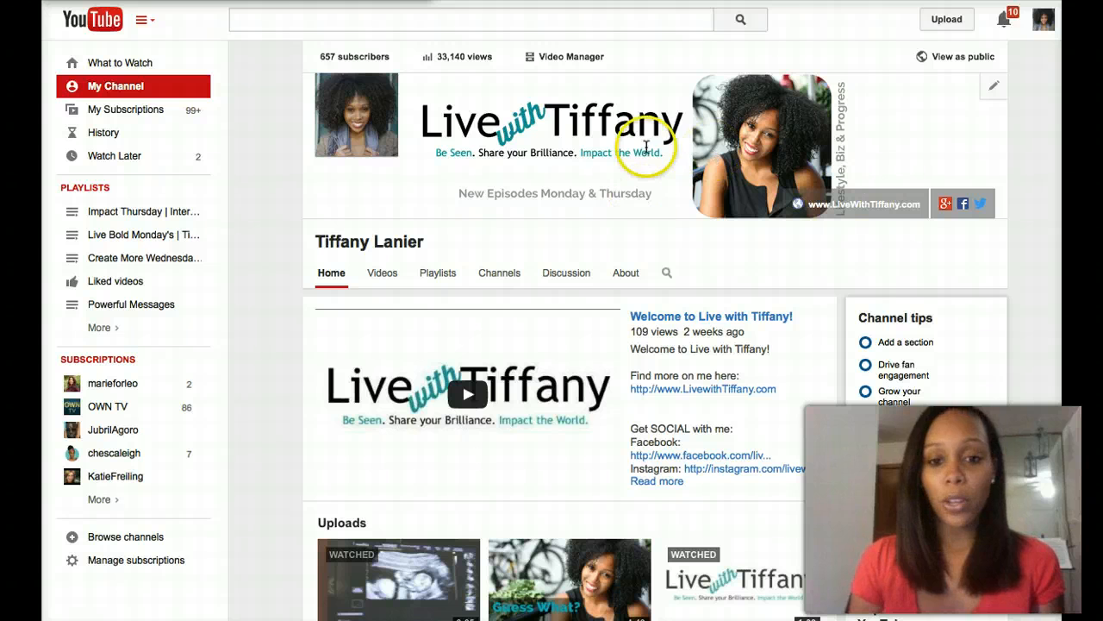
mouse_move(996, 96)
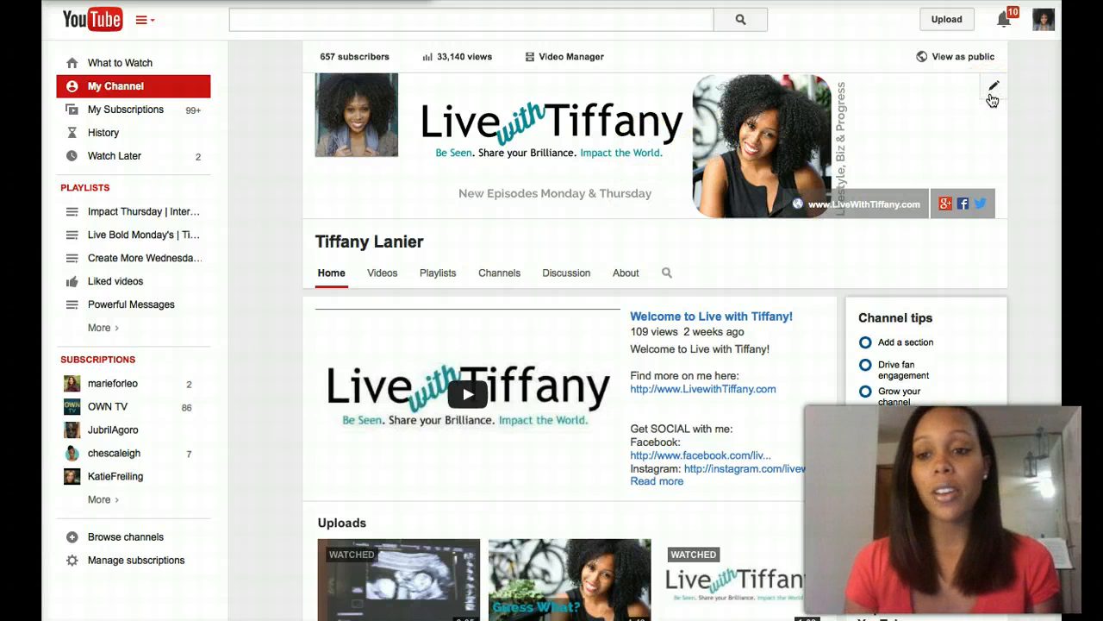
click(993, 86)
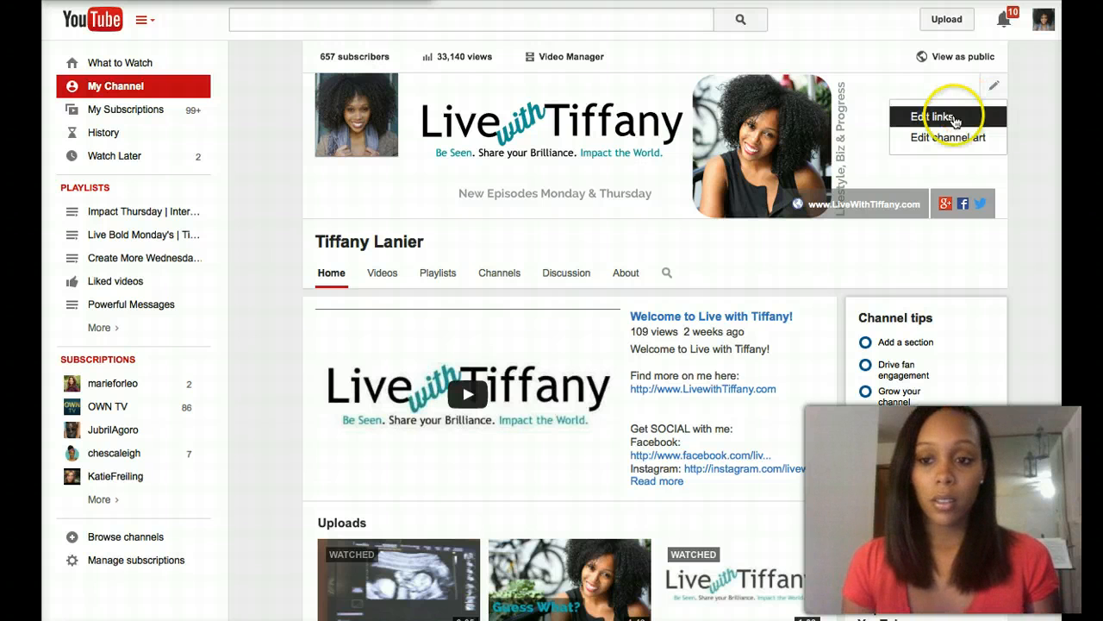
click(945, 138)
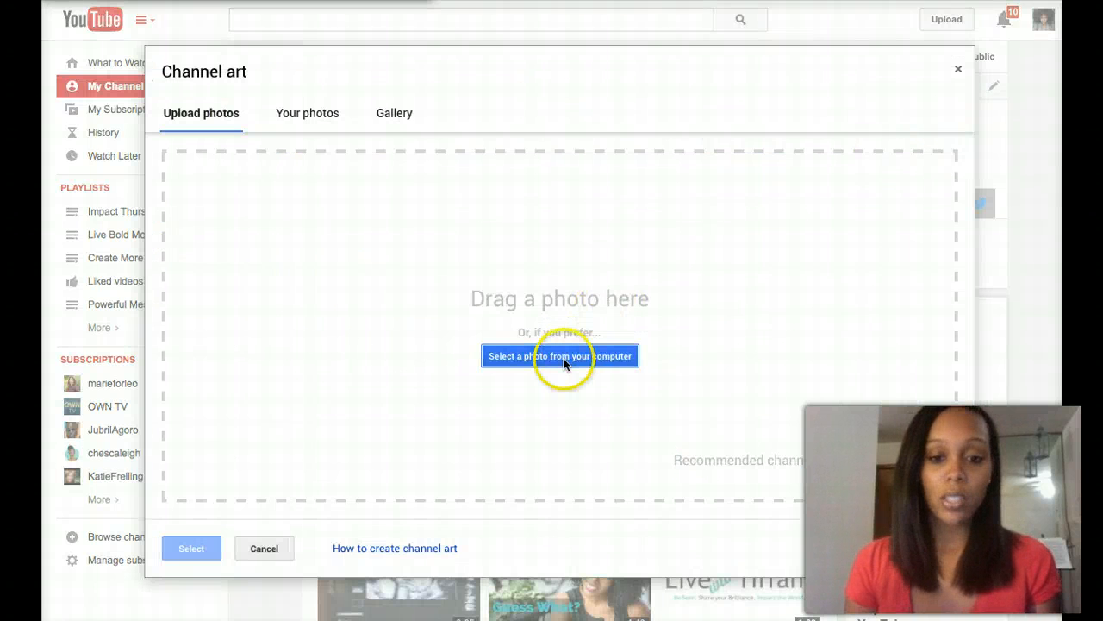
- Search the computer for the 'yt ch' banner file and pick it for upload
click(559, 355)
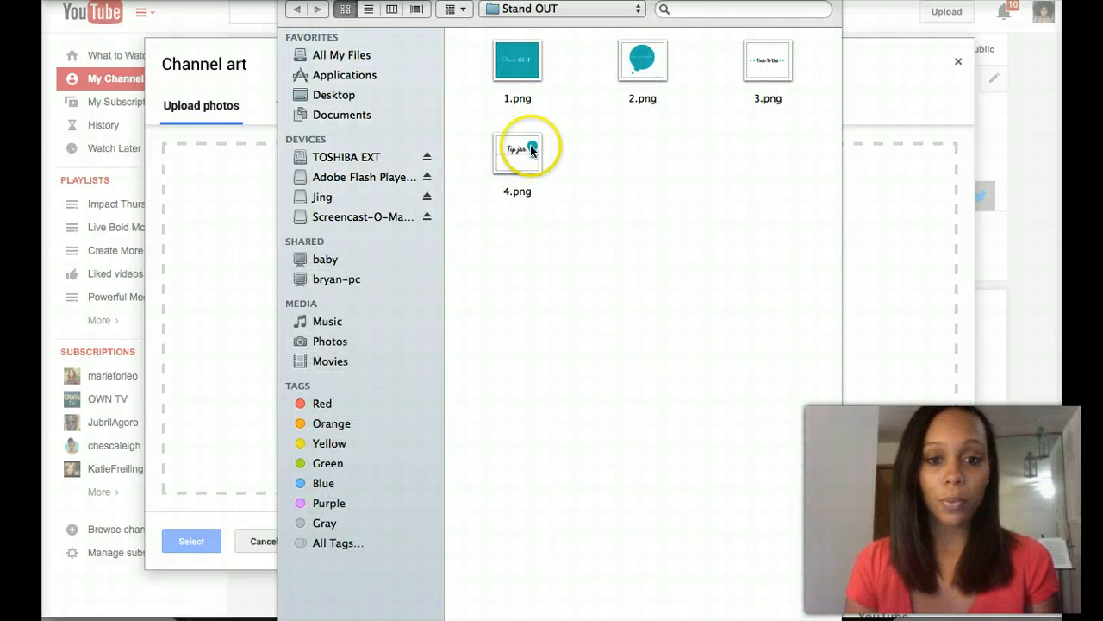
click(741, 11)
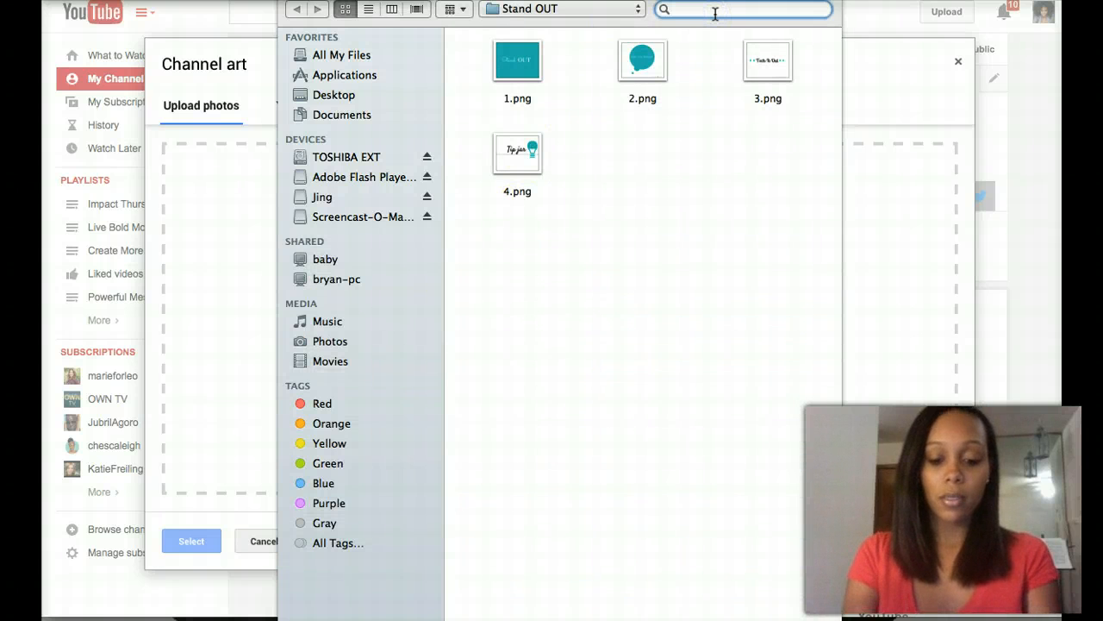
text(yt)
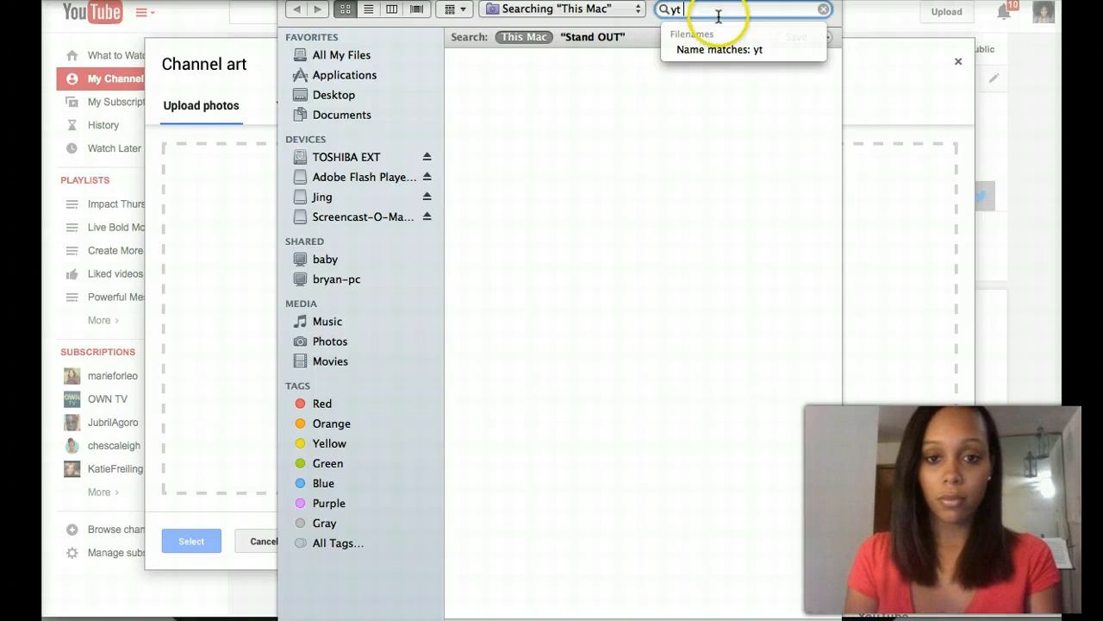
text(ch)
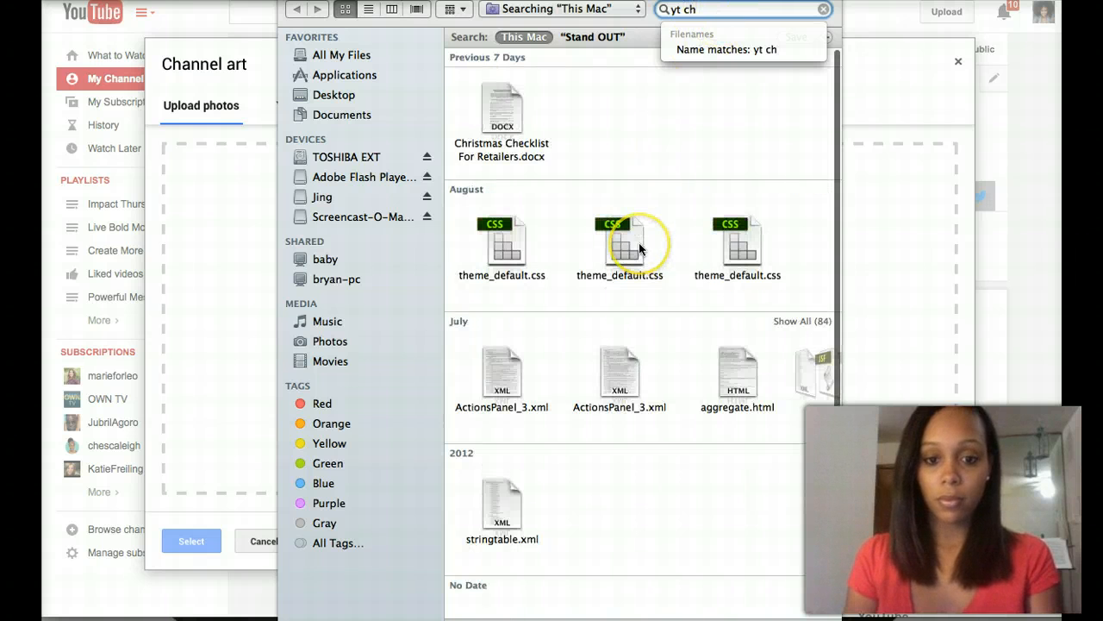
scroll(down, 3)
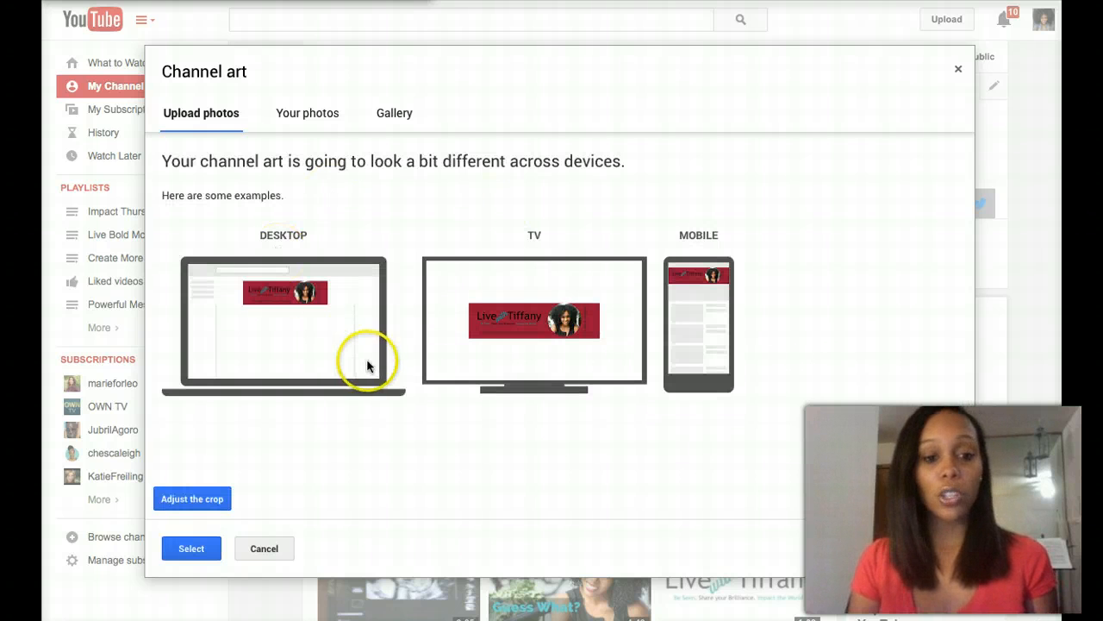
mouse_move(377, 324)
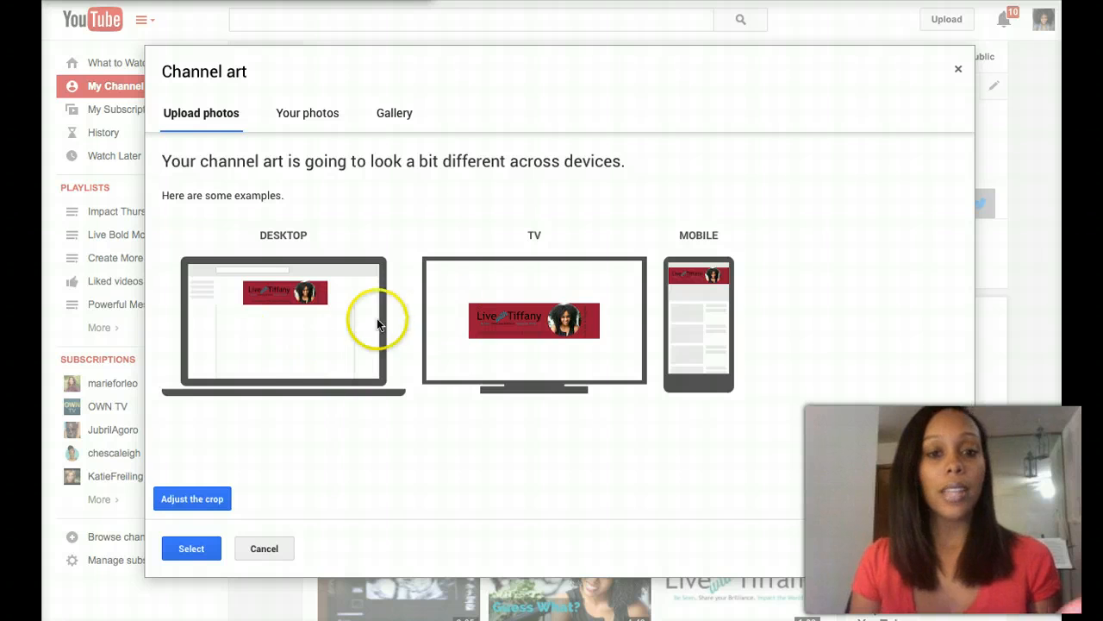
mouse_move(548, 287)
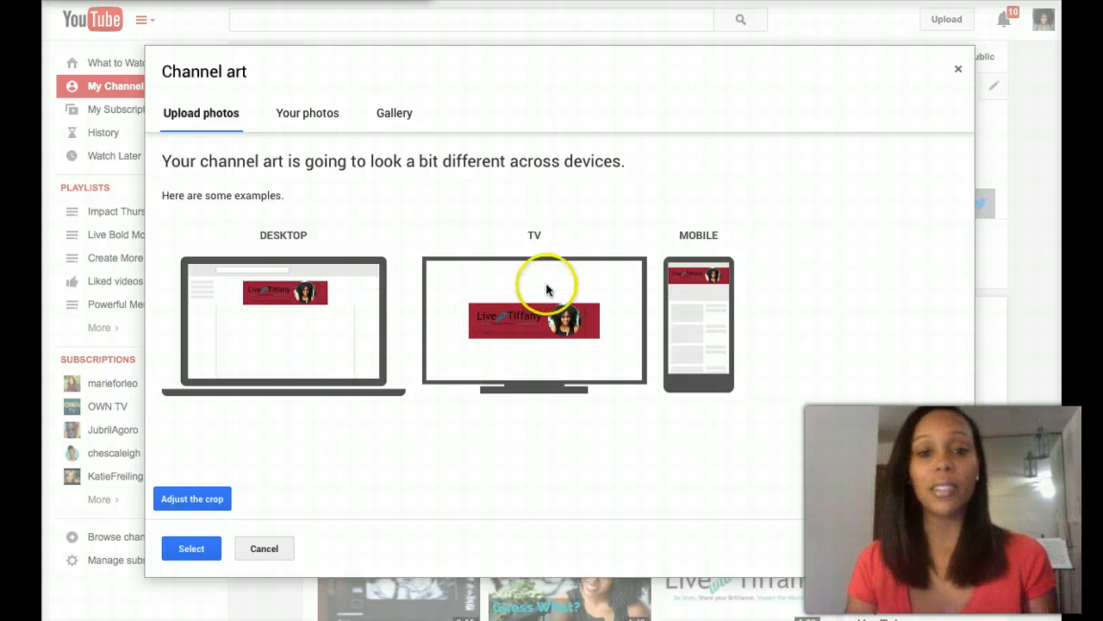
mouse_move(465, 356)
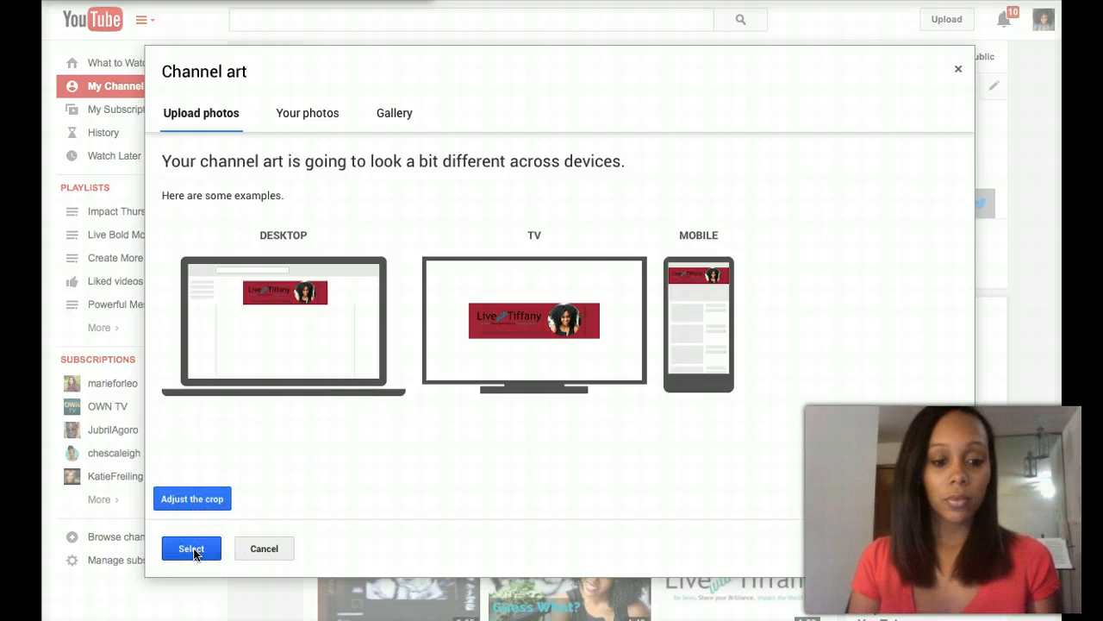
- Accept the uploaded red Live with Tiffany image as the channel art via Select
click(190, 548)
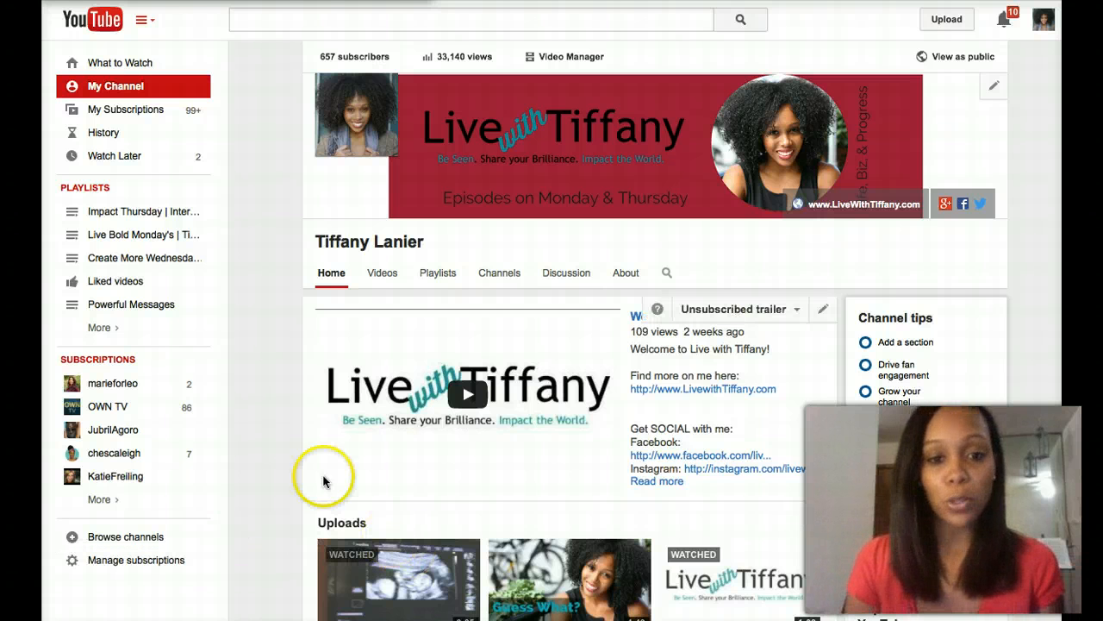
mouse_move(439, 190)
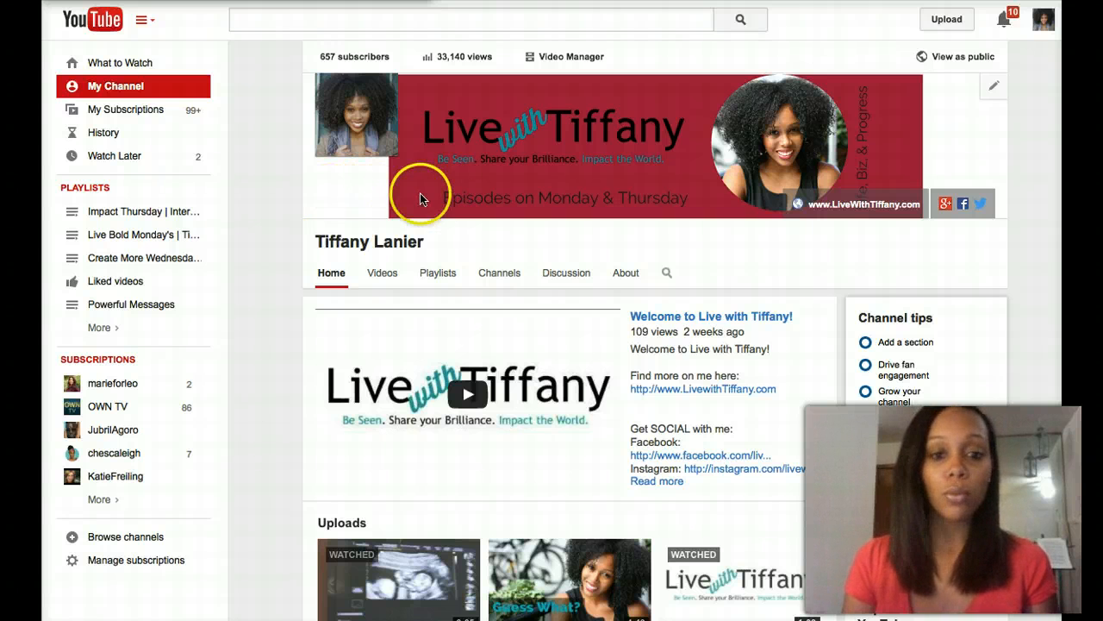
mouse_move(444, 186)
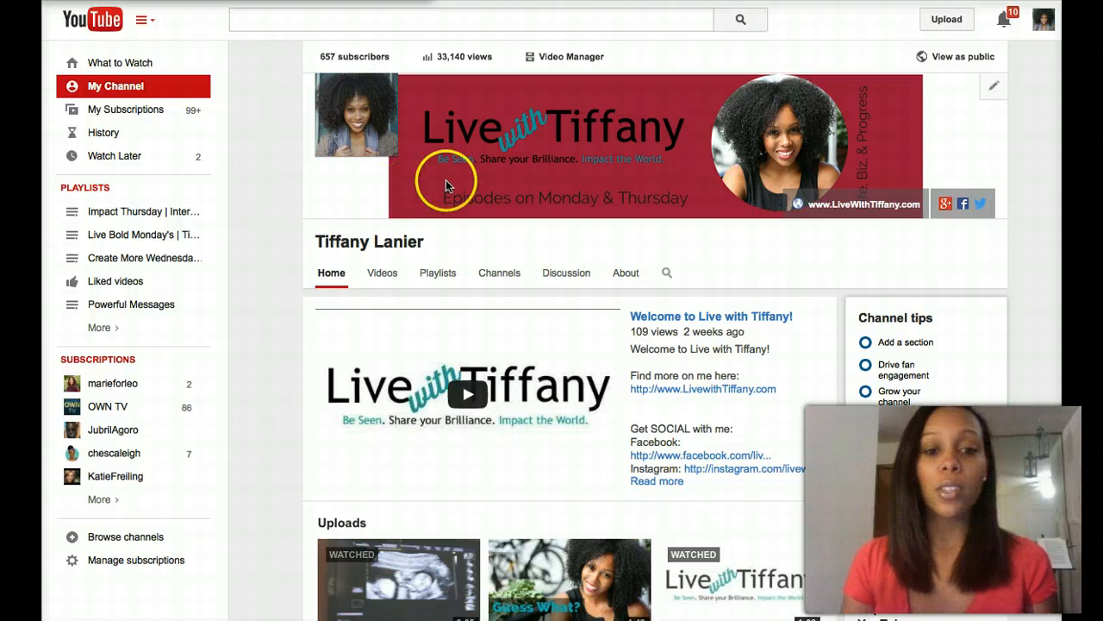
mouse_move(376, 197)
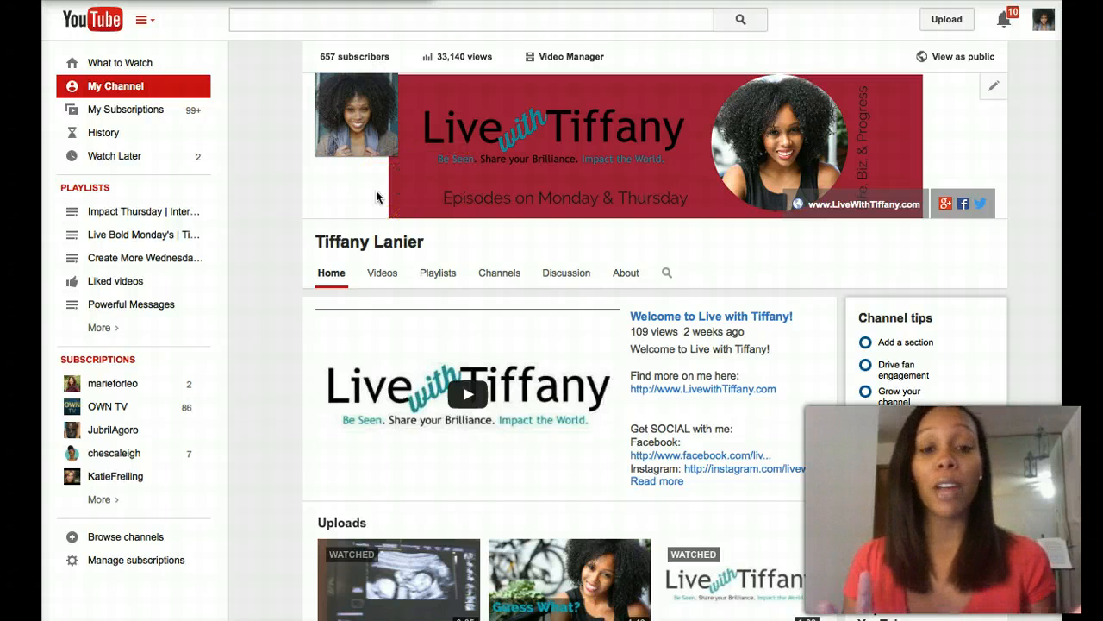
mouse_move(434, 186)
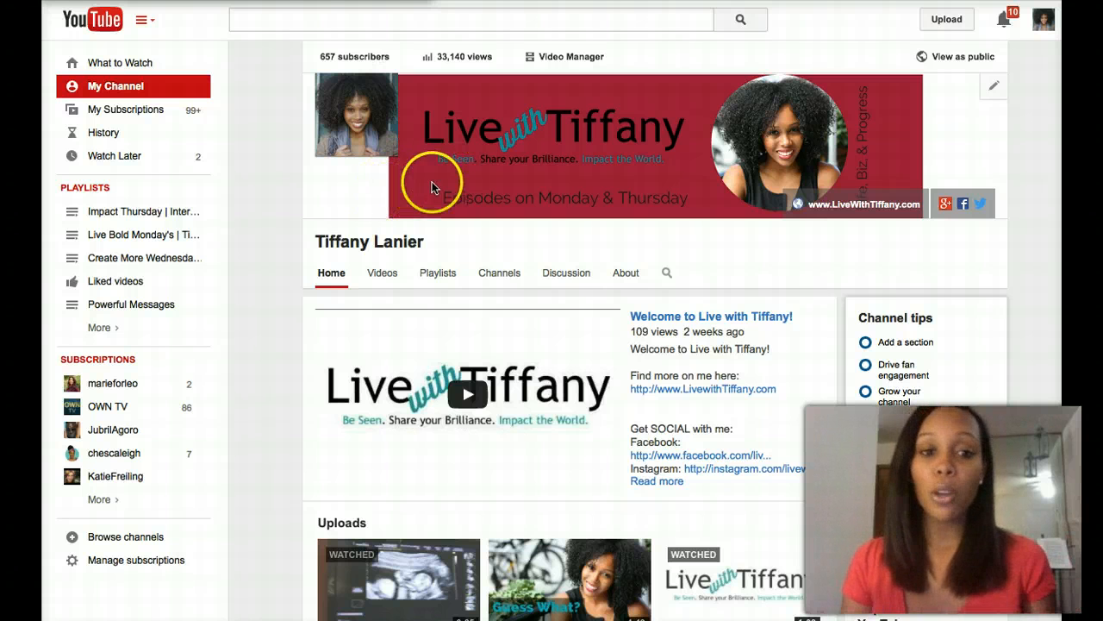
mouse_move(1024, 152)
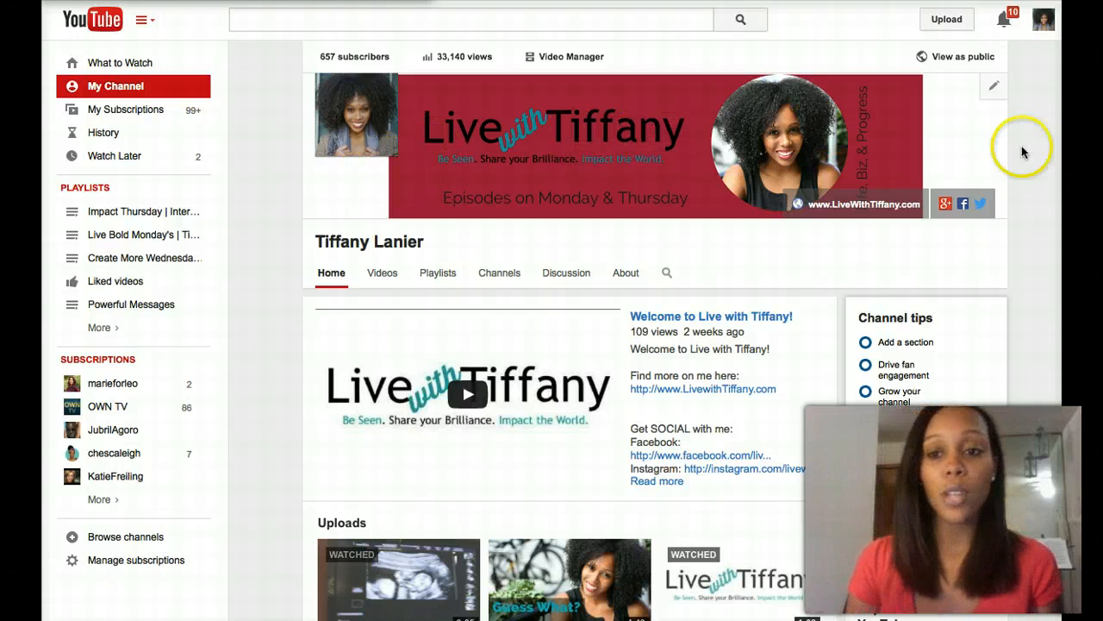
mouse_move(679, 153)
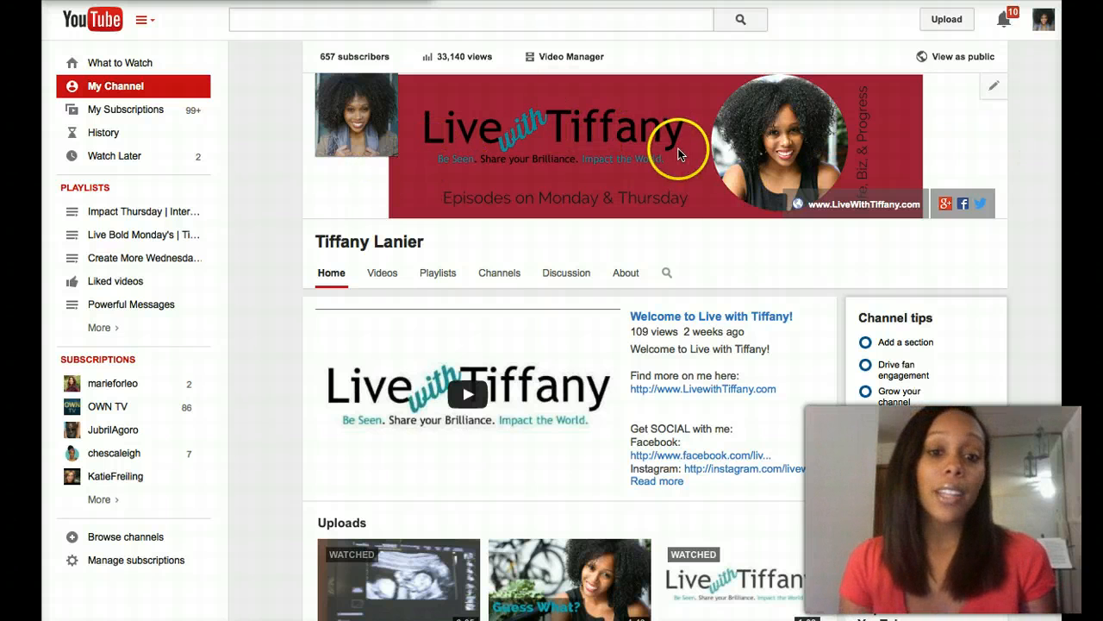
mouse_move(355, 214)
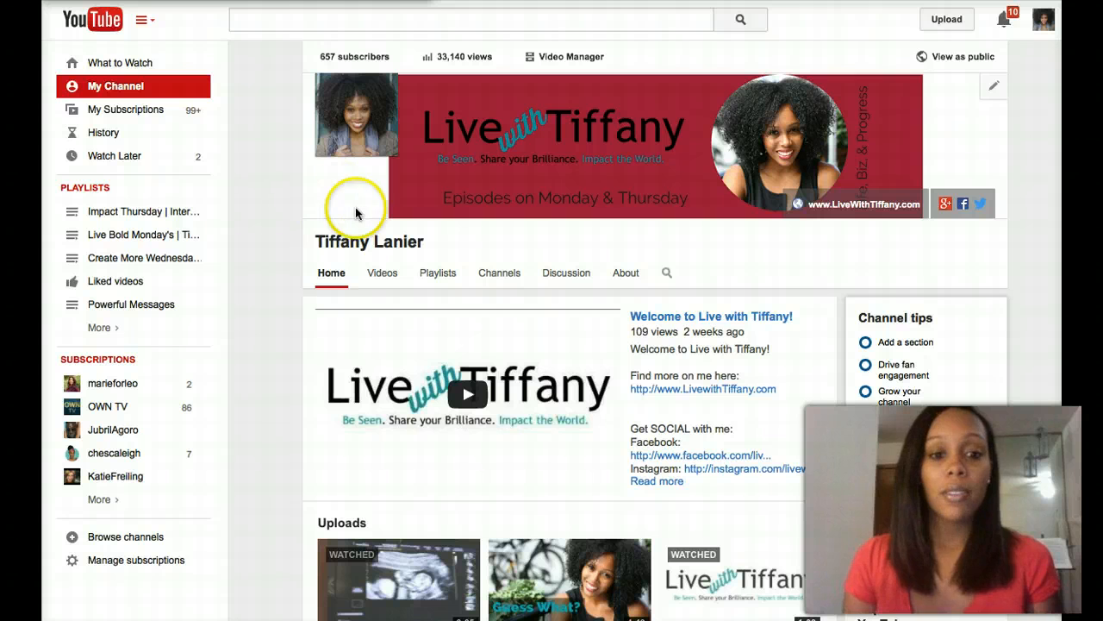
mouse_move(969, 159)
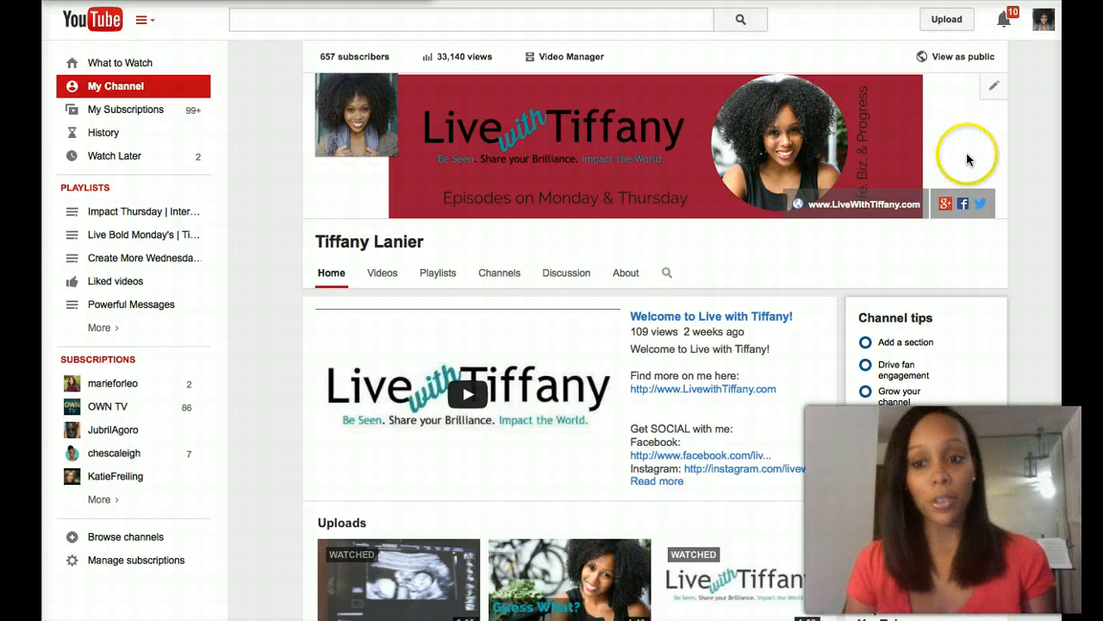
mouse_move(934, 128)
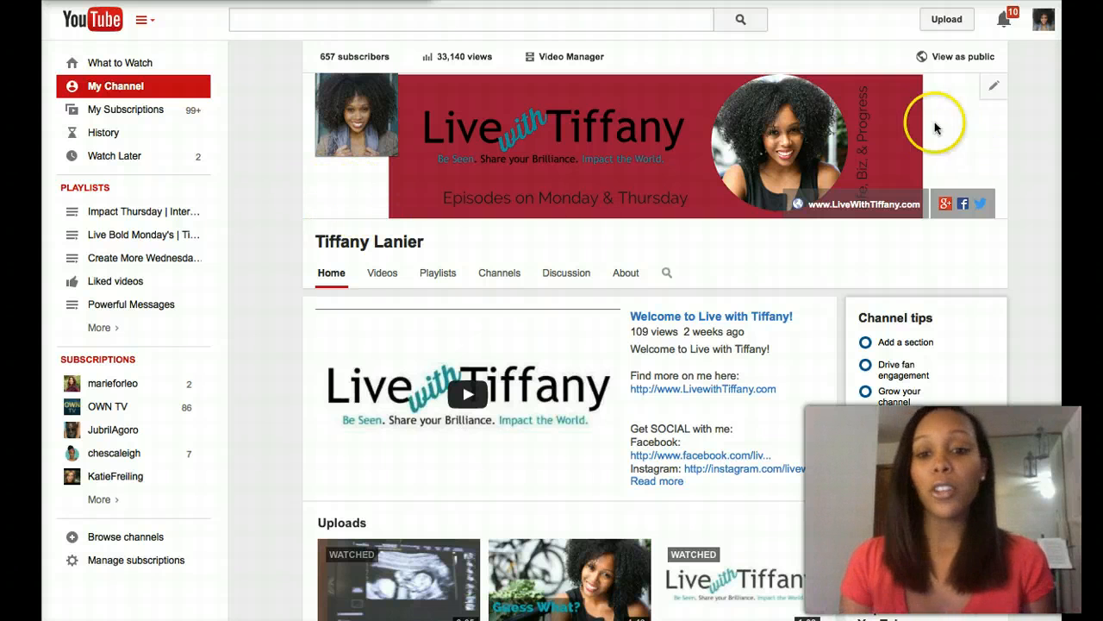
mouse_move(569, 142)
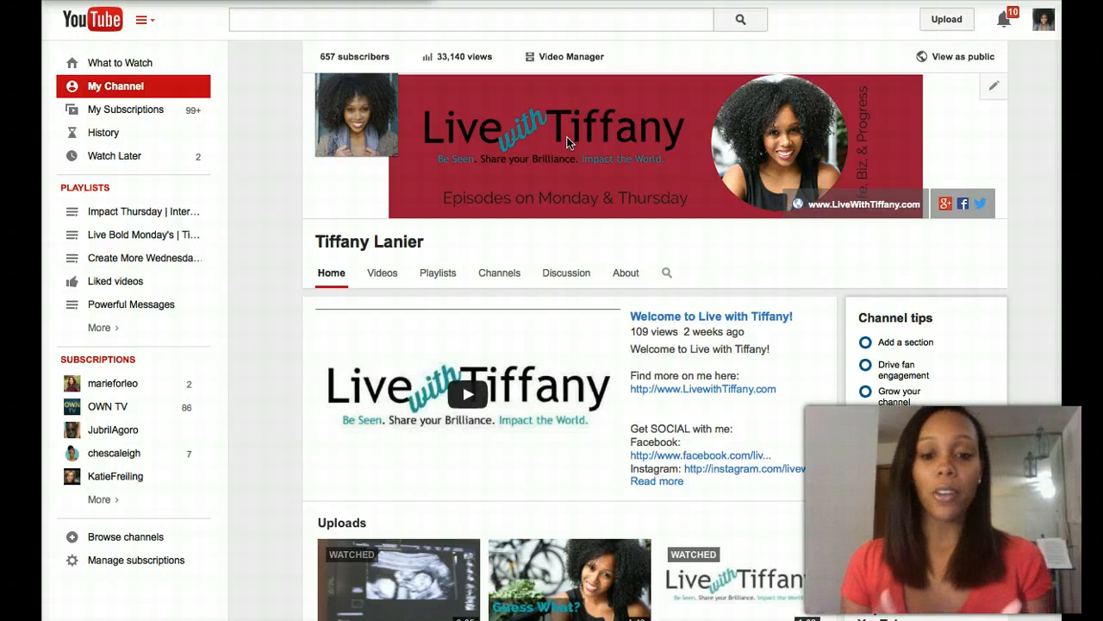
- Restore the earlier white Live with Tiffany banner from the YouTube Channel Art album in Your photos
click(993, 86)
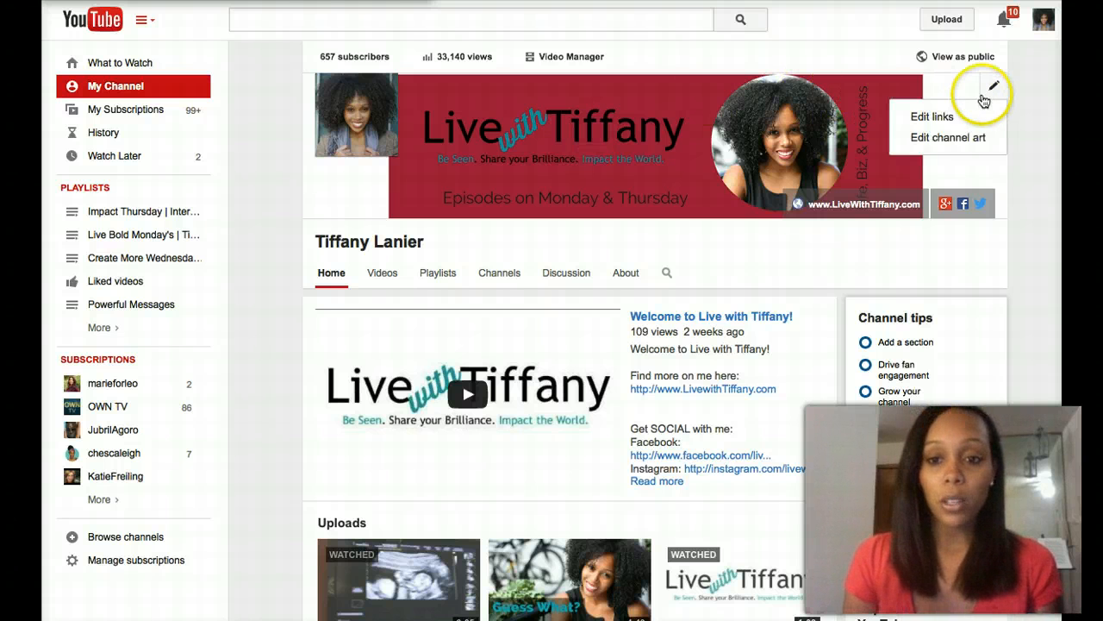
click(931, 138)
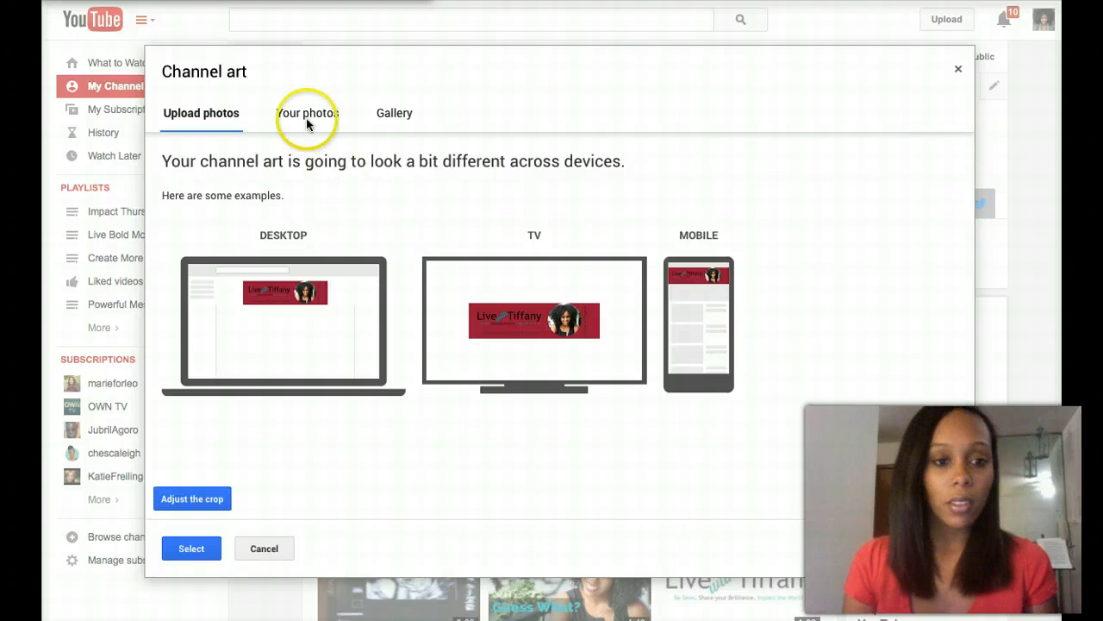
click(306, 113)
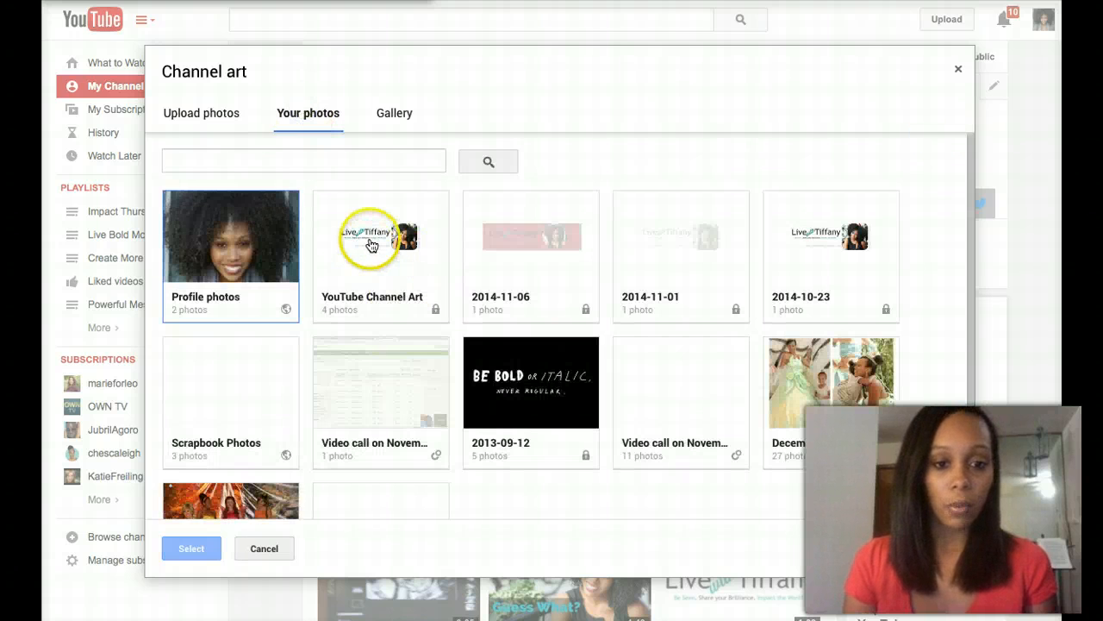
click(379, 235)
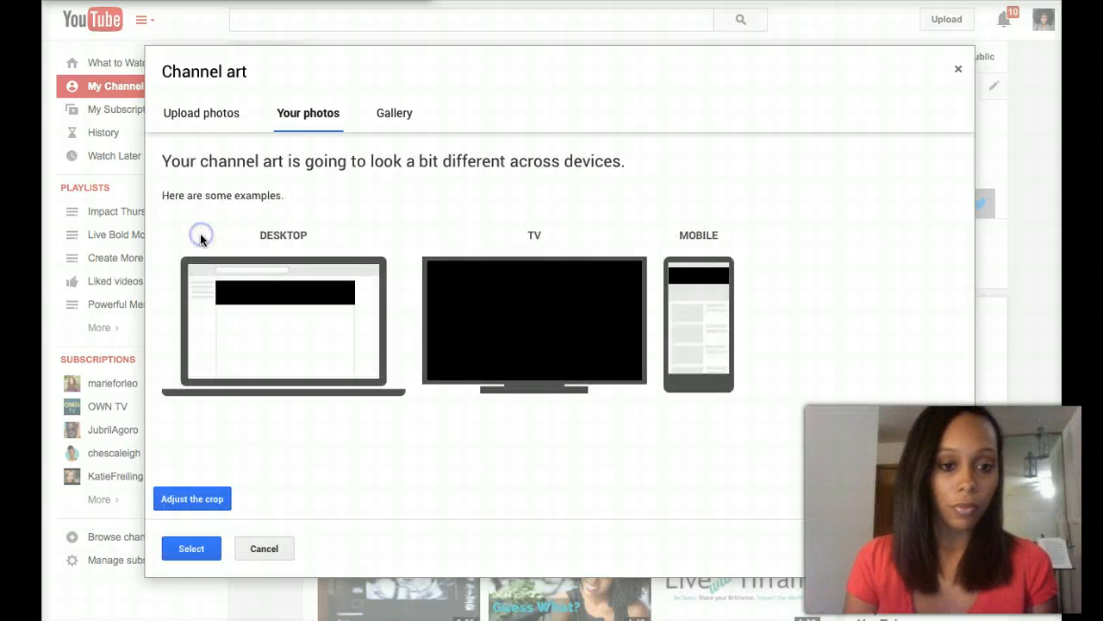
click(190, 548)
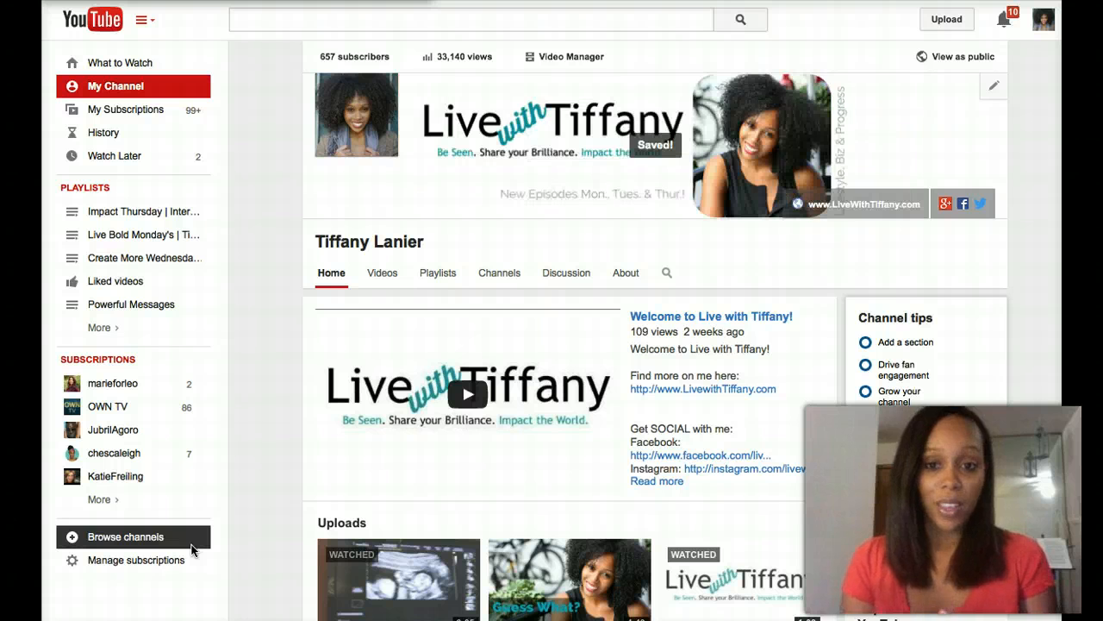
mouse_move(297, 455)
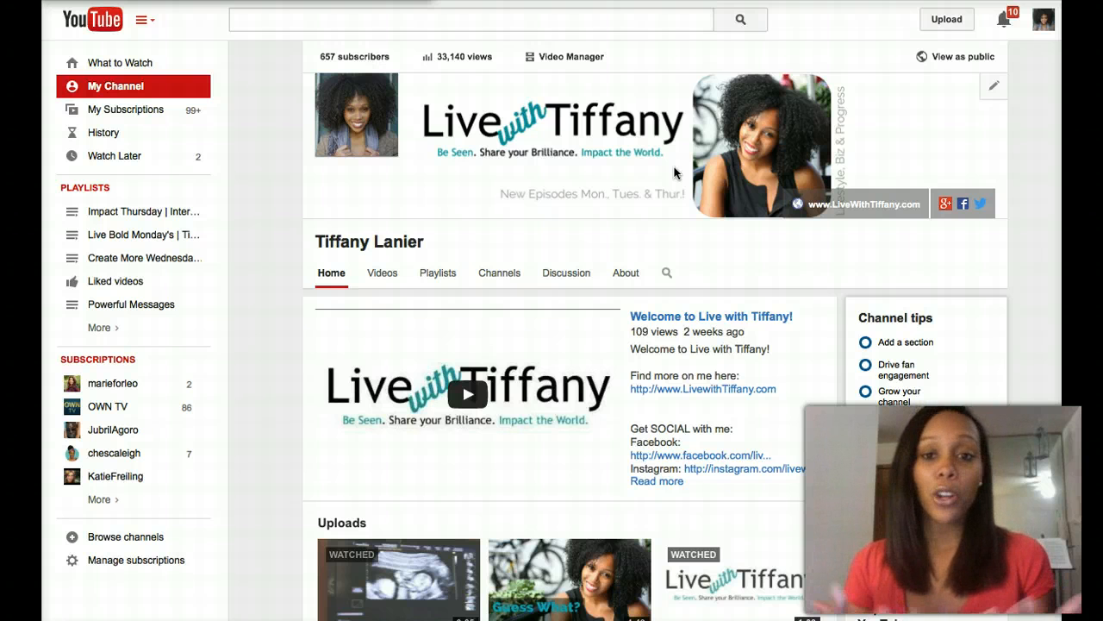
mouse_move(675, 172)
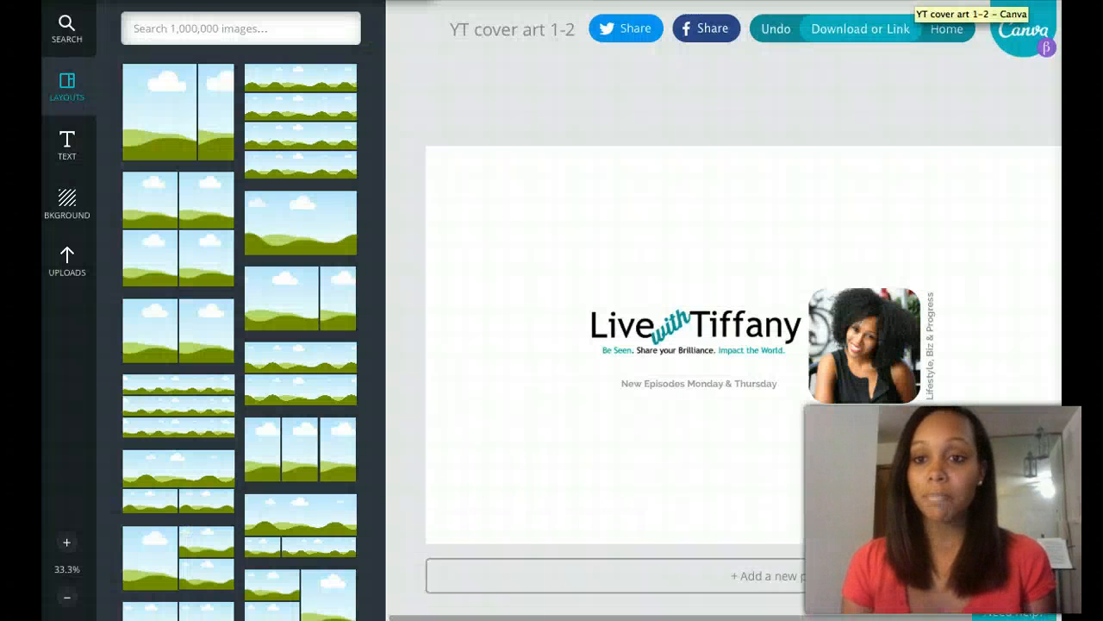
- Return to the red-band 'YT channel art' design in the Canva browser tab
click(65, 145)
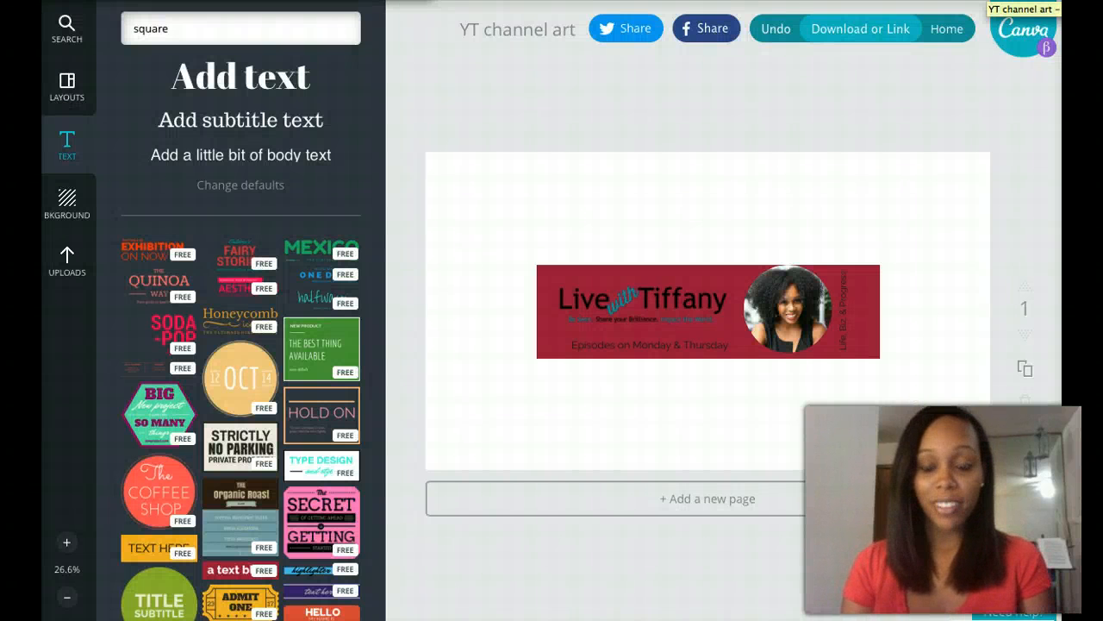